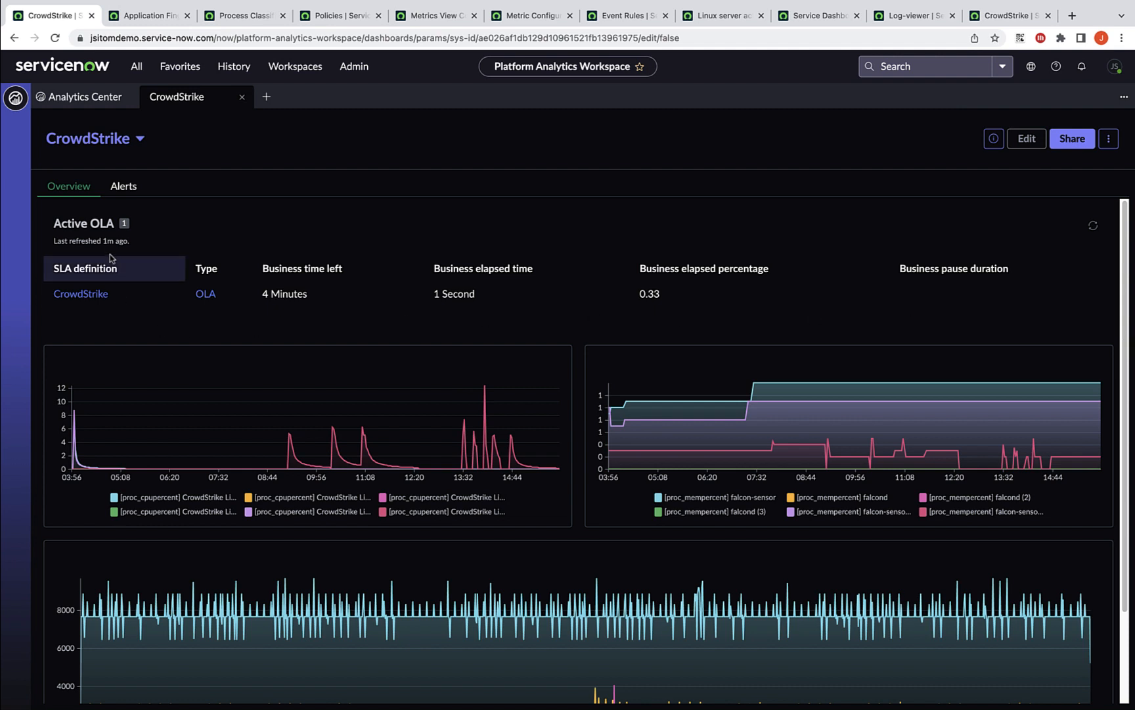
mouse_move(281, 312)
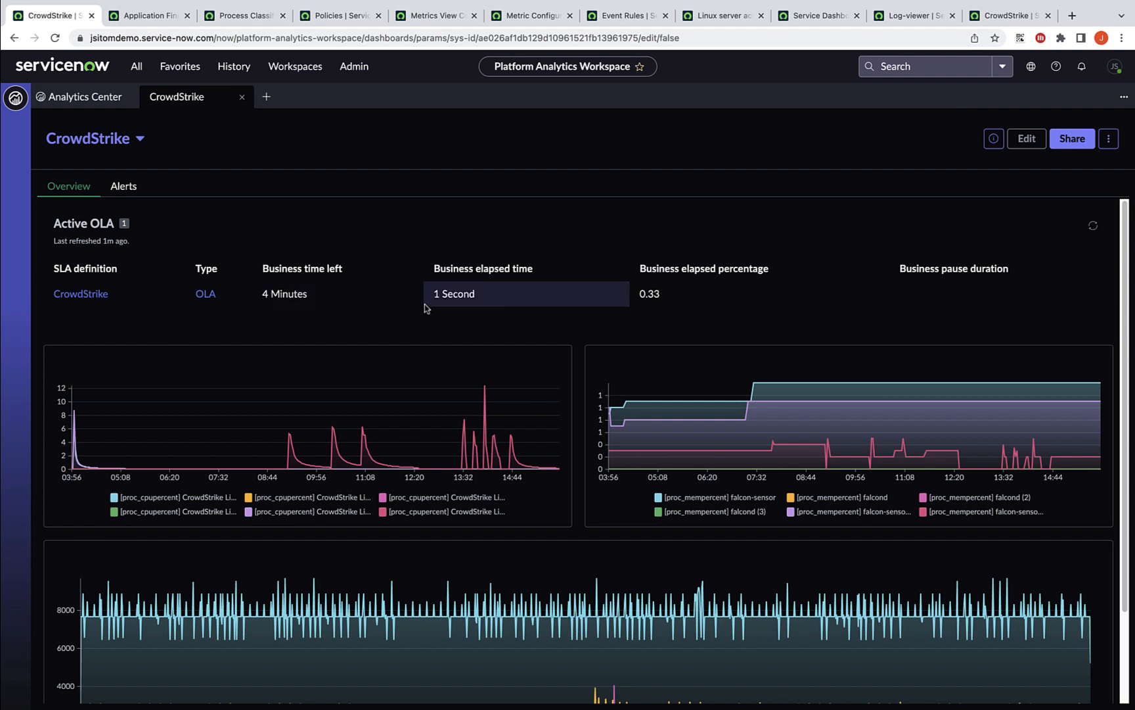
mouse_move(449, 293)
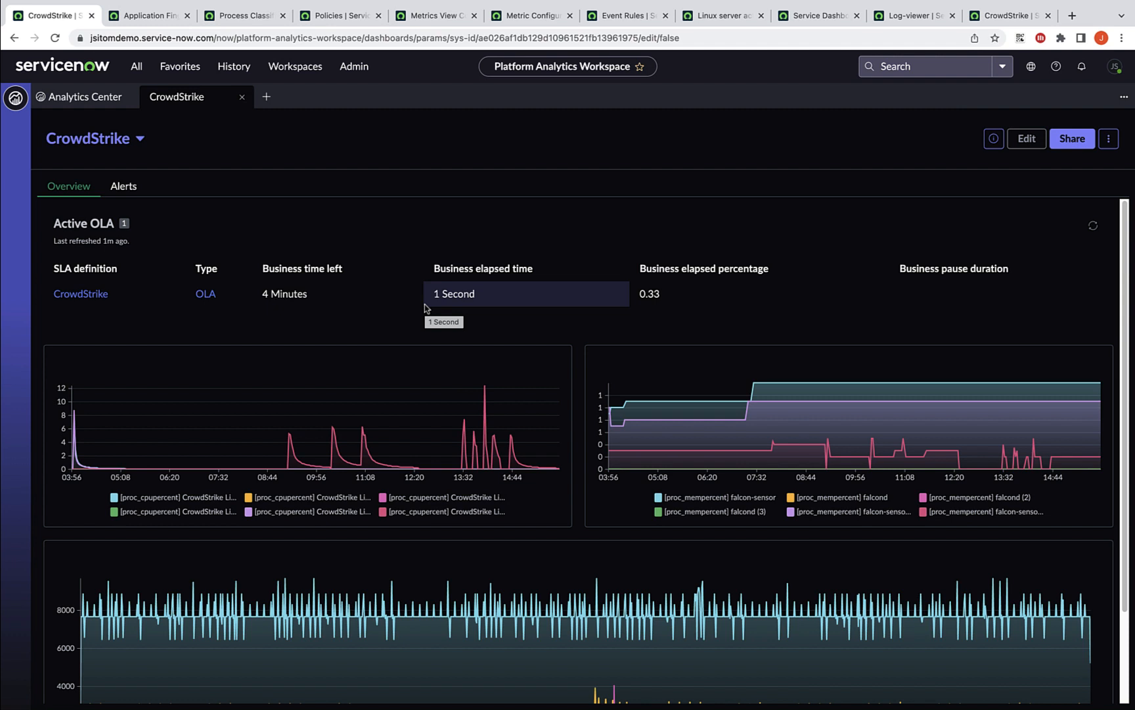
mouse_move(276, 256)
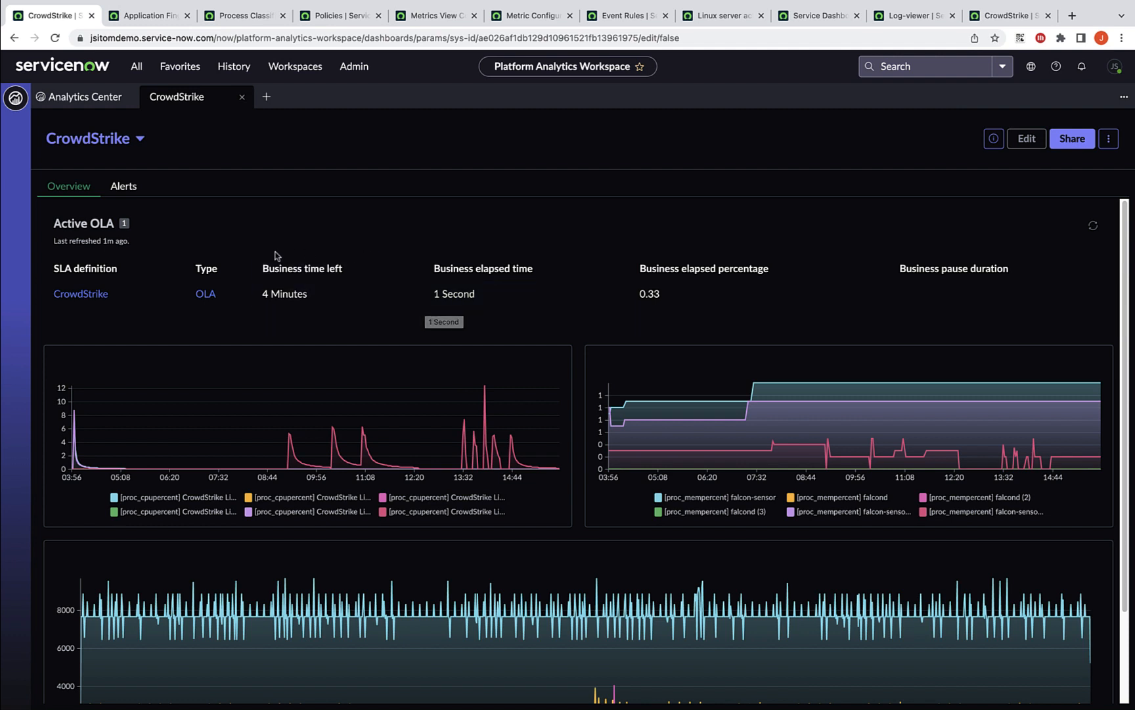
mouse_move(363, 314)
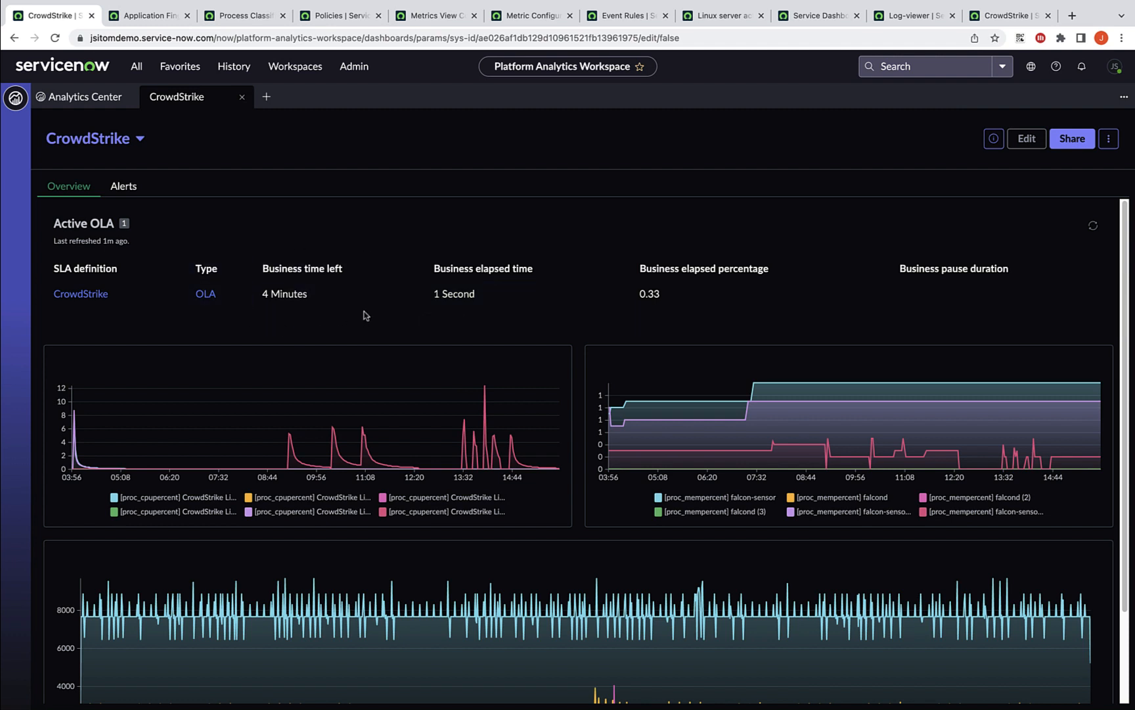
mouse_move(317, 439)
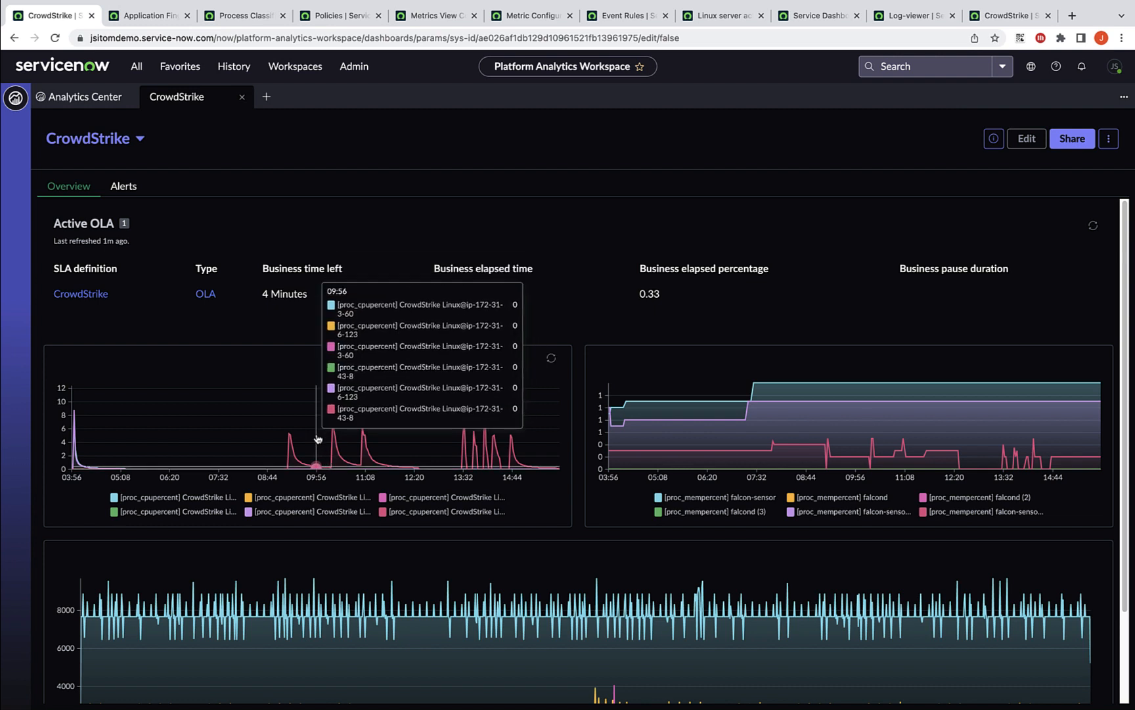
mouse_move(362, 439)
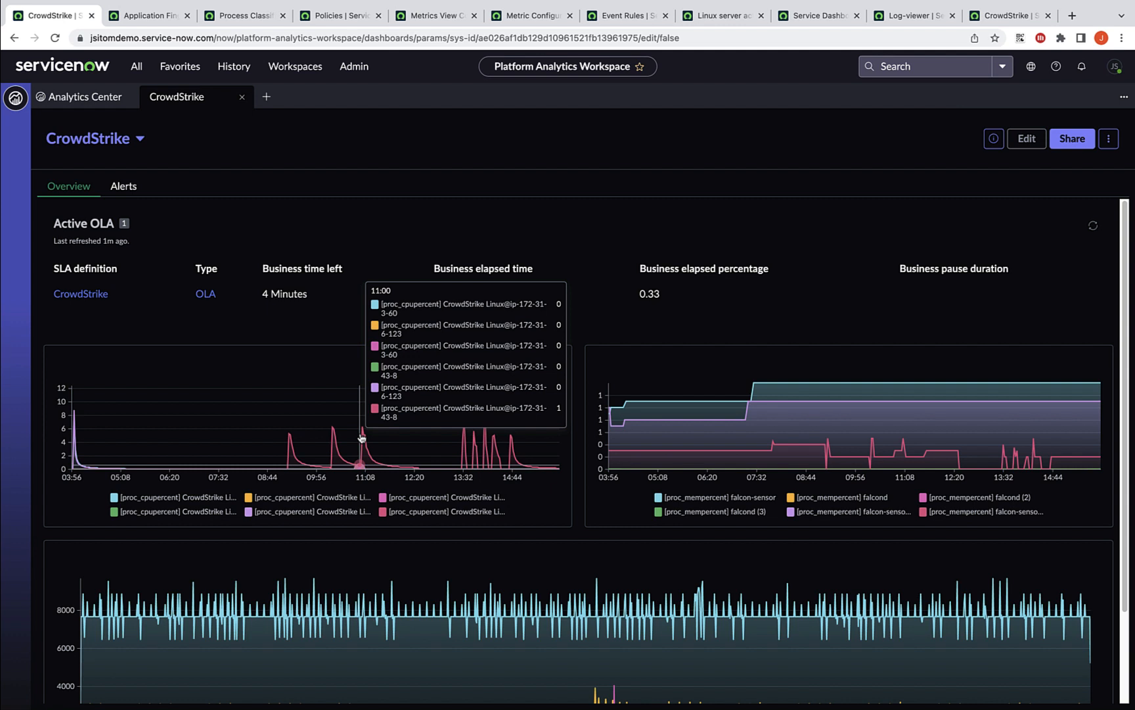
mouse_move(621, 432)
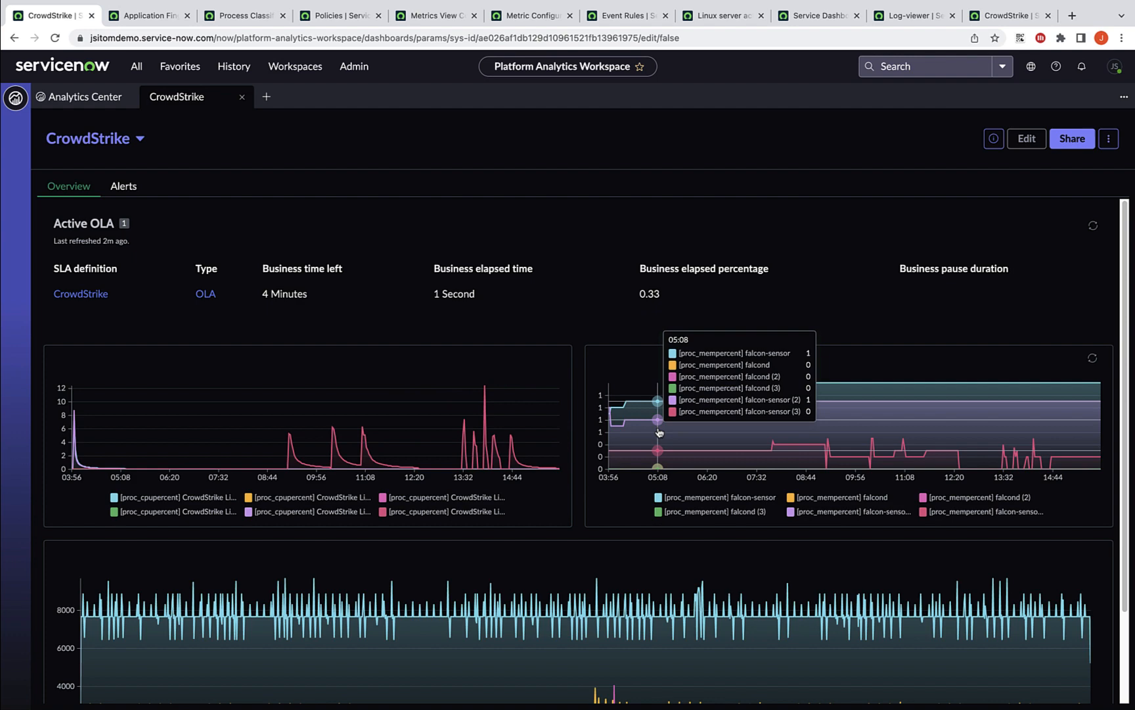
Check the CrowdStrike dashboard Alerts view (1 critical service task, 1 open alert), then open Application Fingerprints
scroll(down, 3)
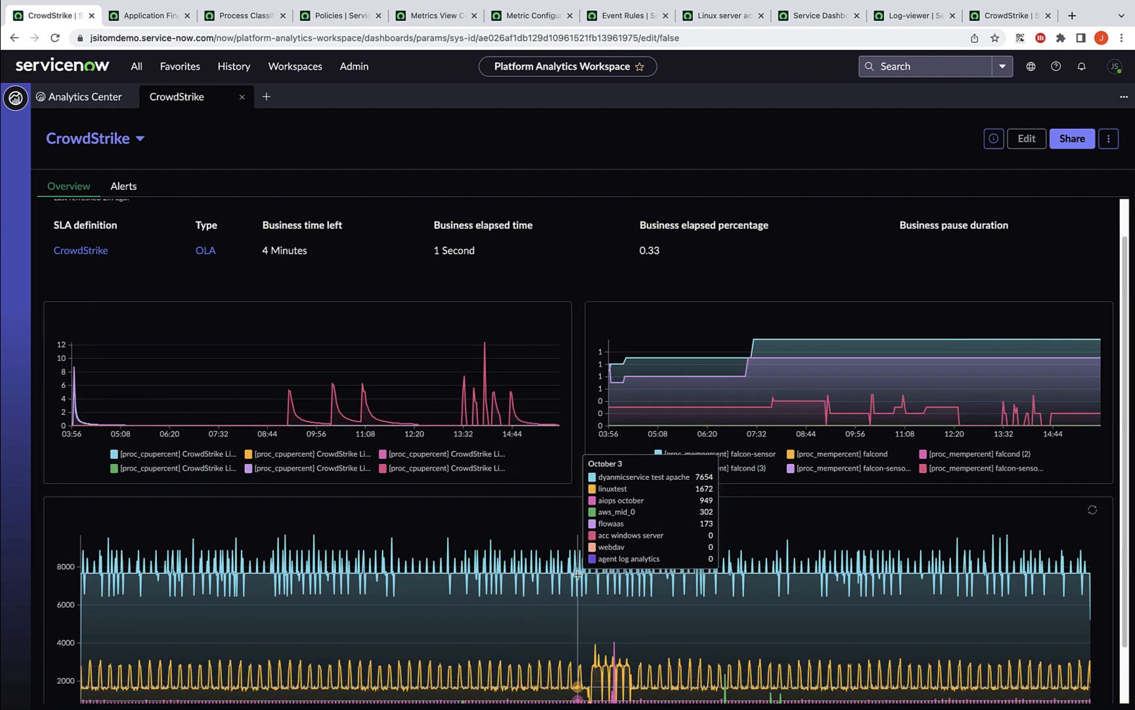
click(123, 186)
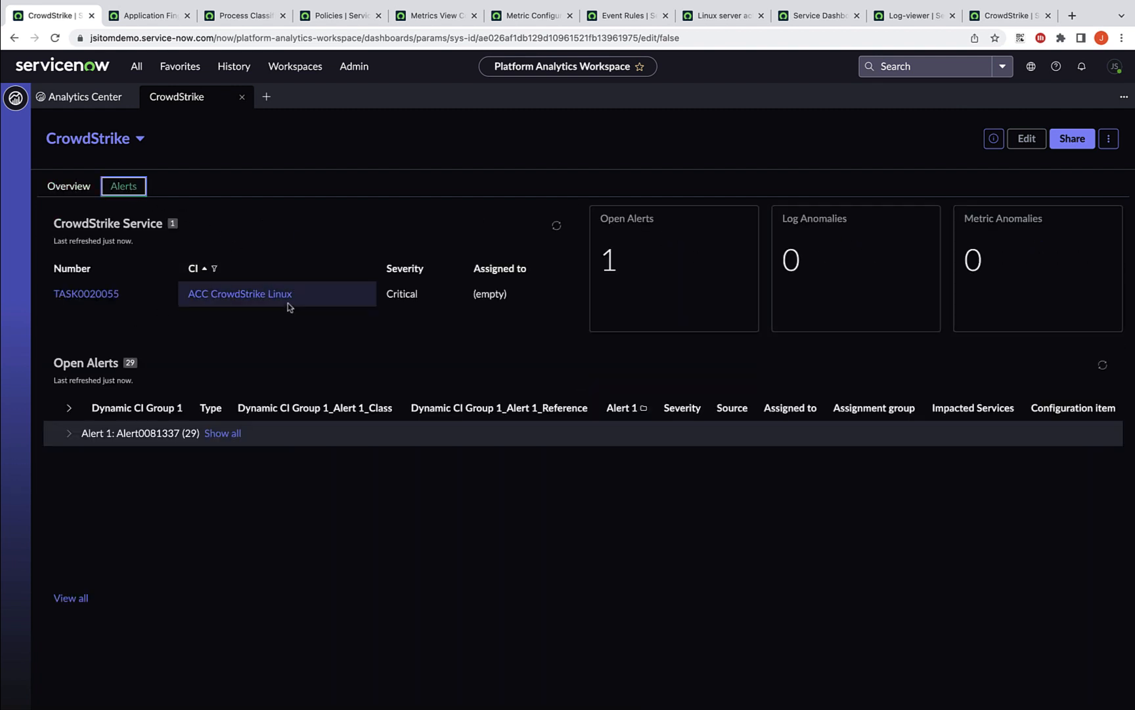
mouse_move(601, 284)
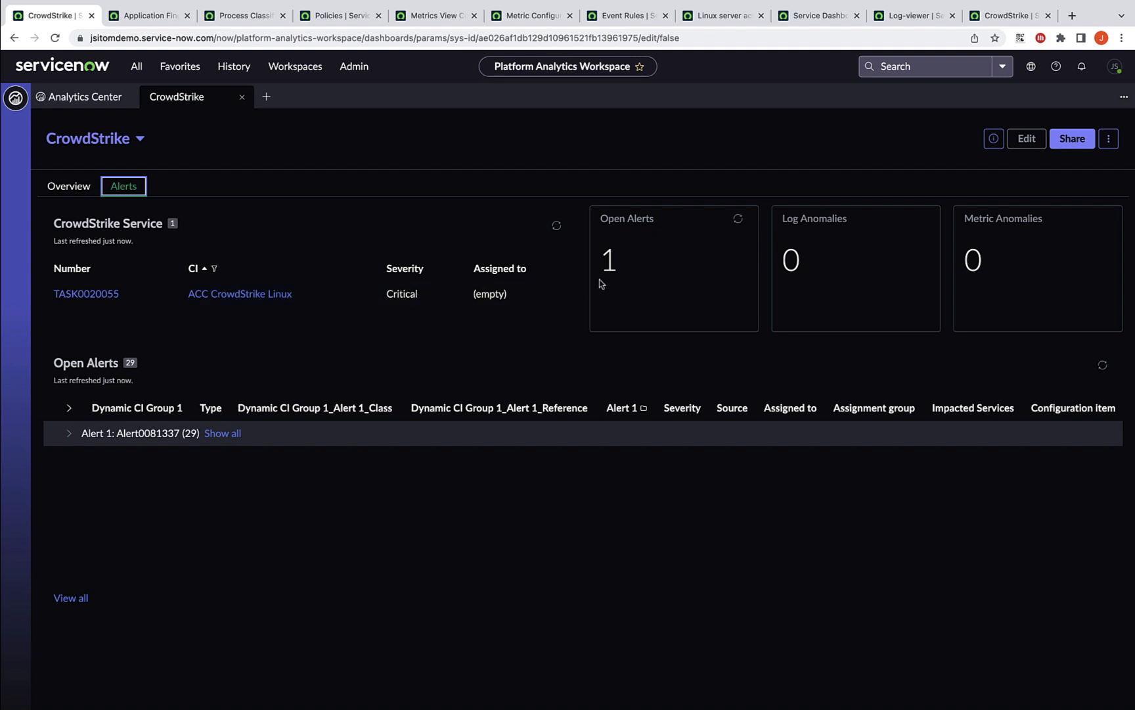
mouse_move(414, 212)
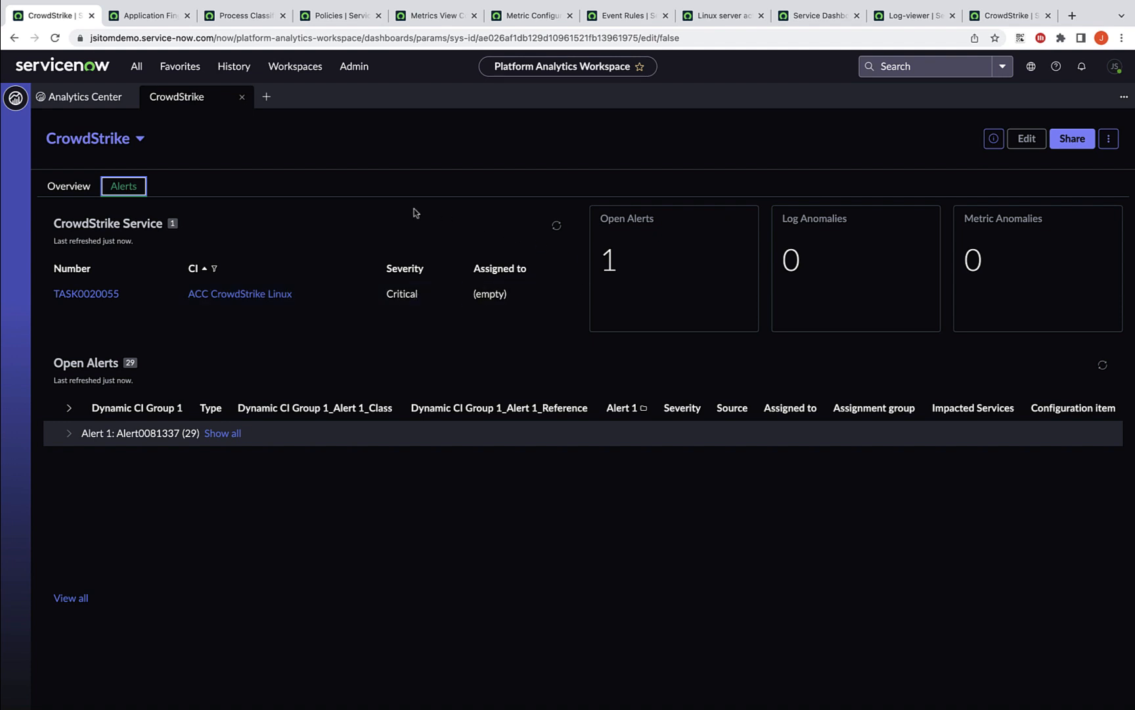
mouse_move(231, 391)
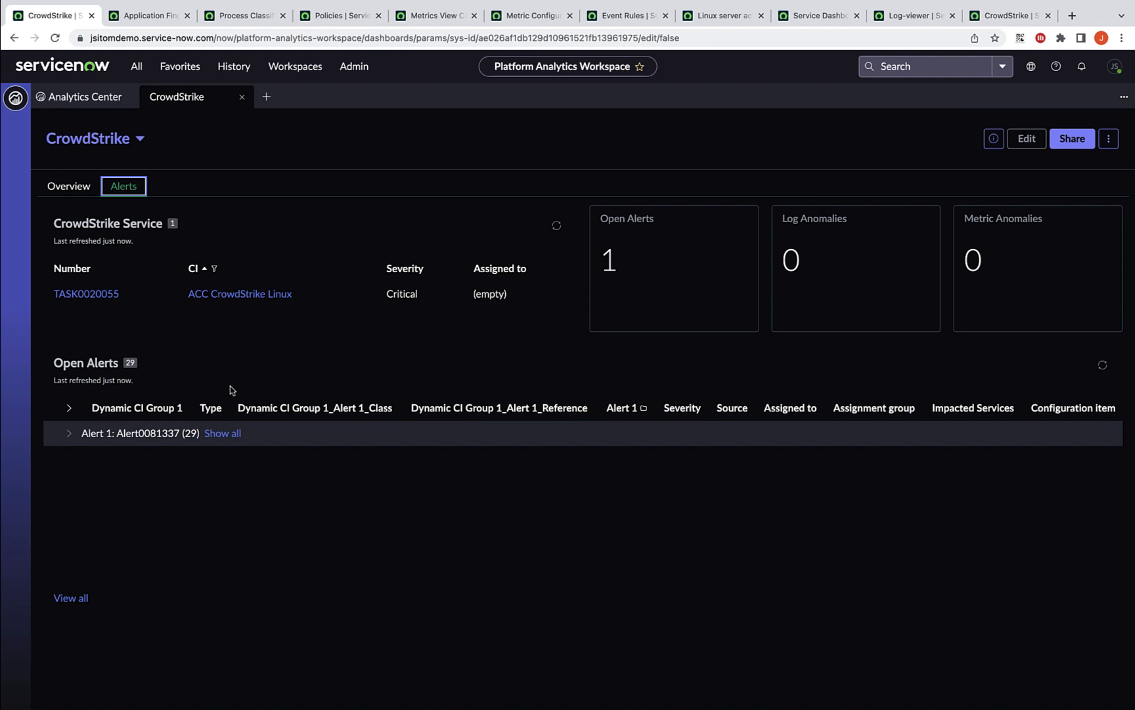
click(145, 15)
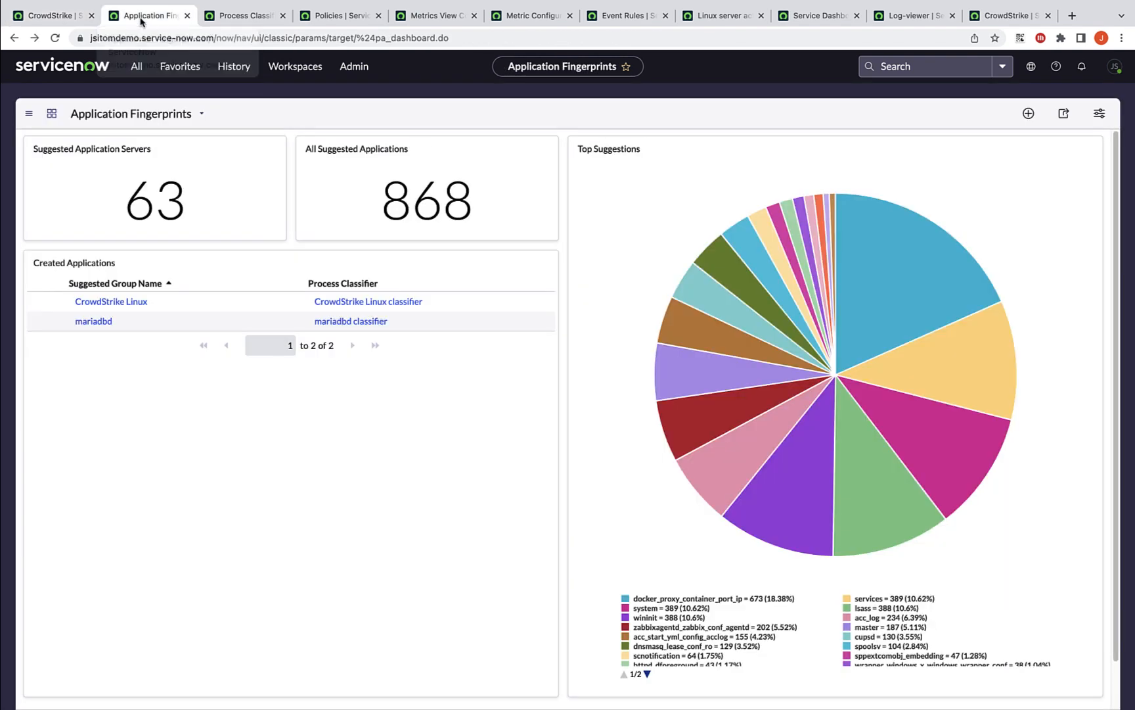
mouse_move(296, 98)
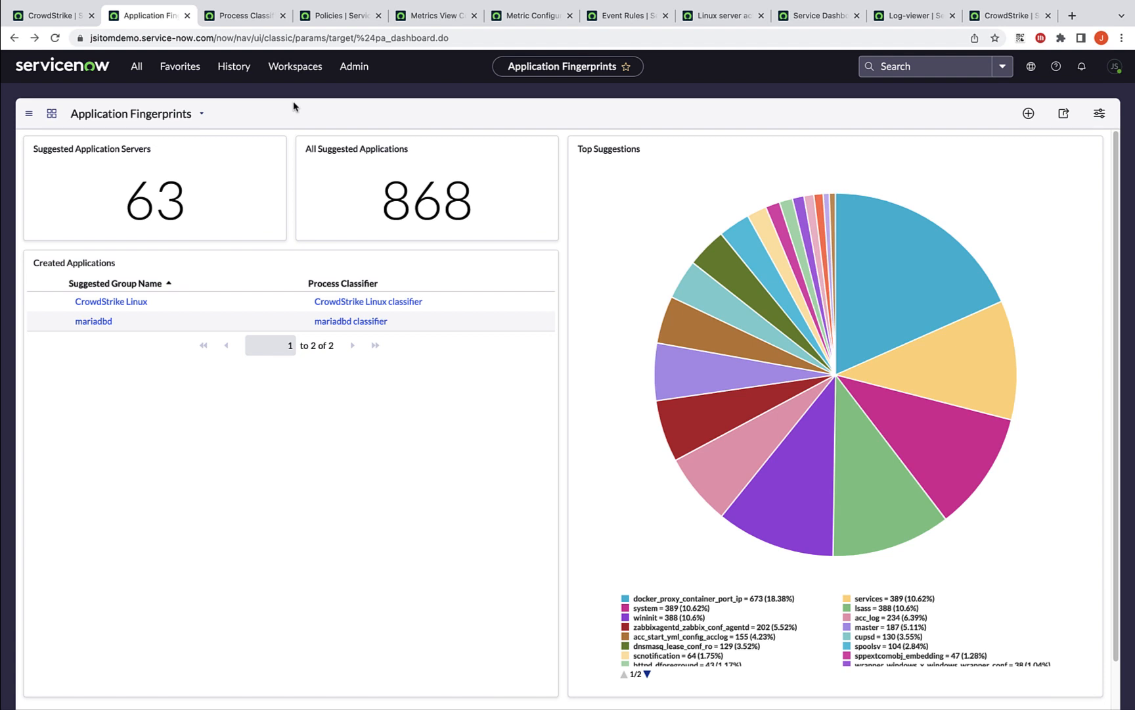
mouse_move(204, 94)
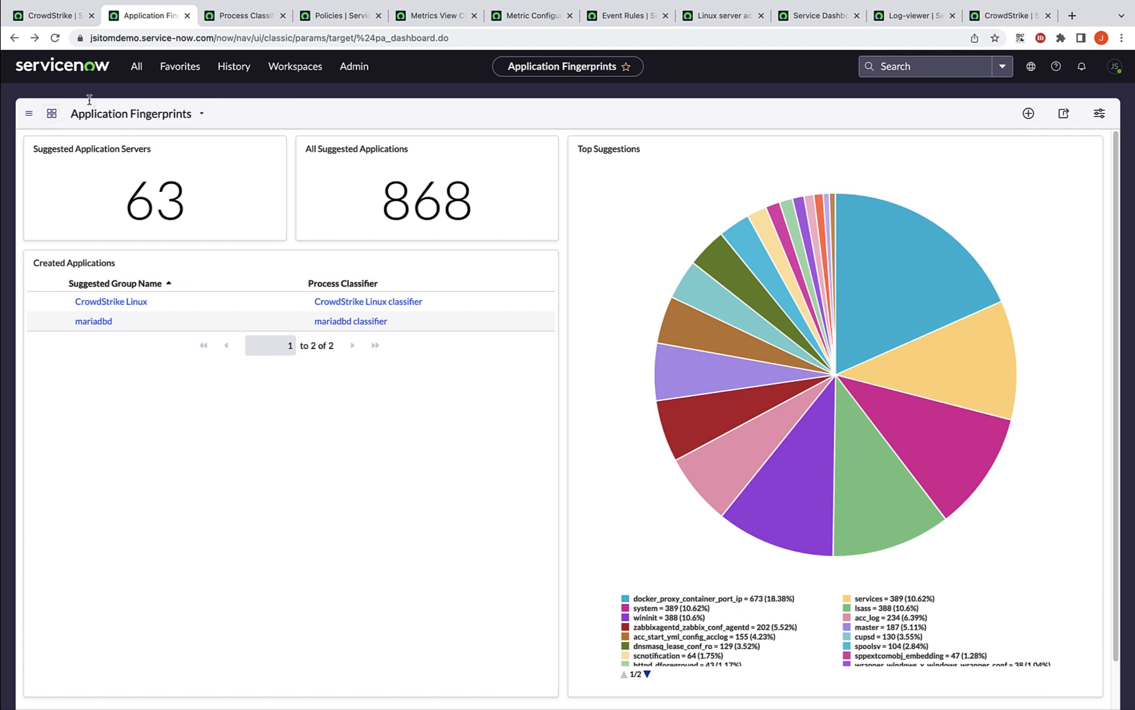
mouse_move(123, 130)
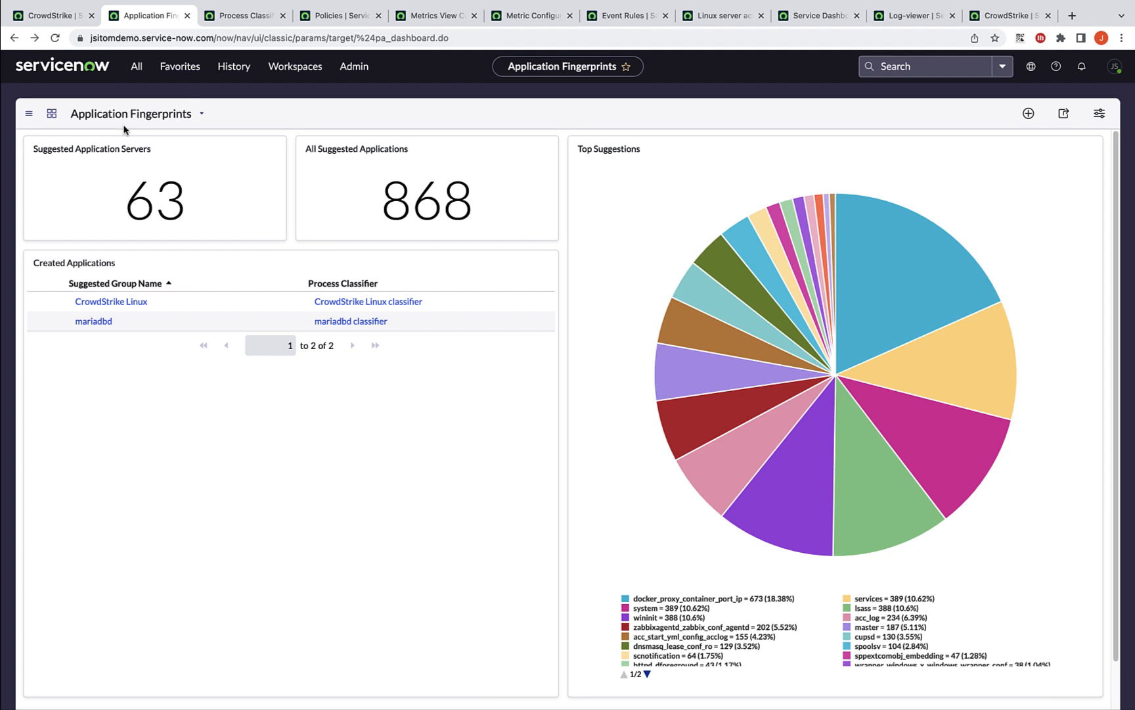
mouse_move(427, 188)
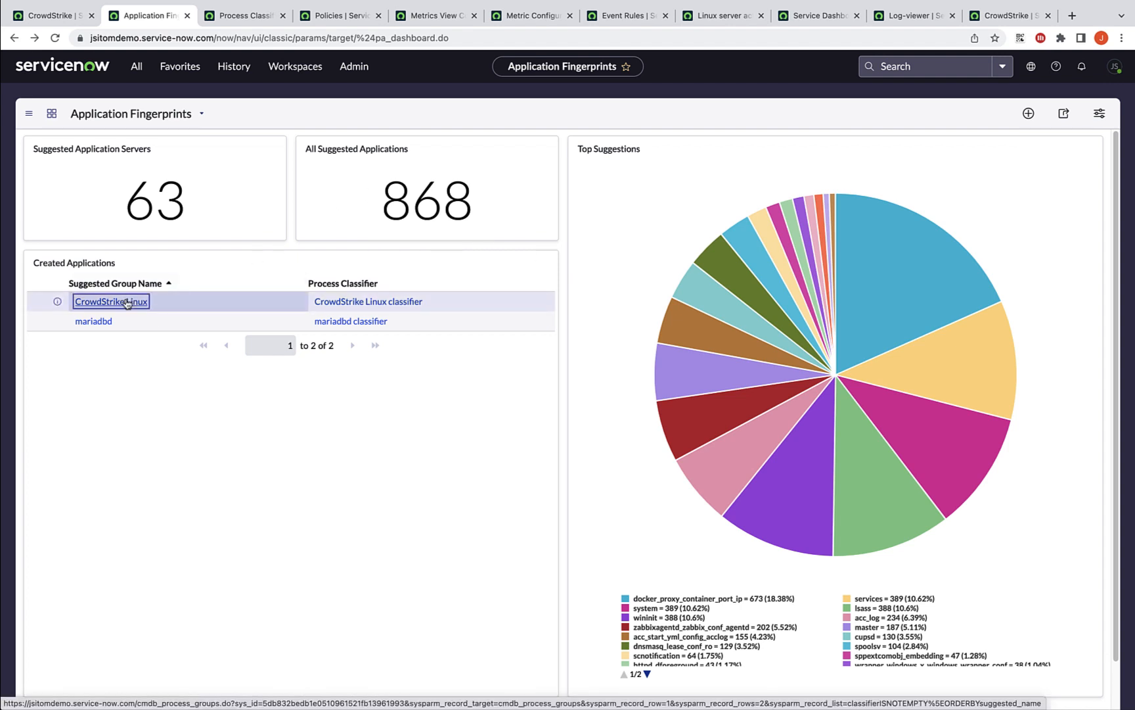
Open the CrowdStrike Linux suggestion, view its falcond processes sample, and highlight its pattern name and CI class
click(111, 301)
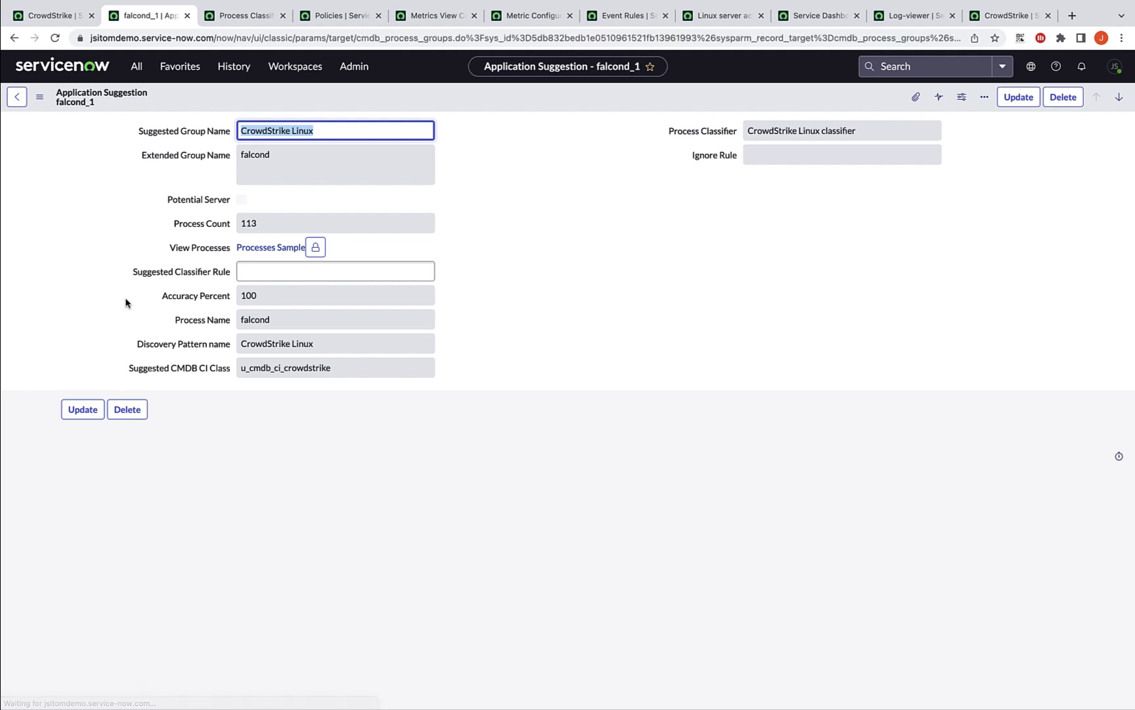
mouse_move(216, 143)
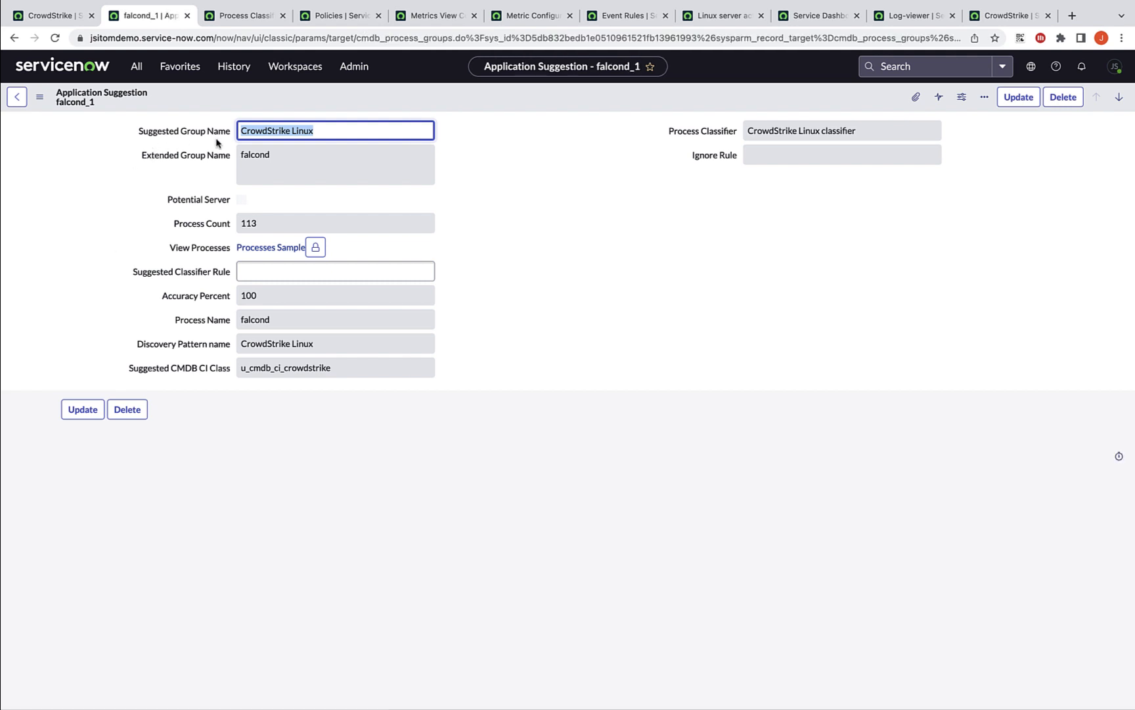
mouse_move(270, 247)
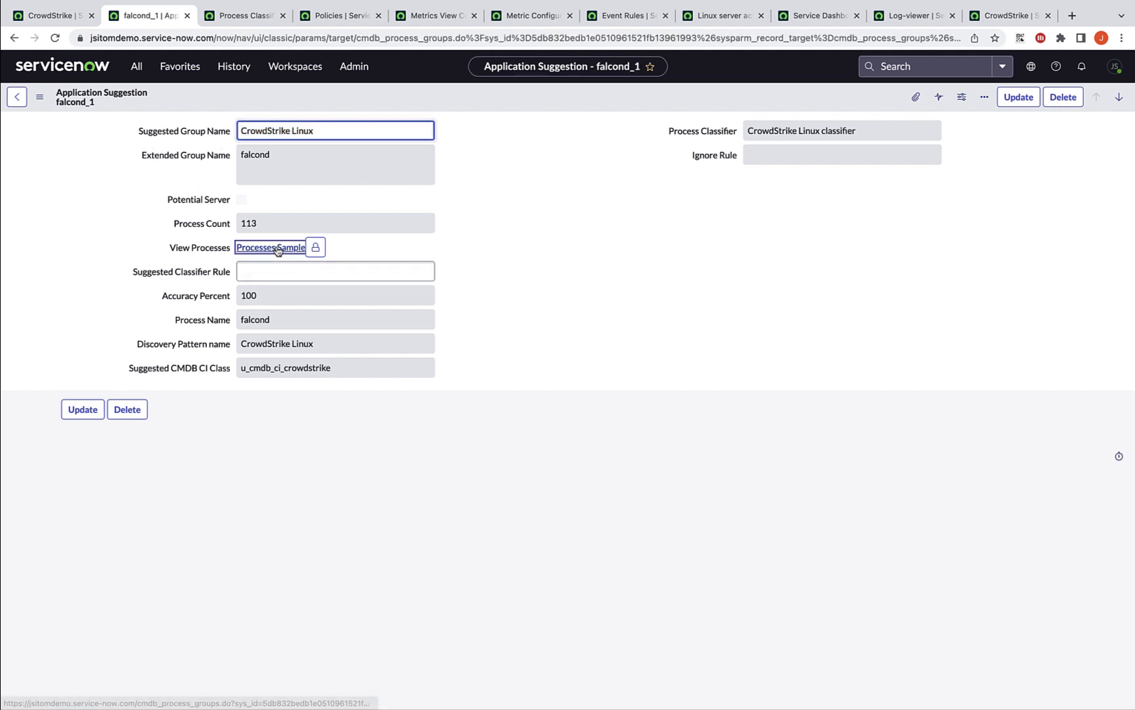
click(270, 247)
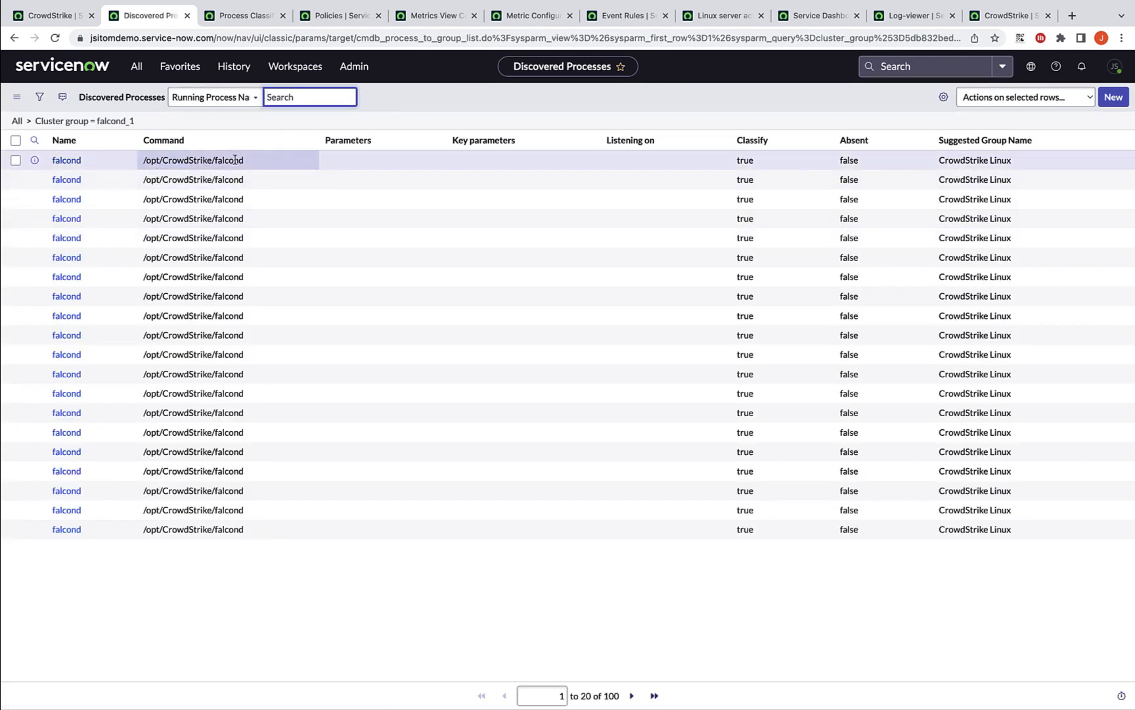
click(13, 37)
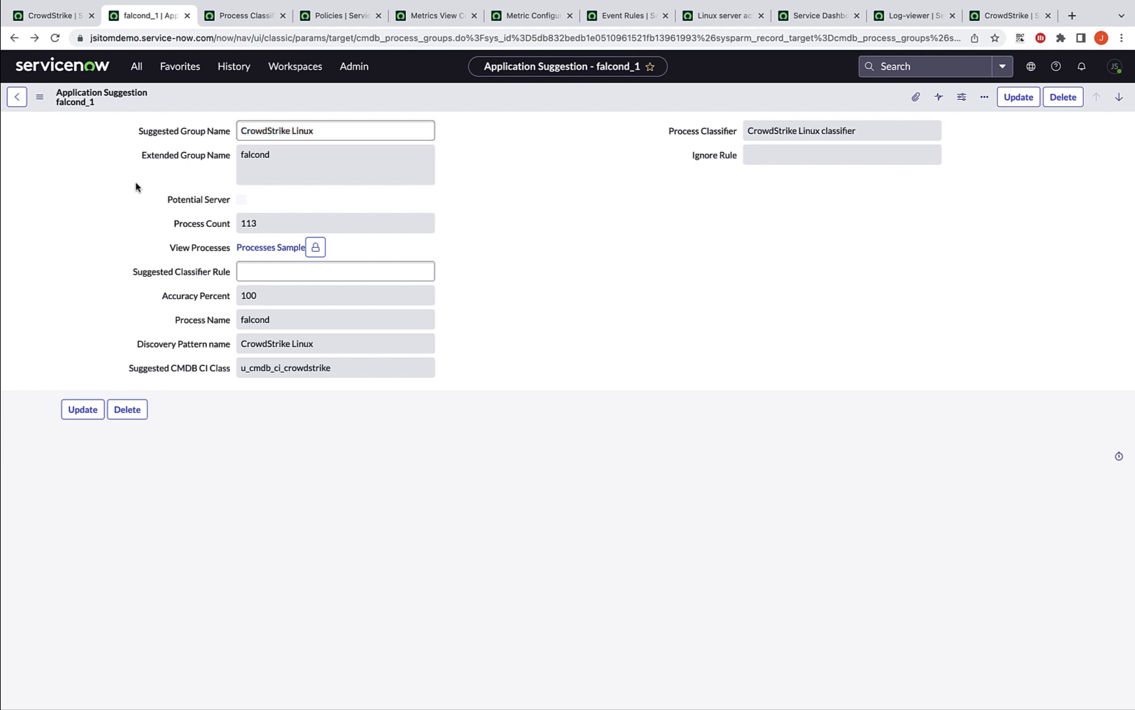
mouse_move(195, 223)
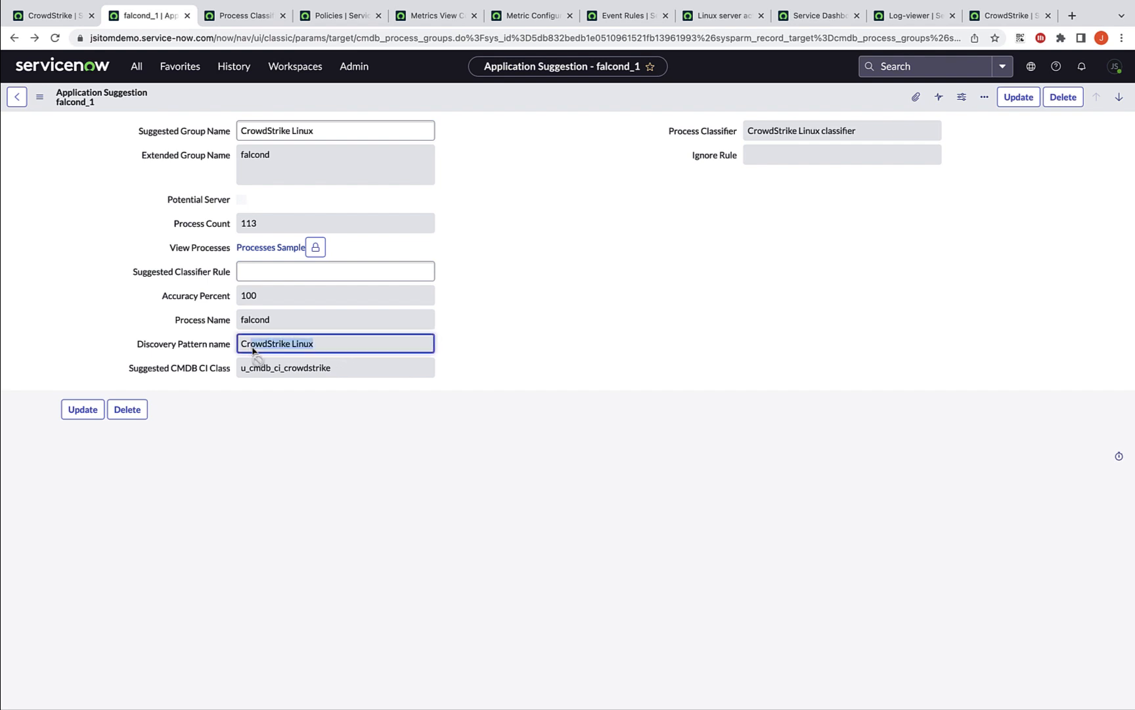
click(335, 368)
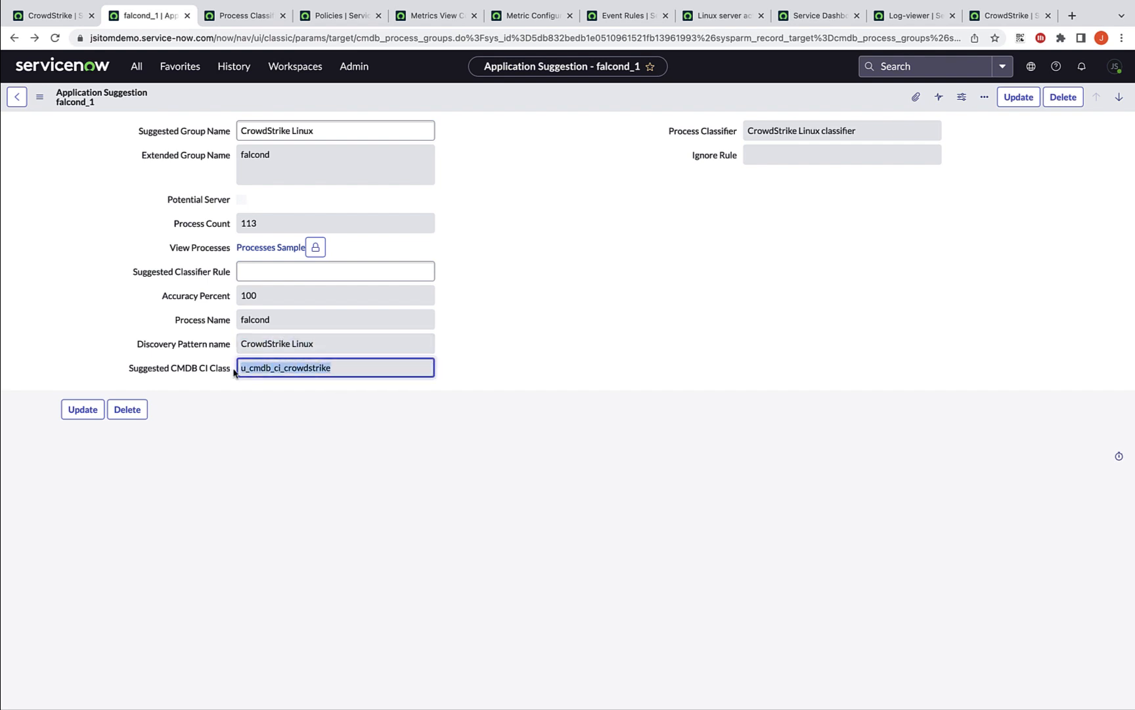
click(245, 15)
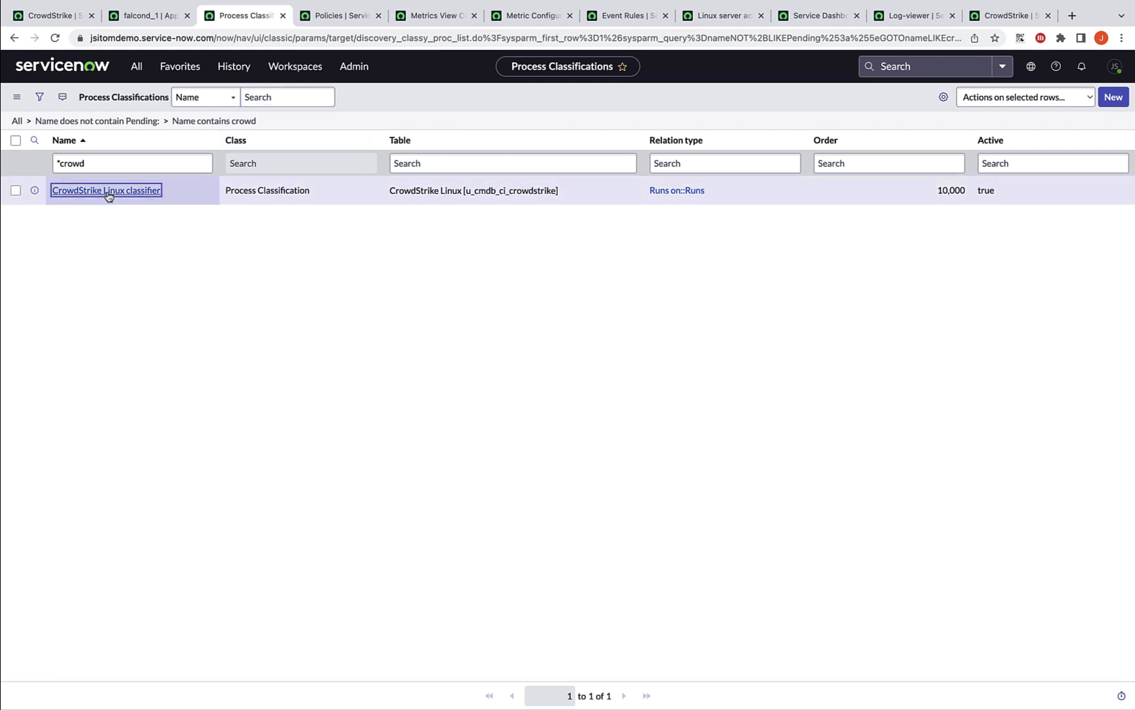
mouse_move(106, 190)
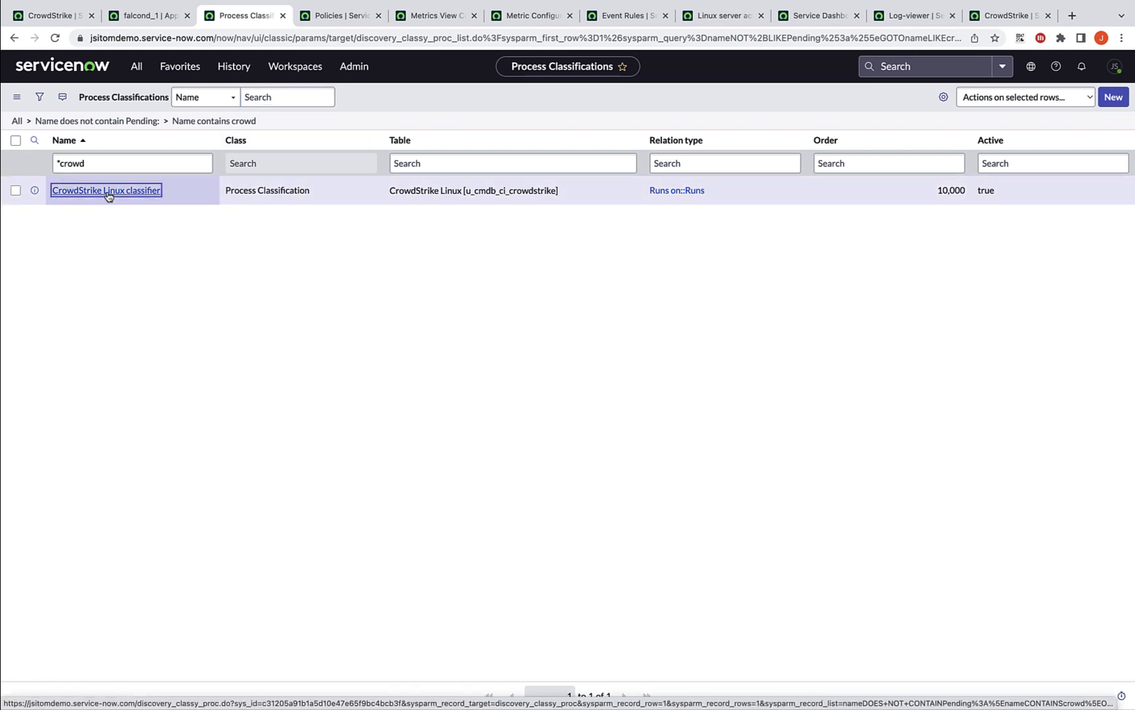
click(106, 190)
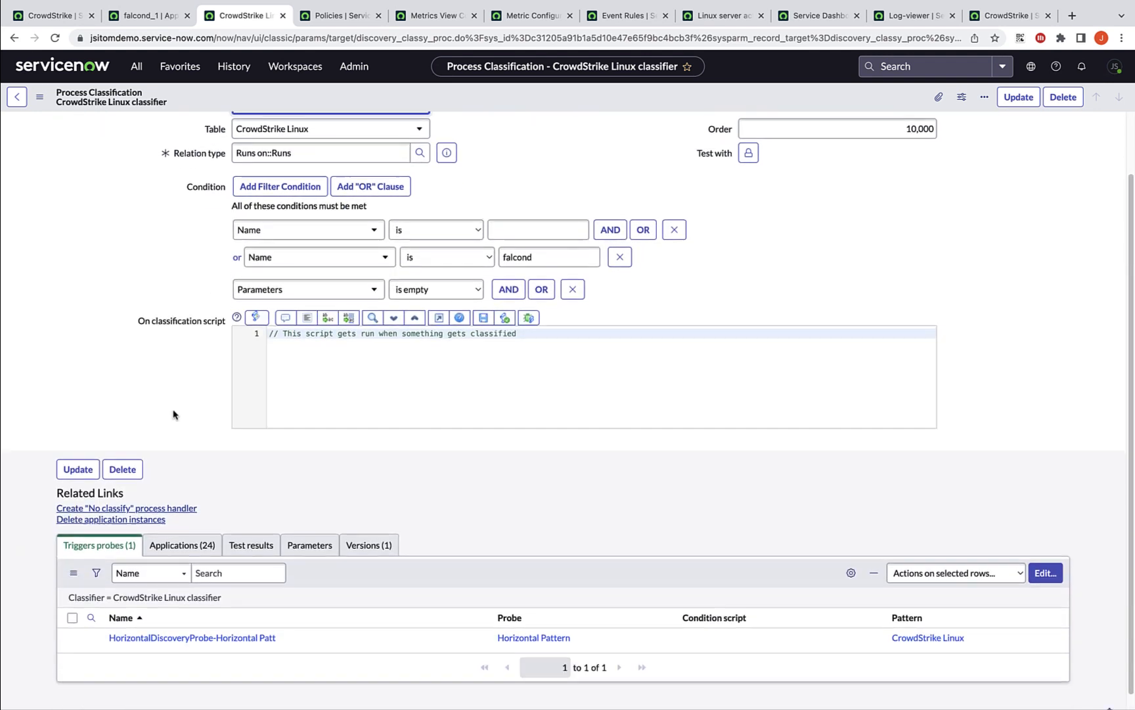
scroll(up, 3)
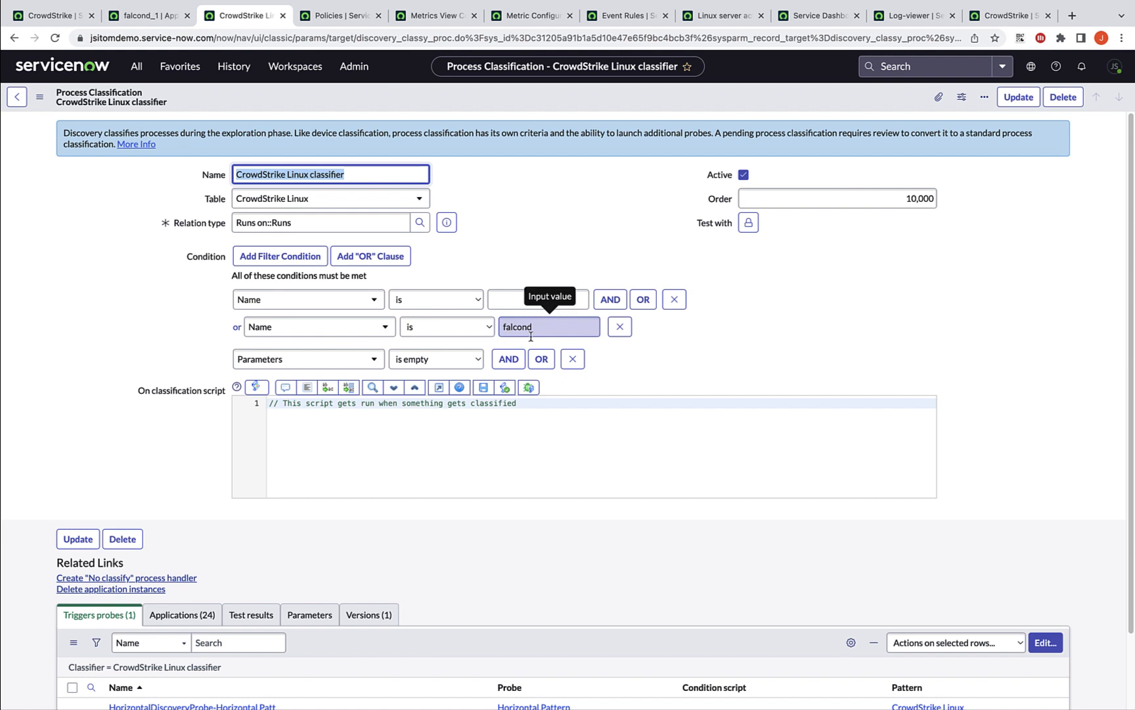
scroll(down, 3)
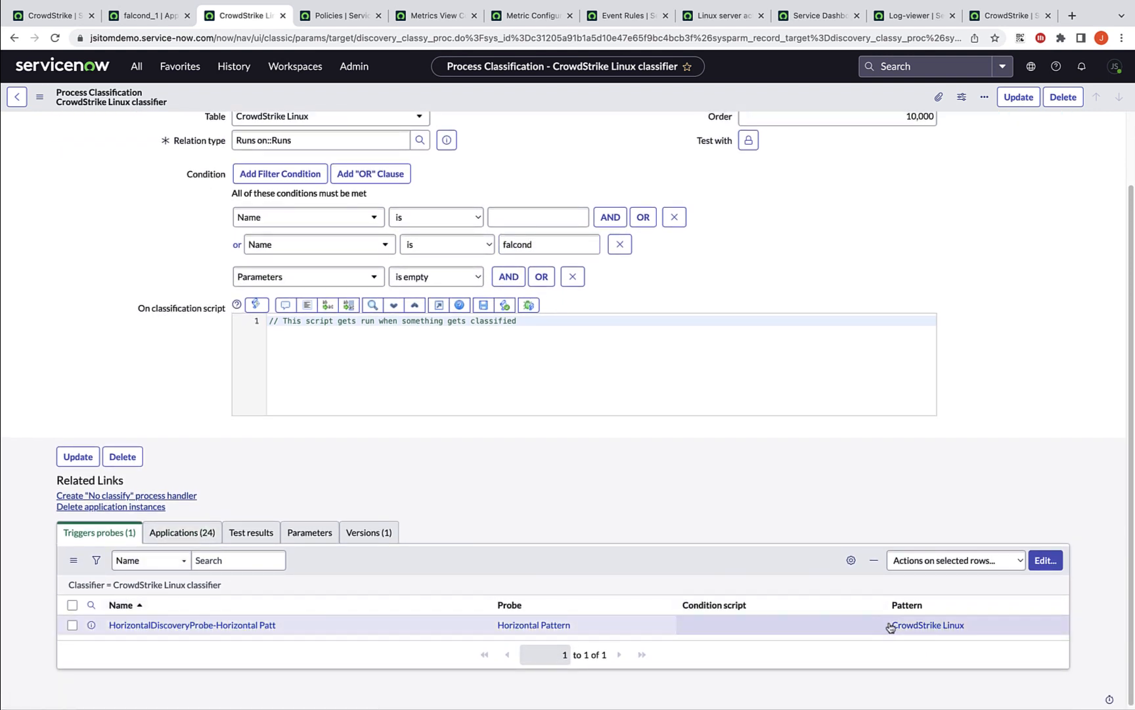
mouse_move(928, 624)
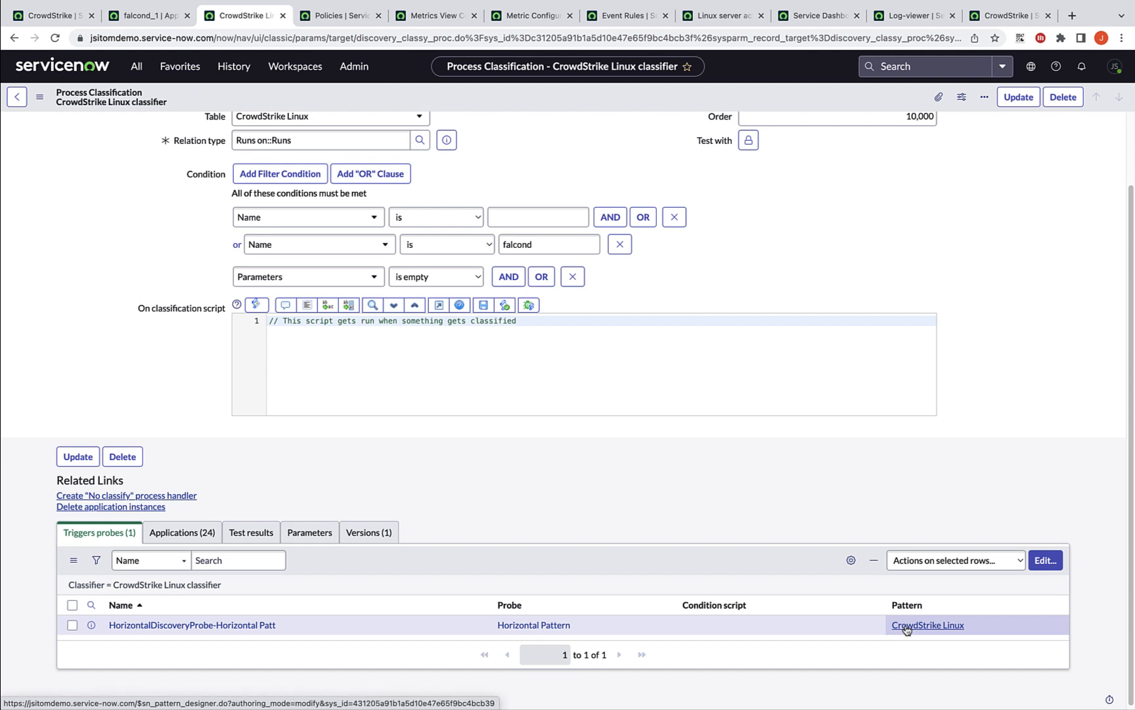
mouse_move(736, 500)
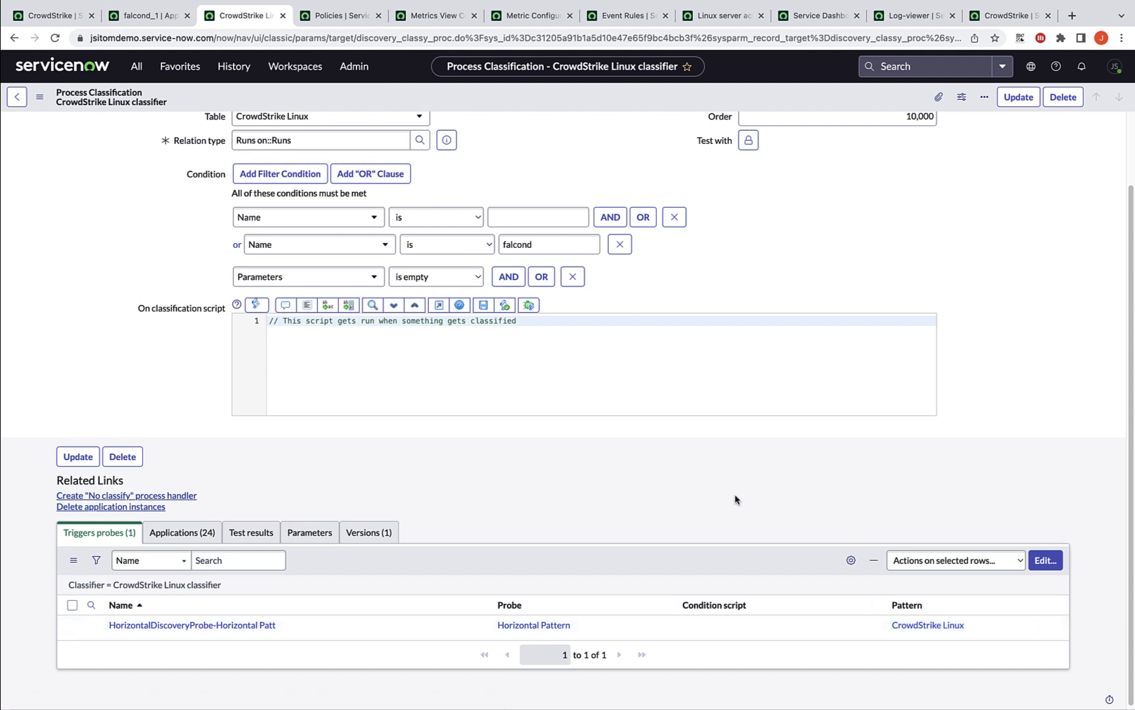
scroll(up, 3)
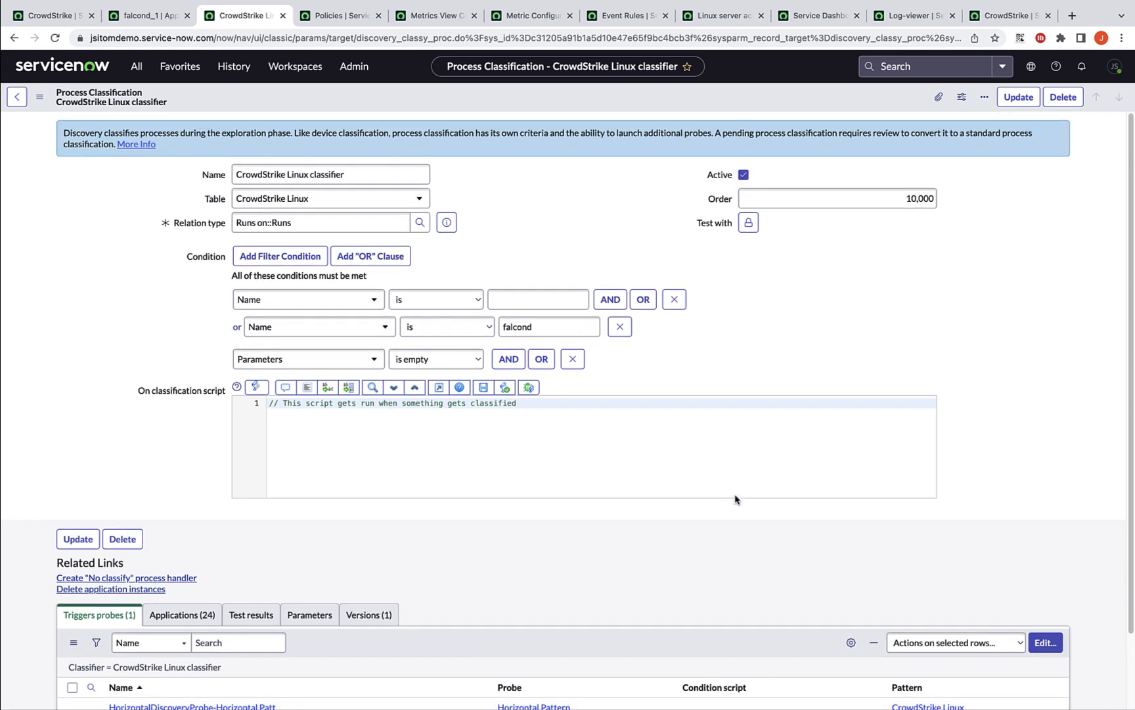
mouse_move(147, 437)
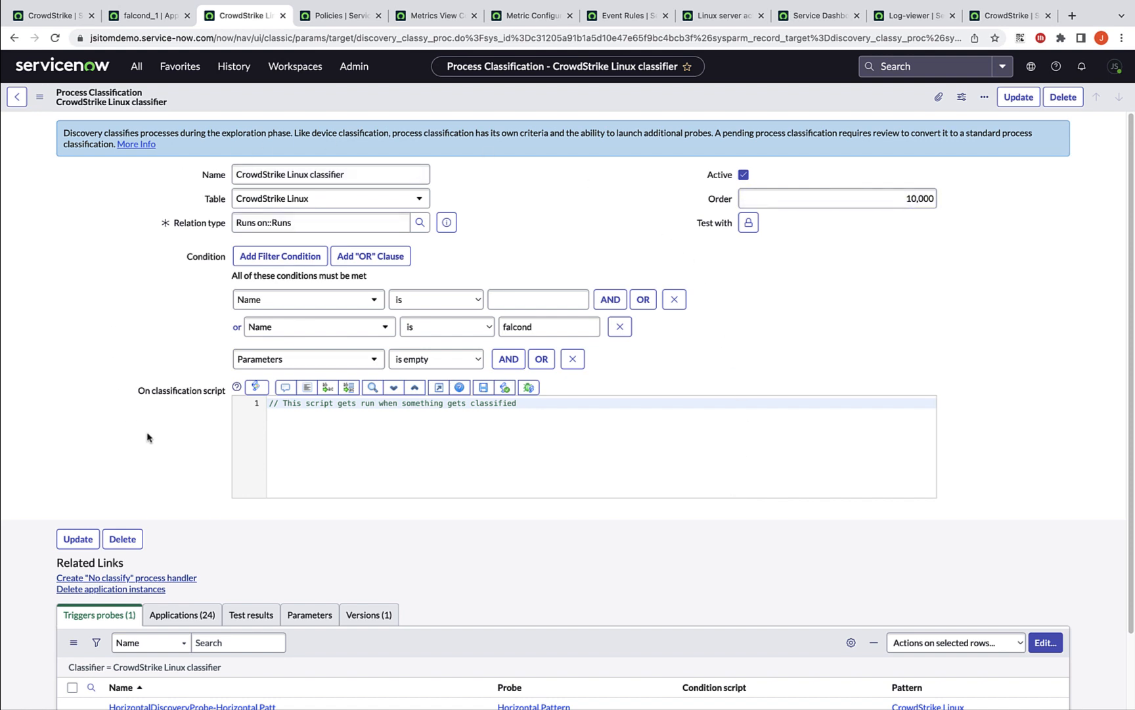
mouse_move(382, 525)
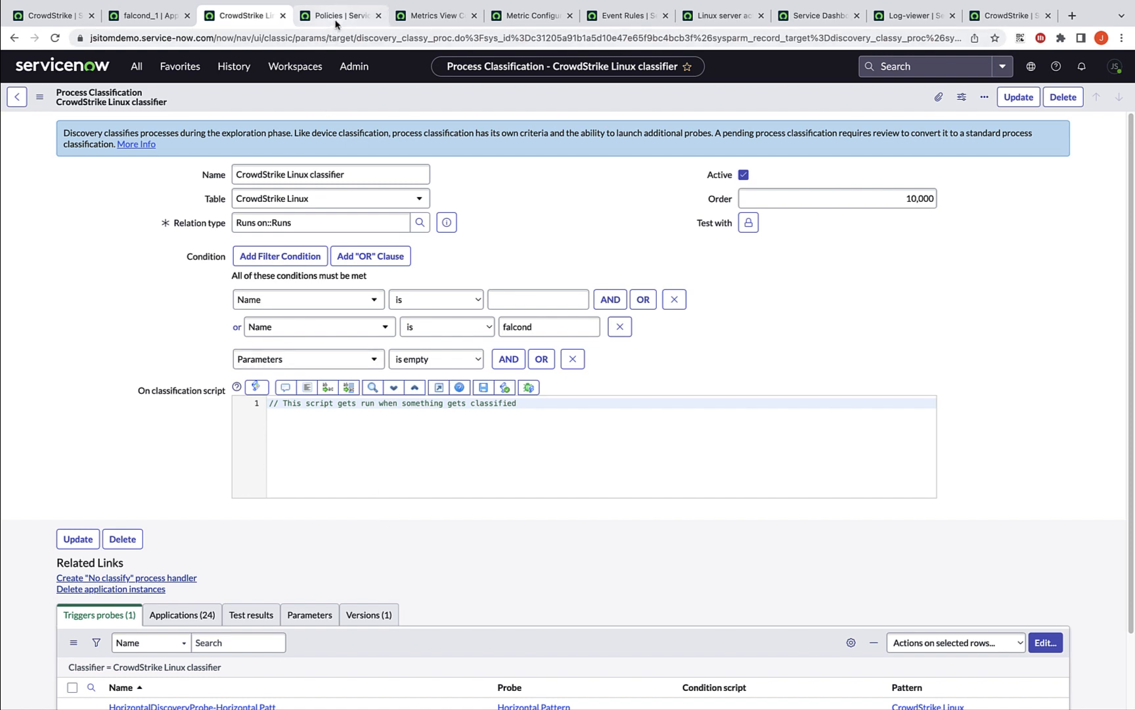
Filter the Agent Client Collector policies by name '*crowd' to show the Linux CrowdStrike policy
click(340, 15)
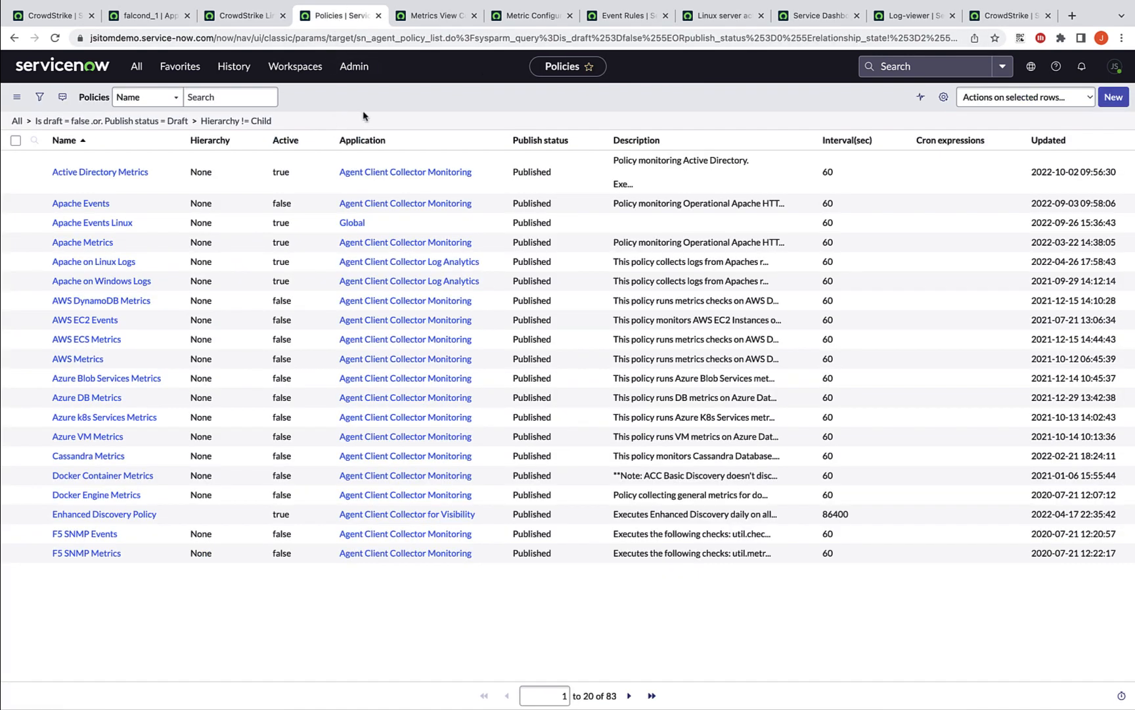
click(136, 66)
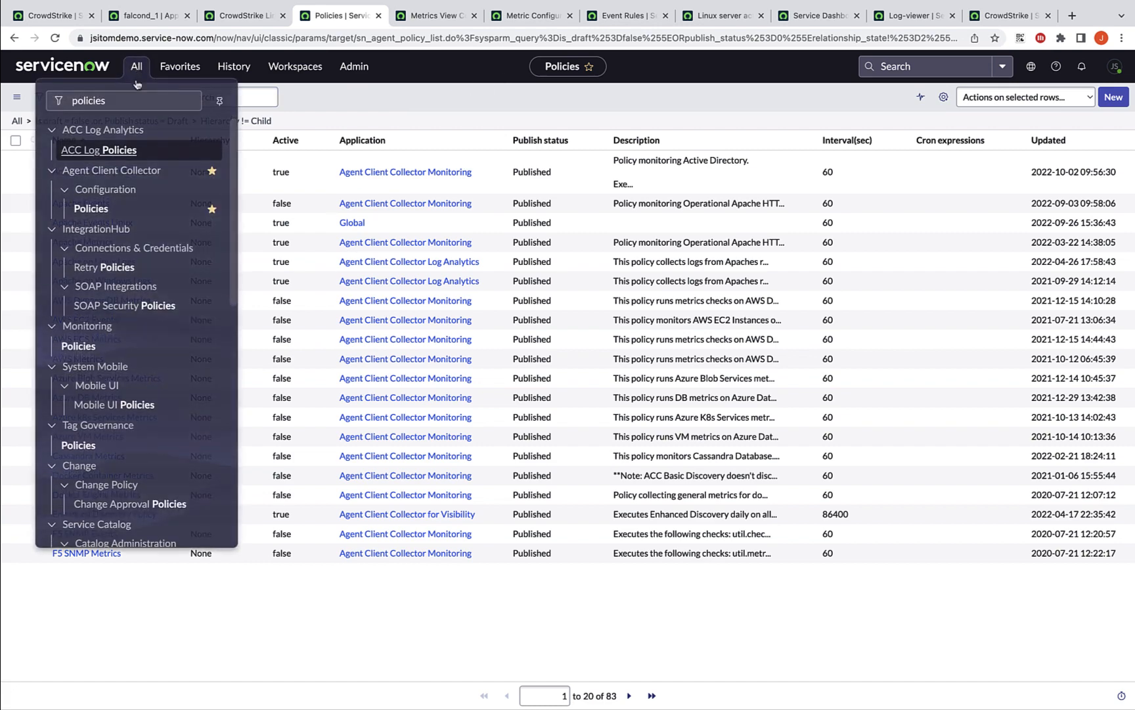
mouse_move(90, 208)
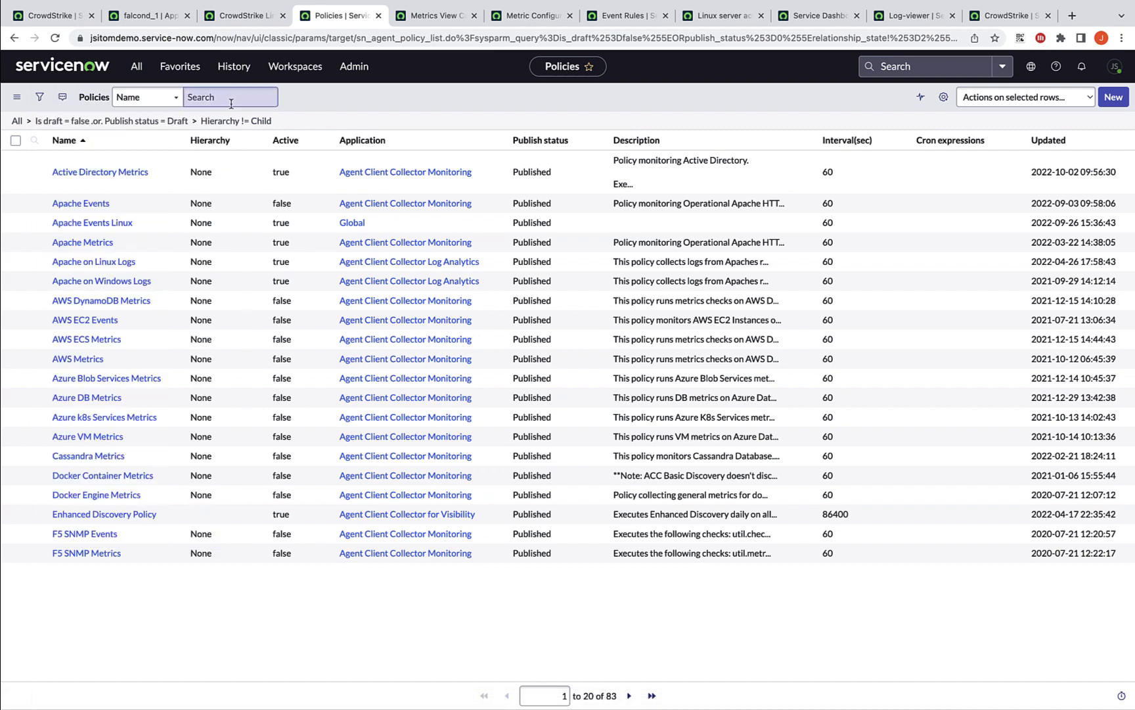
text(*)
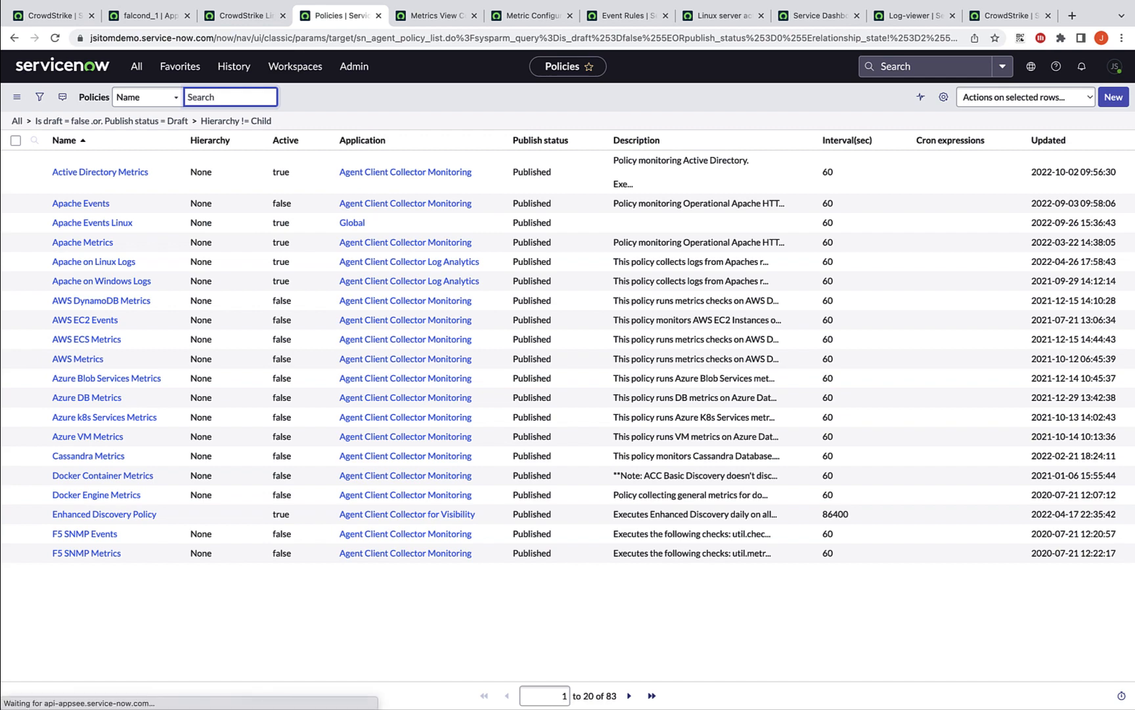
text(crowd)
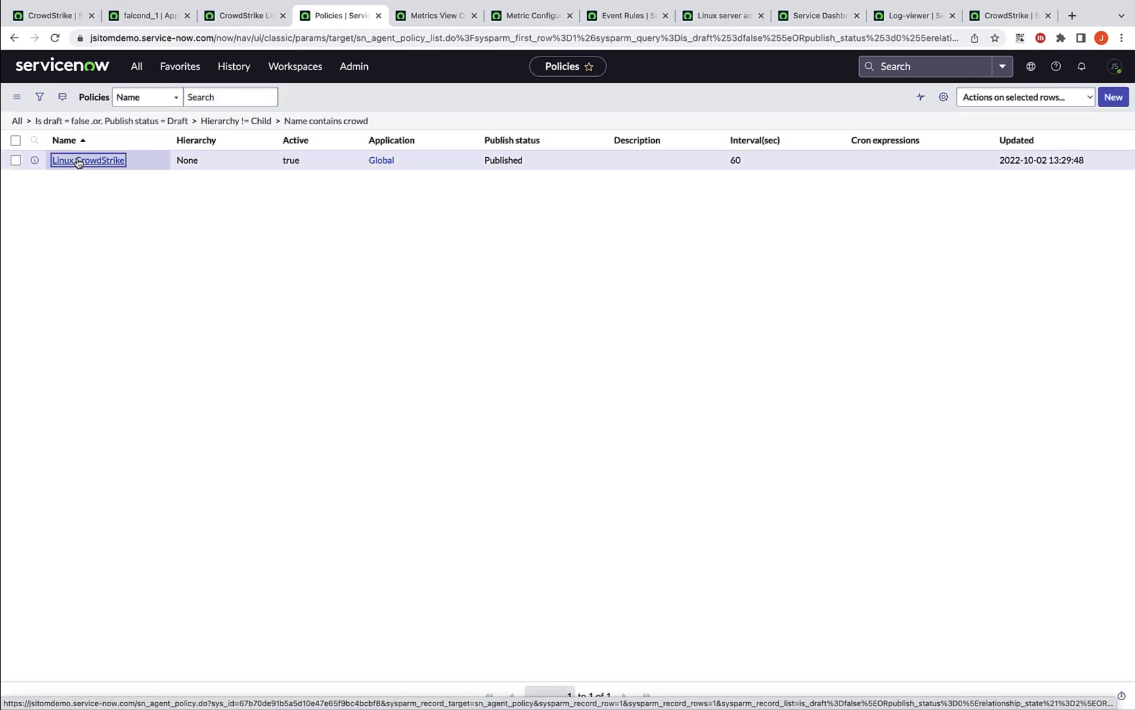
Open the Linux CrowdStrike policy and view its Agents (3) and Check Instances (3), including os.linux.check-process
click(87, 160)
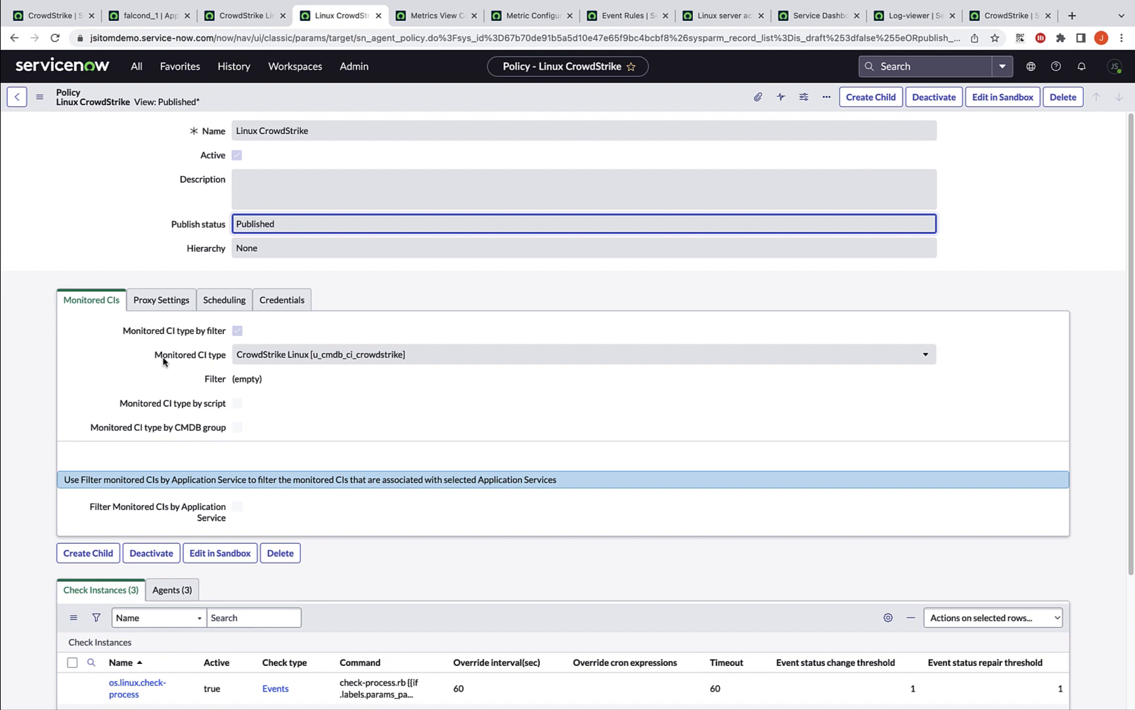
mouse_move(172, 369)
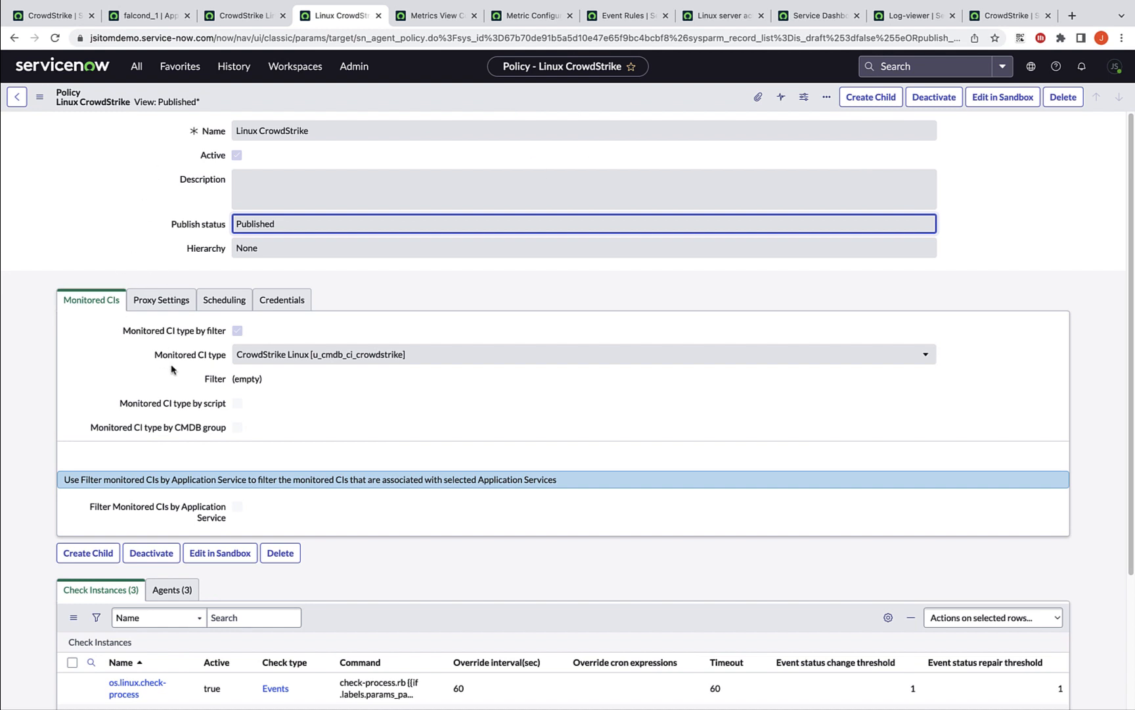
mouse_move(338, 369)
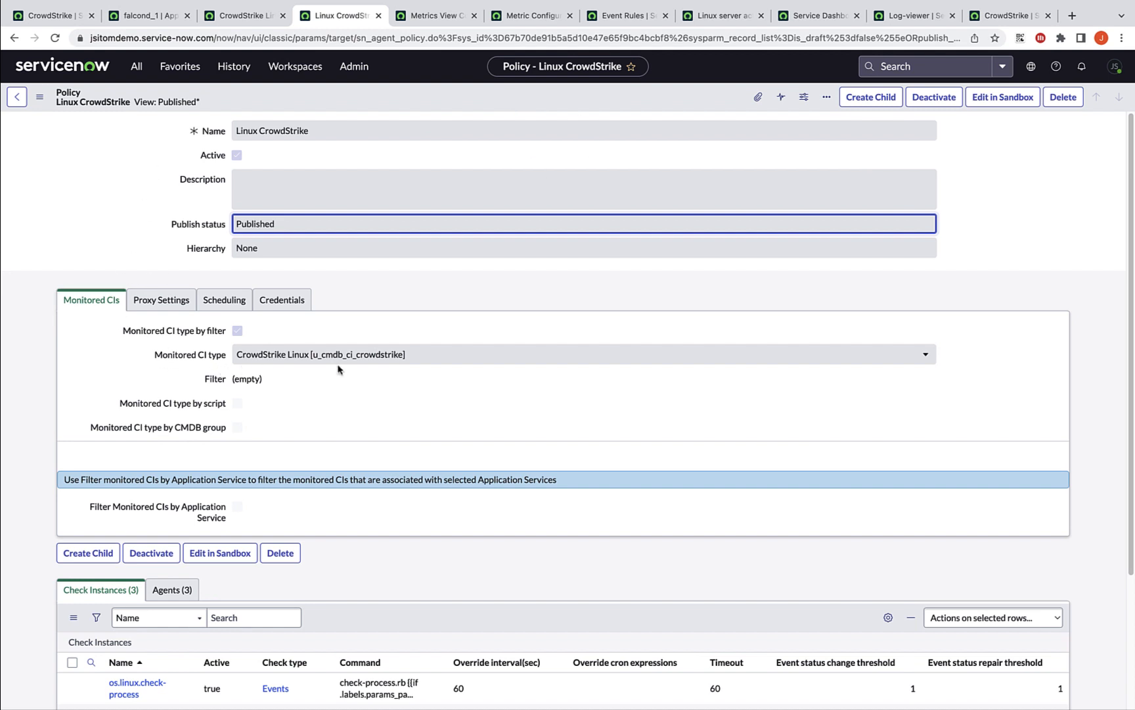
click(172, 480)
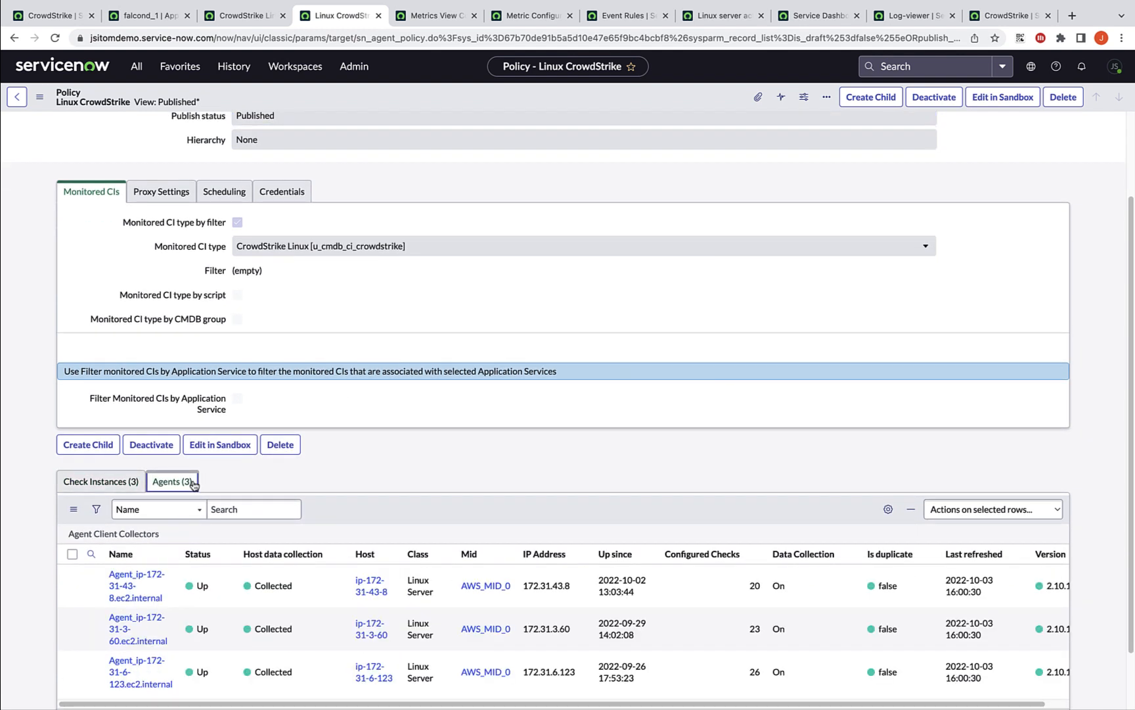
click(101, 480)
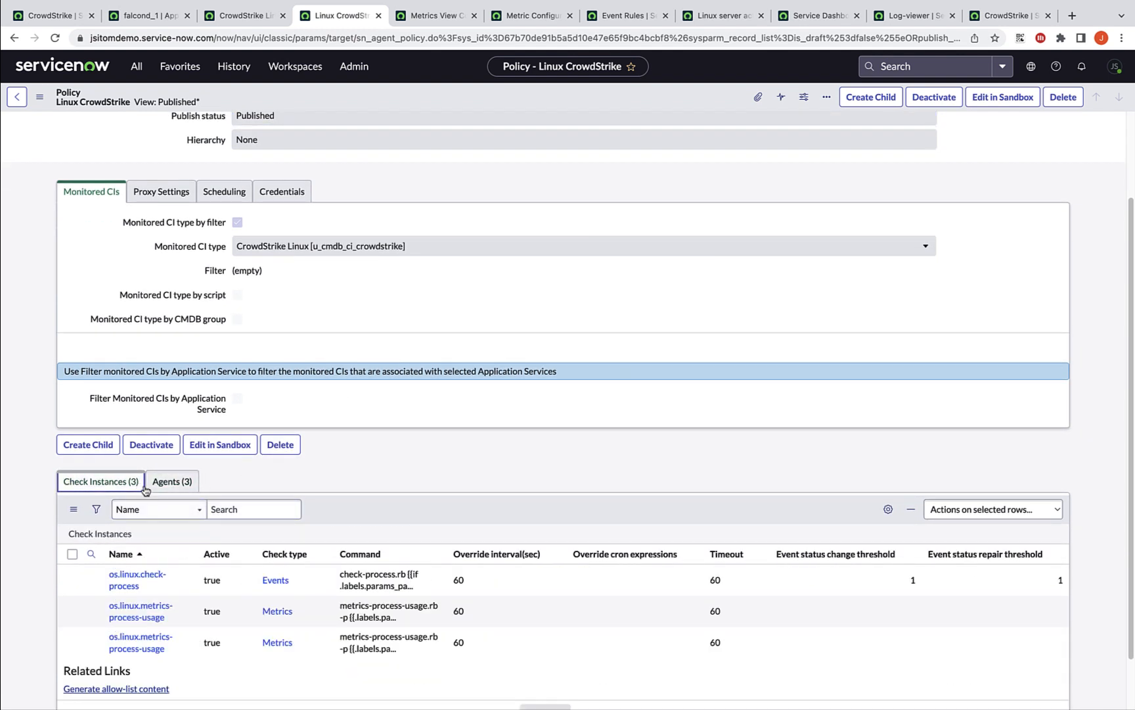
right_click(136, 579)
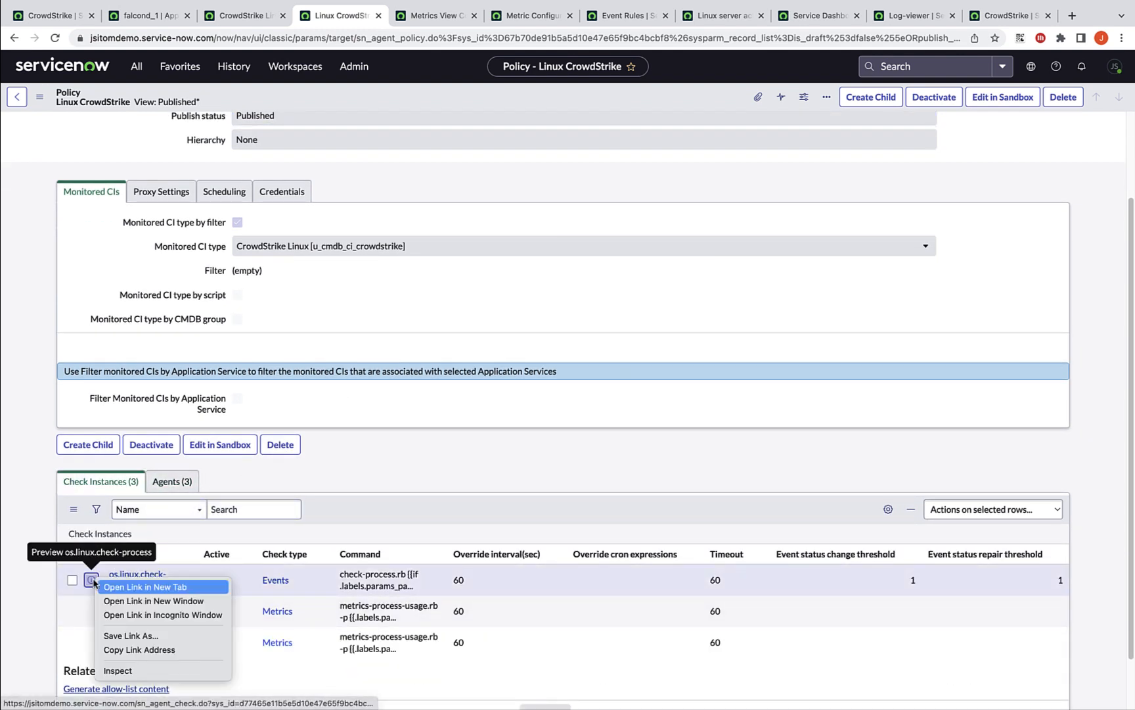
click(145, 587)
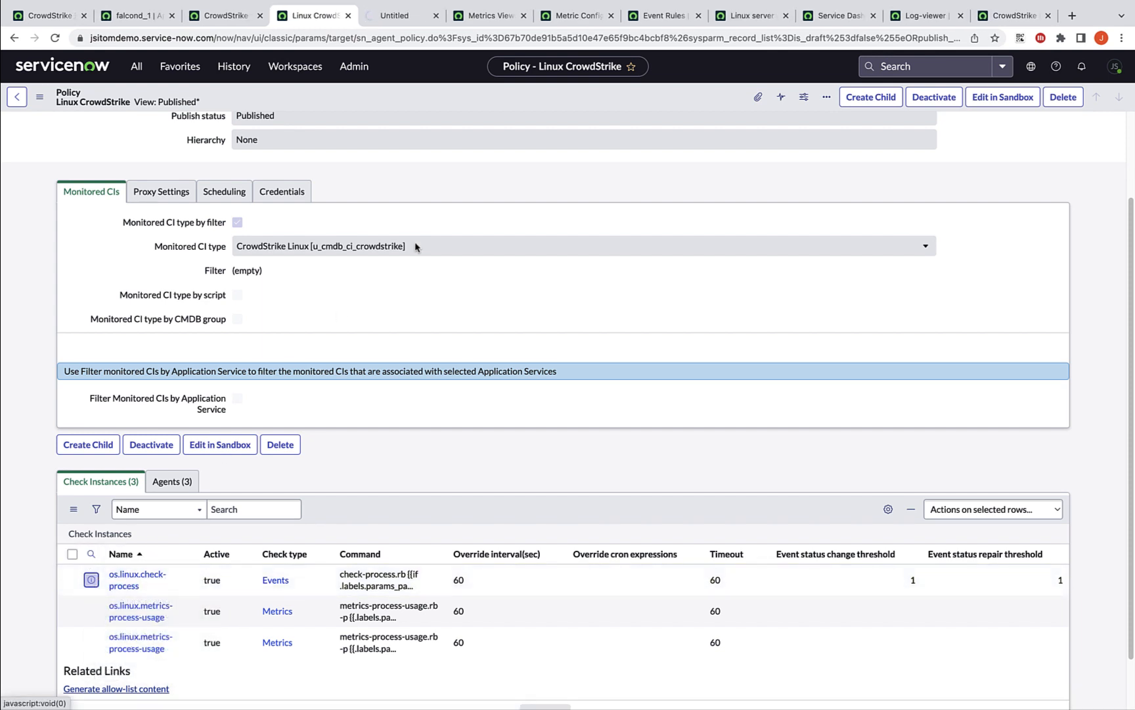
click(136, 580)
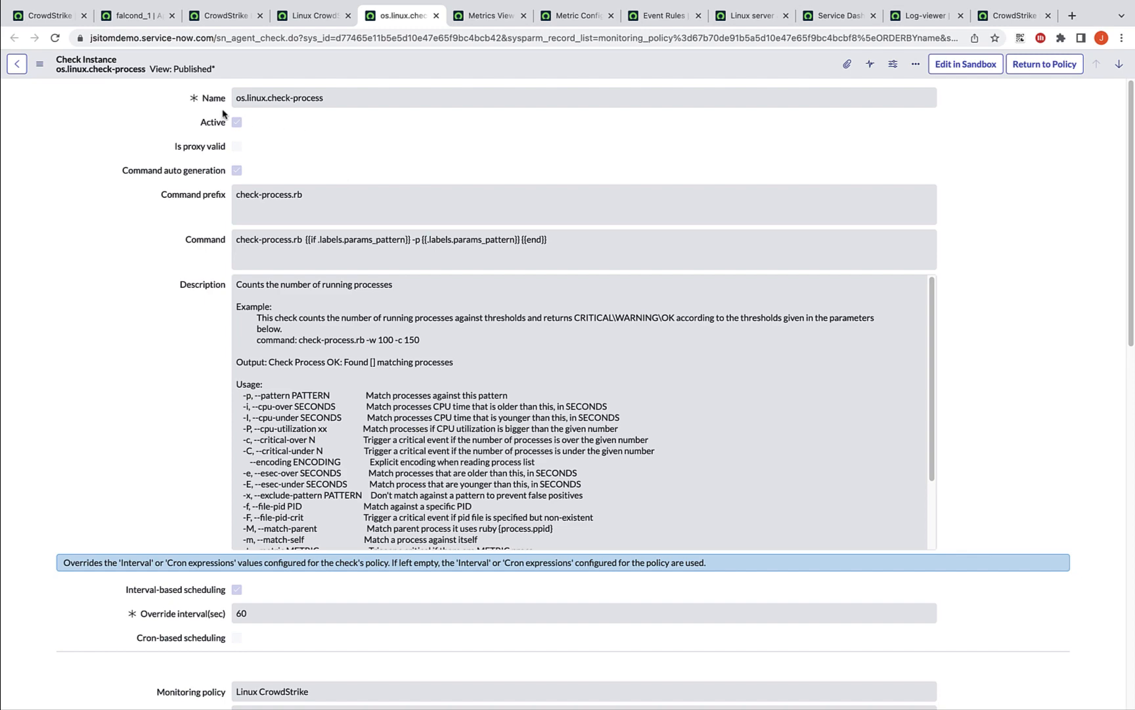
mouse_move(171, 262)
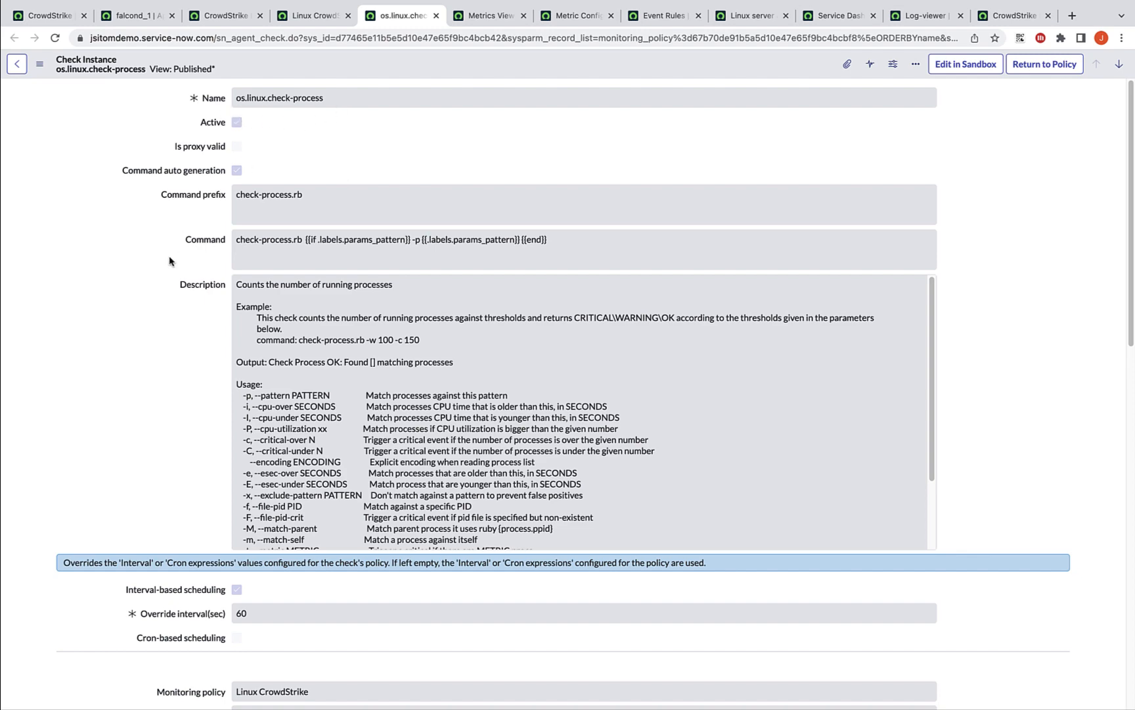
scroll(down, 3)
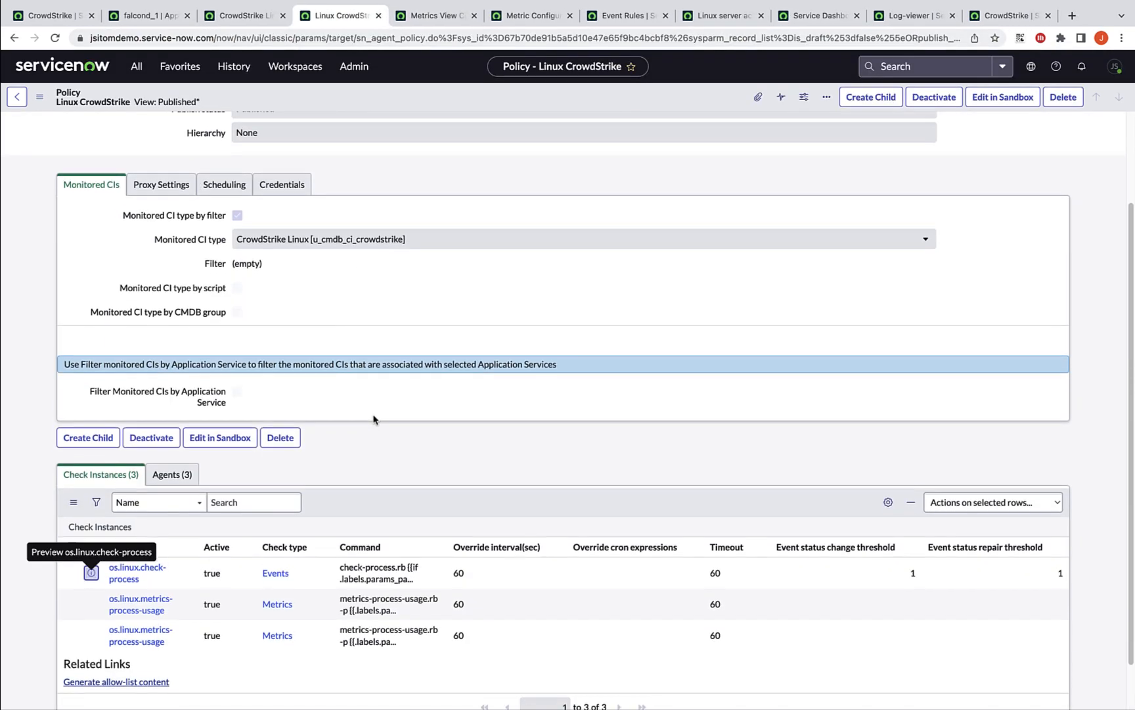
right_click(140, 605)
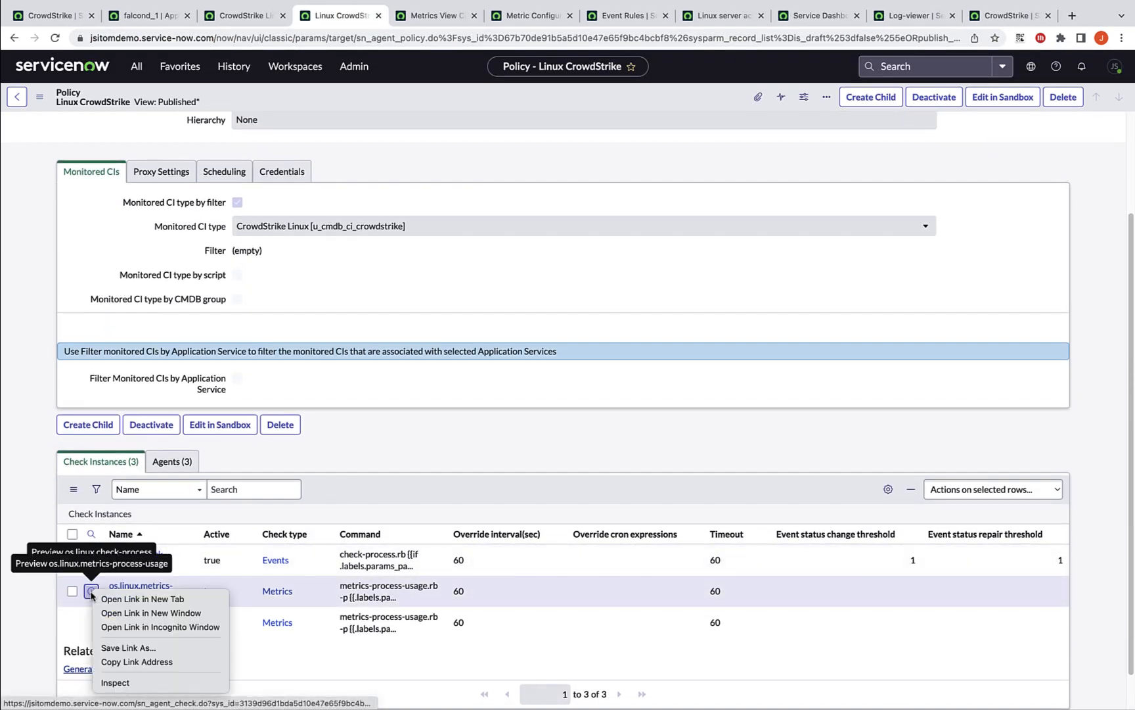
click(143, 598)
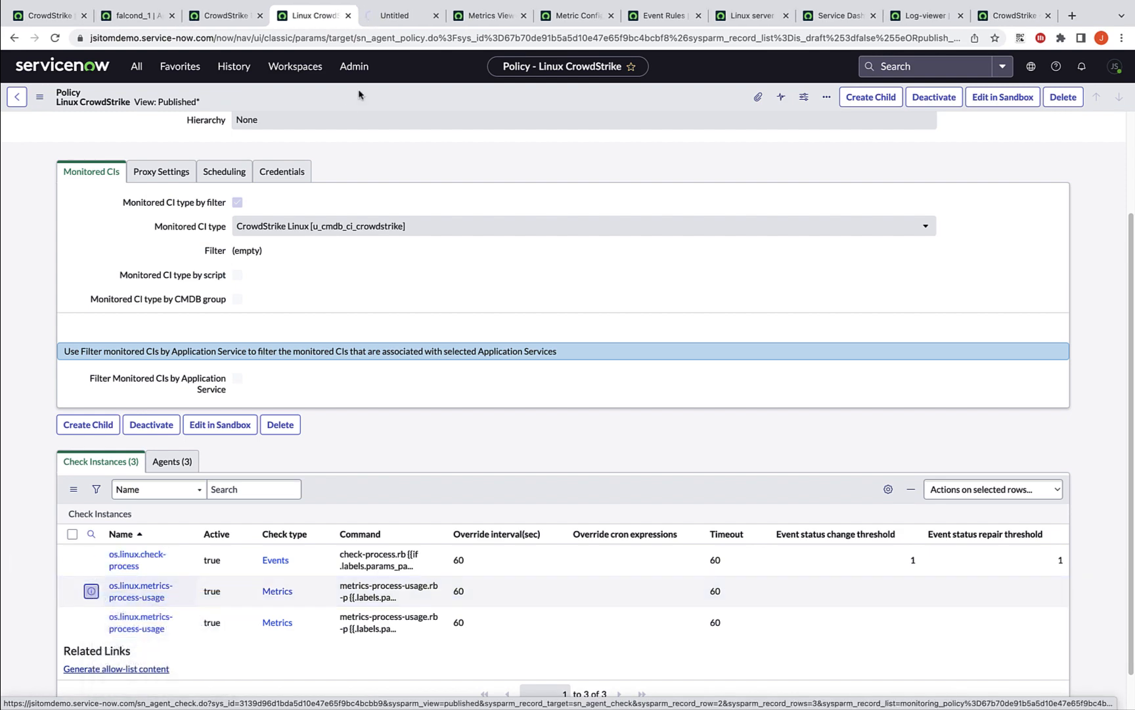
click(136, 590)
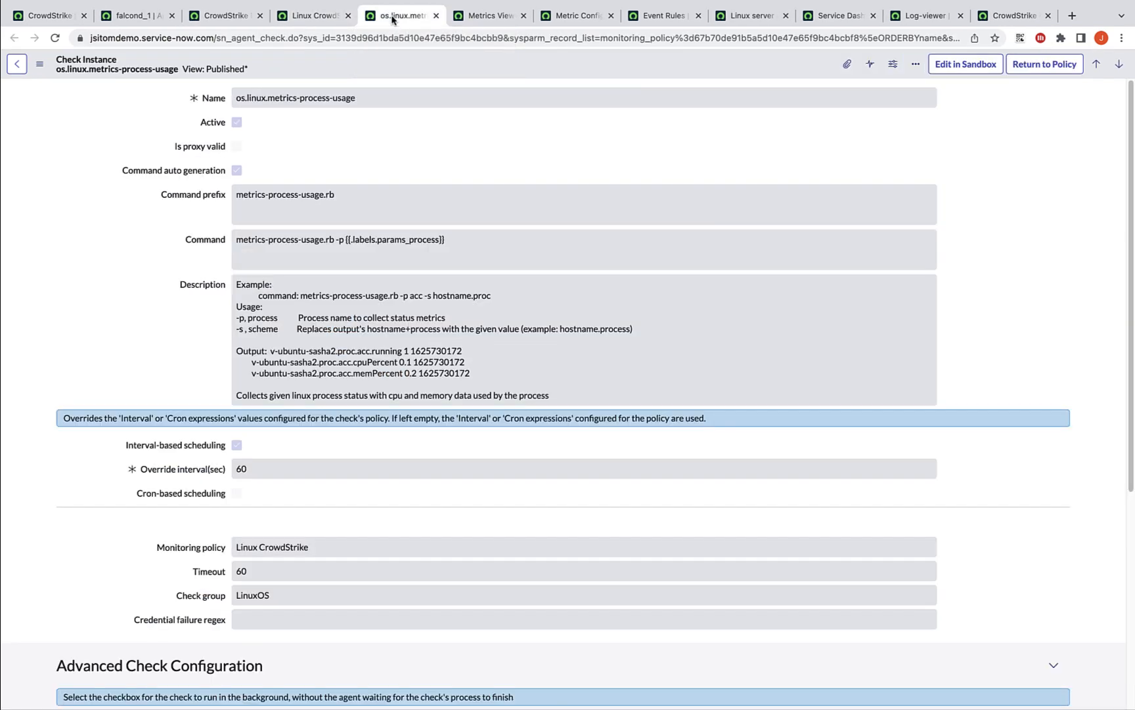
scroll(down, 3)
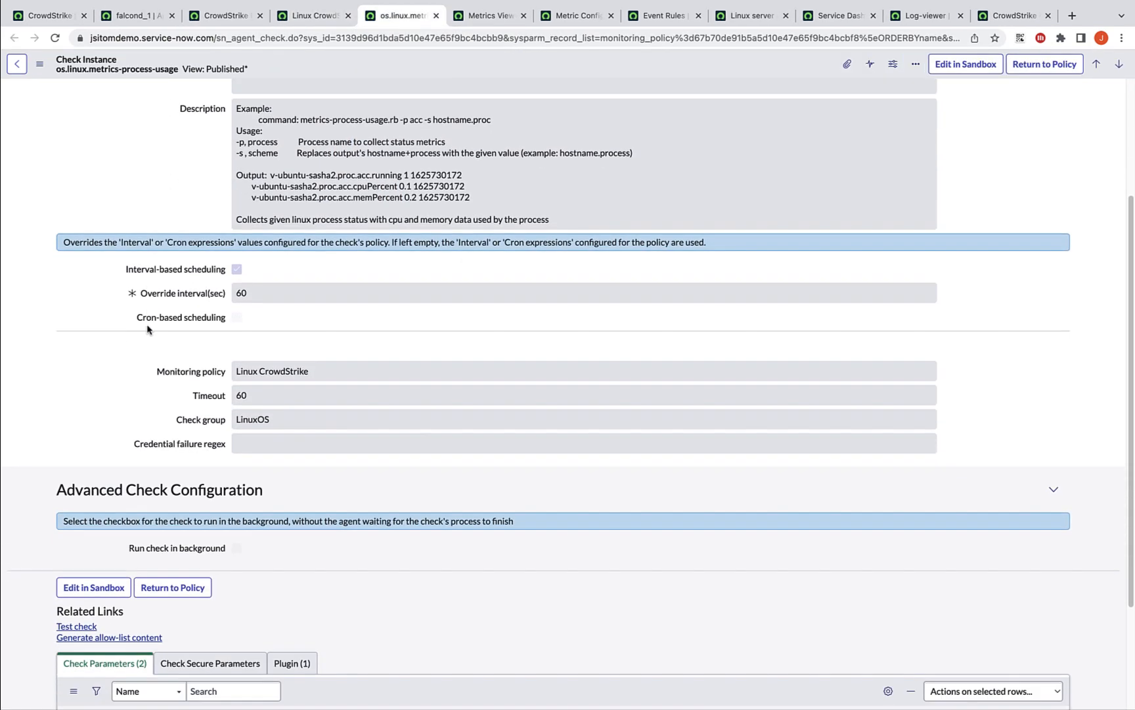
scroll(down, 3)
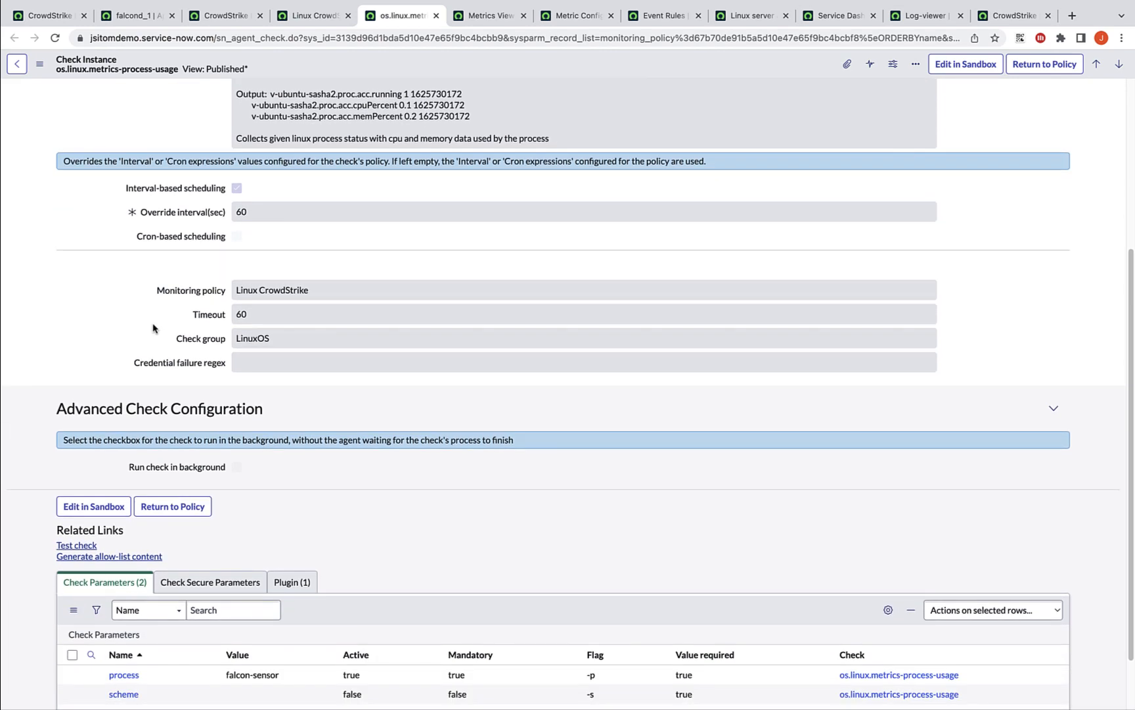
scroll(down, 3)
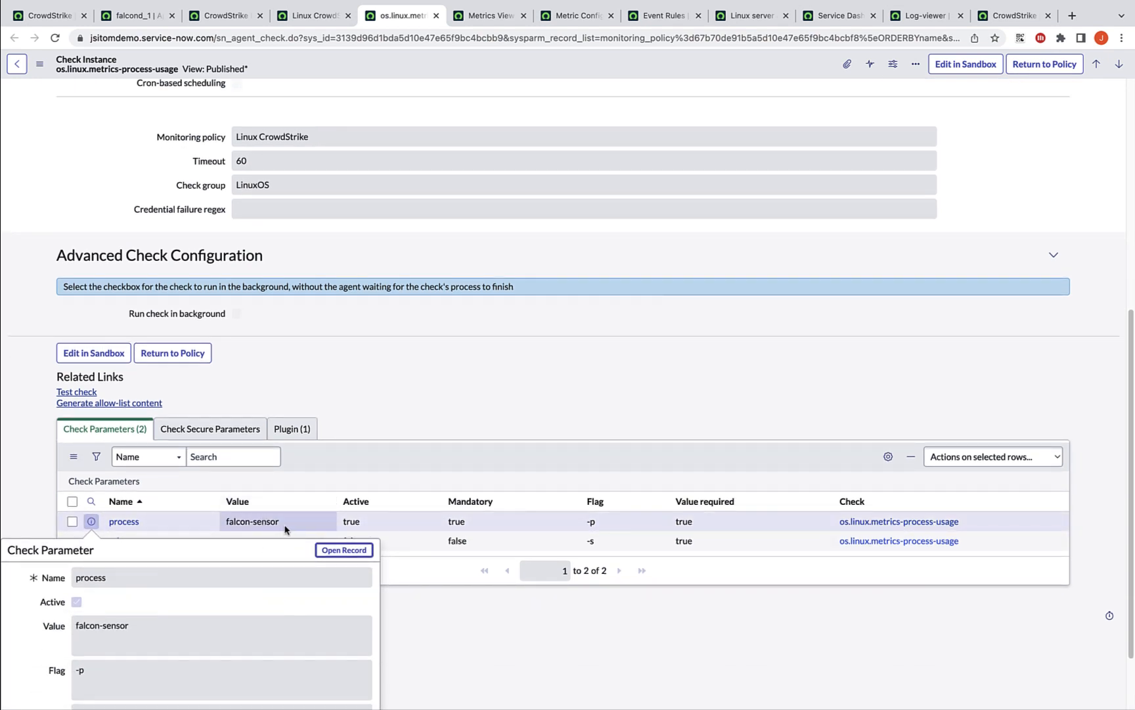
scroll(down, 3)
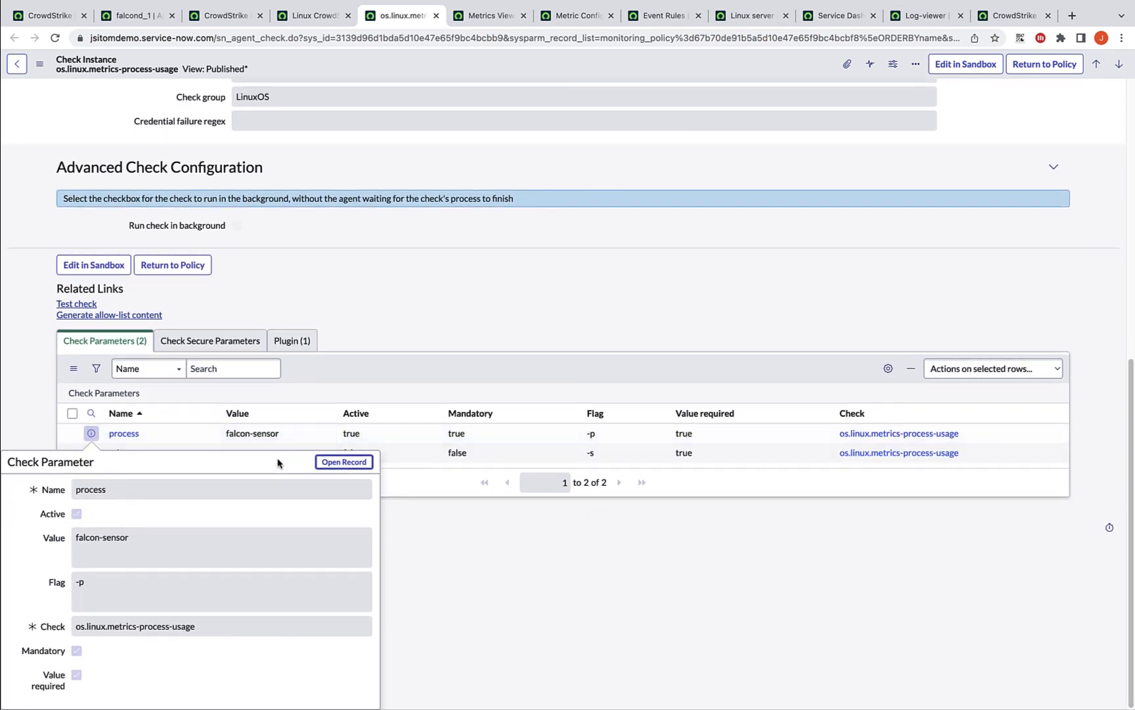
scroll(up, 3)
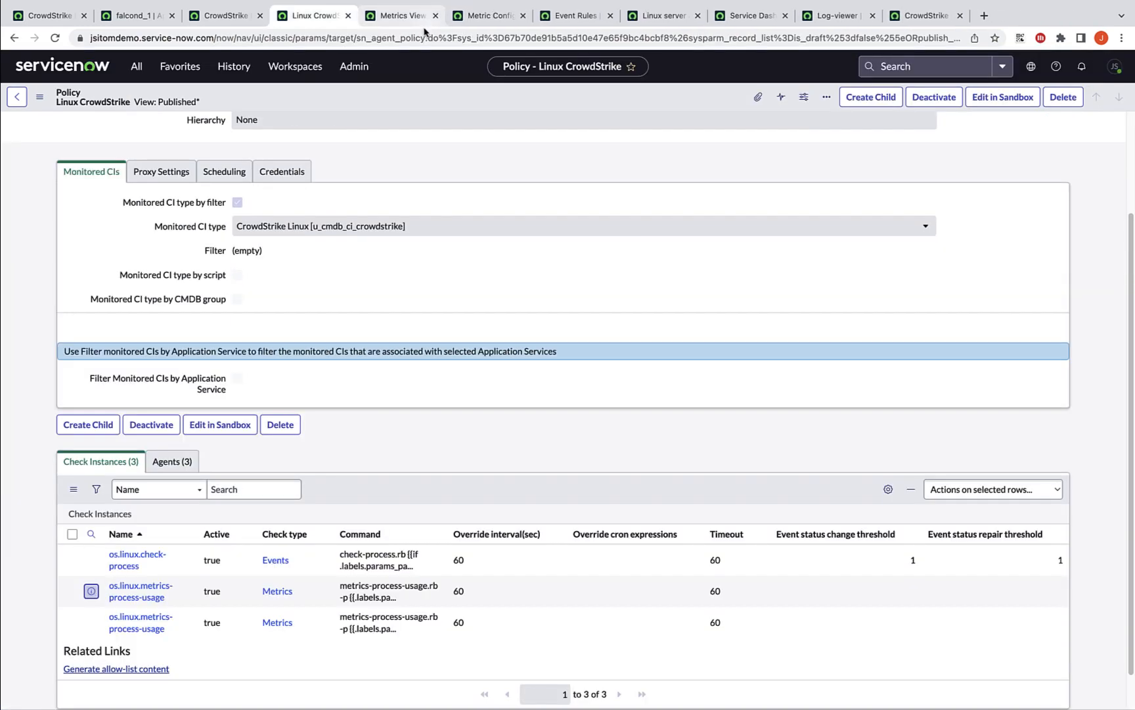
mouse_move(91, 627)
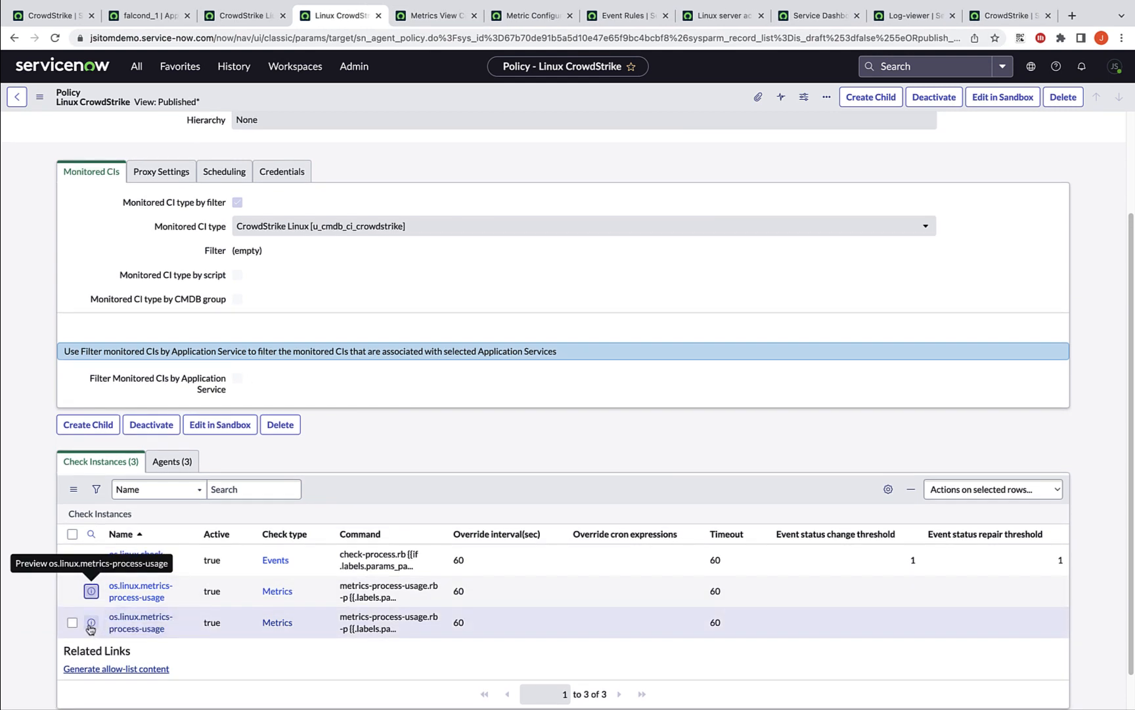
Open the second os.linux.metrics-process-usage check separately and scroll through its 60-second falcond settings
right_click(136, 622)
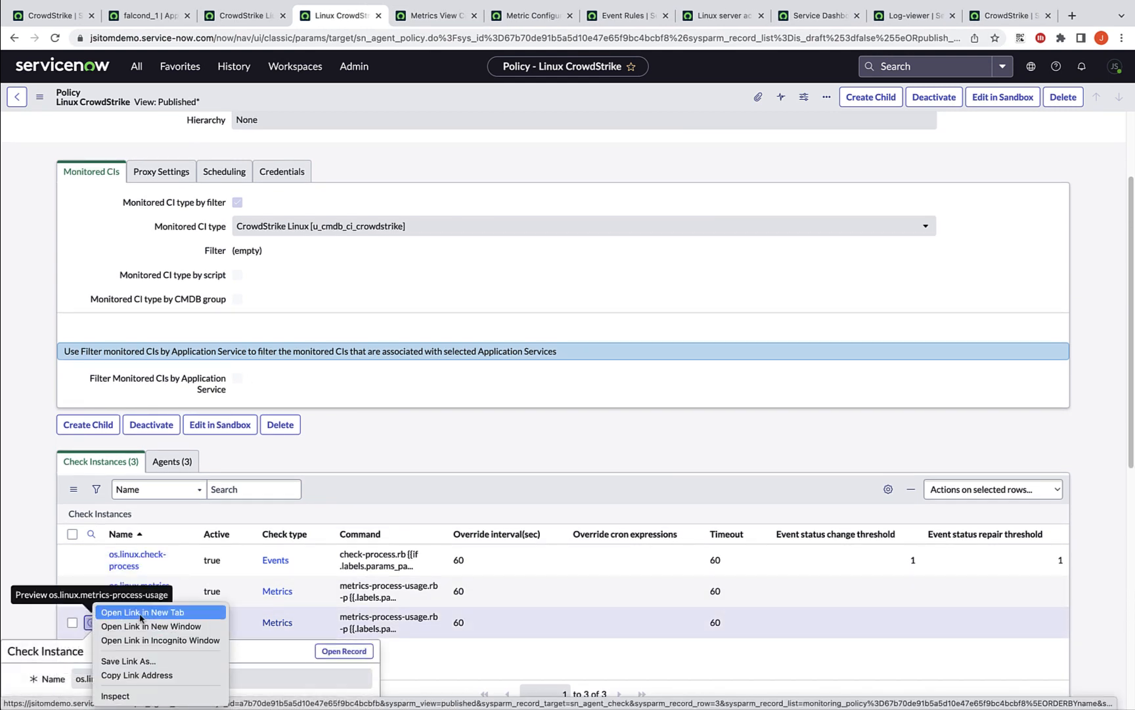
click(142, 612)
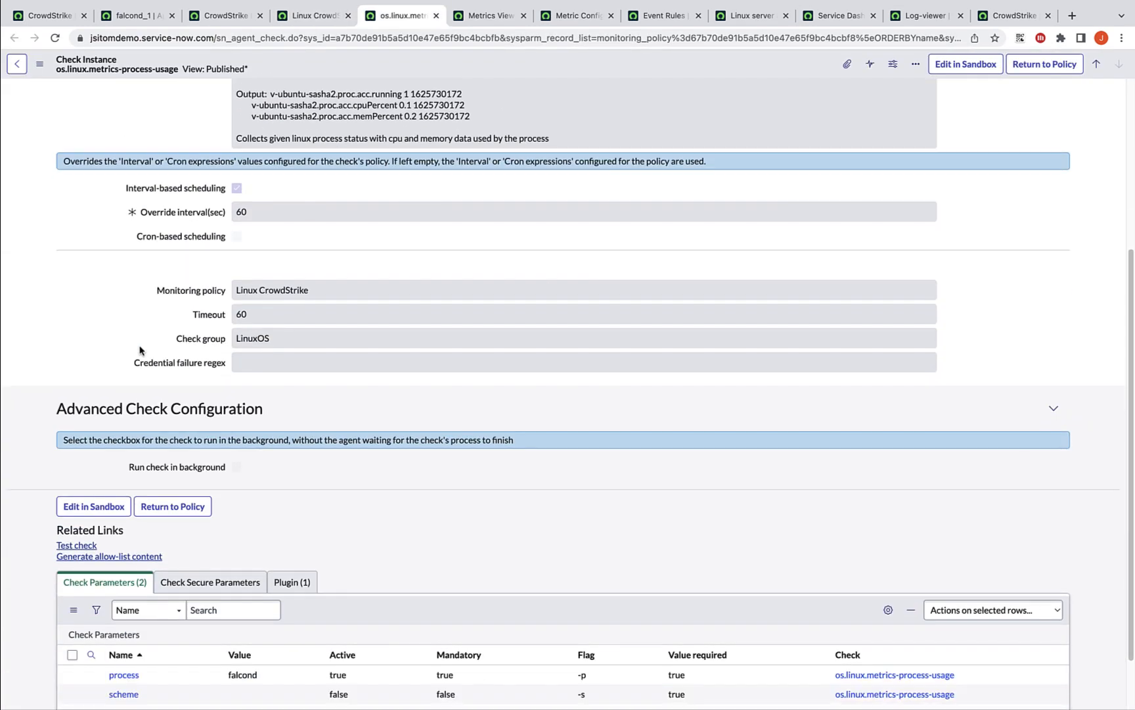
scroll(down, 3)
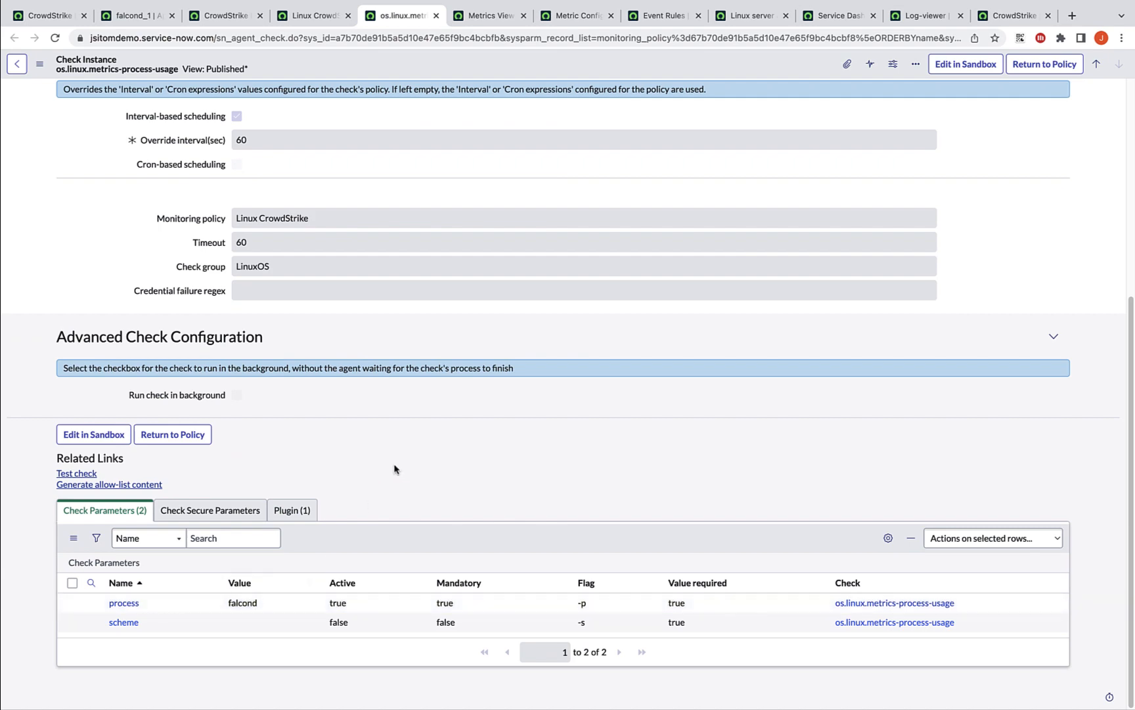
mouse_move(371, 512)
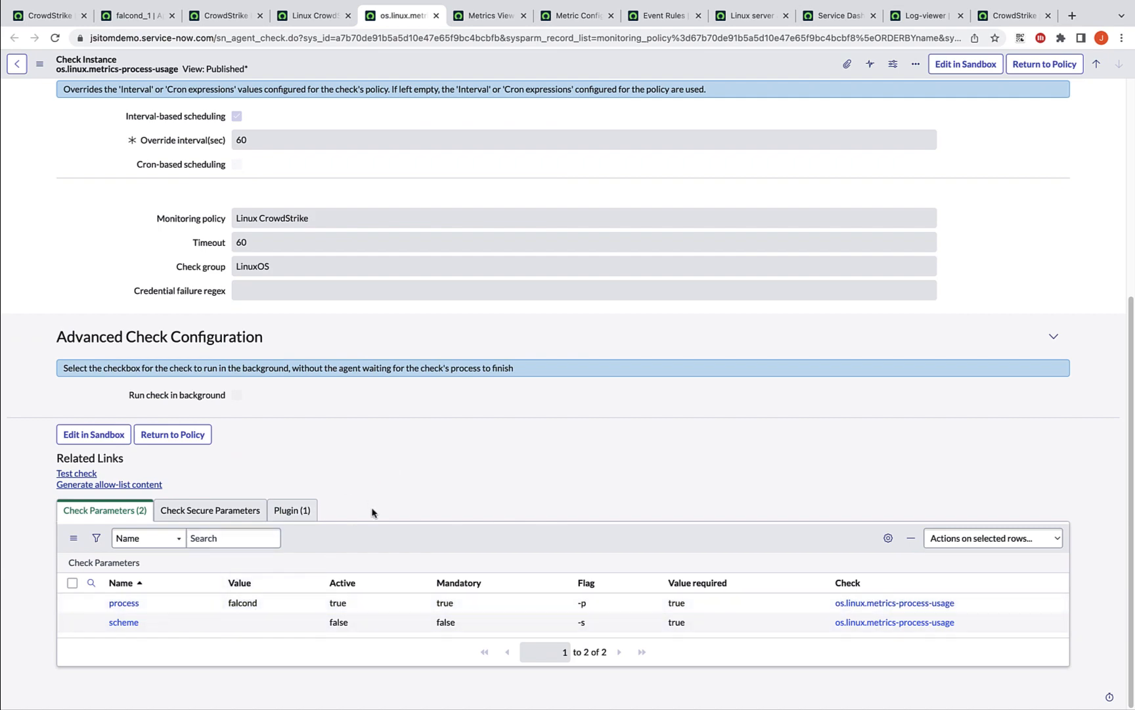
scroll(up, 3)
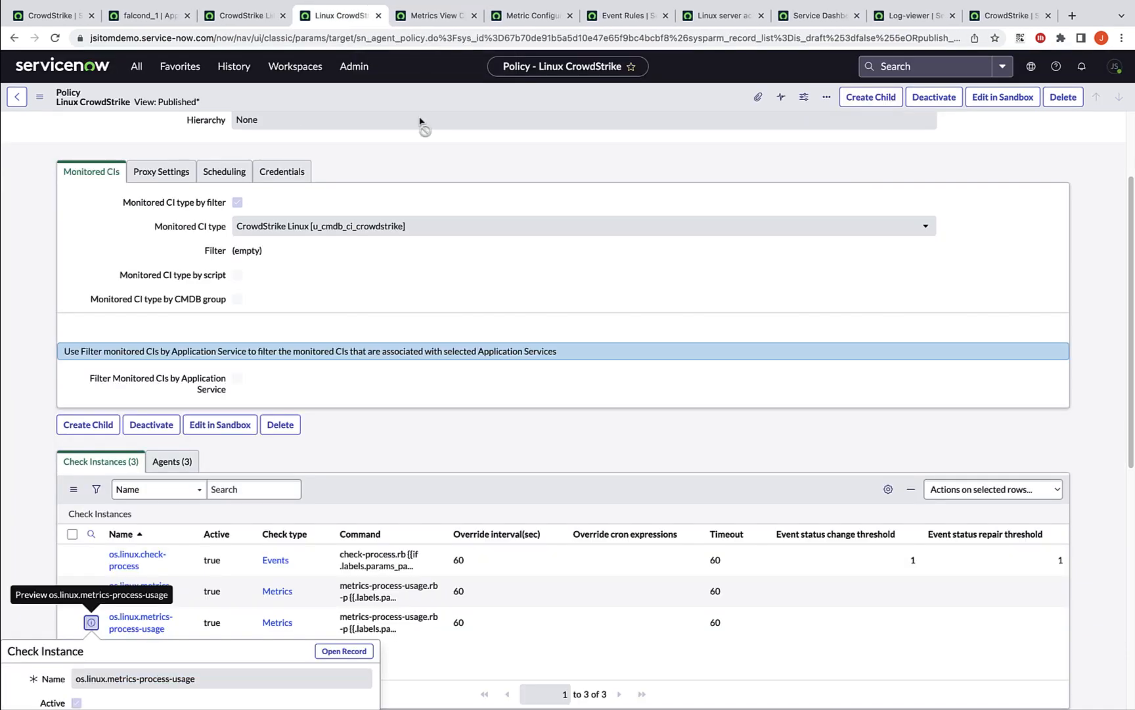
mouse_move(426, 44)
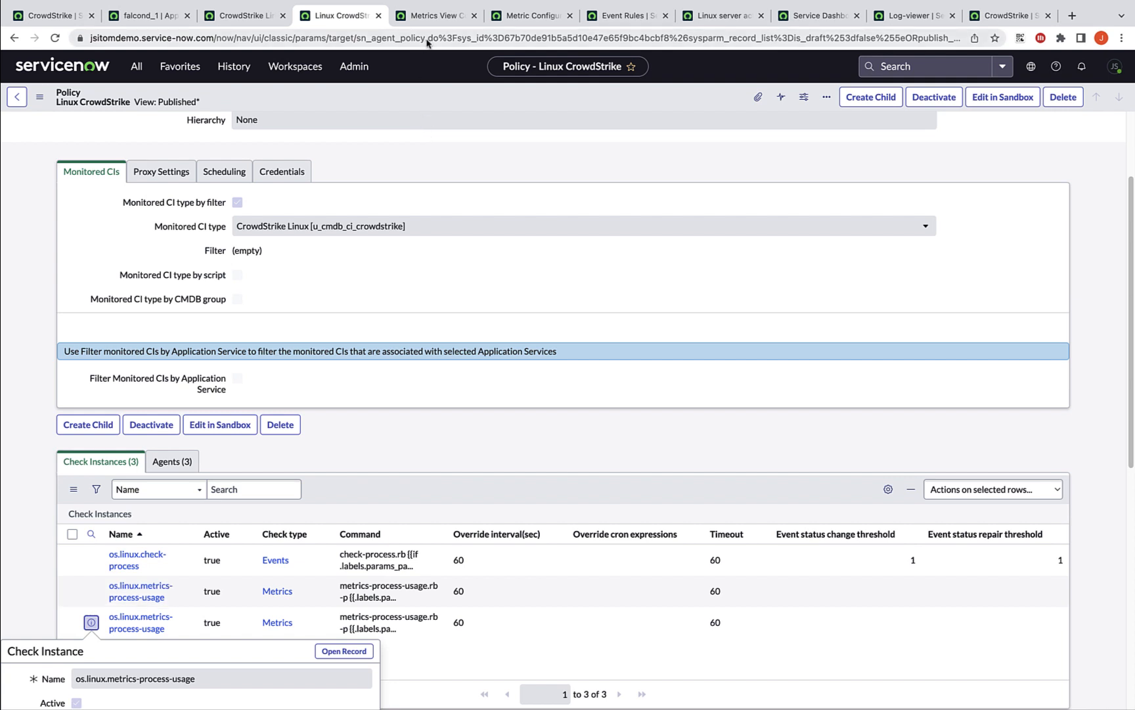
Search metrics views for 'crowd', open Crowd Strike Linux, and unlock its Source Metrics Types
click(431, 16)
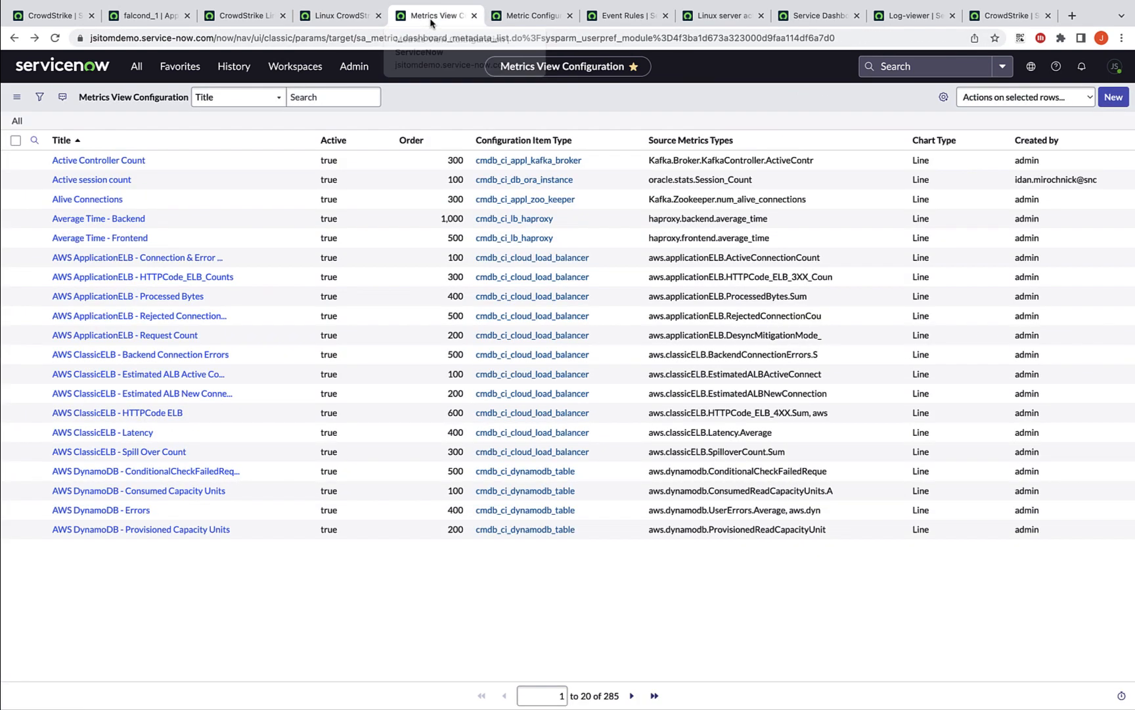
click(333, 97)
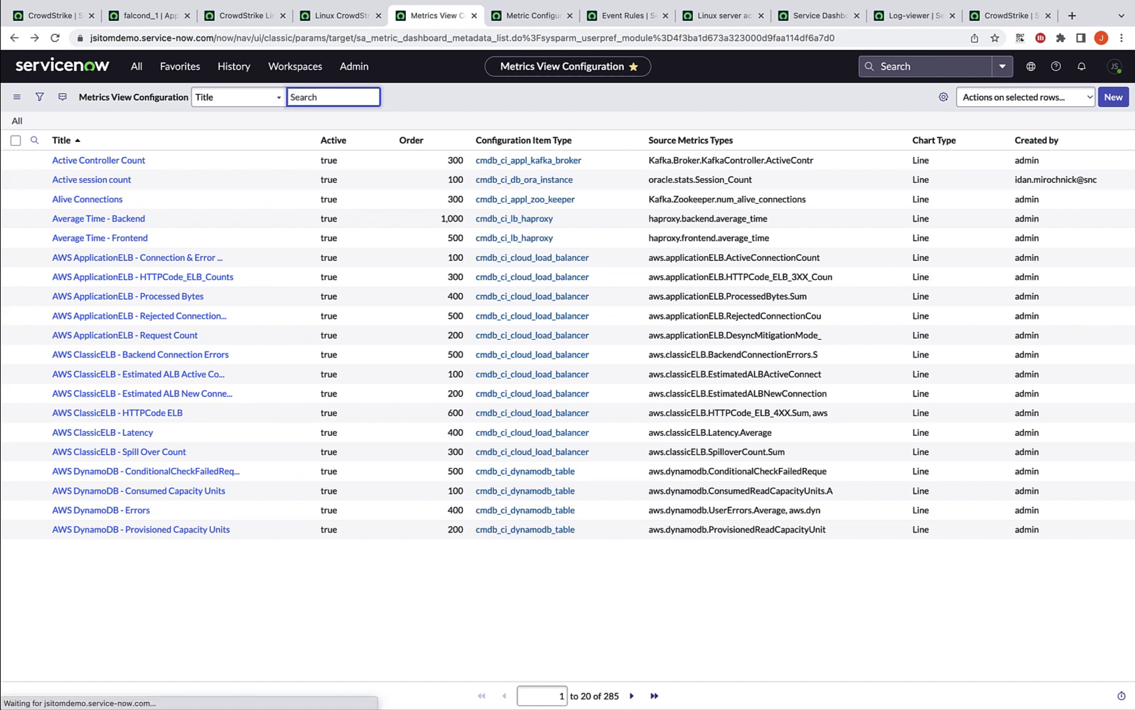
text(crowd)
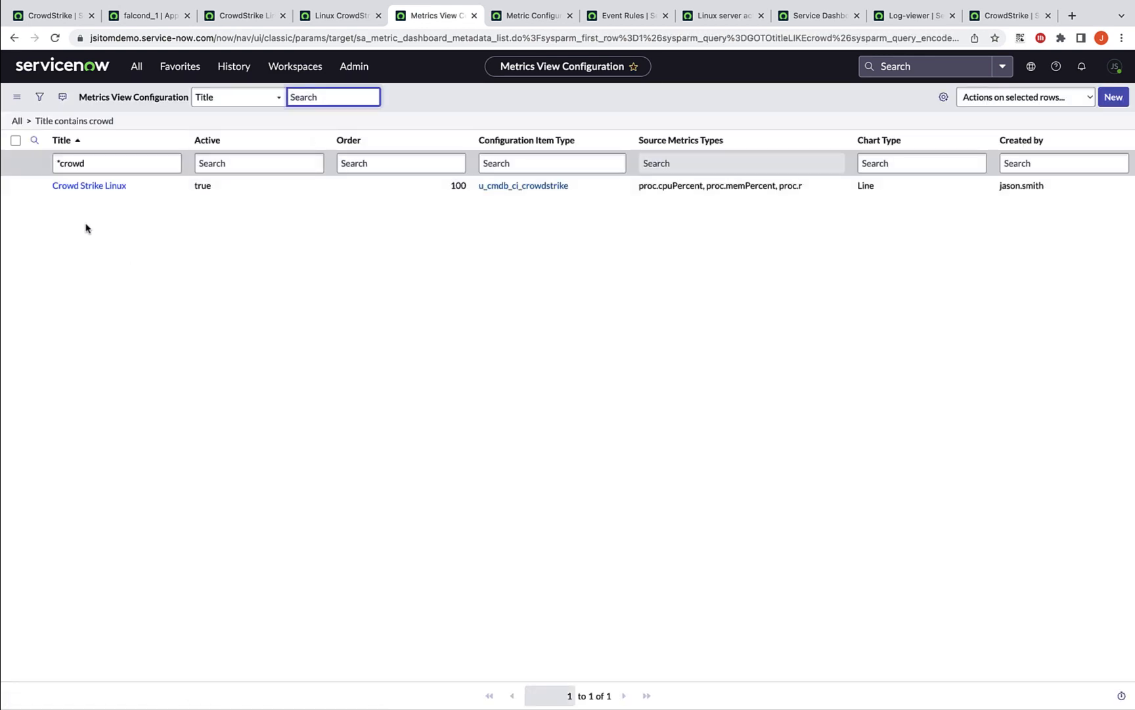
click(89, 186)
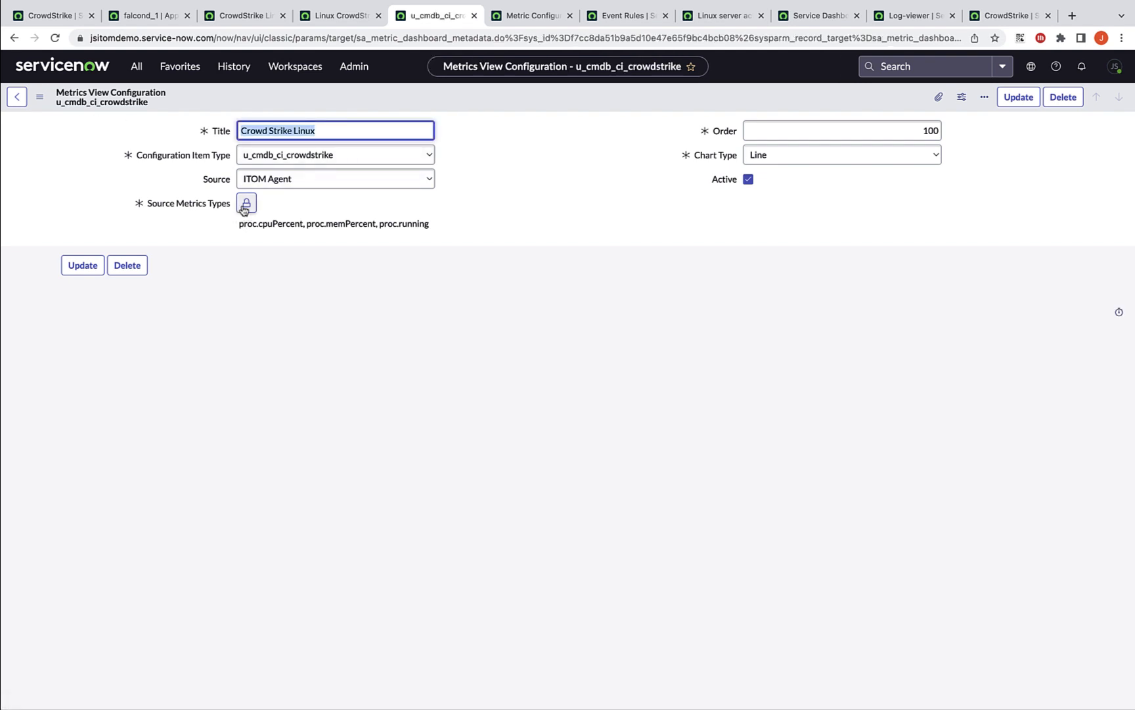
mouse_move(246, 203)
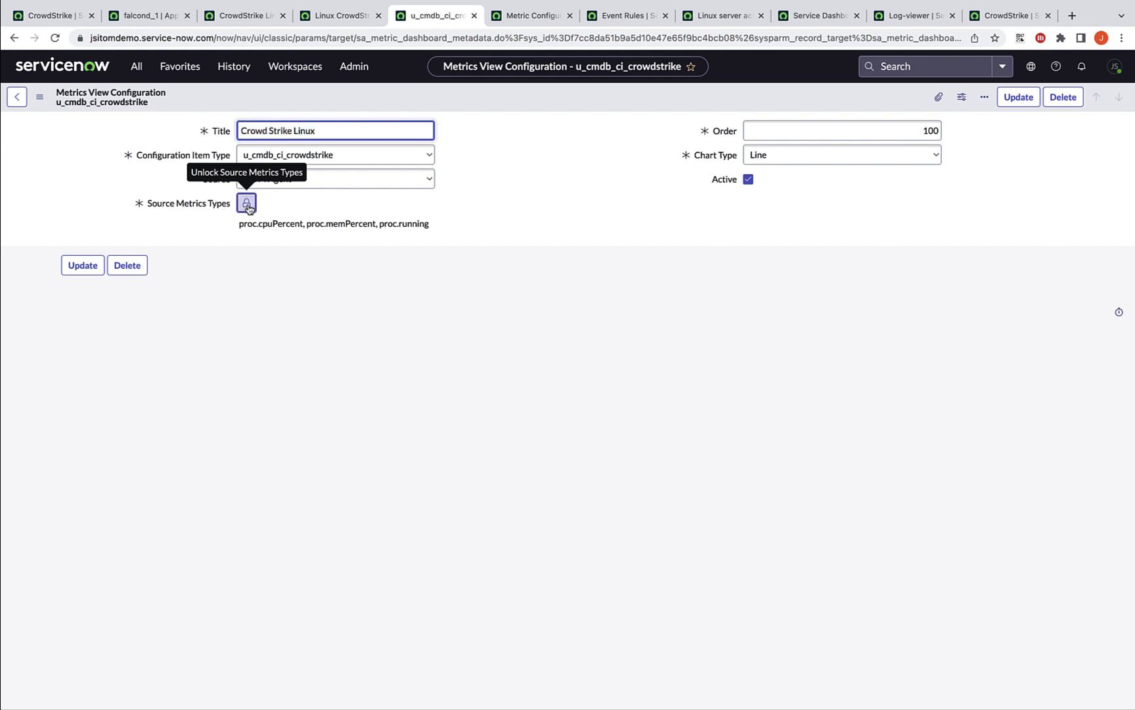
click(246, 203)
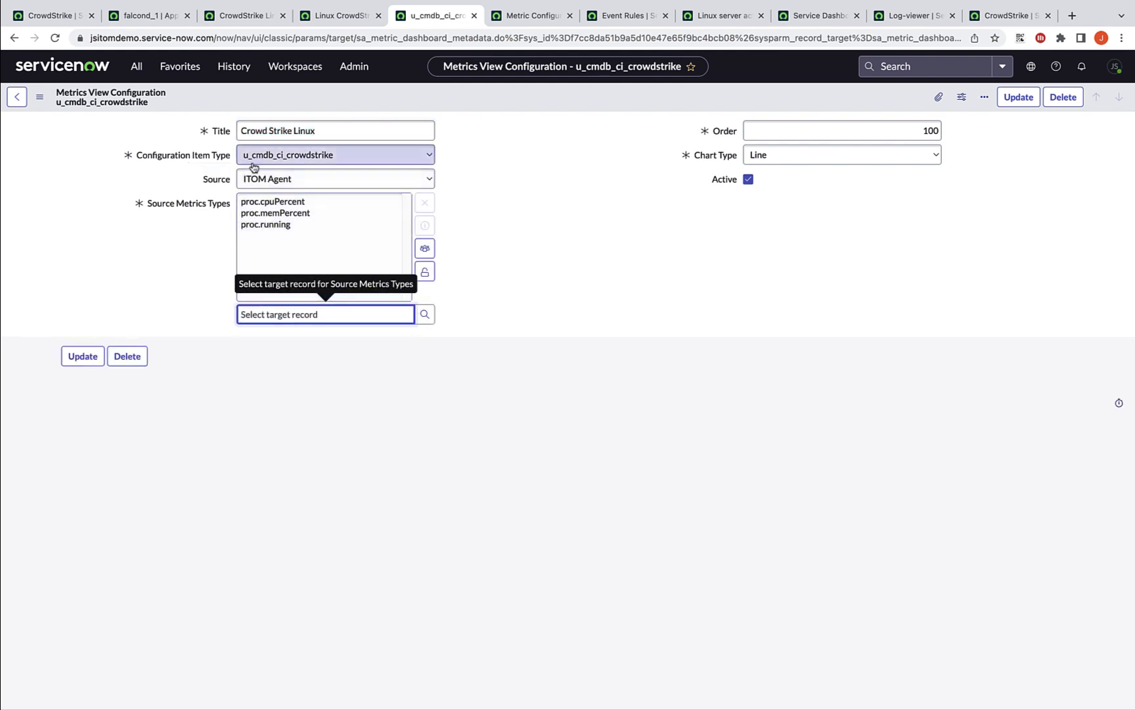
mouse_move(343, 159)
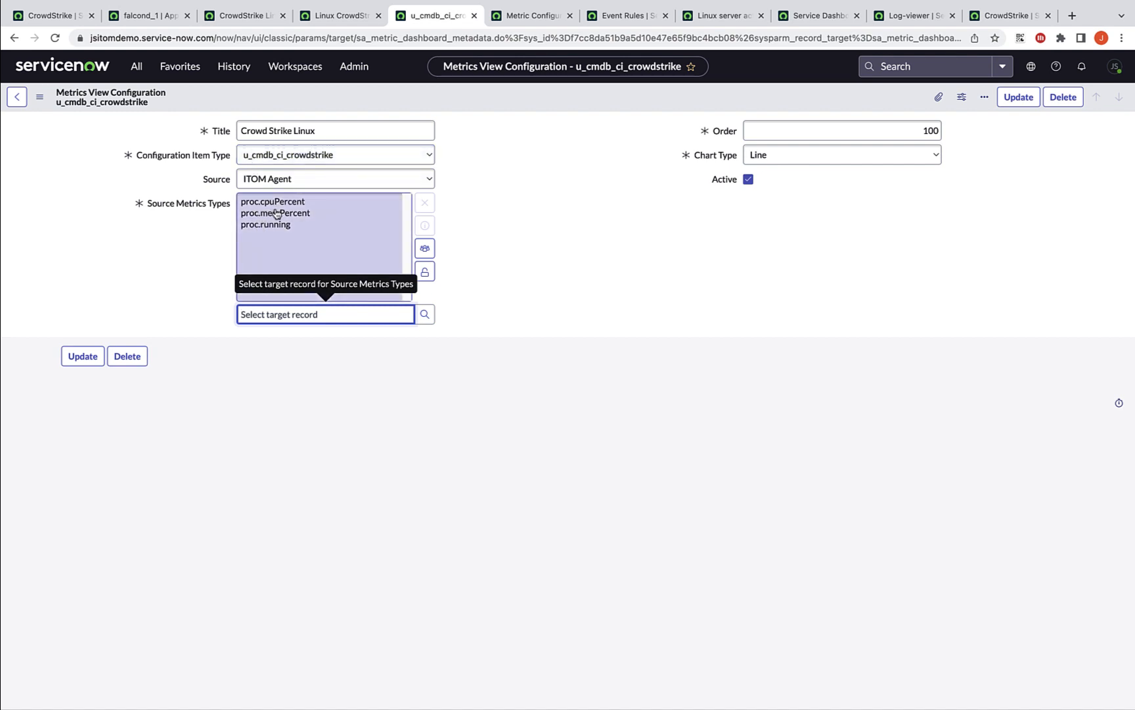
mouse_move(300, 235)
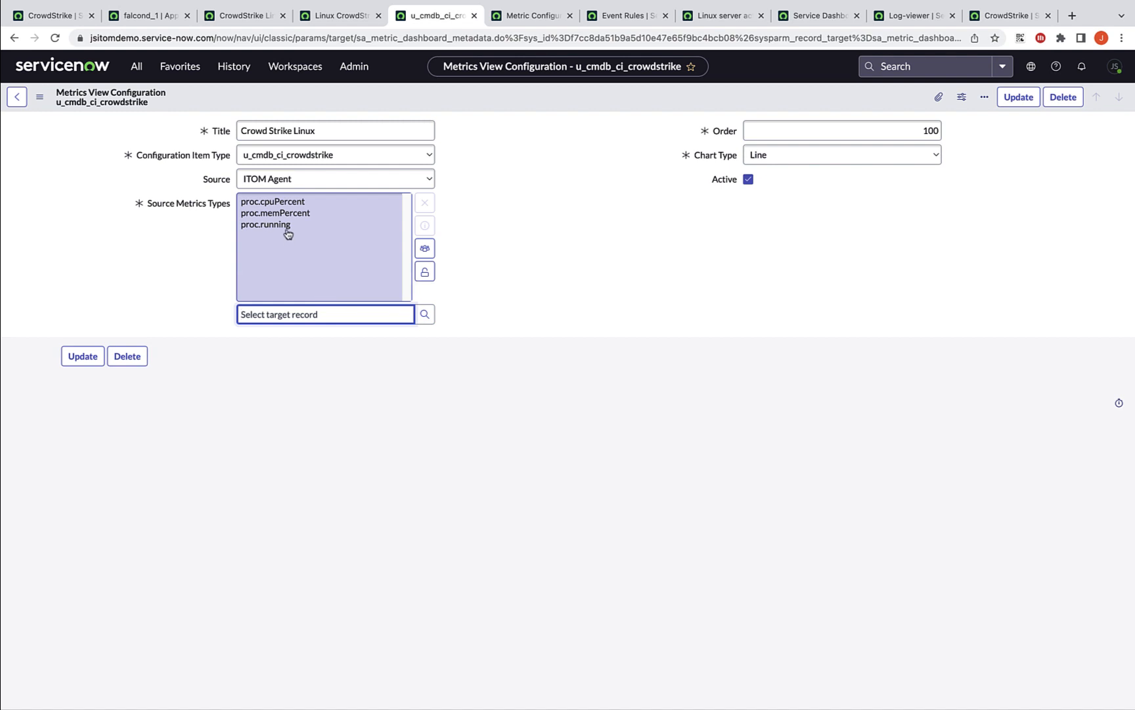
Open the 'crowd' Crowdstrike metric configuration rule, preview its conditions and IT Alerts choice, then Event Rules
click(529, 15)
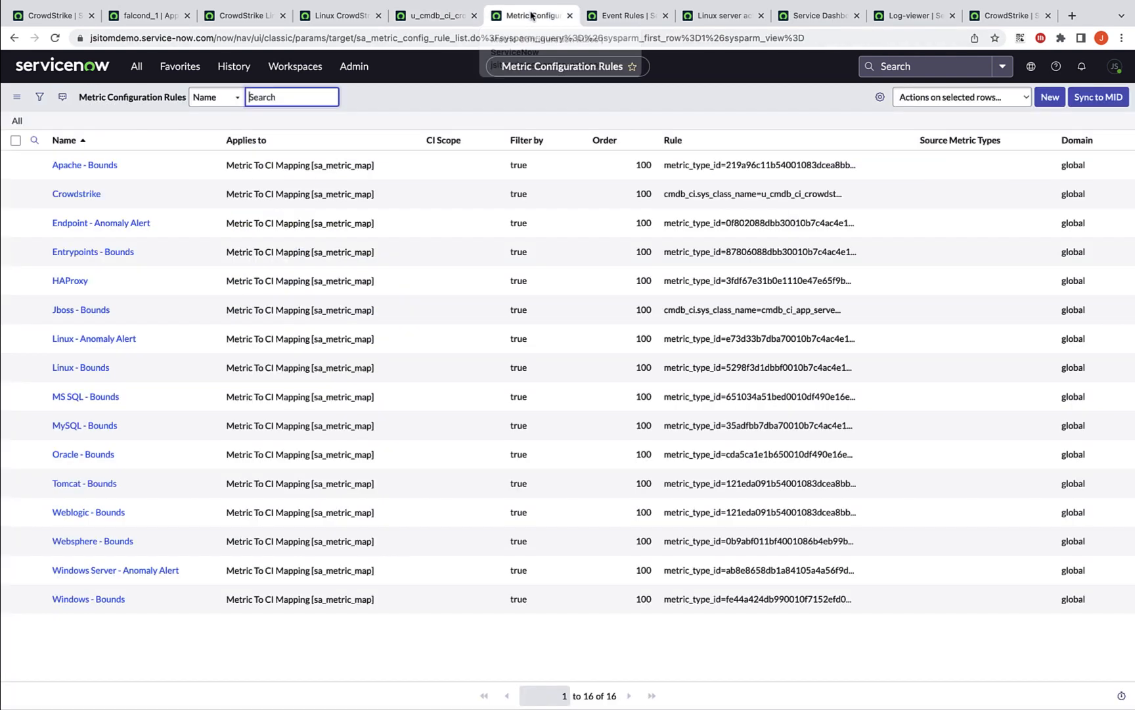
mouse_move(499, 94)
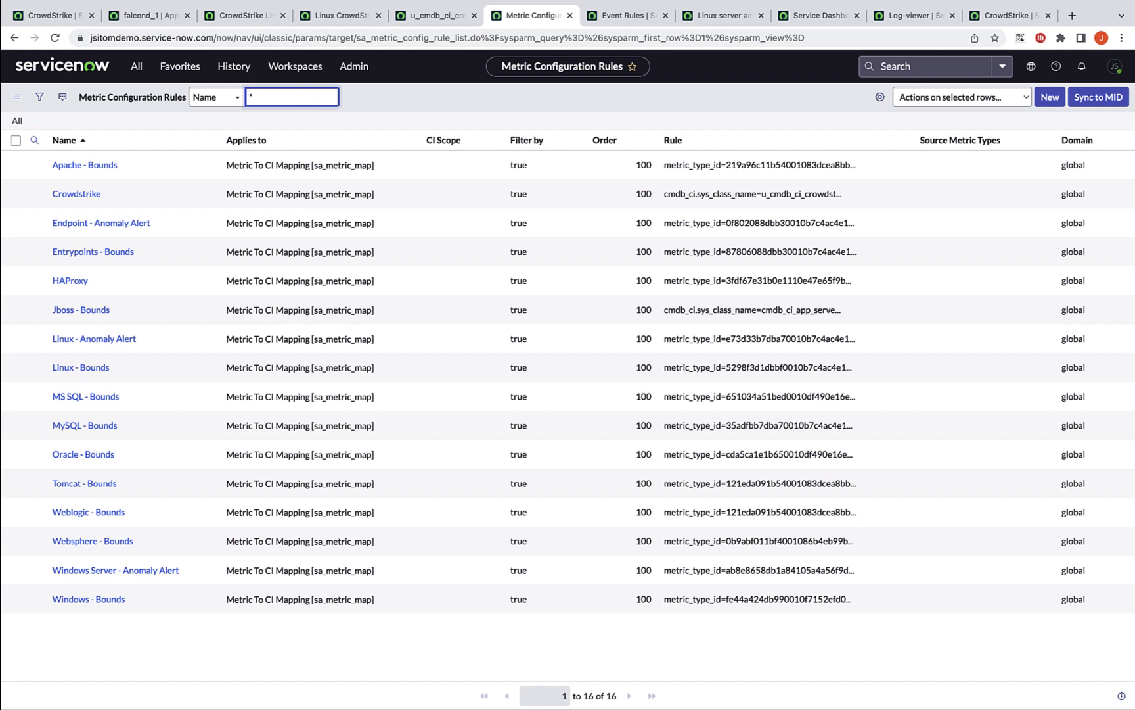
text(crowd)
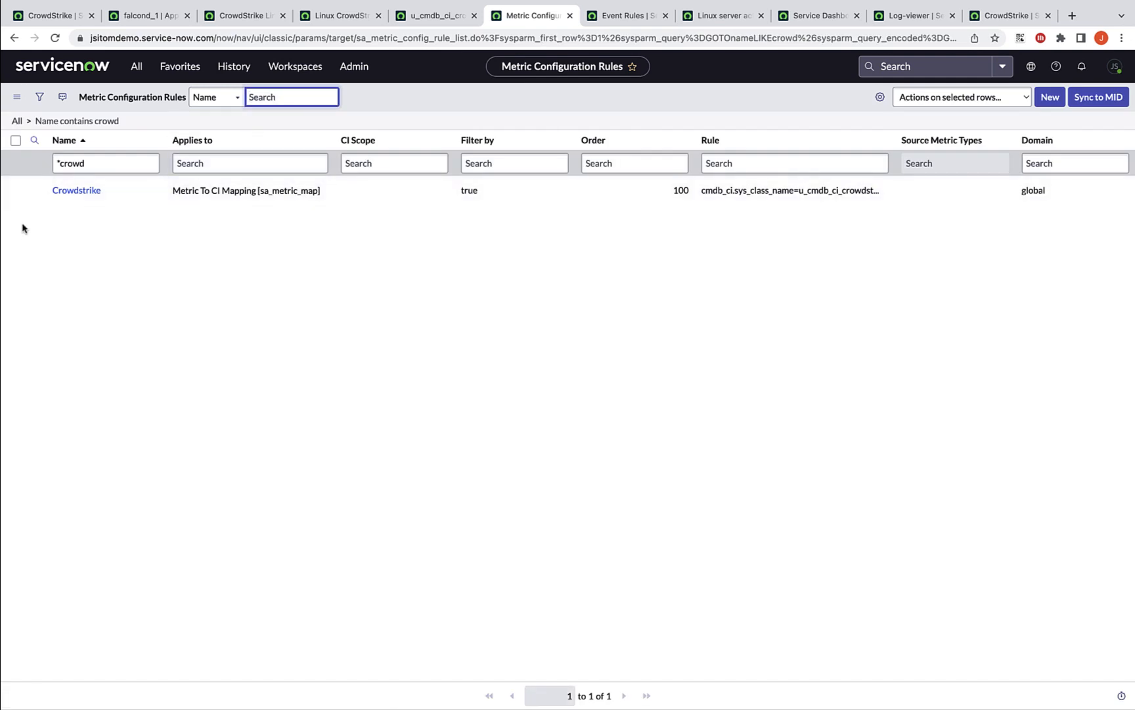
click(76, 190)
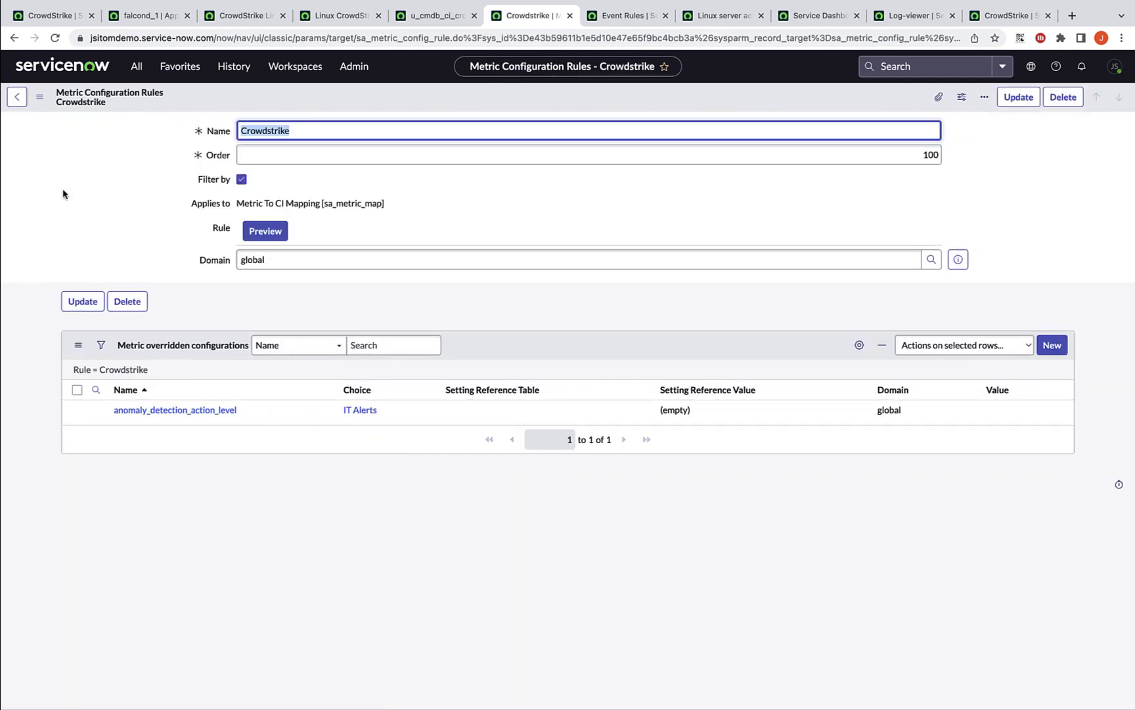
click(265, 230)
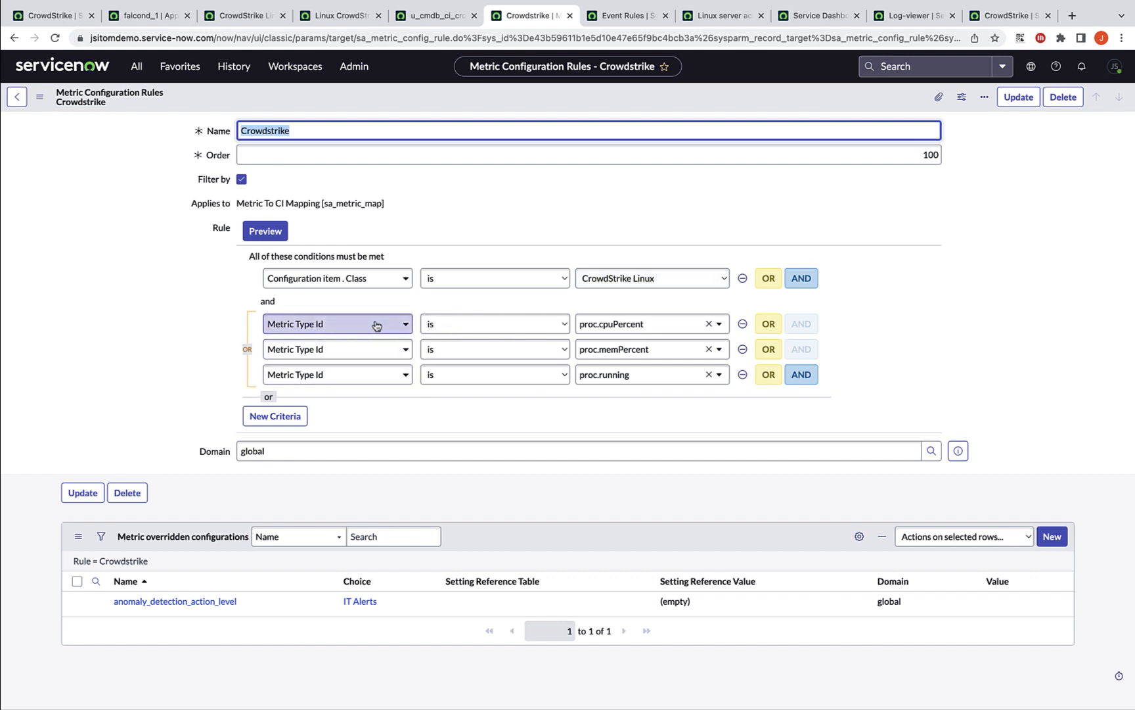
mouse_move(495, 348)
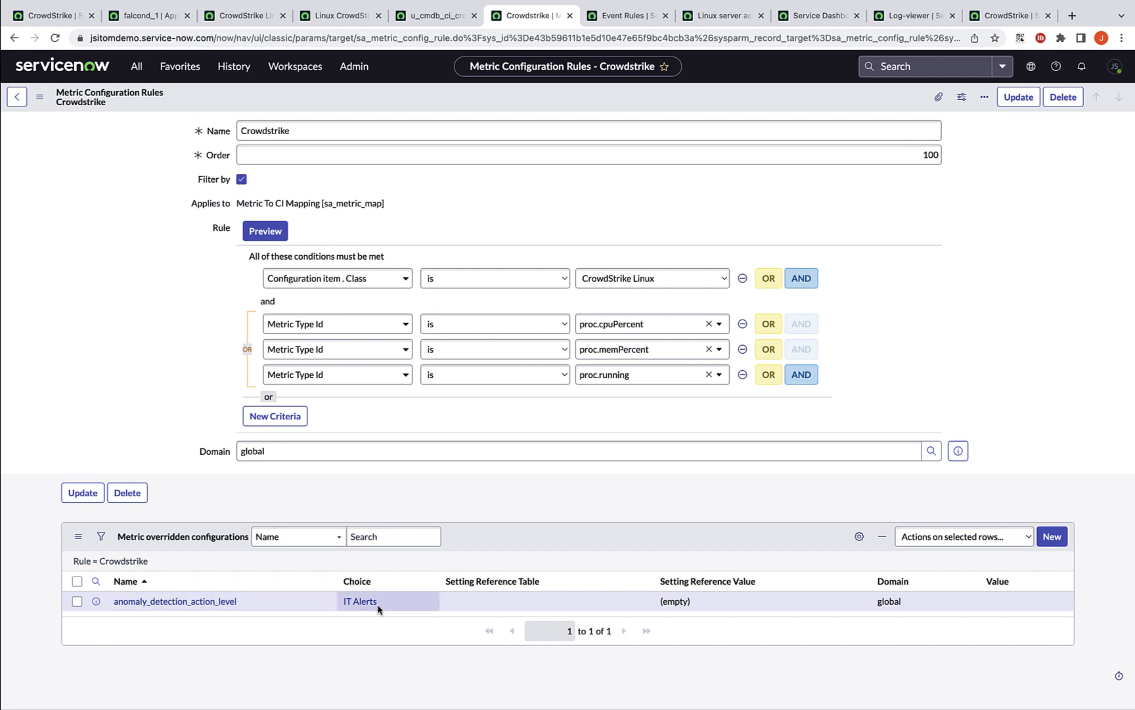
mouse_move(417, 605)
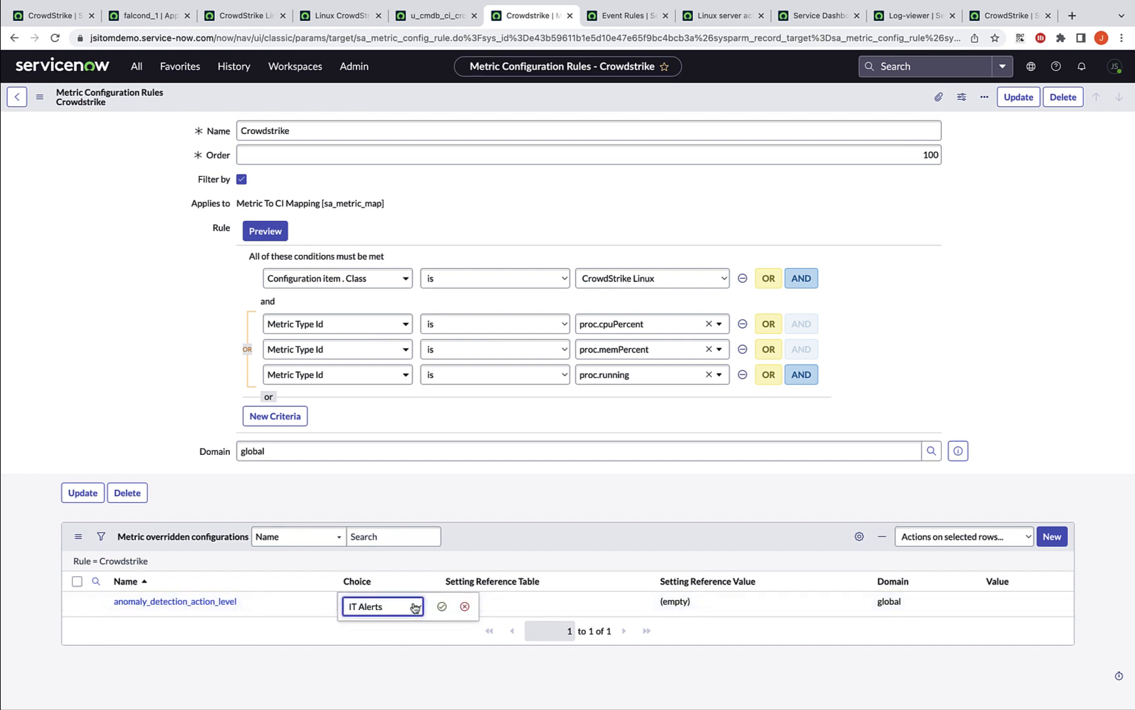
click(382, 606)
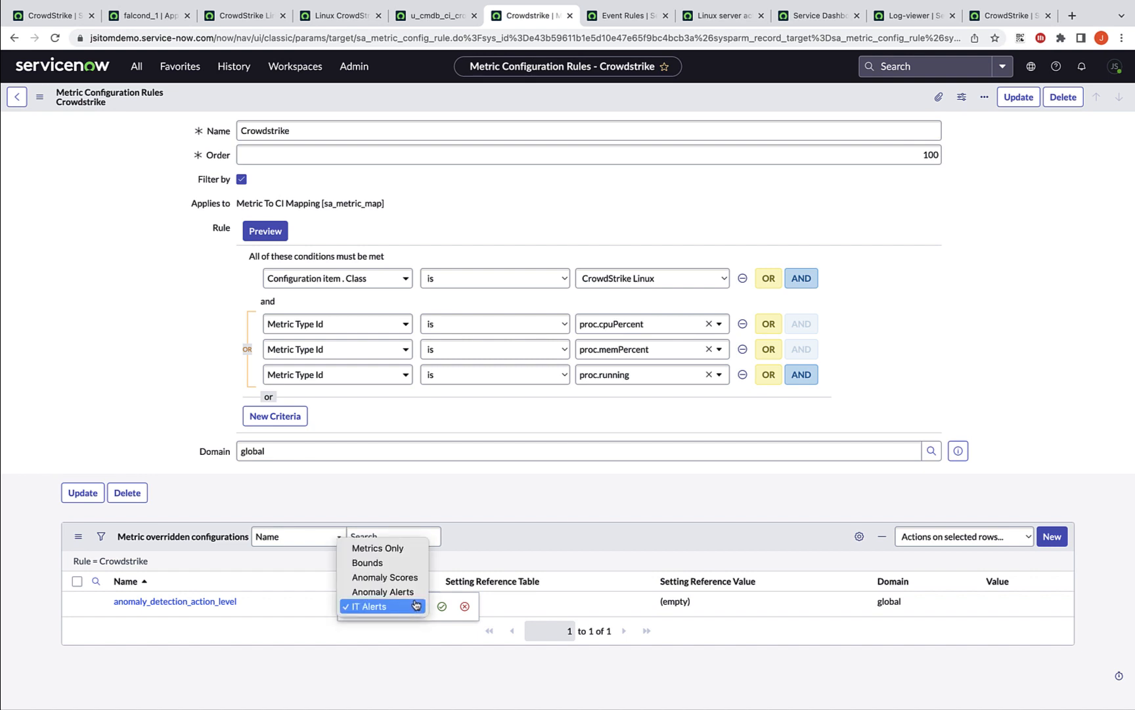
mouse_move(385, 577)
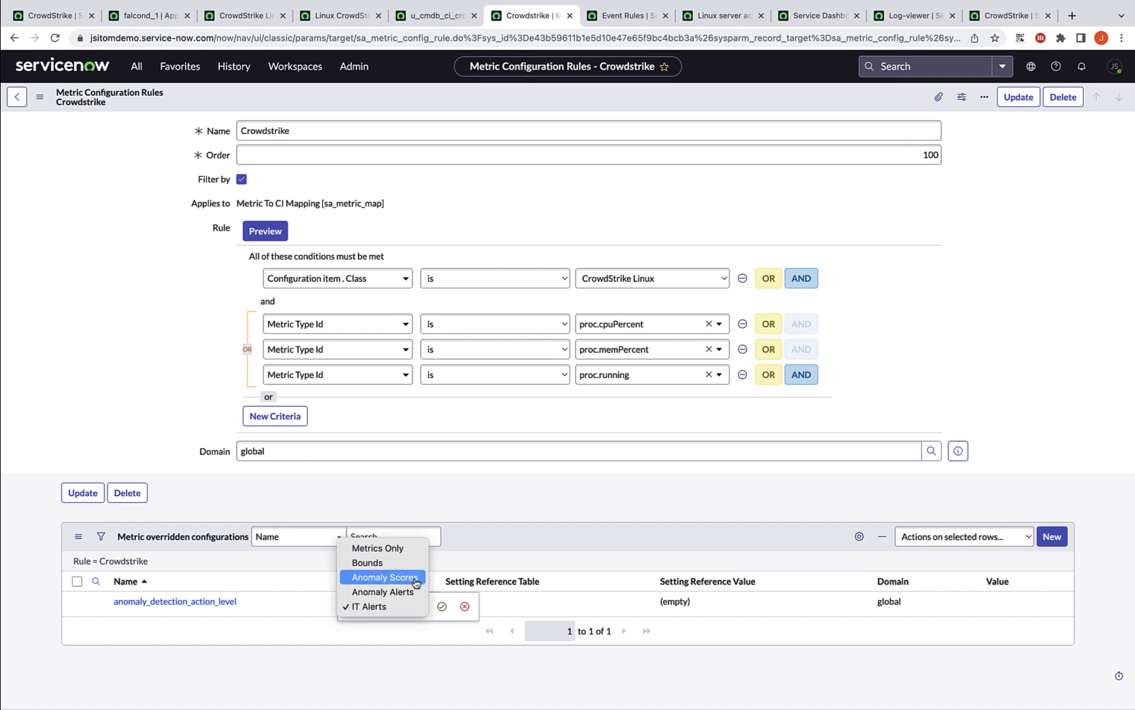
mouse_move(377, 547)
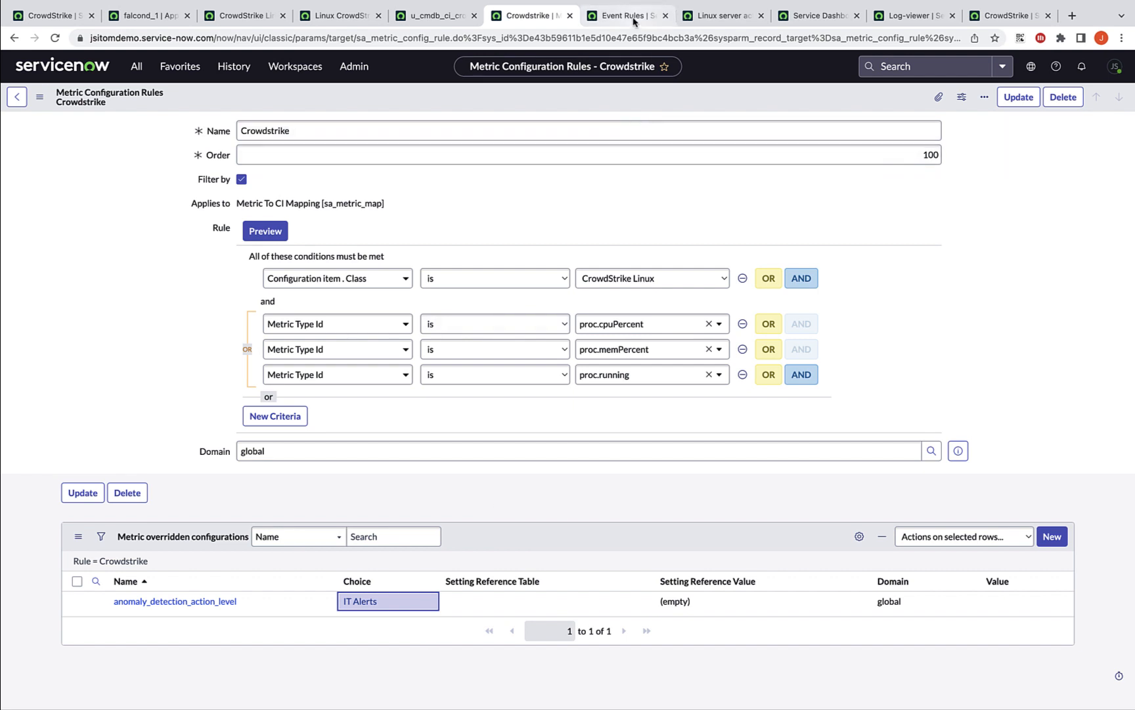
mouse_move(626, 15)
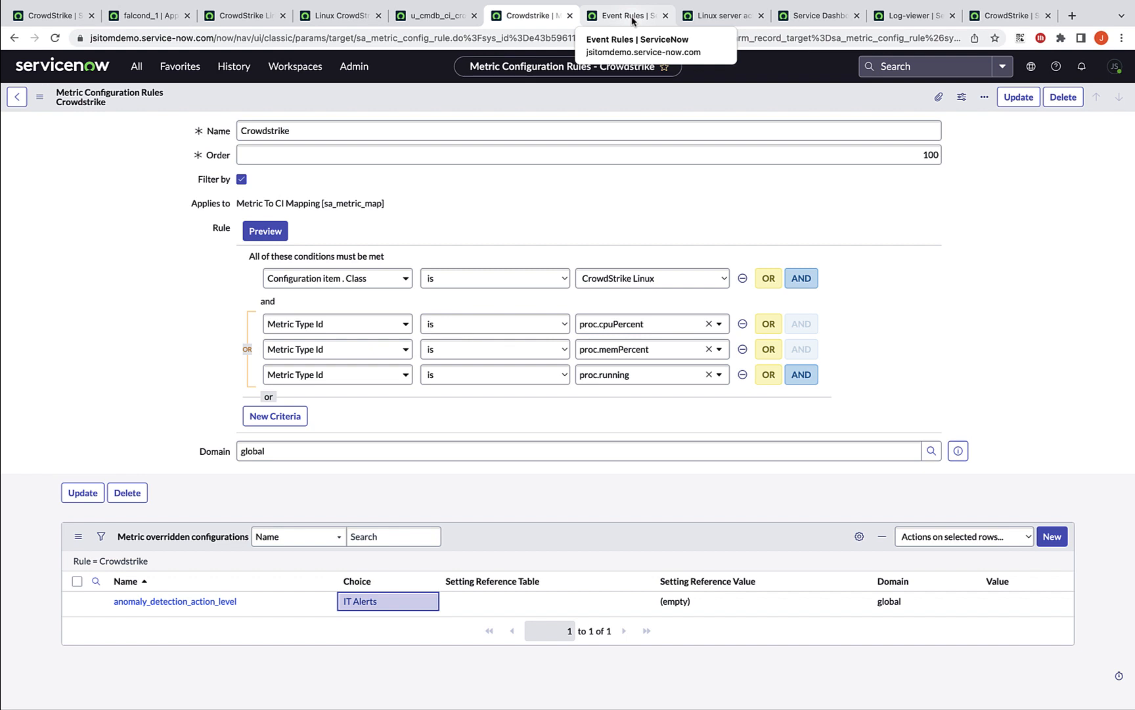
click(624, 15)
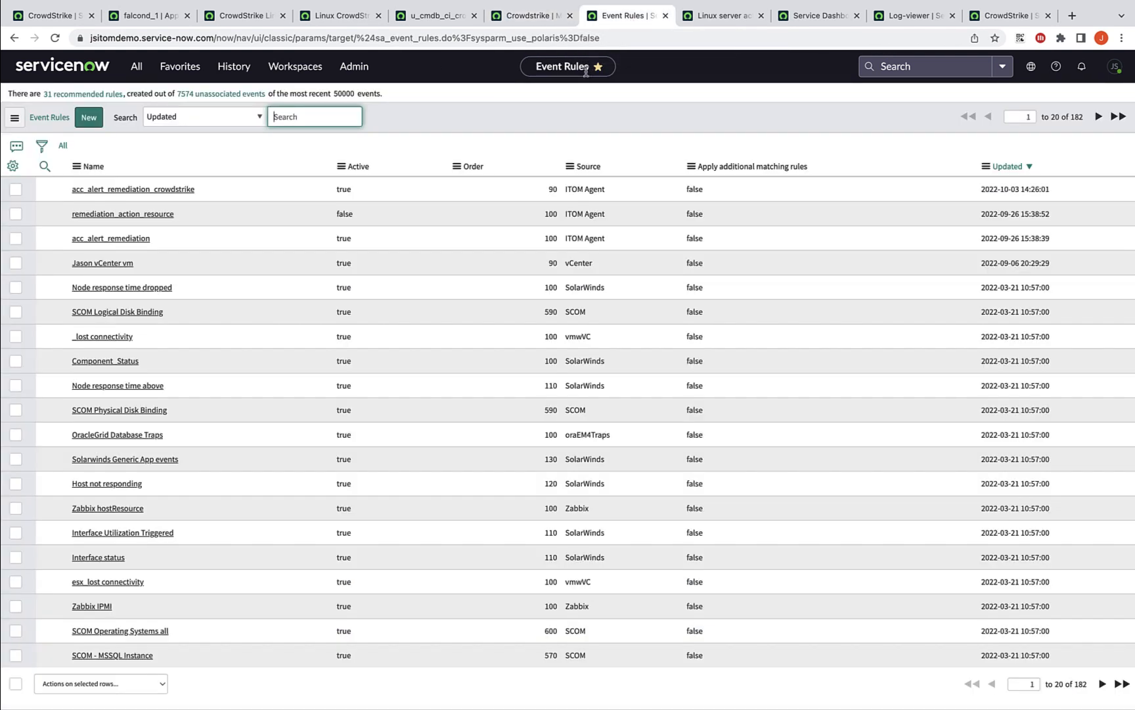
mouse_move(133, 190)
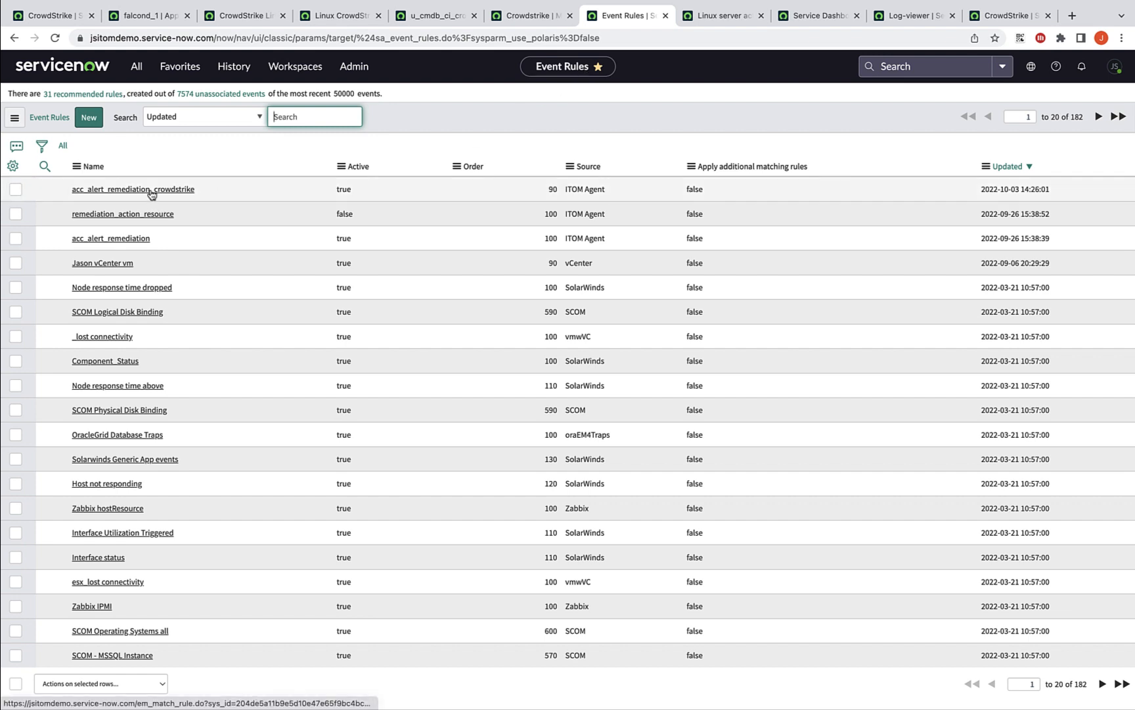
In acc_alert_remediation_crowdstrike, review the event filter and add manual attribute remediation_action_resource = falcon-sensor
click(133, 189)
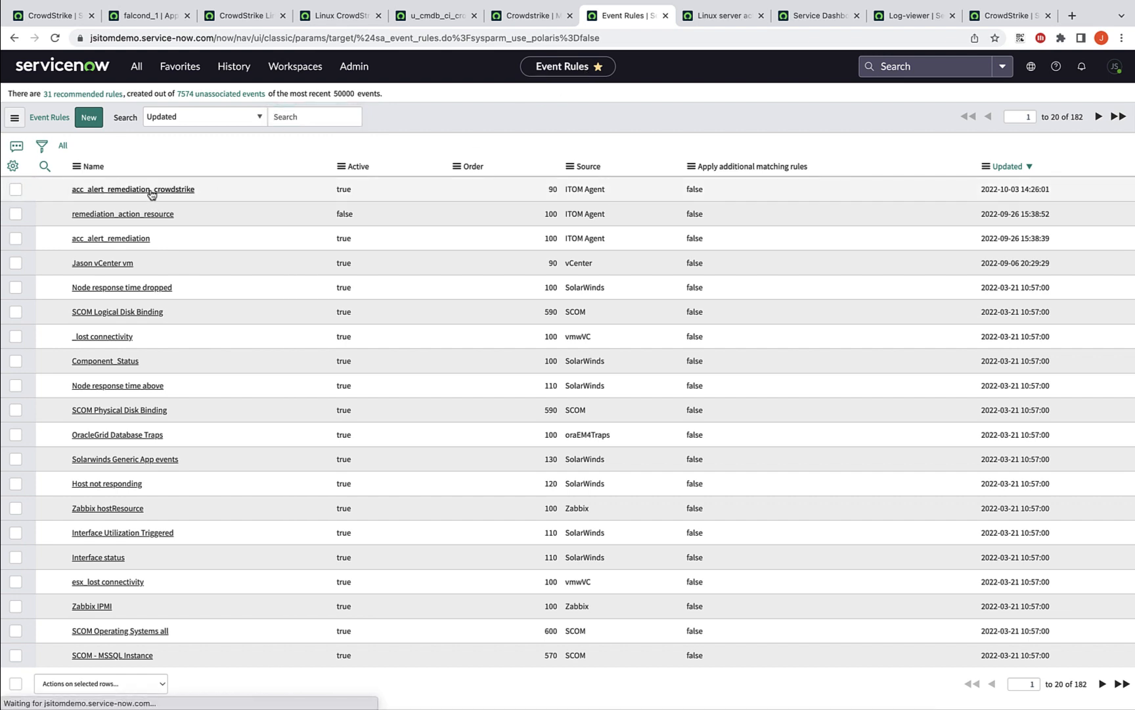
click(133, 189)
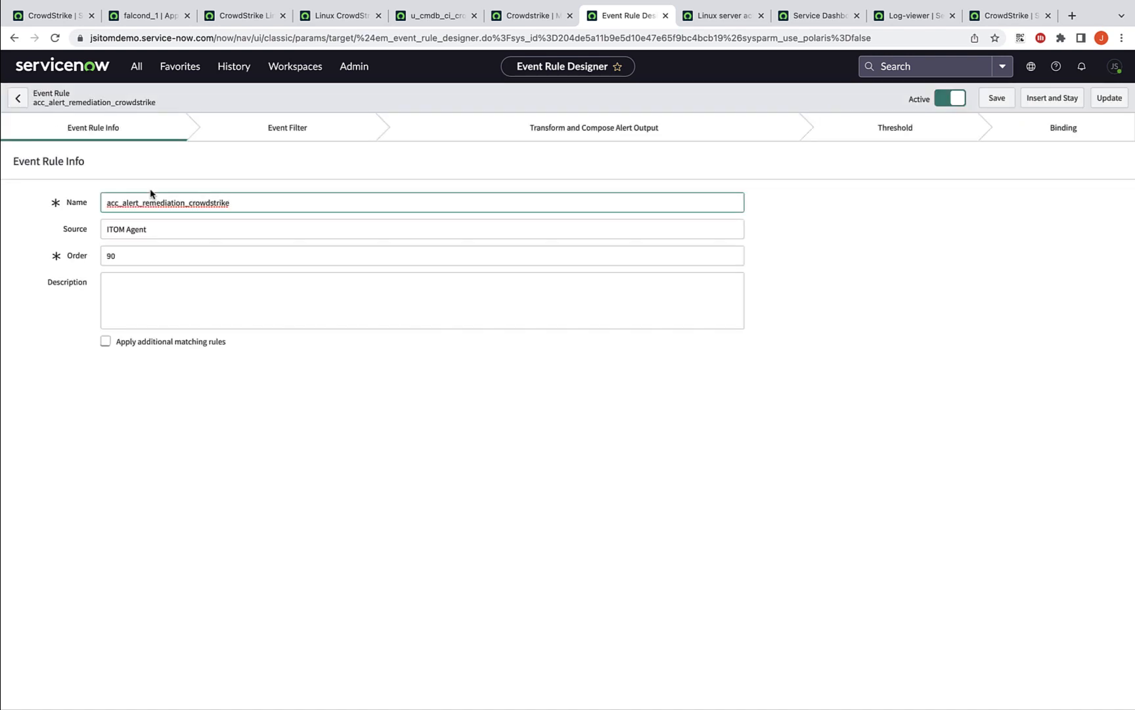
click(287, 127)
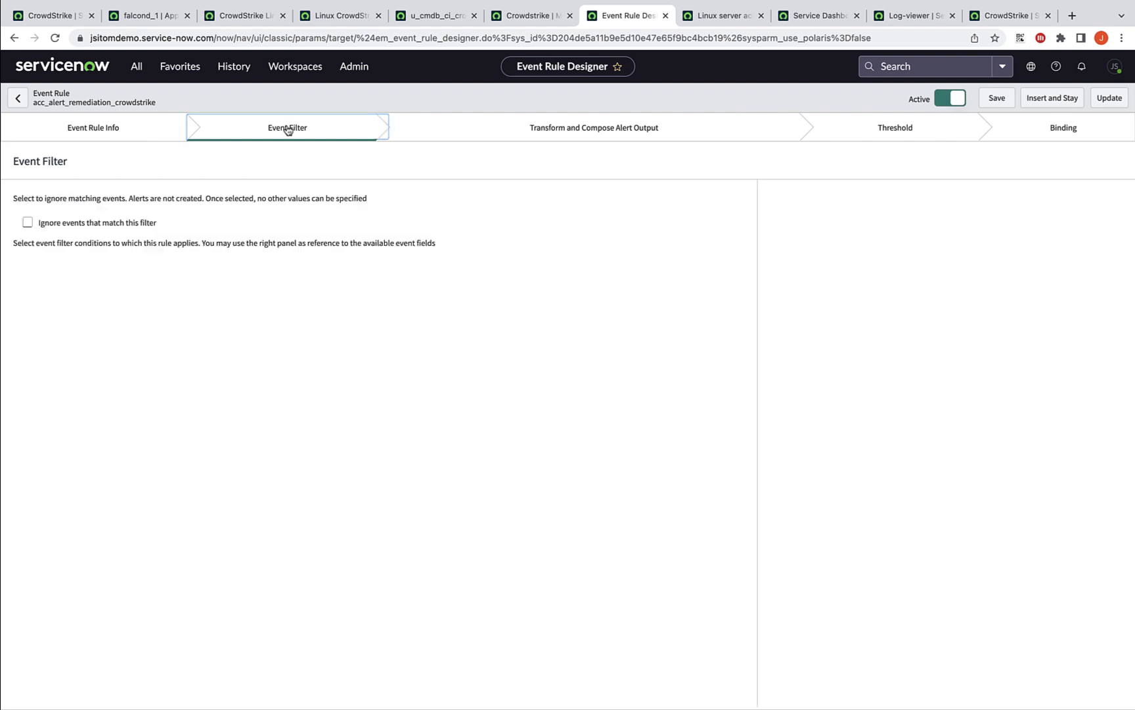
click(287, 127)
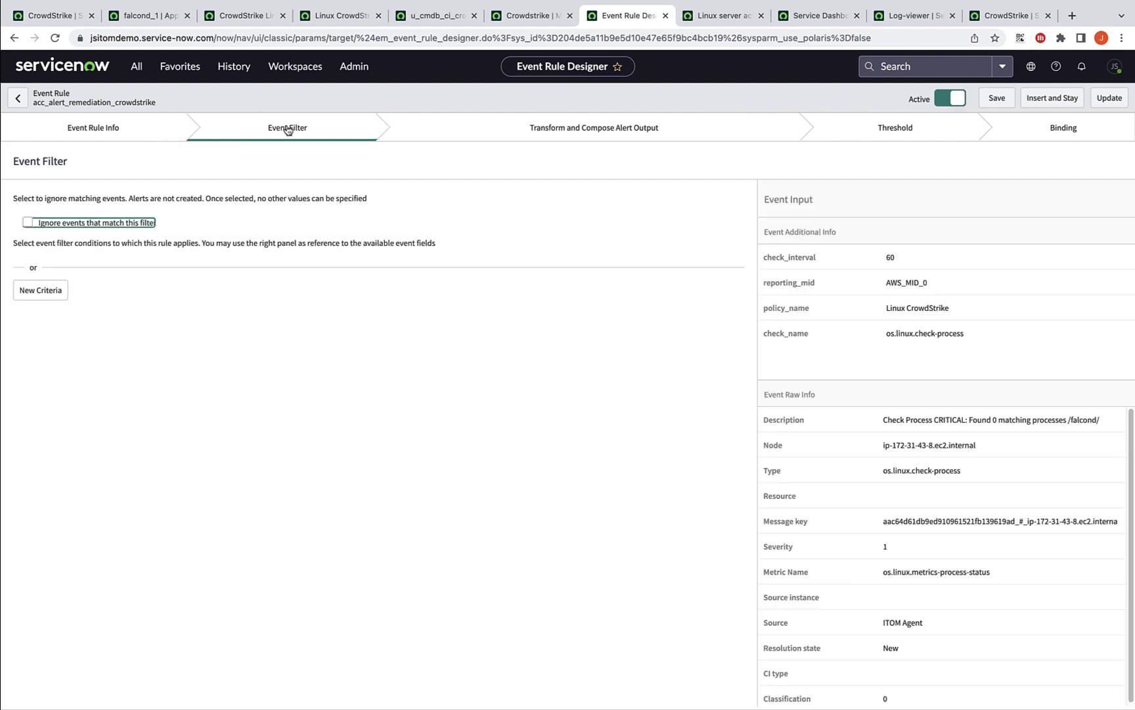
click(40, 290)
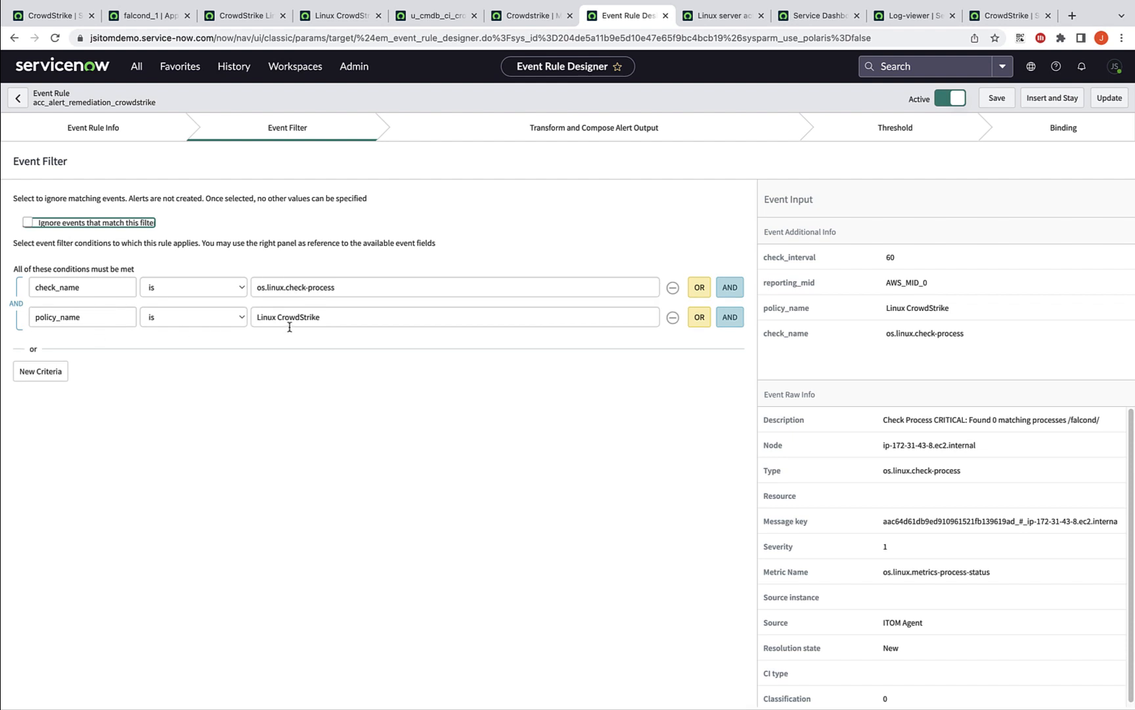
mouse_move(390, 308)
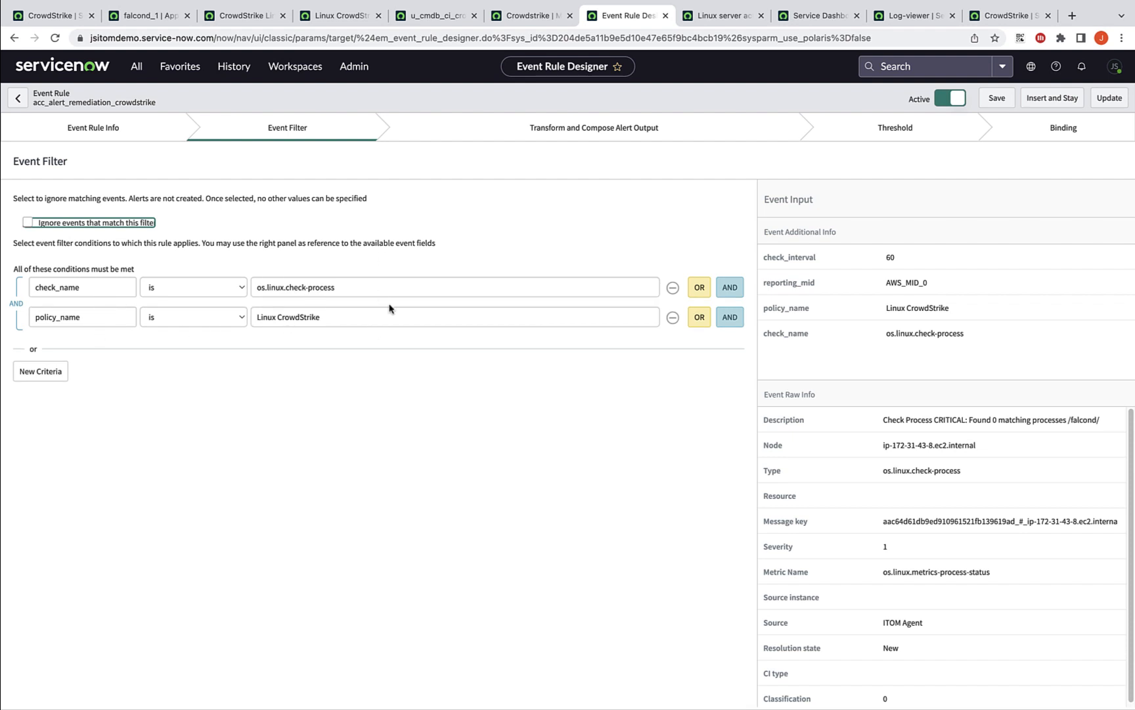
click(594, 128)
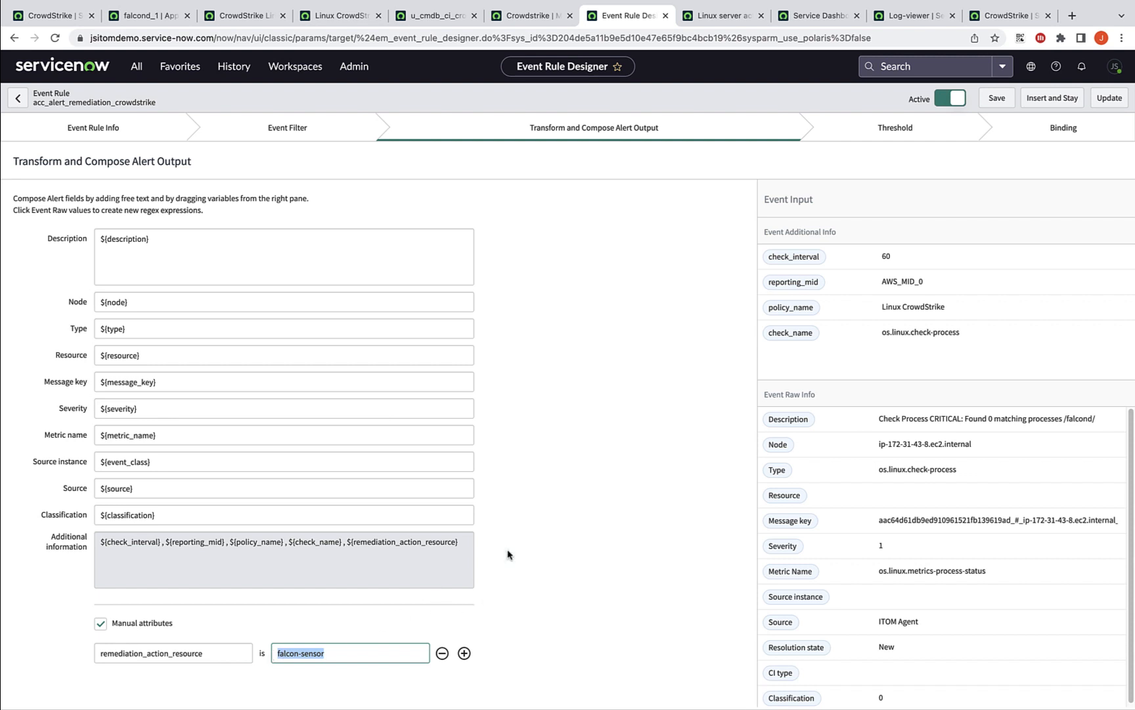
mouse_move(129, 559)
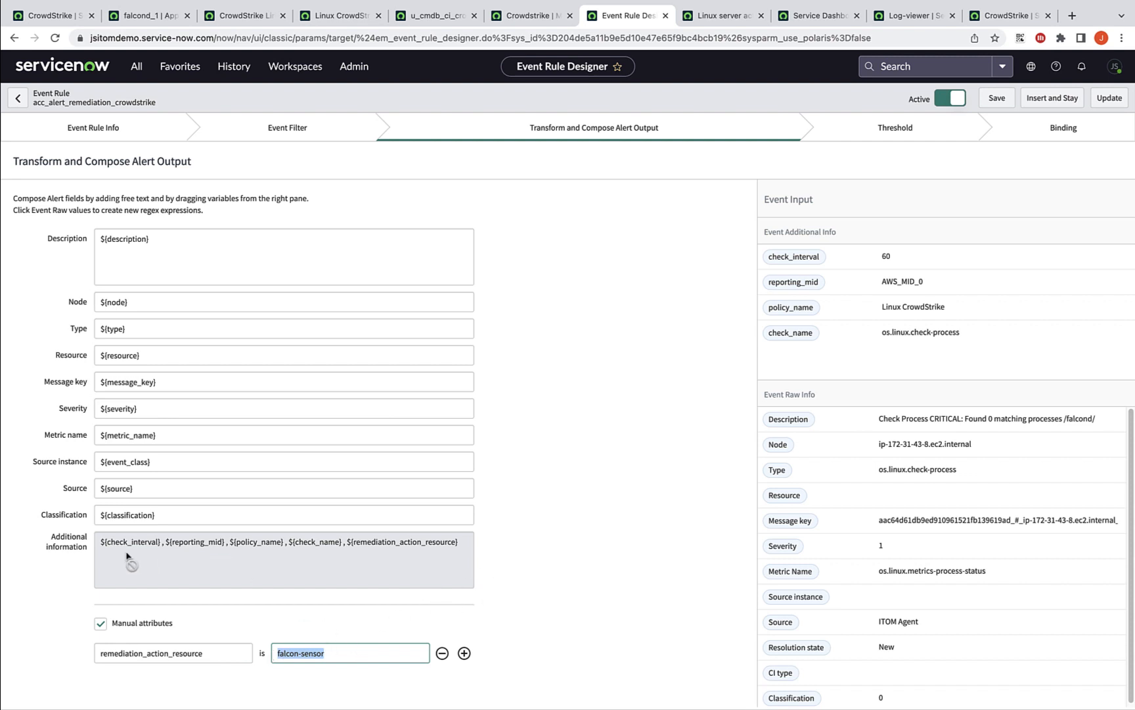
mouse_move(60, 553)
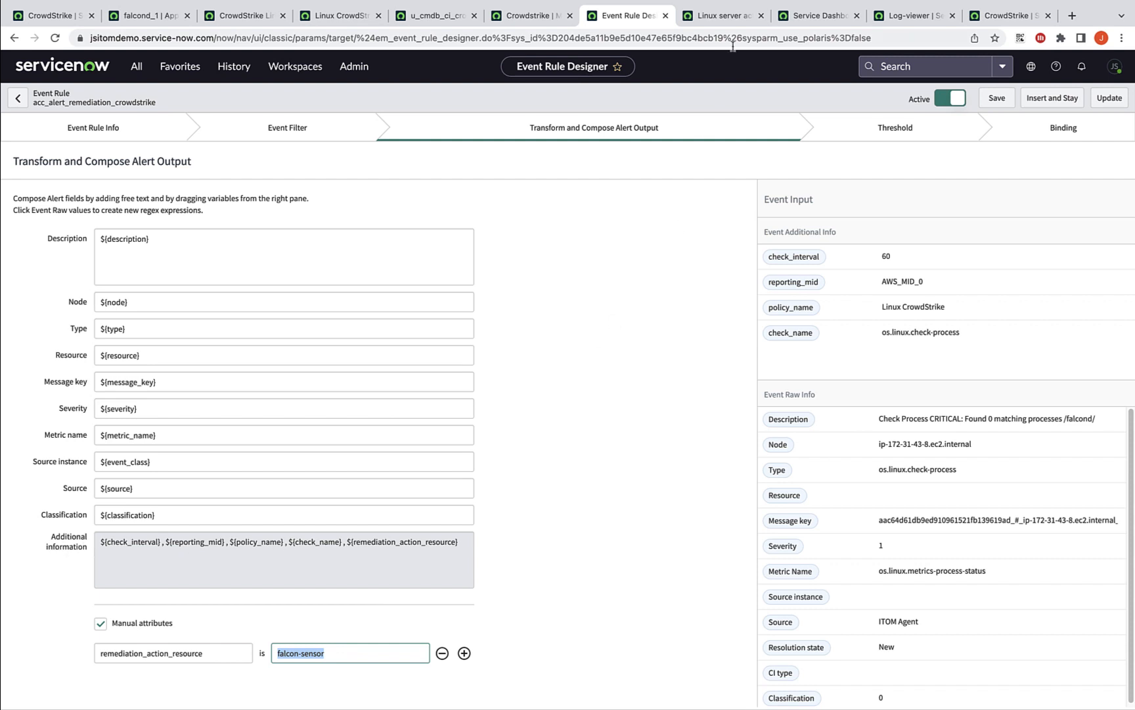
Show the Linux server actions rule's eleven remediation subflows, such as ACC Start Linux Service
click(718, 15)
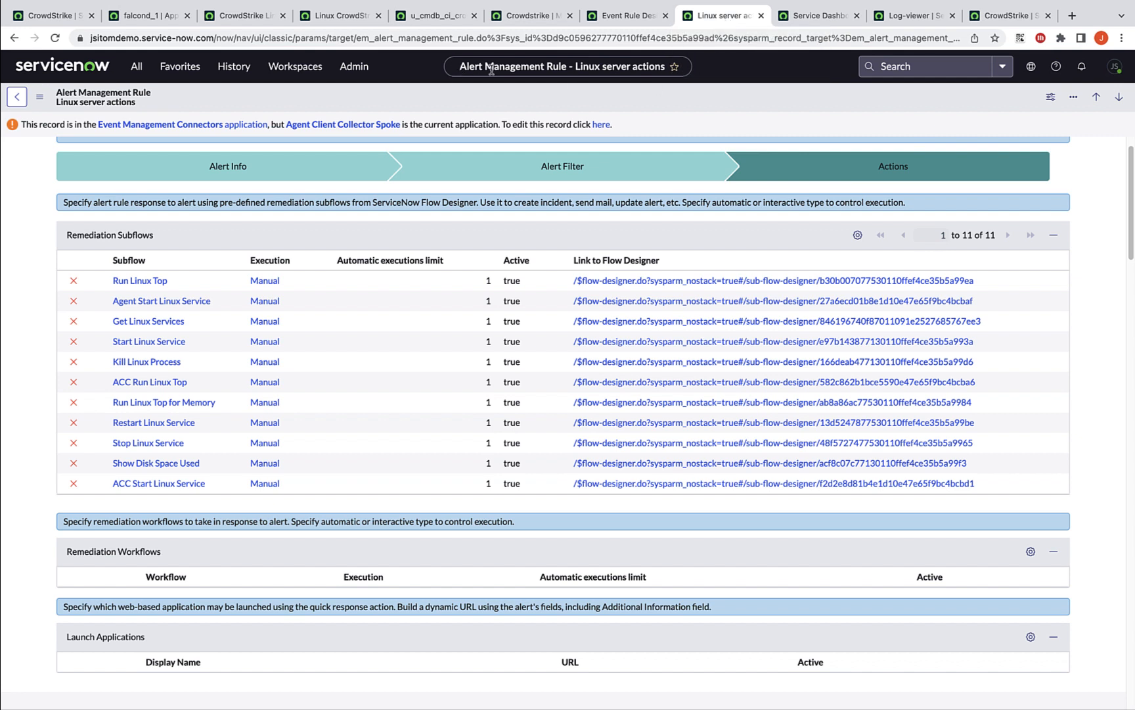
mouse_move(437, 173)
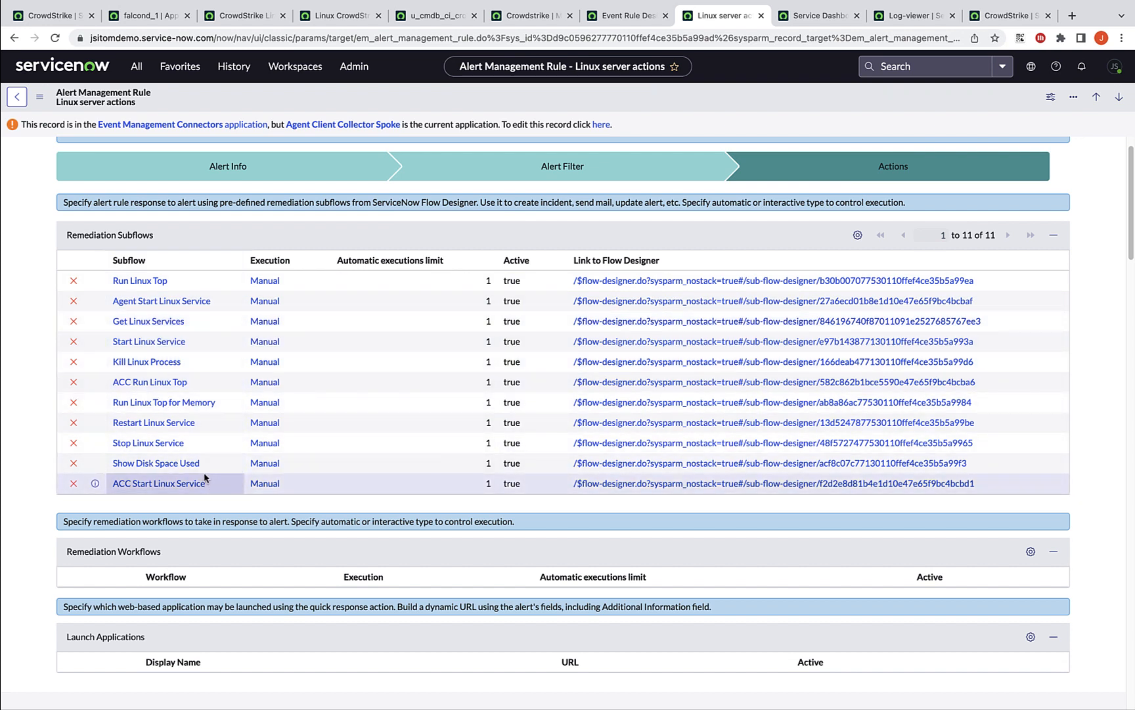
mouse_move(203, 288)
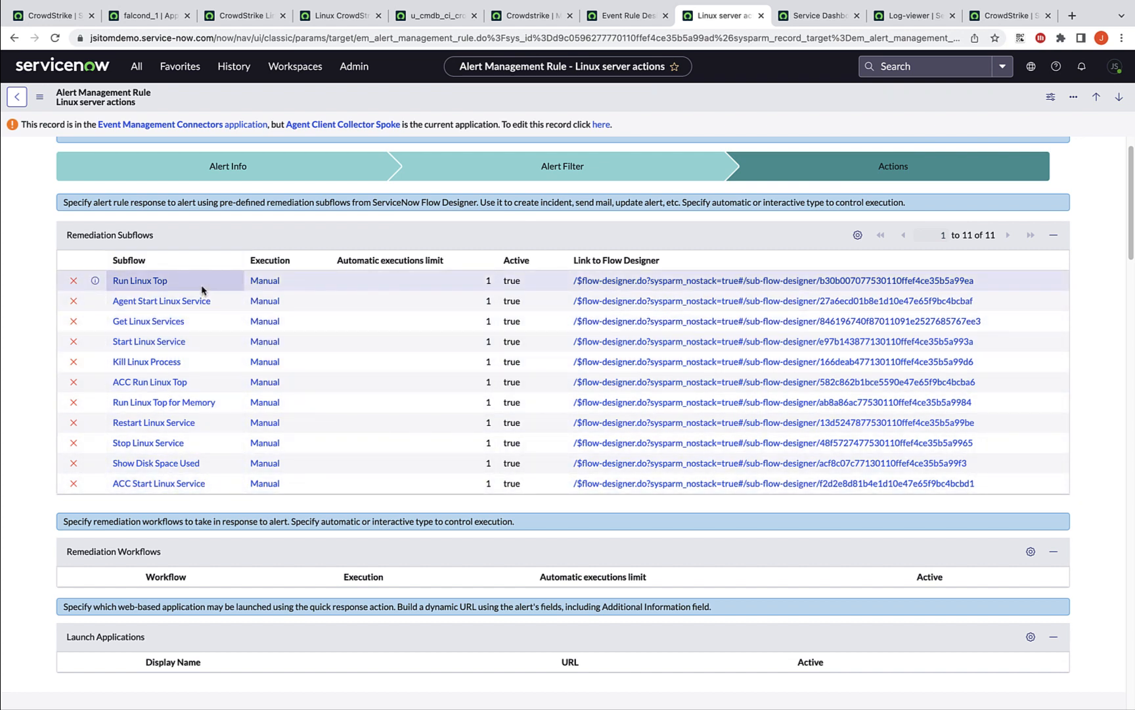
mouse_move(149, 381)
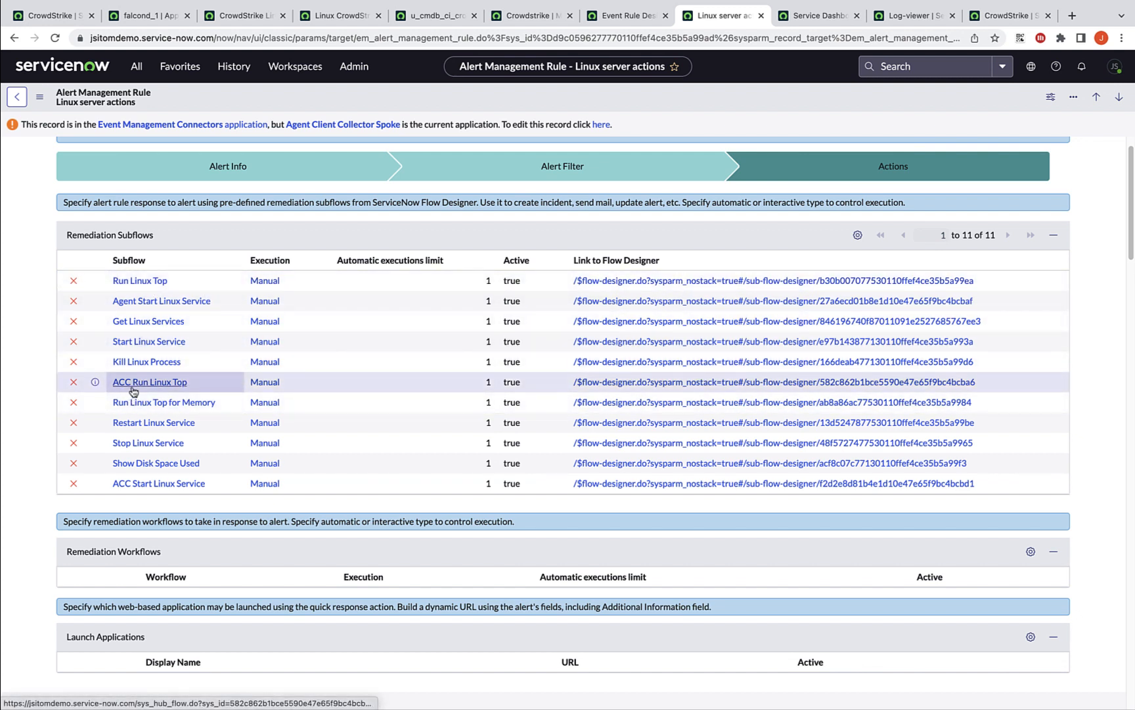
mouse_move(139, 280)
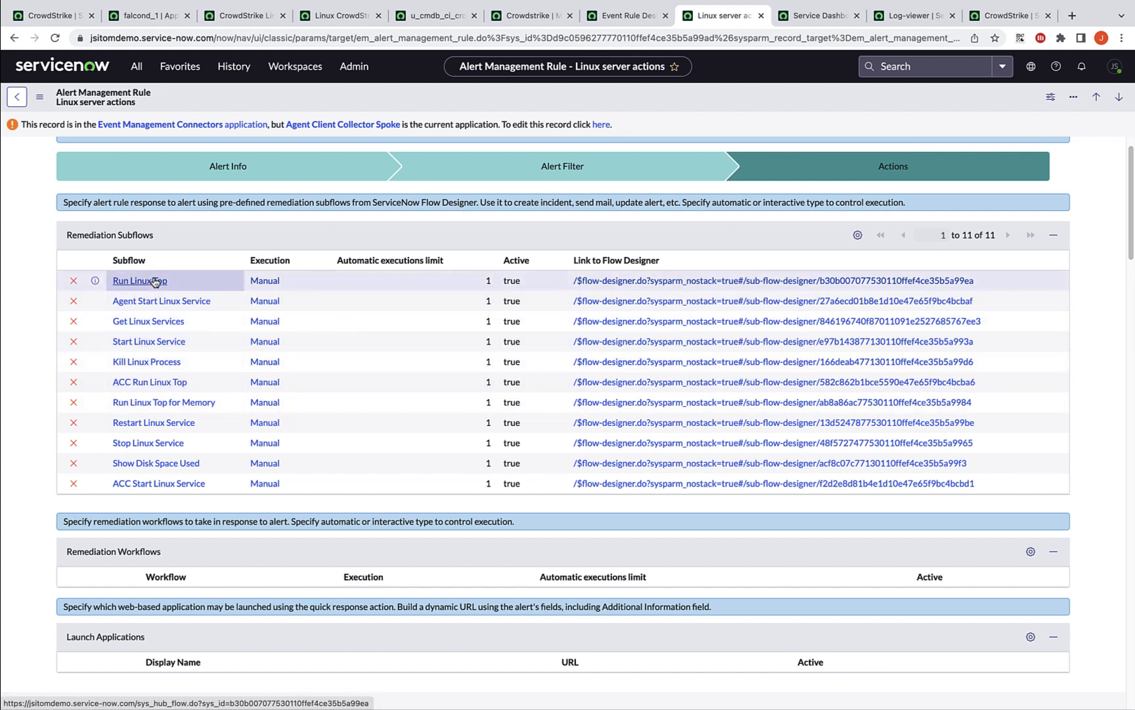
mouse_move(149, 382)
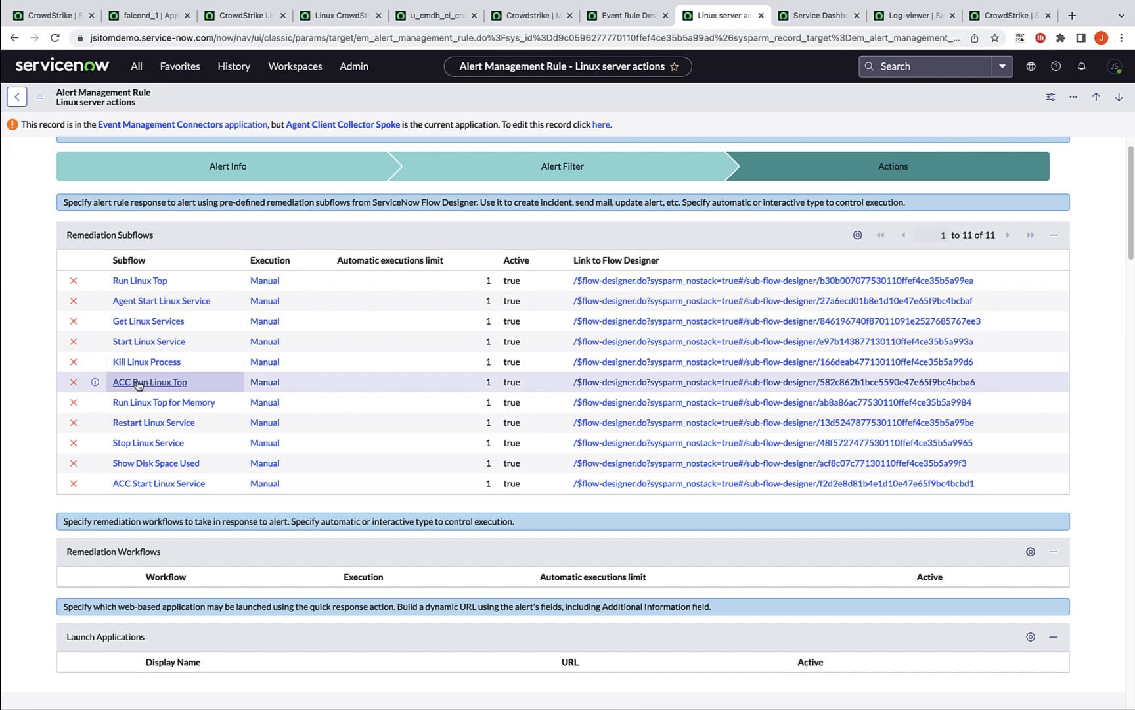
mouse_move(150, 381)
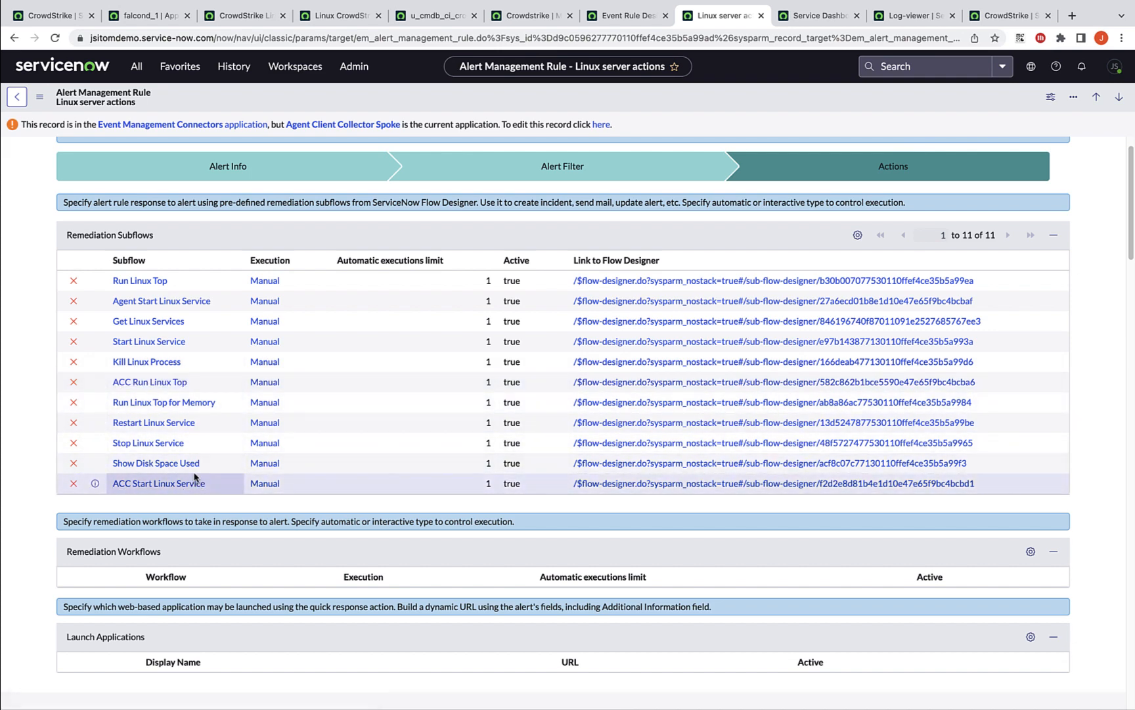
mouse_move(158, 483)
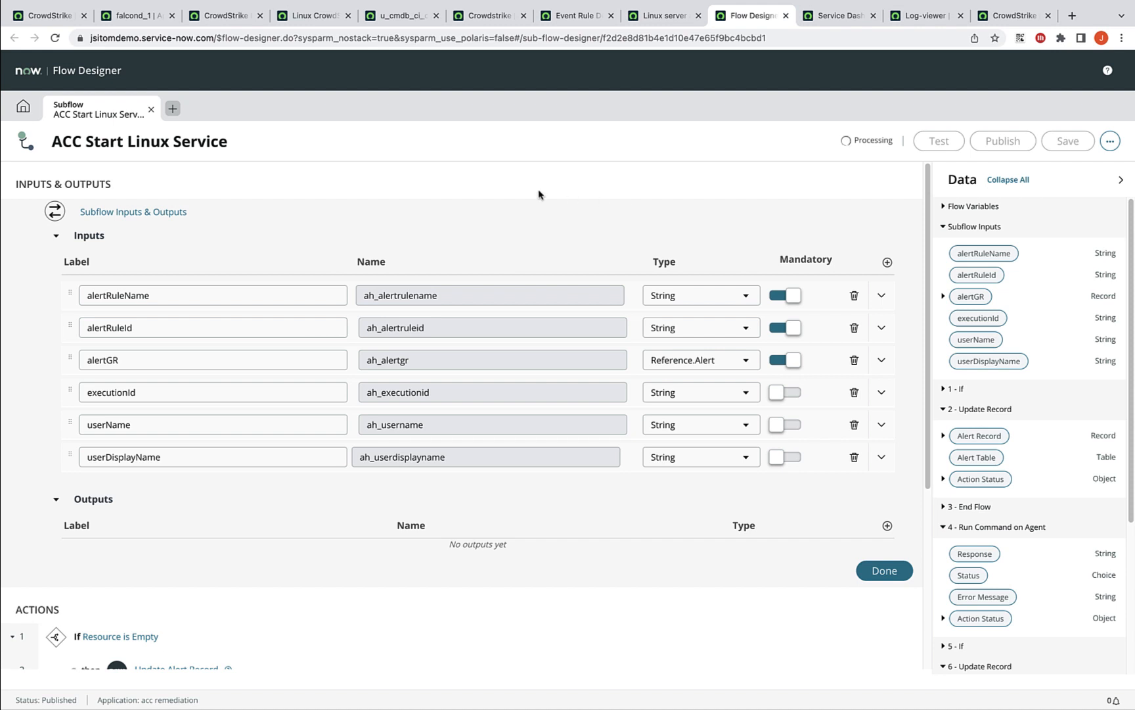
mouse_move(498, 189)
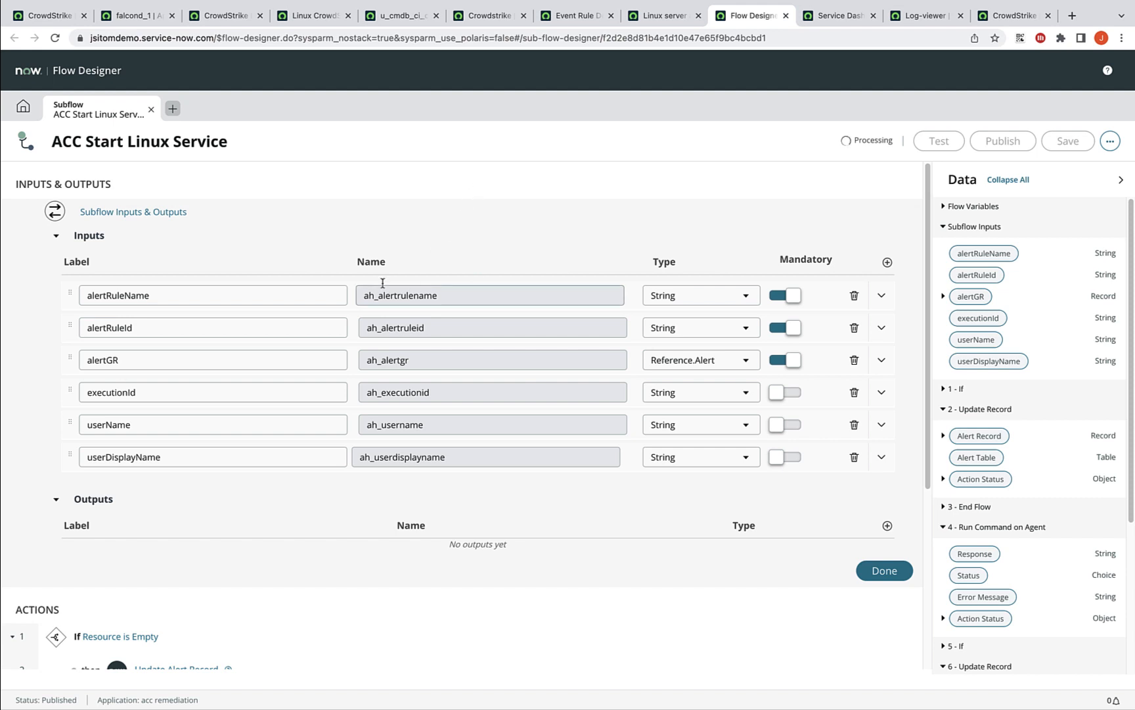
mouse_move(232, 525)
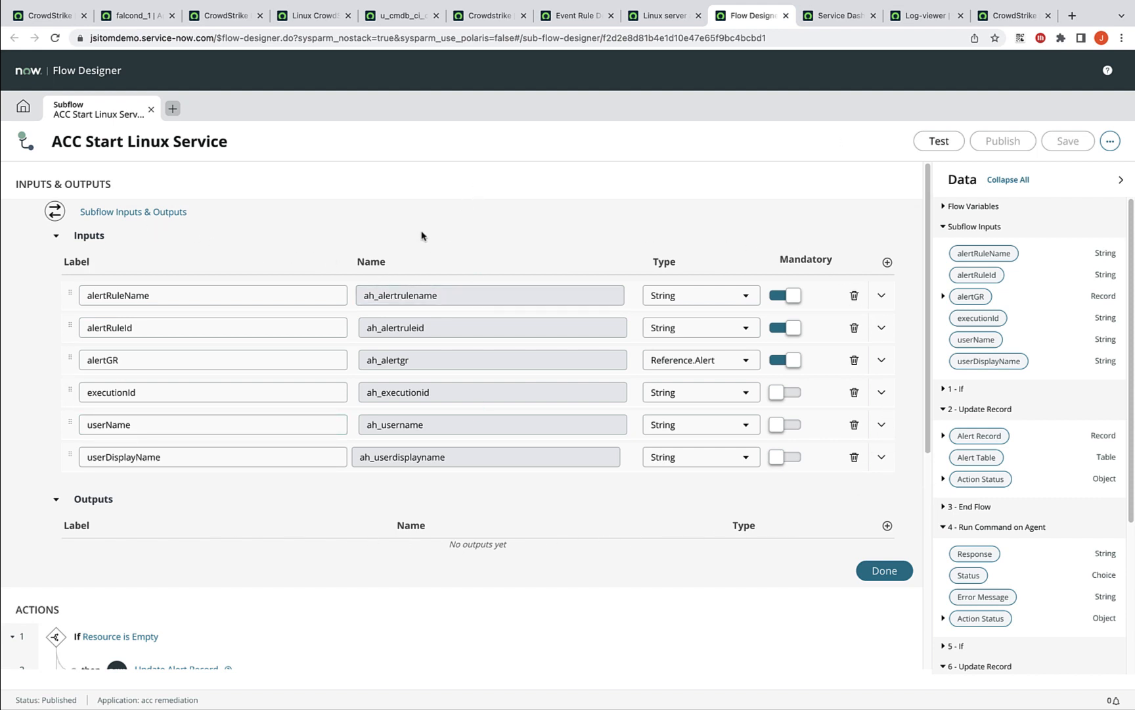
mouse_move(236, 496)
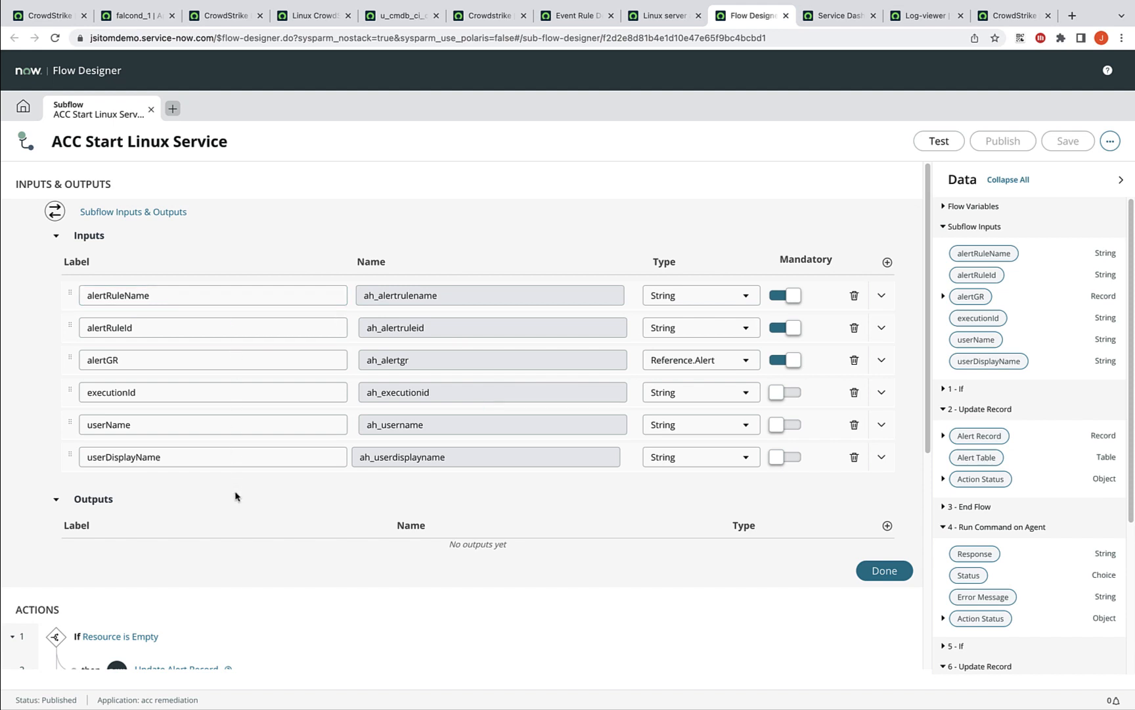
Expand the ACC Start Linux Service Run Command on Agent action to show its 60-second timeout
scroll(down, 3)
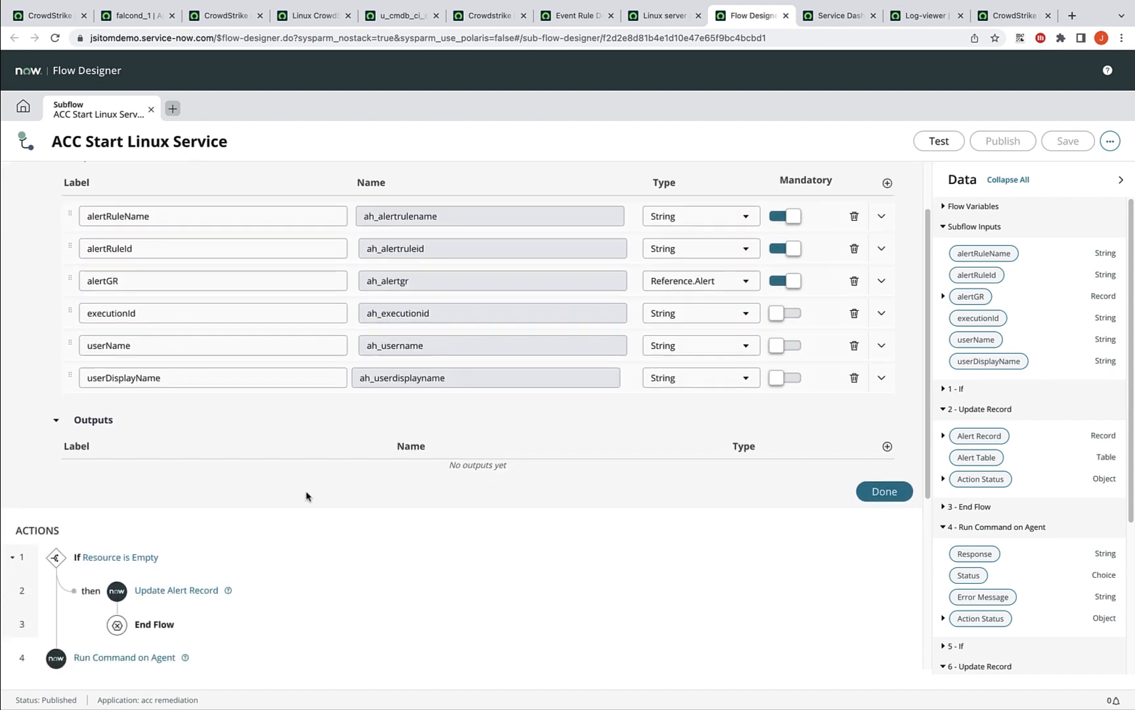
scroll(down, 3)
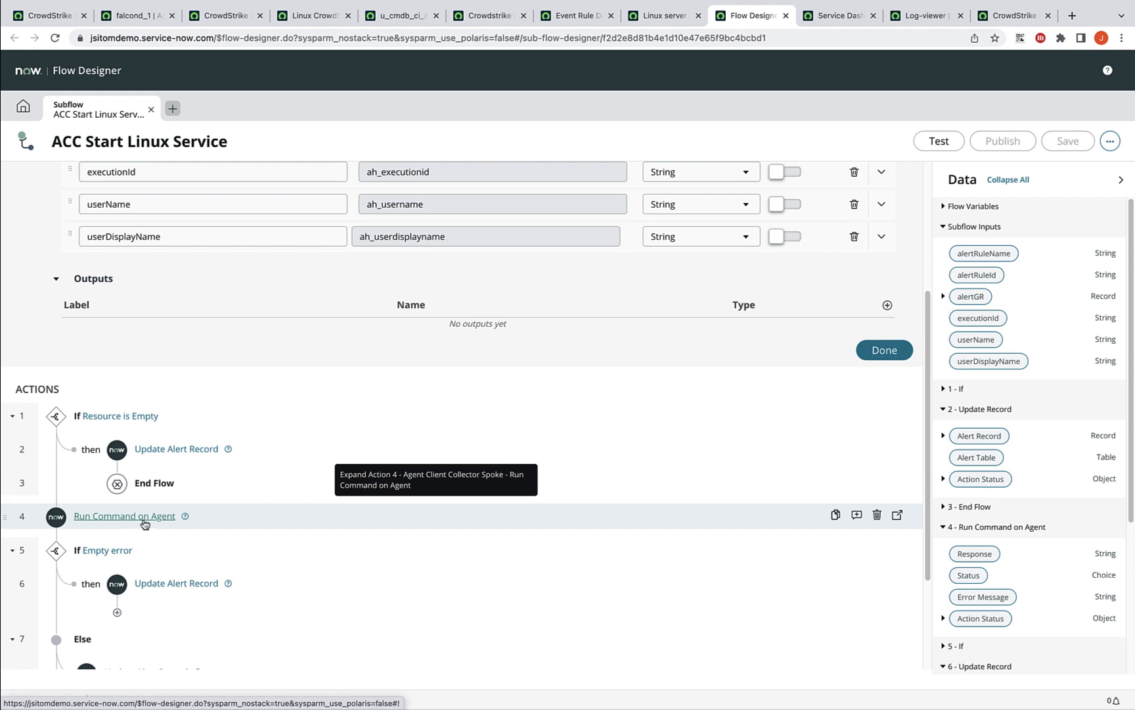
click(124, 516)
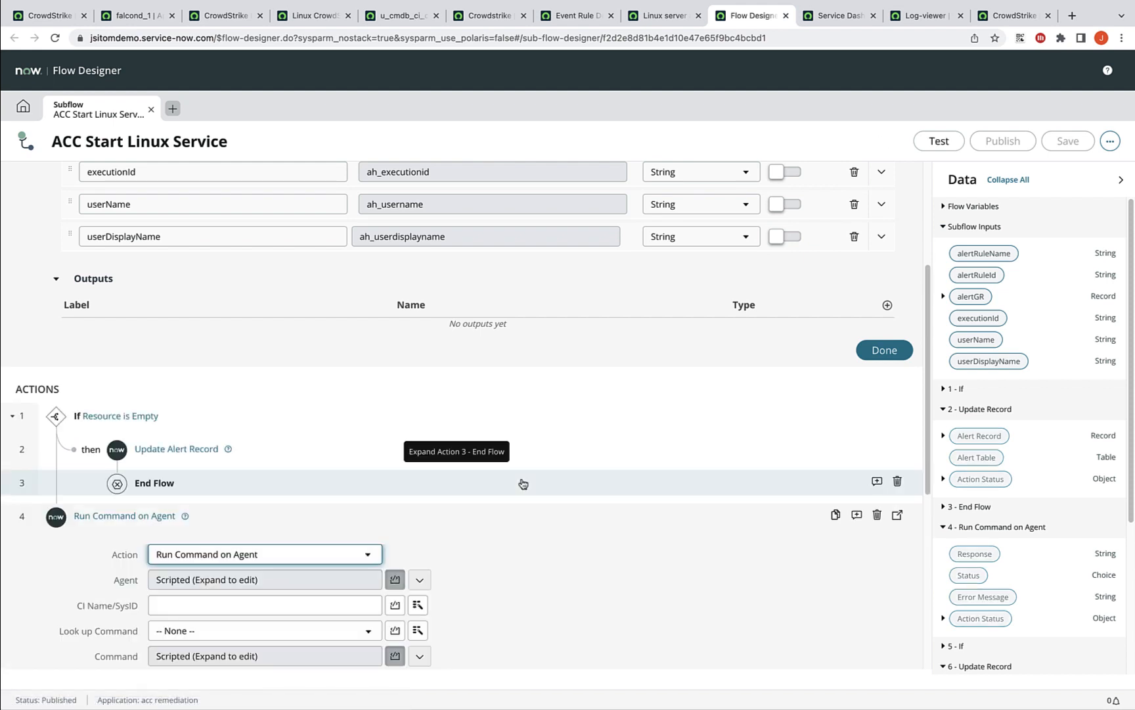
scroll(down, 3)
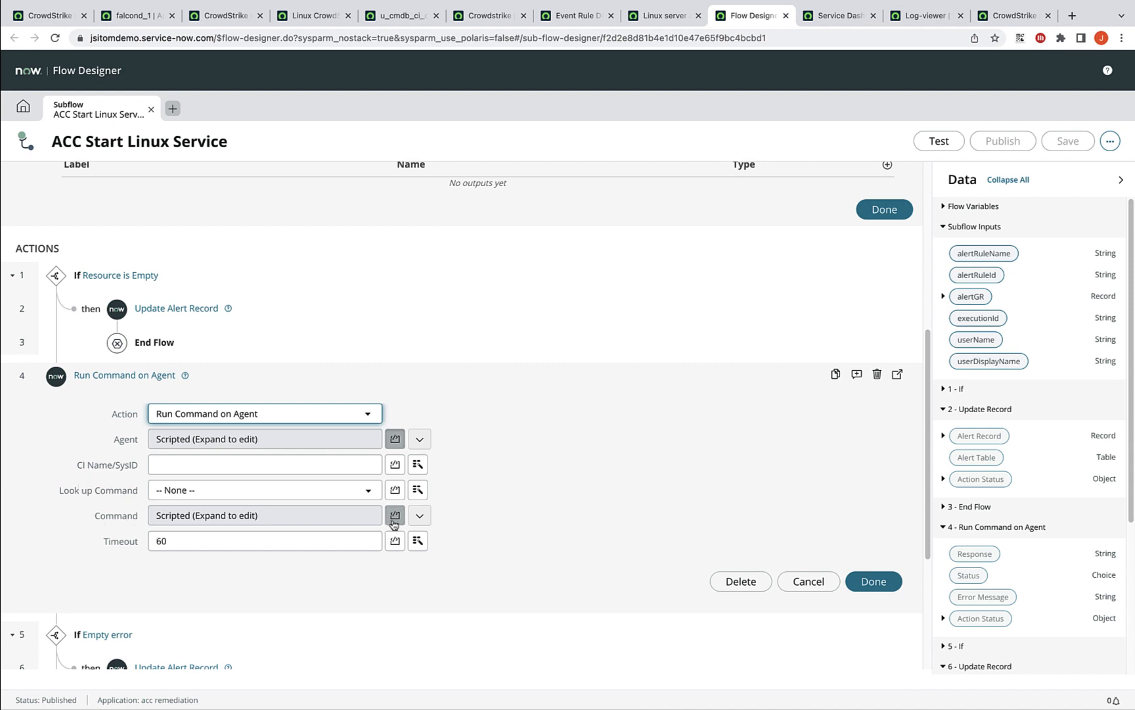
mouse_move(419, 515)
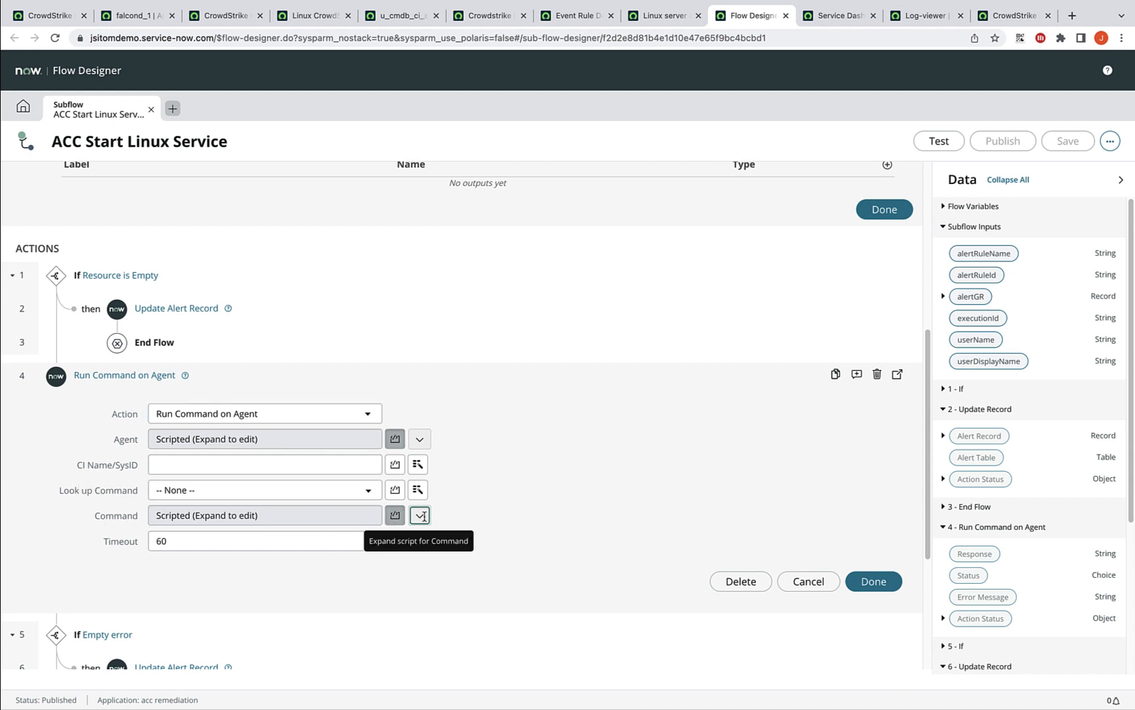
Expand the Command script and highlight its additional_info and remediation_action_resource references
click(419, 515)
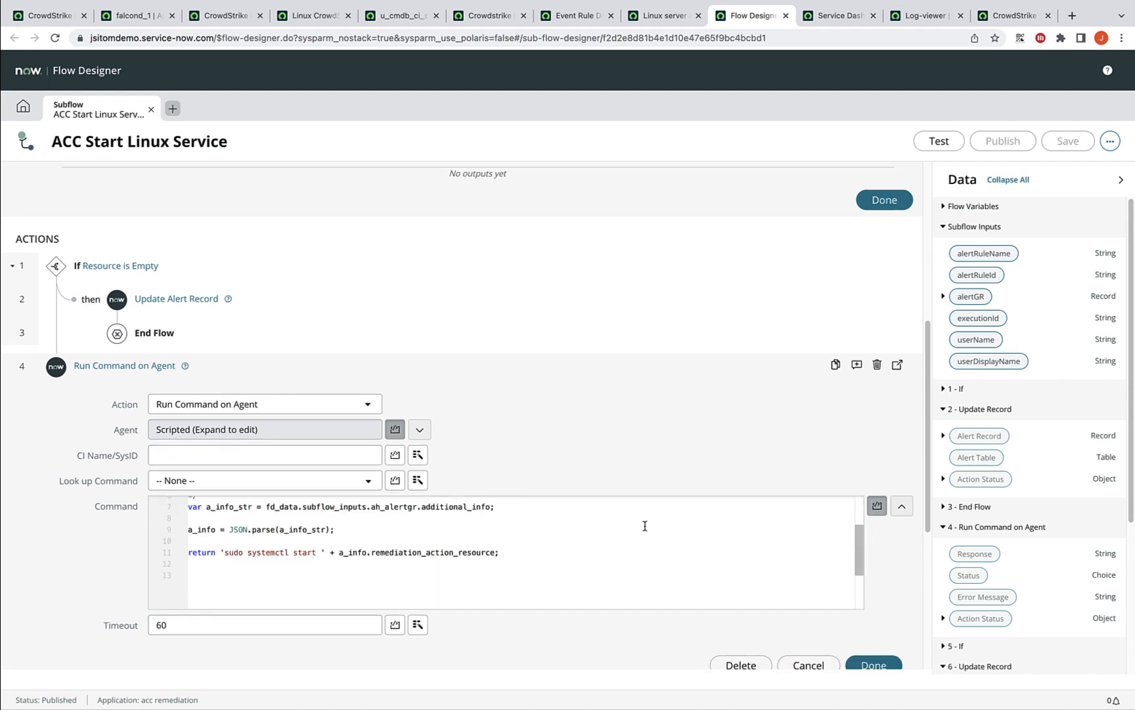
scroll(up, 3)
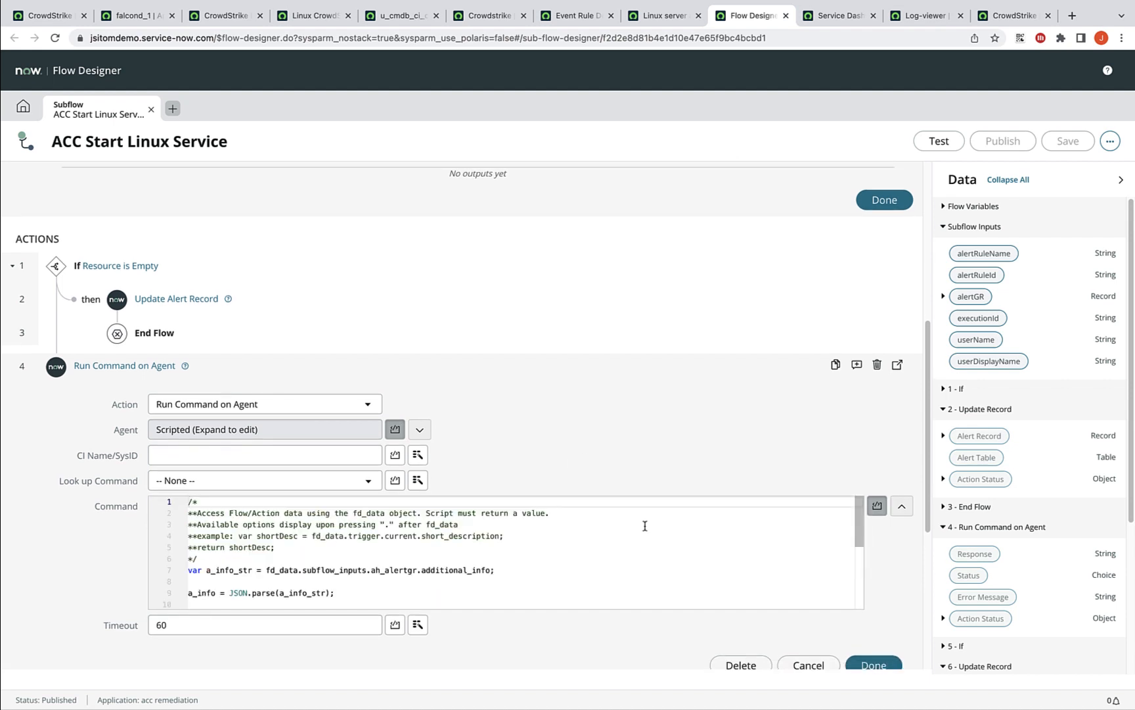
scroll(down, 3)
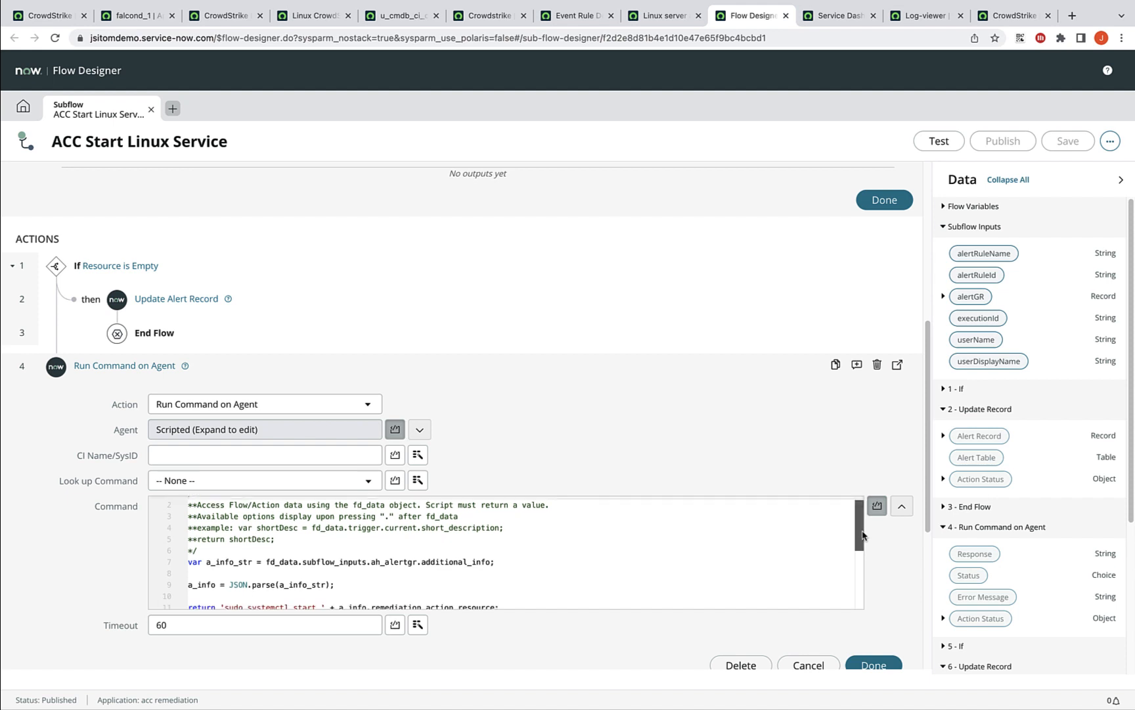
scroll(down, 3)
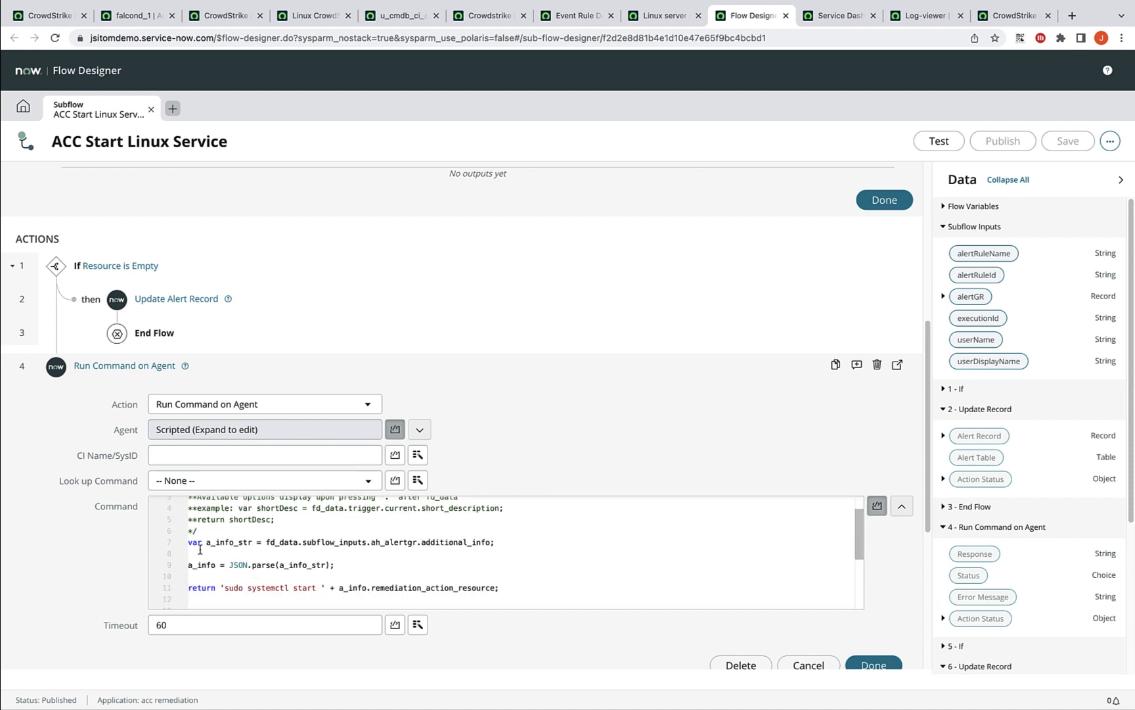
double_click(226, 542)
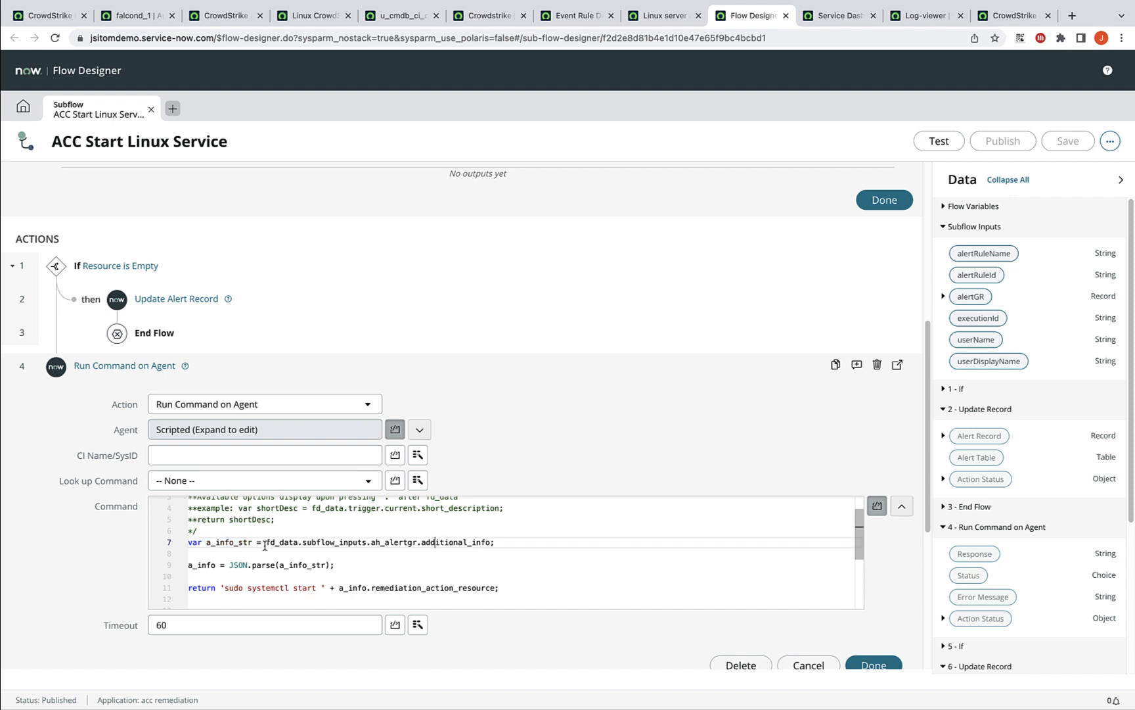
double_click(377, 541)
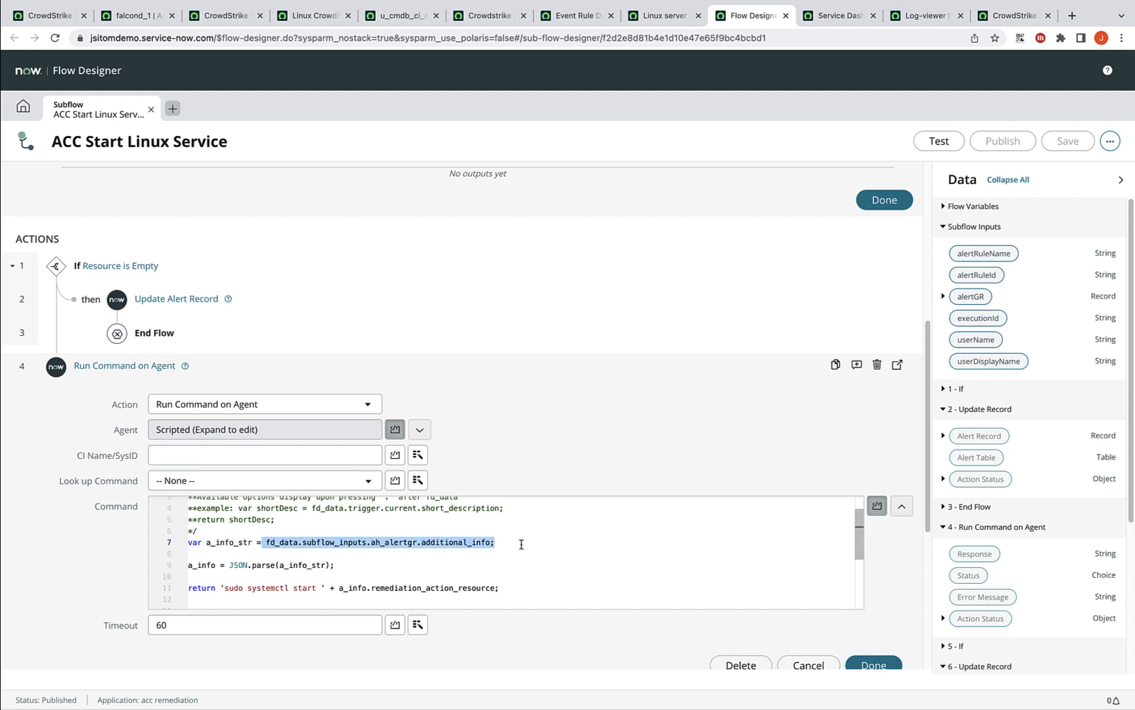
mouse_move(494, 542)
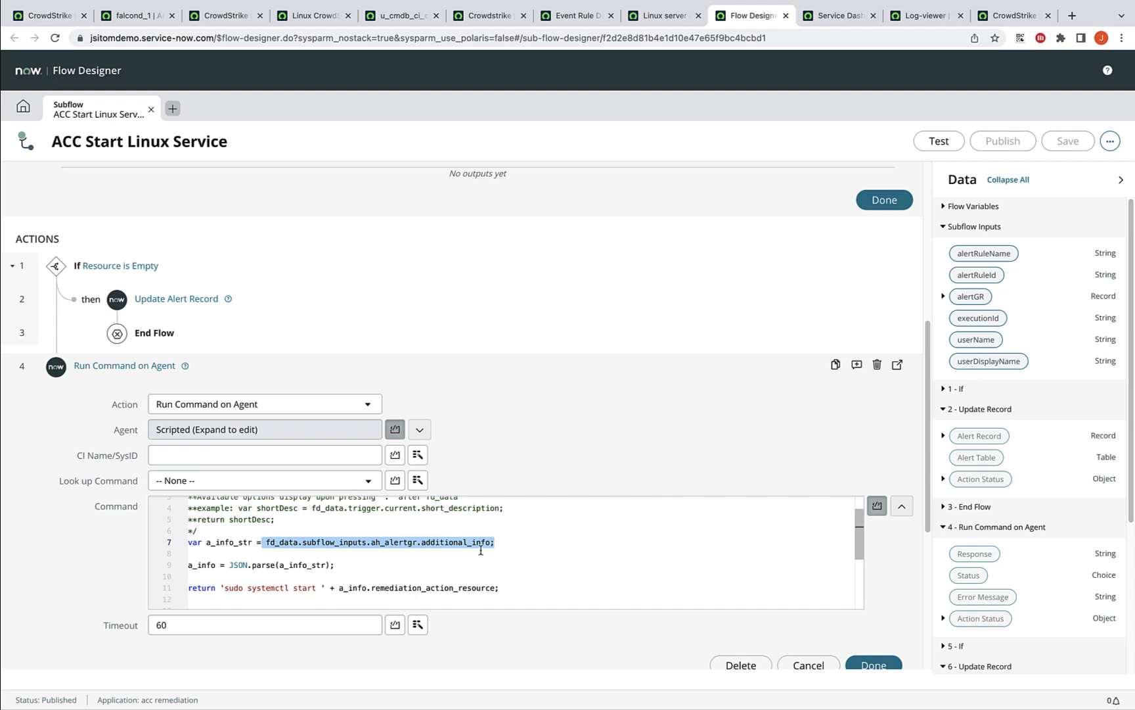
mouse_move(425, 548)
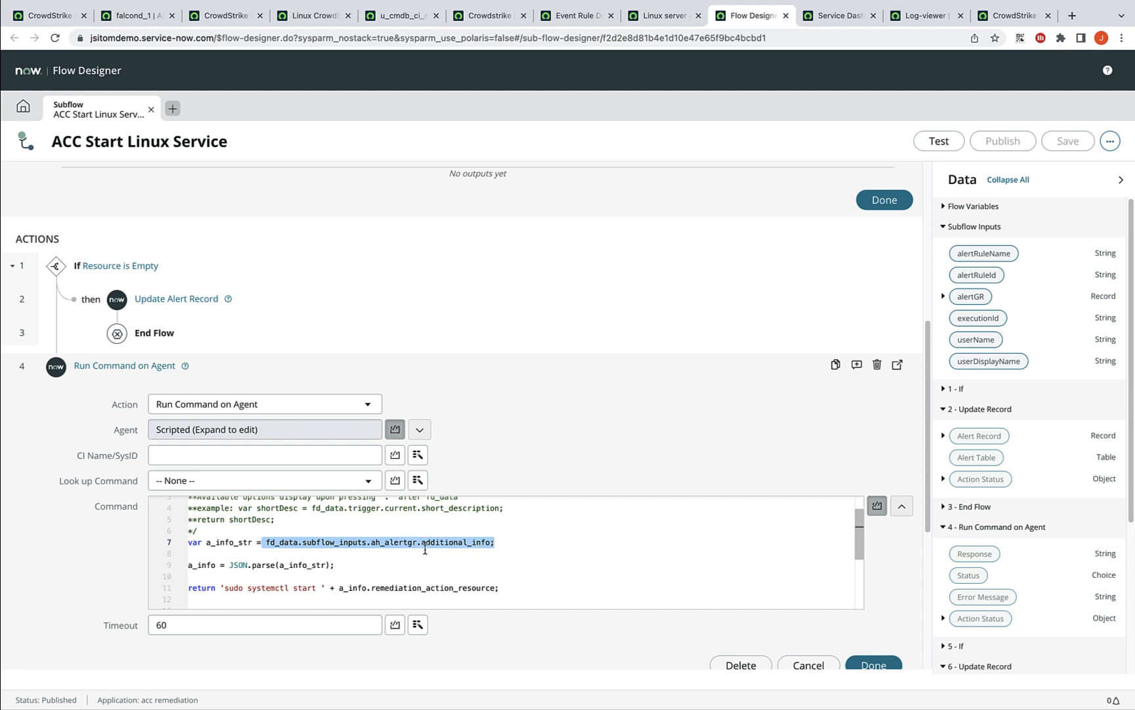
click(355, 565)
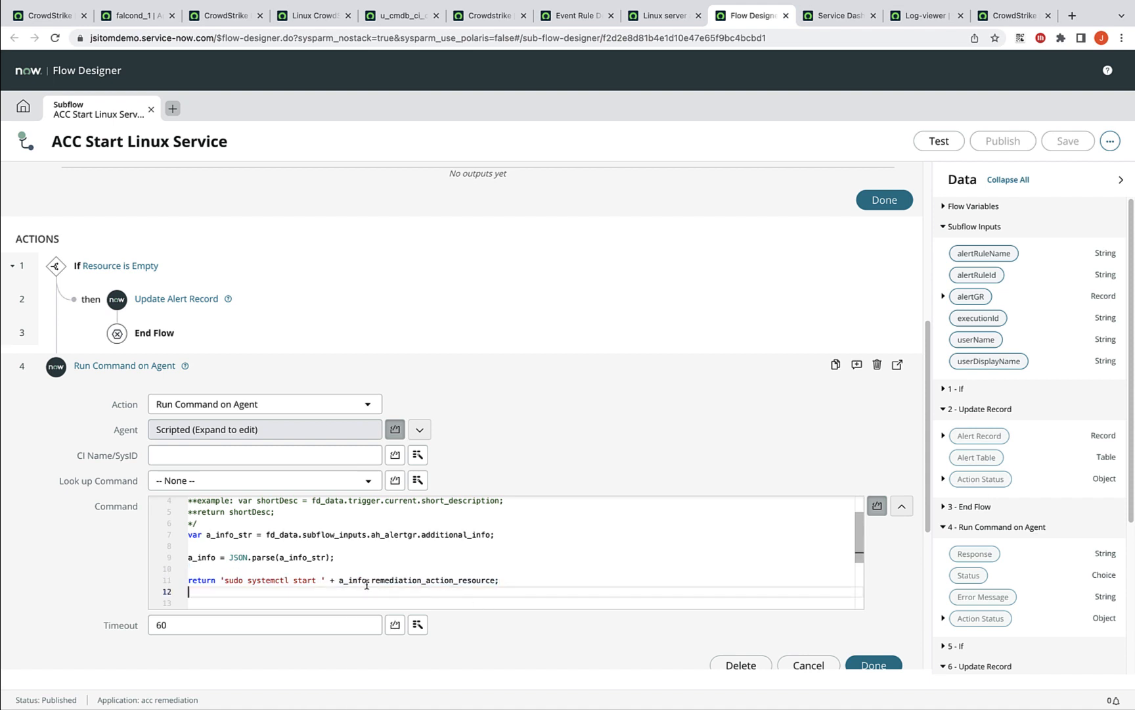
double_click(431, 580)
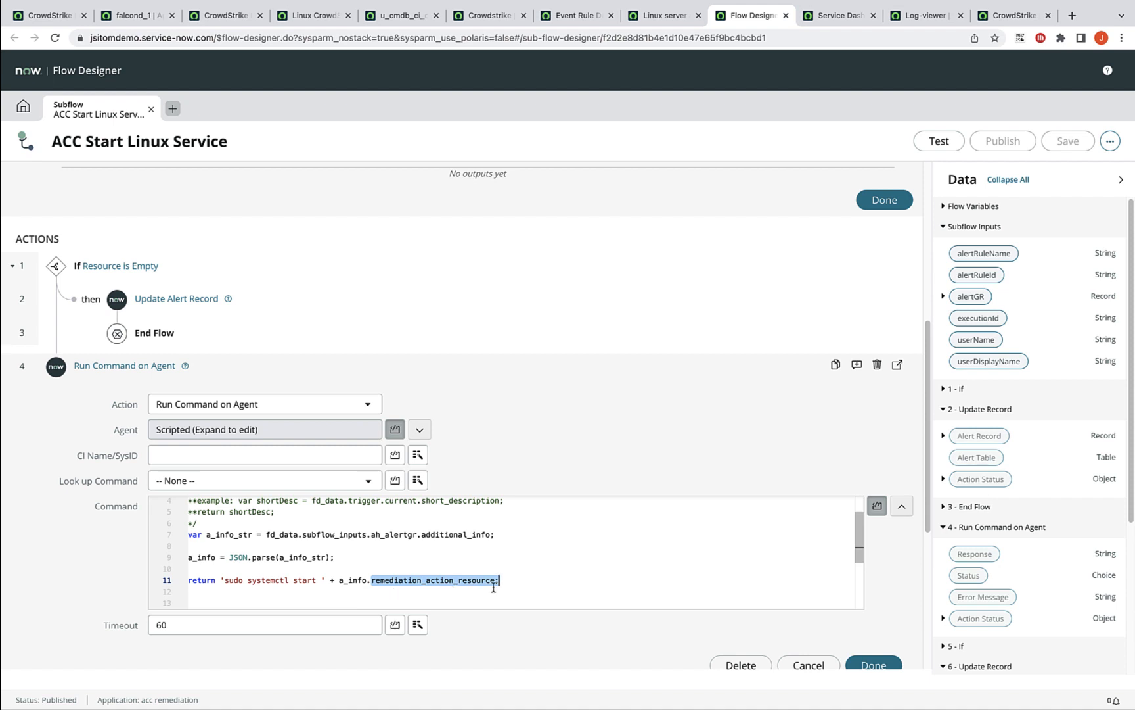
mouse_move(760, 98)
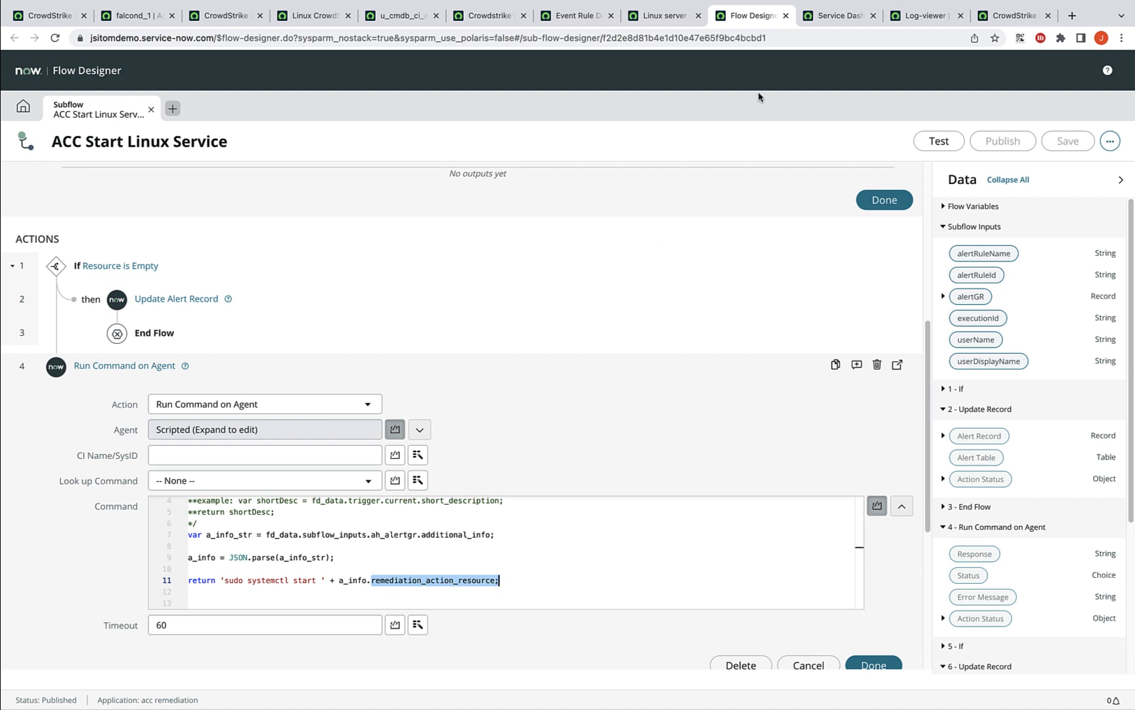
Search services for 'crowd', open ACC CrowdStrike Linux, and open related alert Alert0081337
click(836, 15)
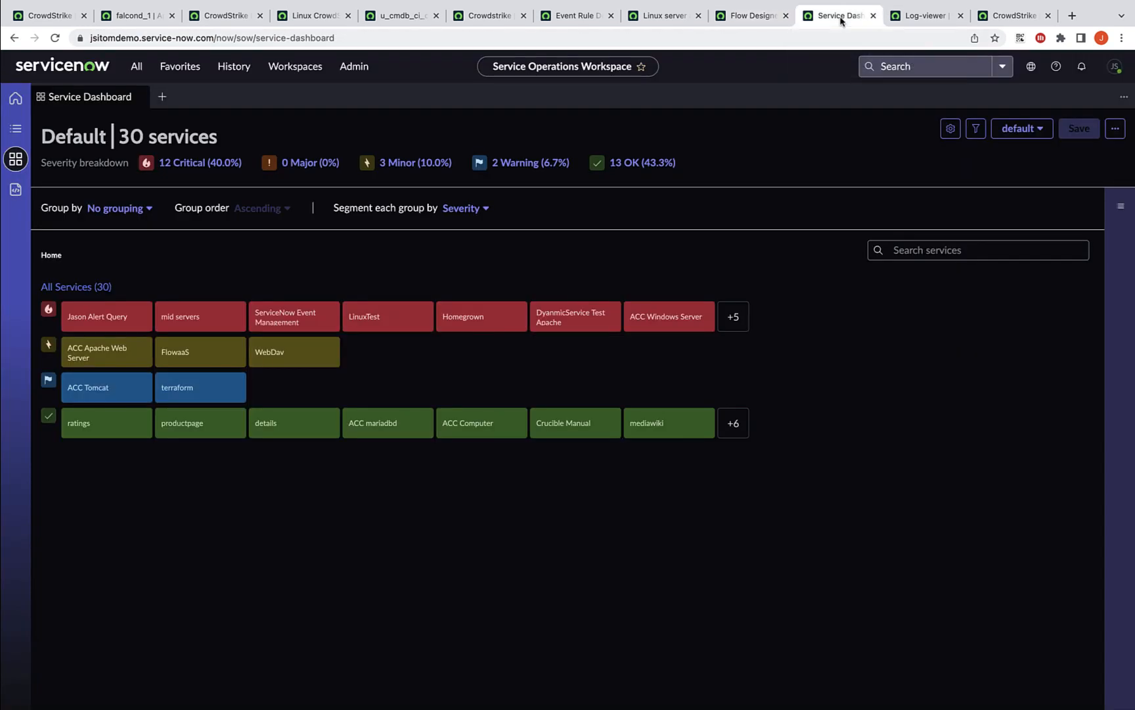
click(977, 249)
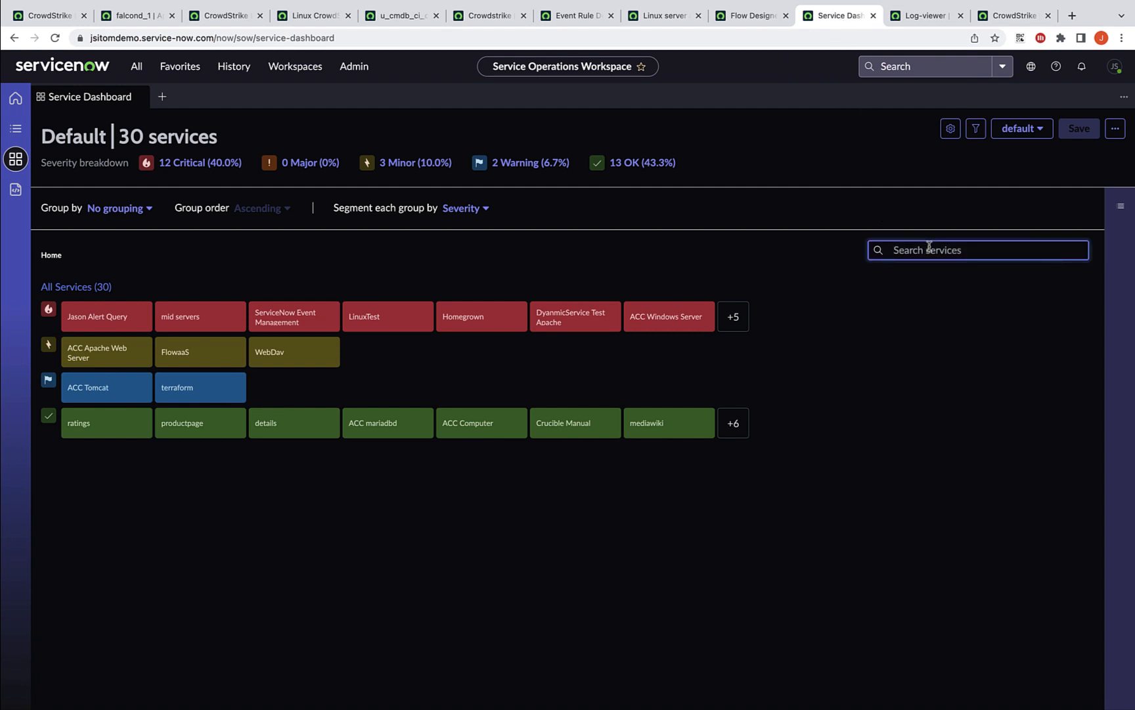
text(crowd)
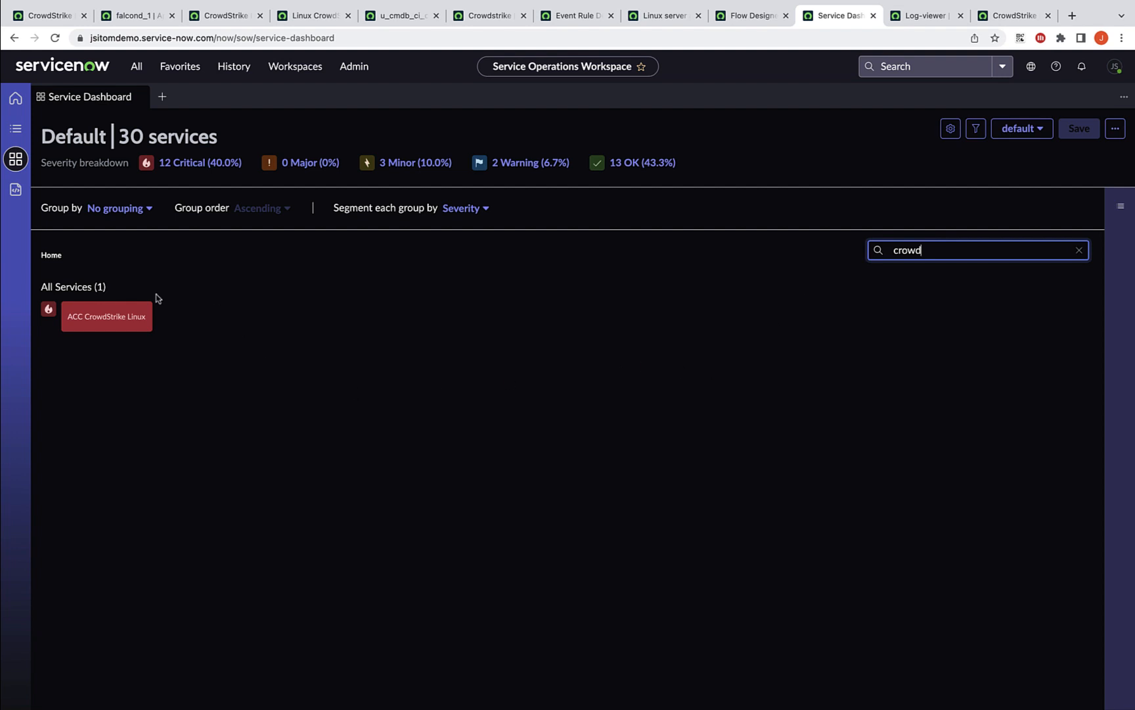
mouse_move(106, 316)
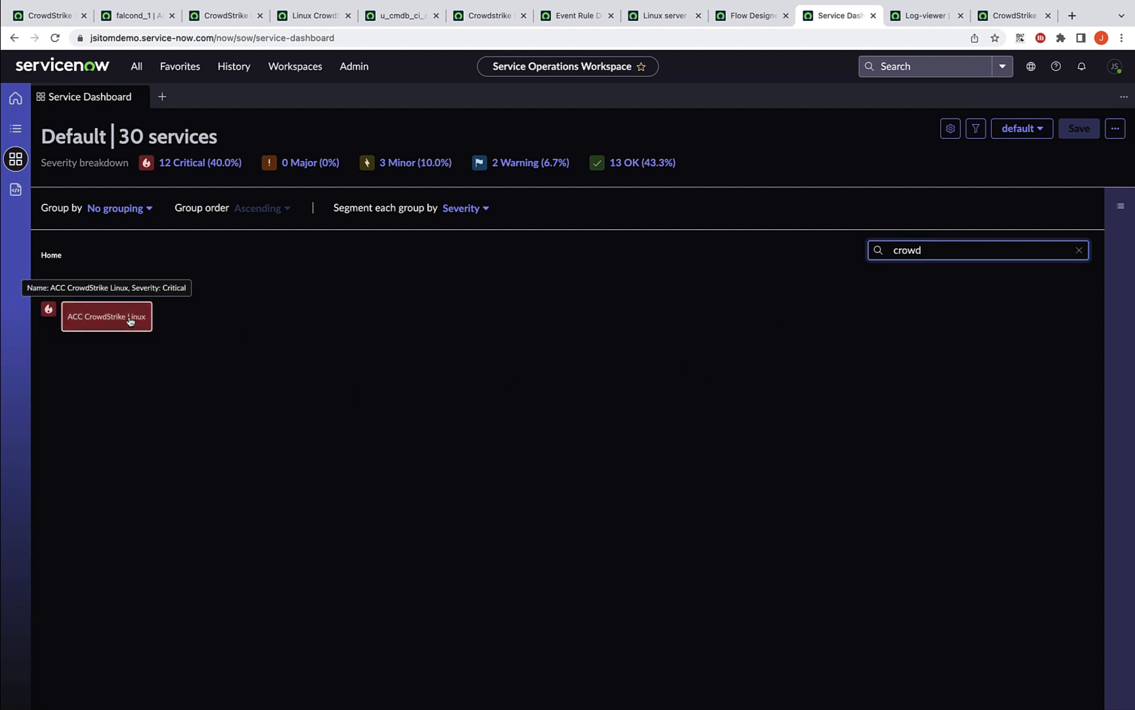
click(105, 317)
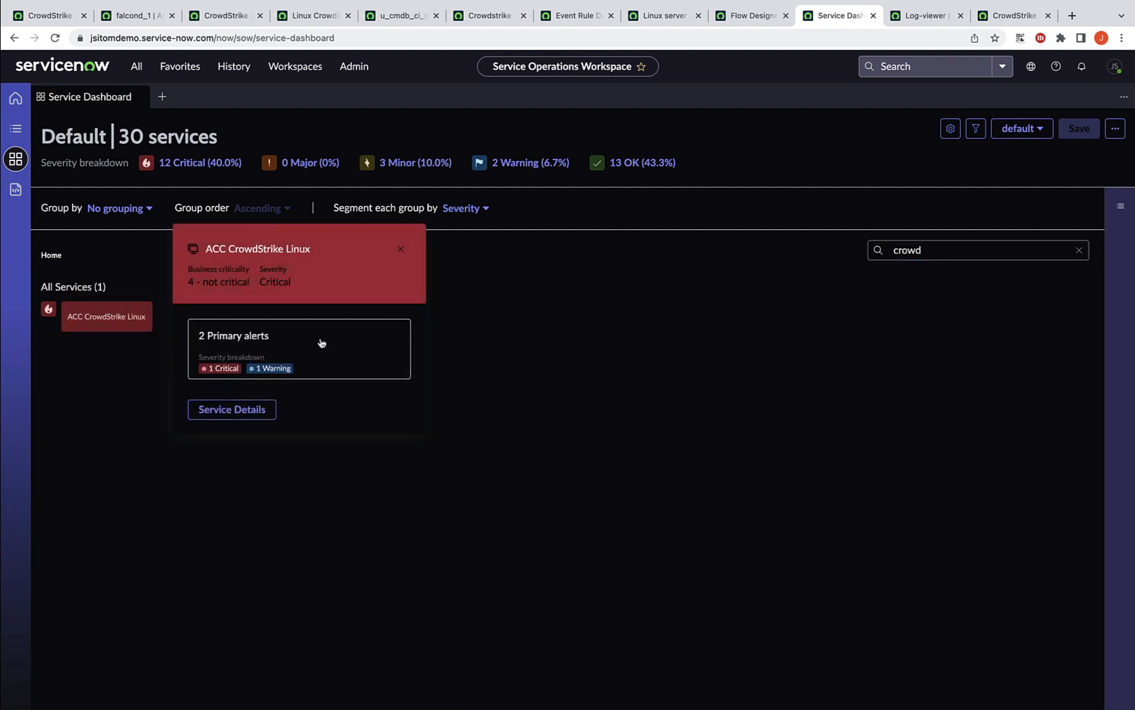
click(232, 409)
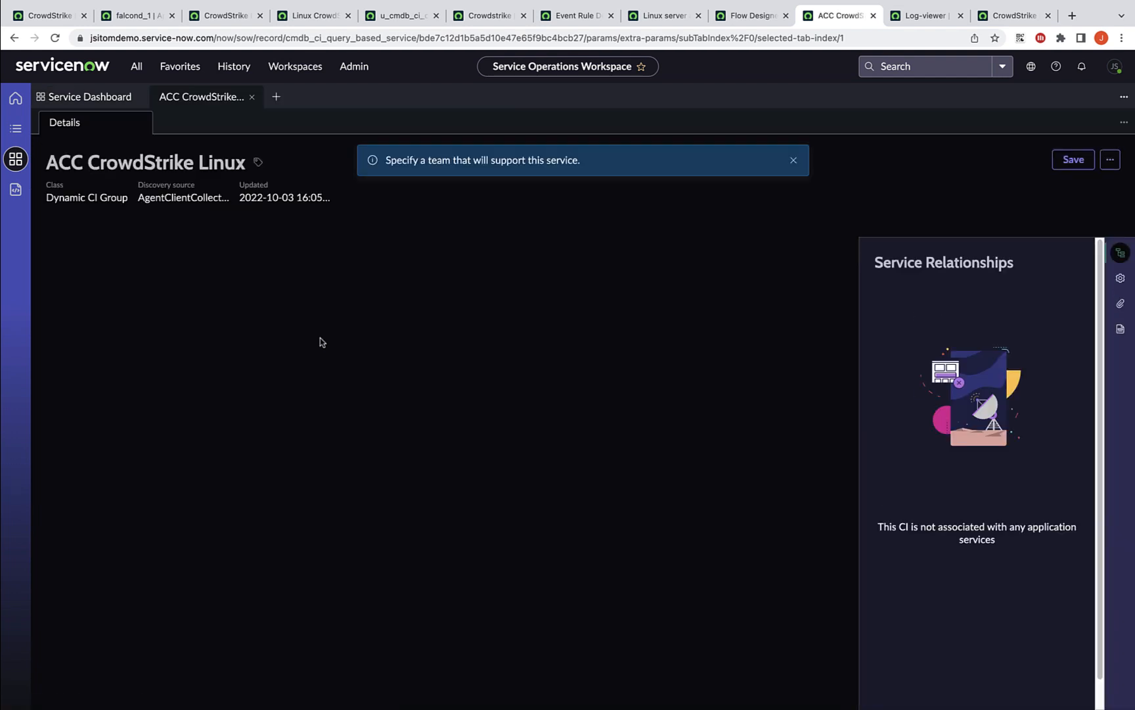
click(126, 226)
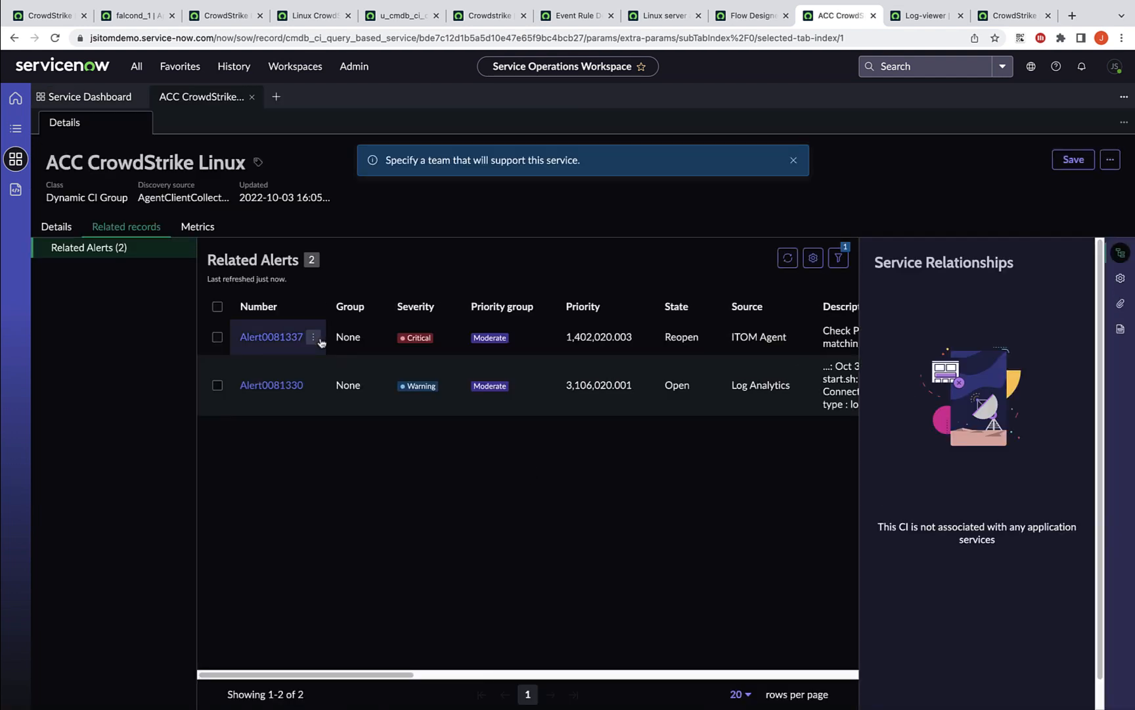
click(271, 337)
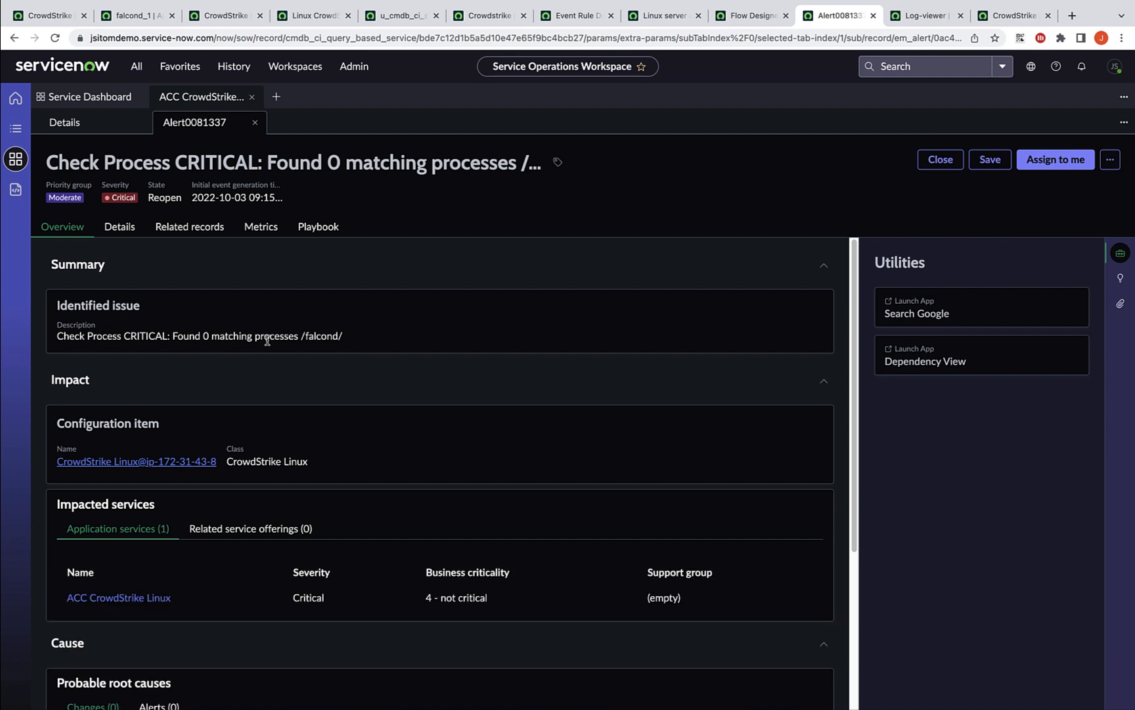
mouse_move(316, 248)
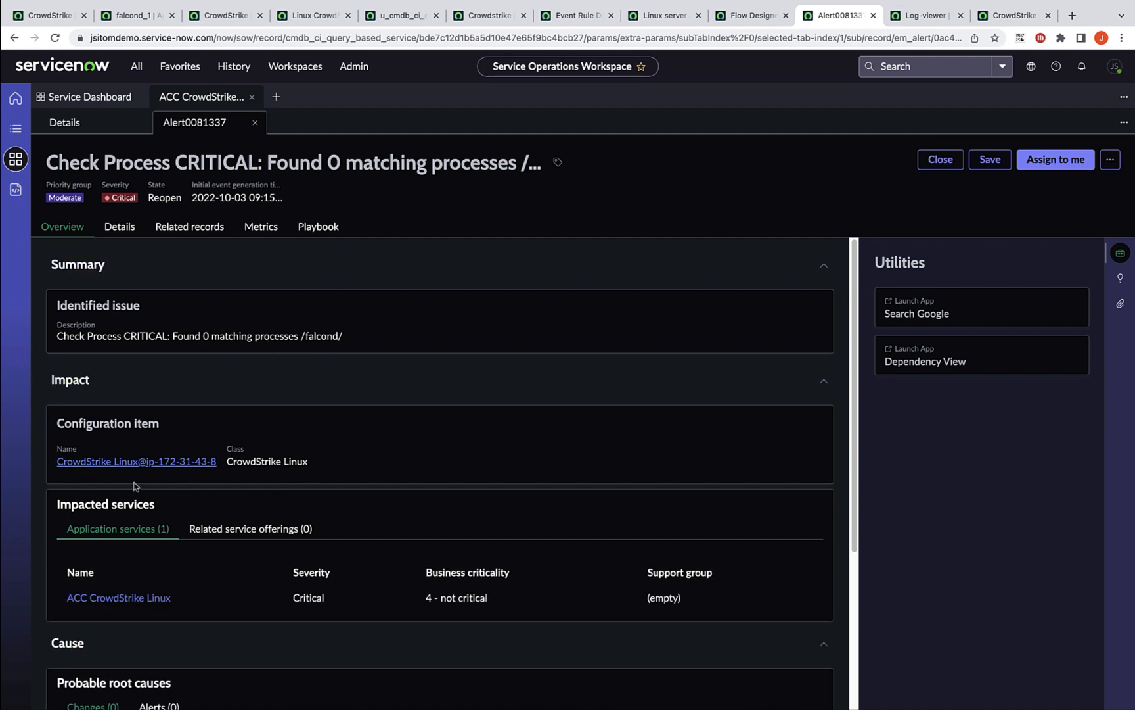
mouse_move(259, 287)
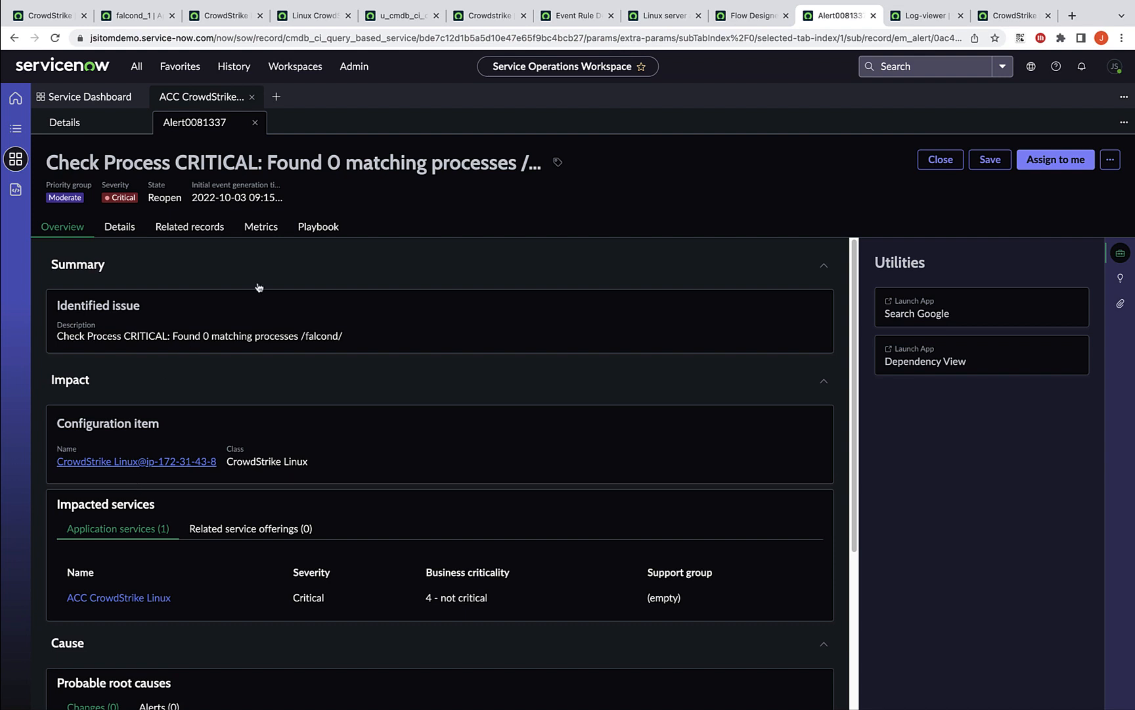
View Alert0081337's Metrics tab showing falcond and falcon-sensor process charts
click(260, 226)
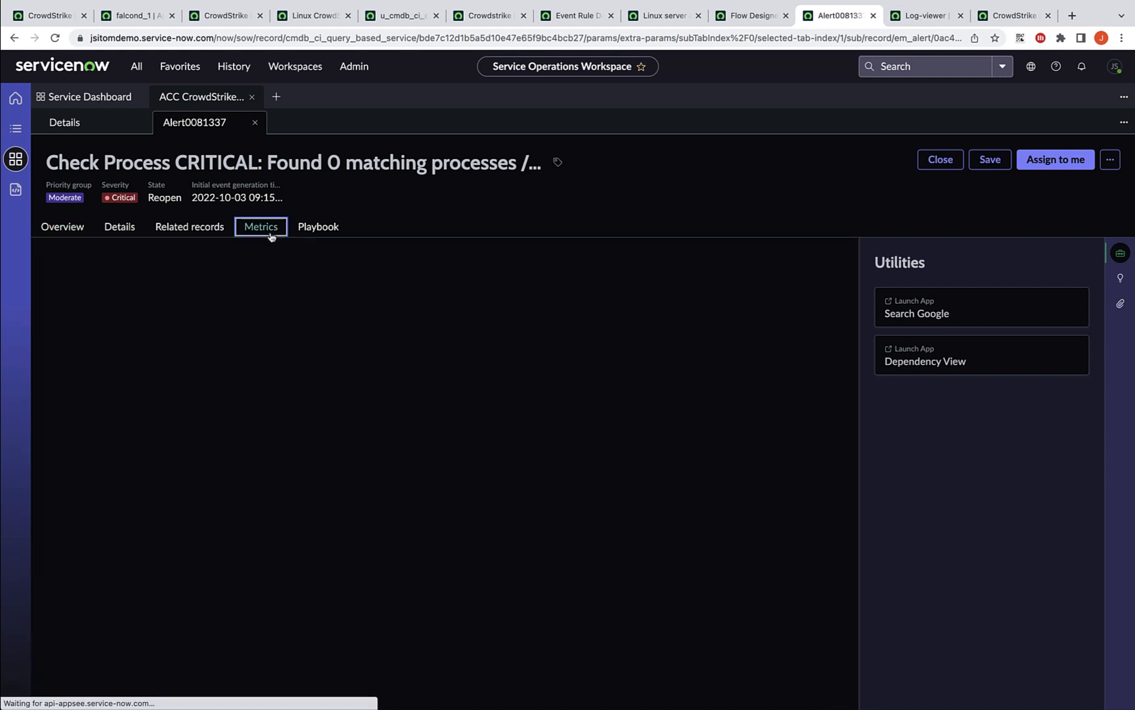
click(261, 226)
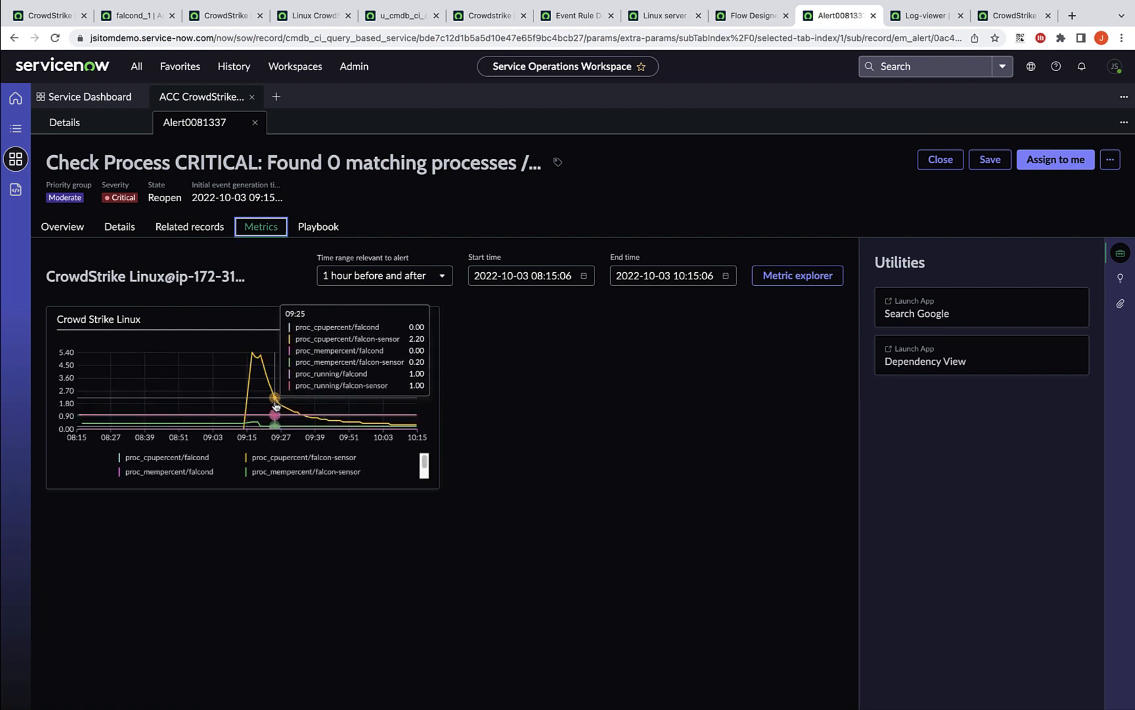
mouse_move(269, 406)
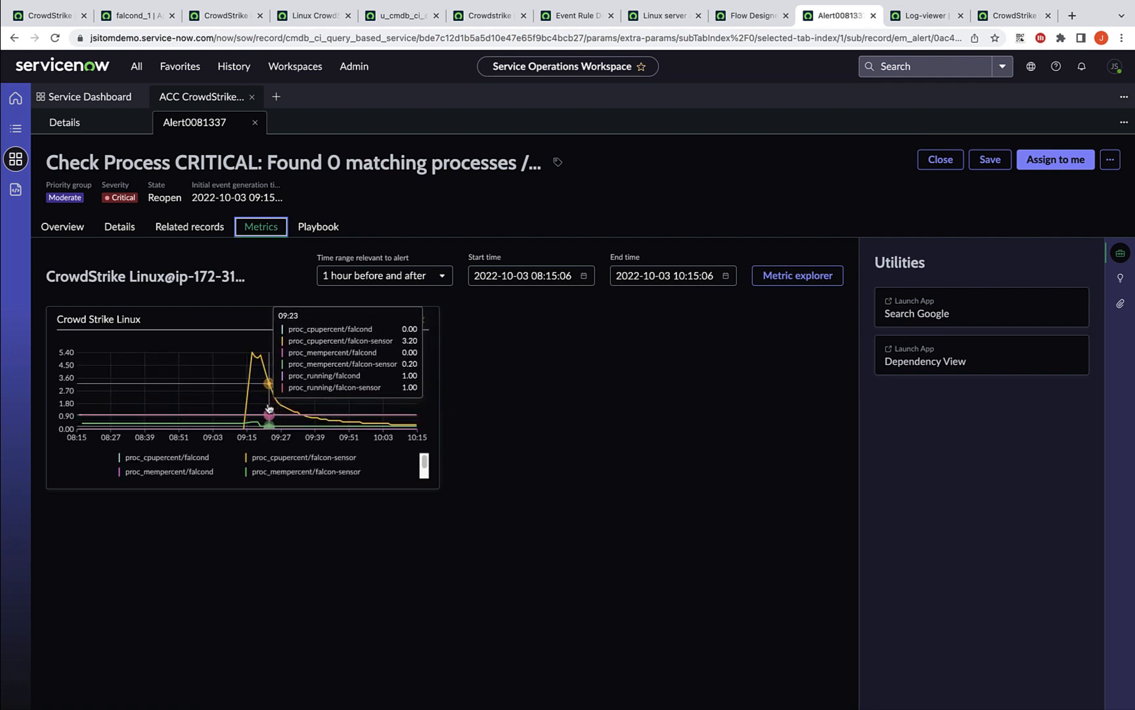
mouse_move(284, 414)
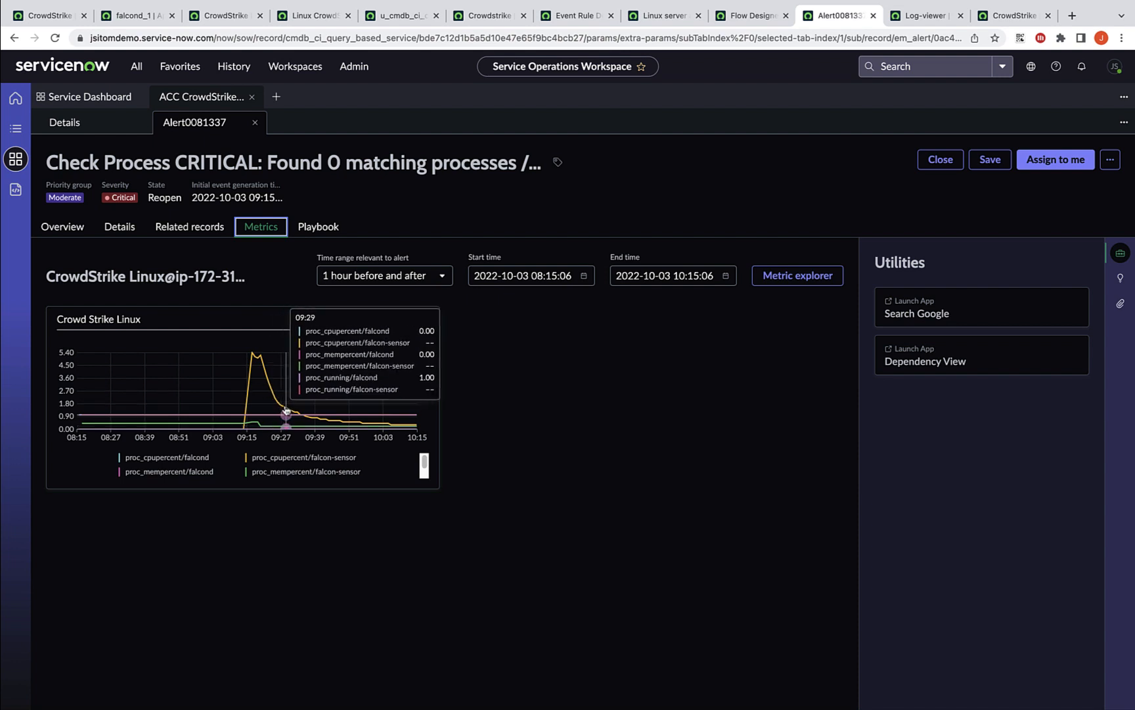
mouse_move(424, 319)
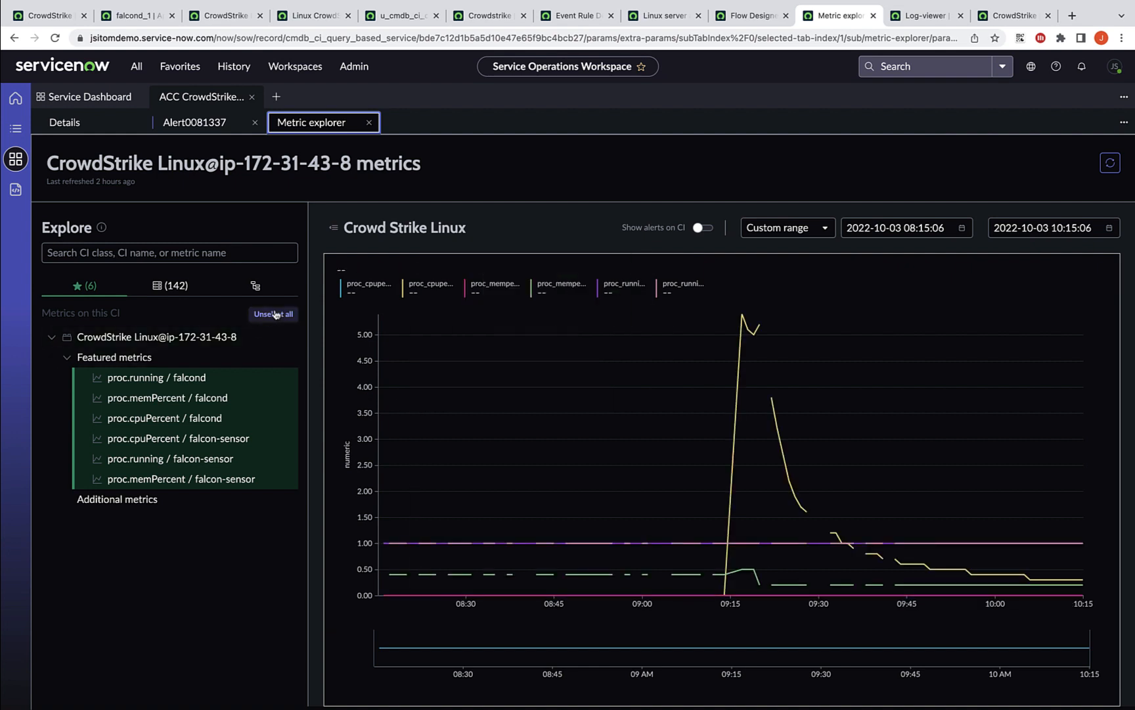
Browse the impacted-services and same-host CI metric groups in Metric explorer
click(255, 285)
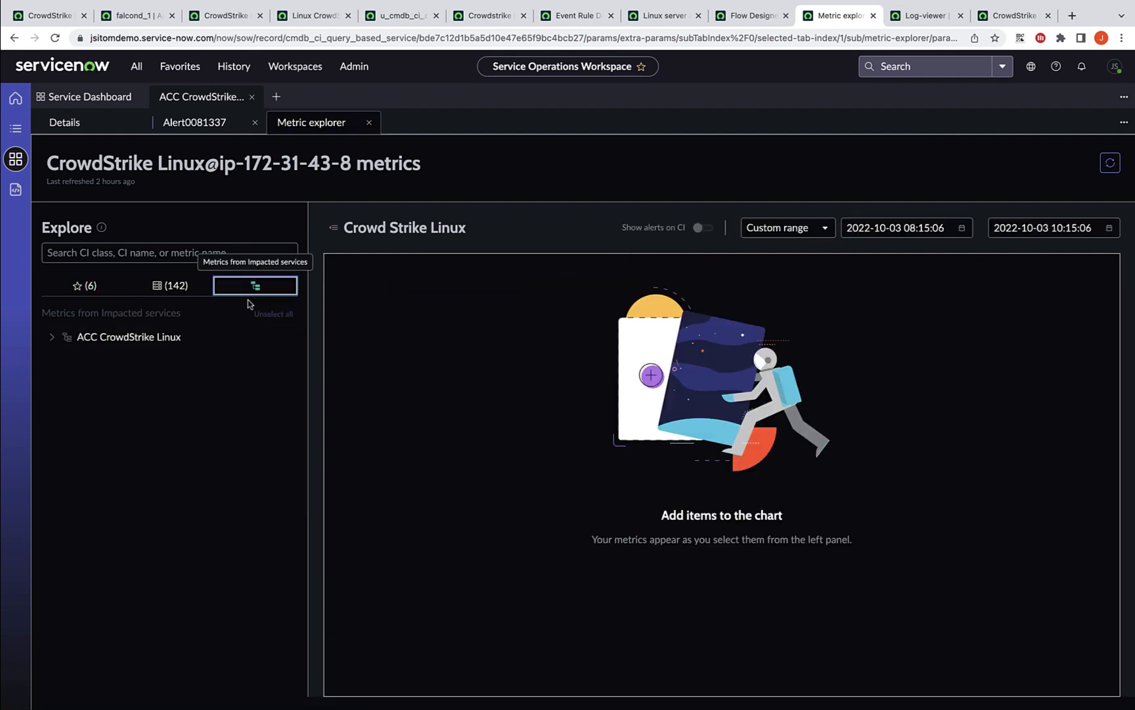
click(52, 336)
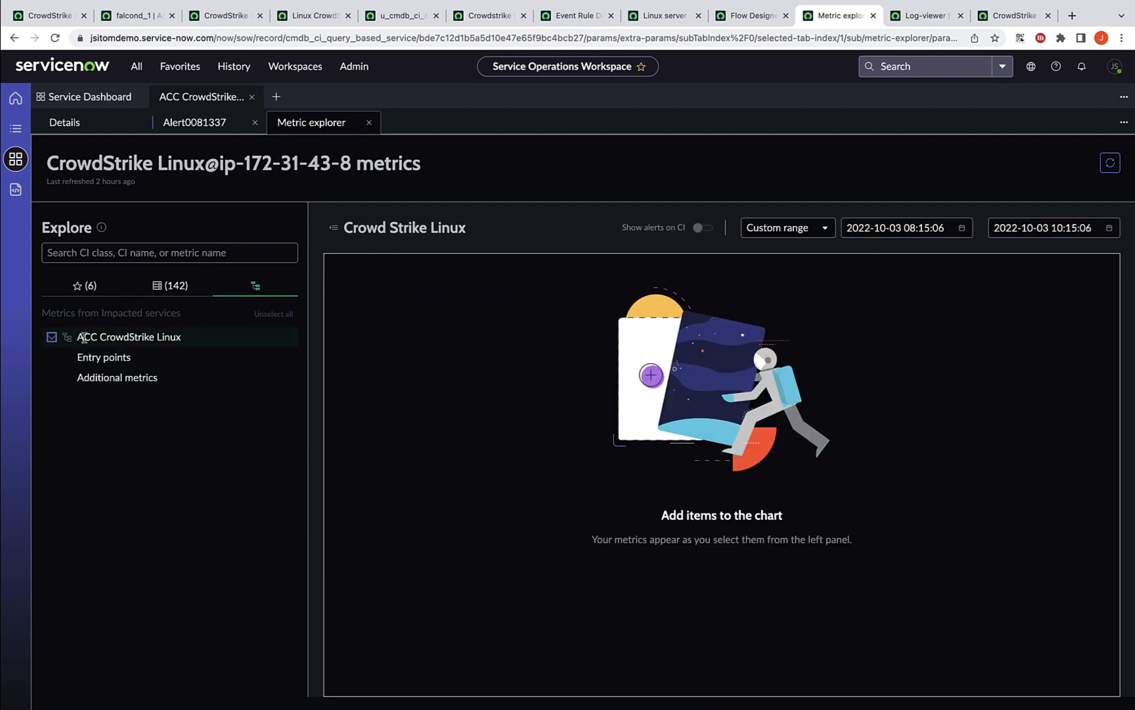
click(170, 284)
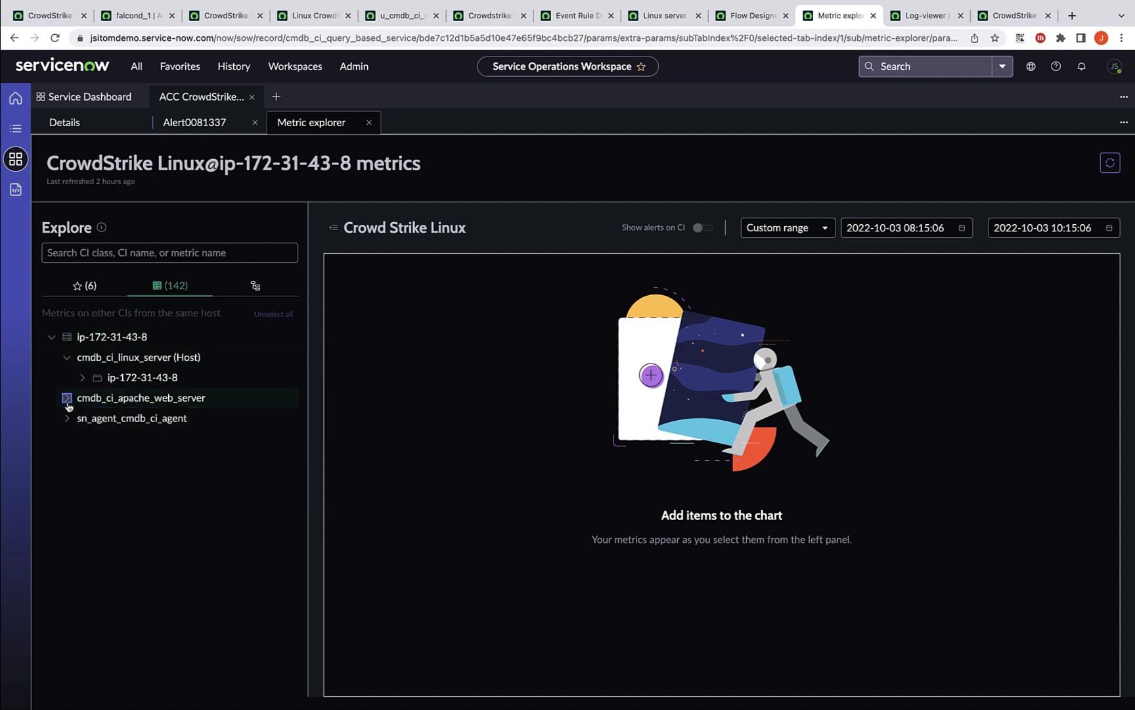
Chart apache.busy_workers and cpu.steal / total, then close Metric explorer
click(169, 253)
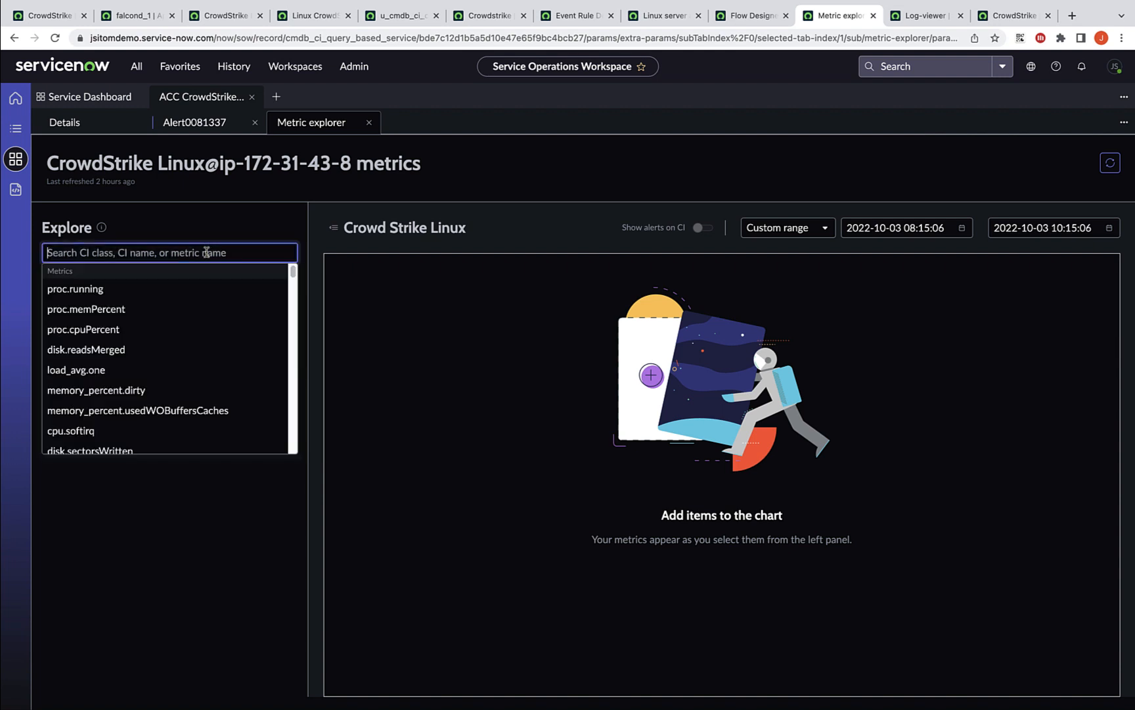
text(b)
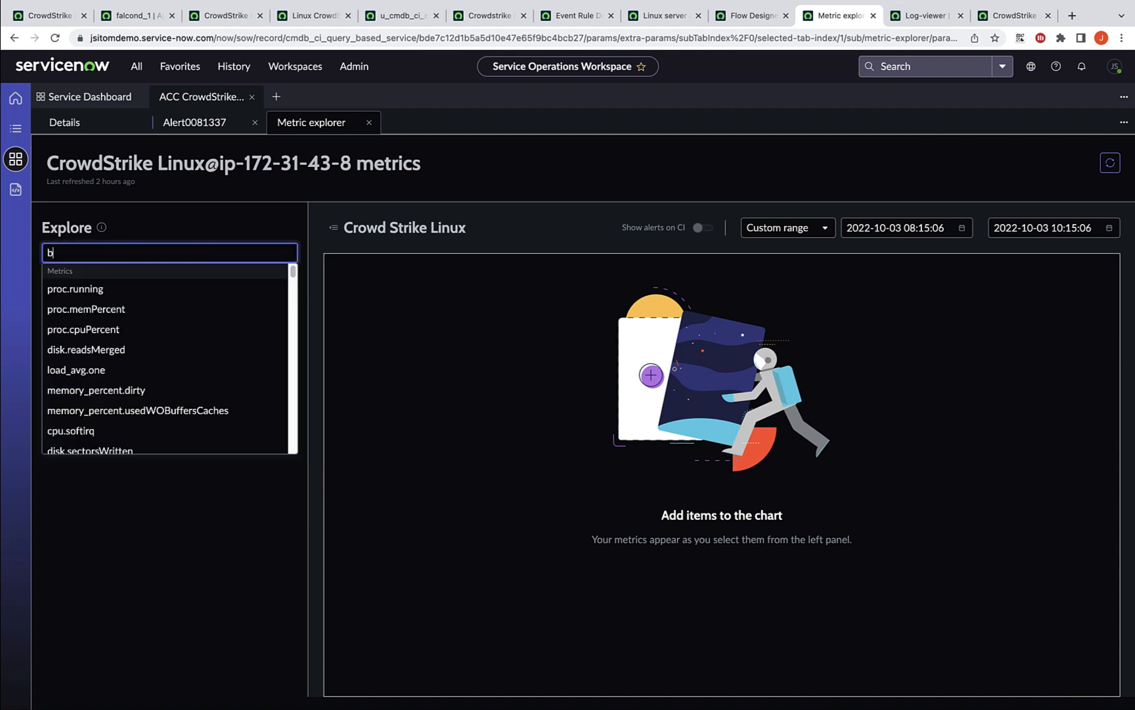
text(apache.busy_workers)
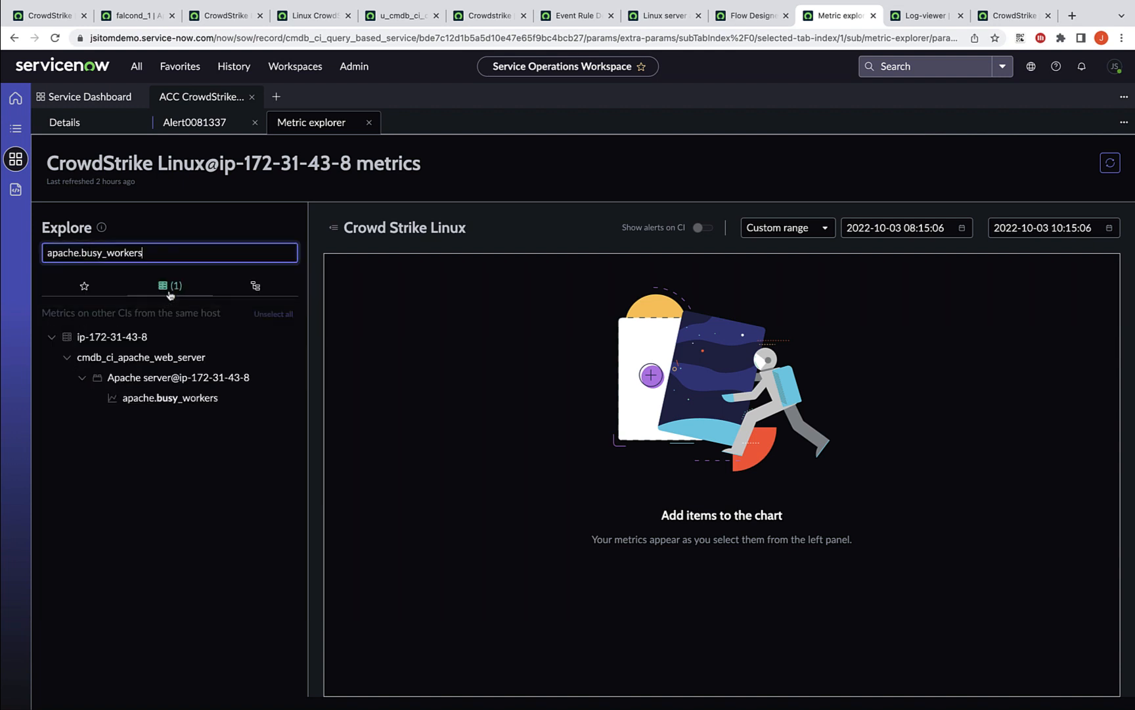
click(170, 398)
text(stea)
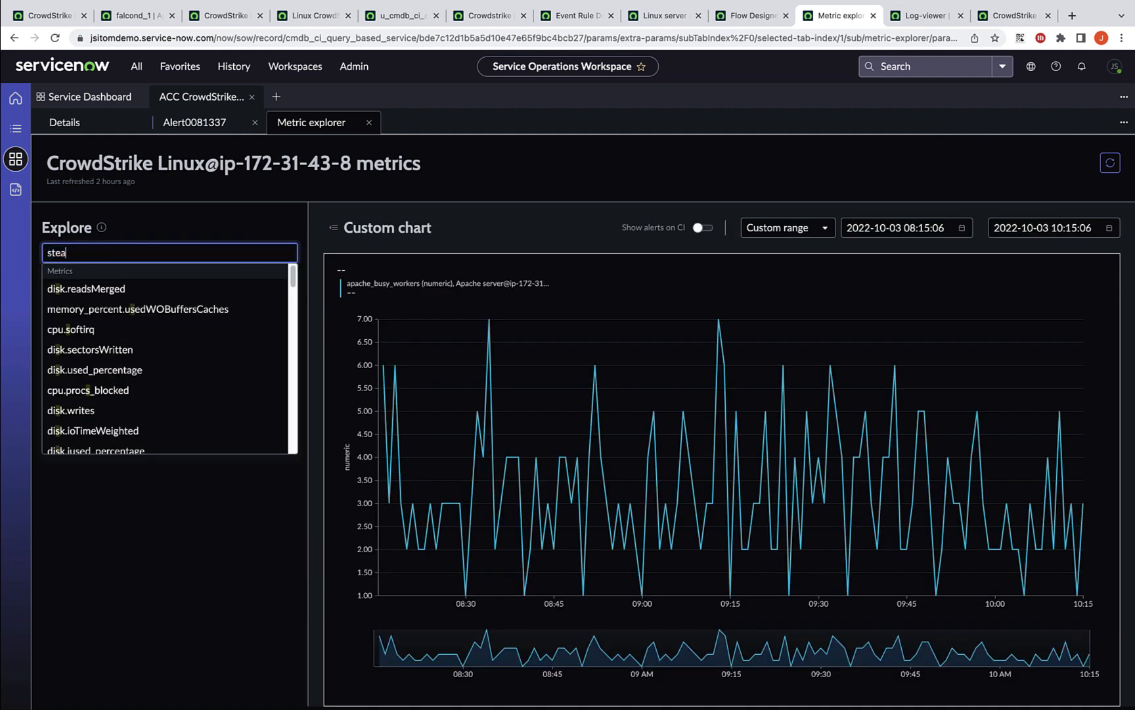
text(cpu.steal)
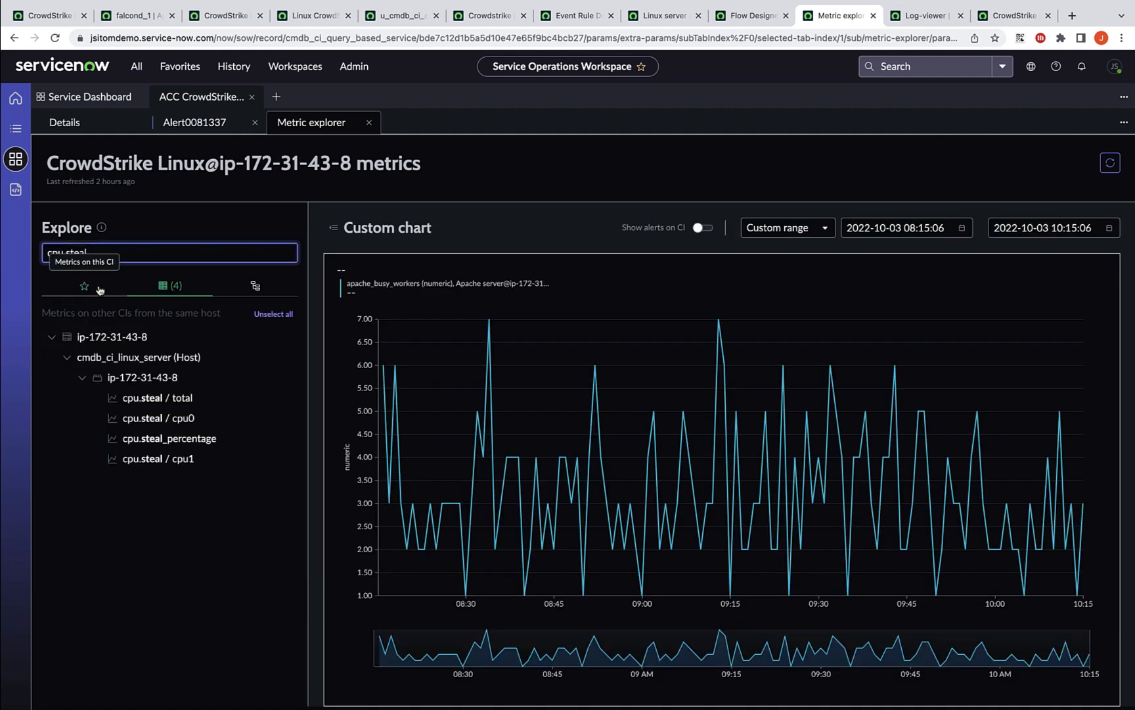
click(157, 398)
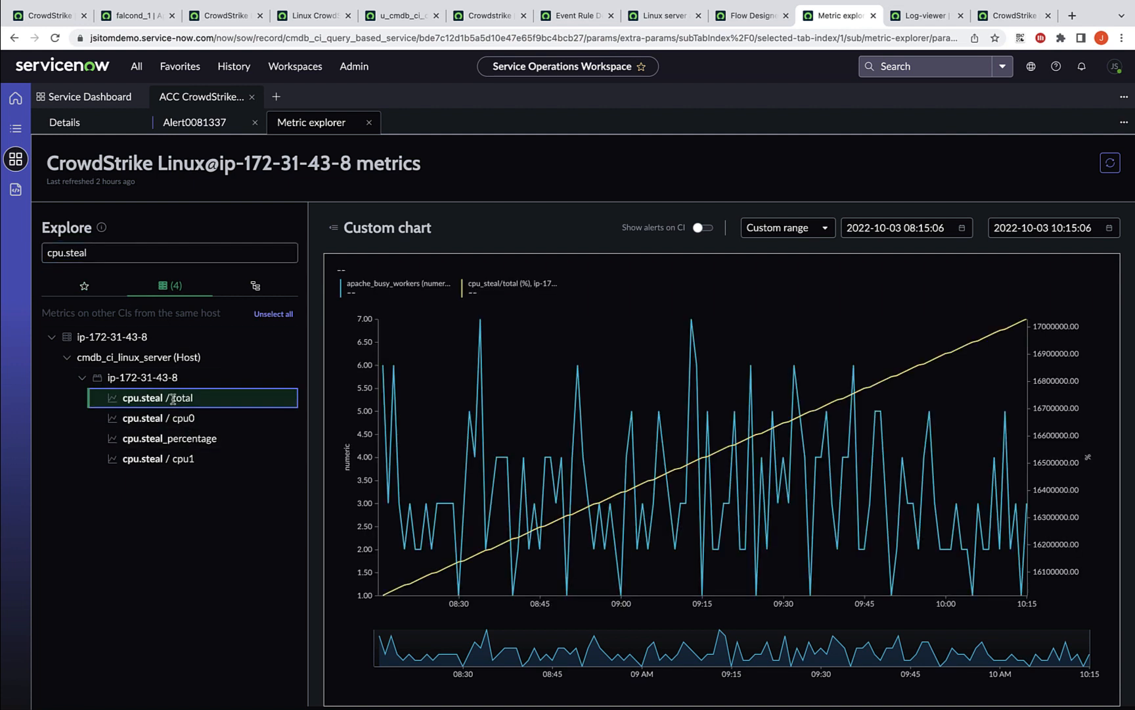
mouse_move(733, 444)
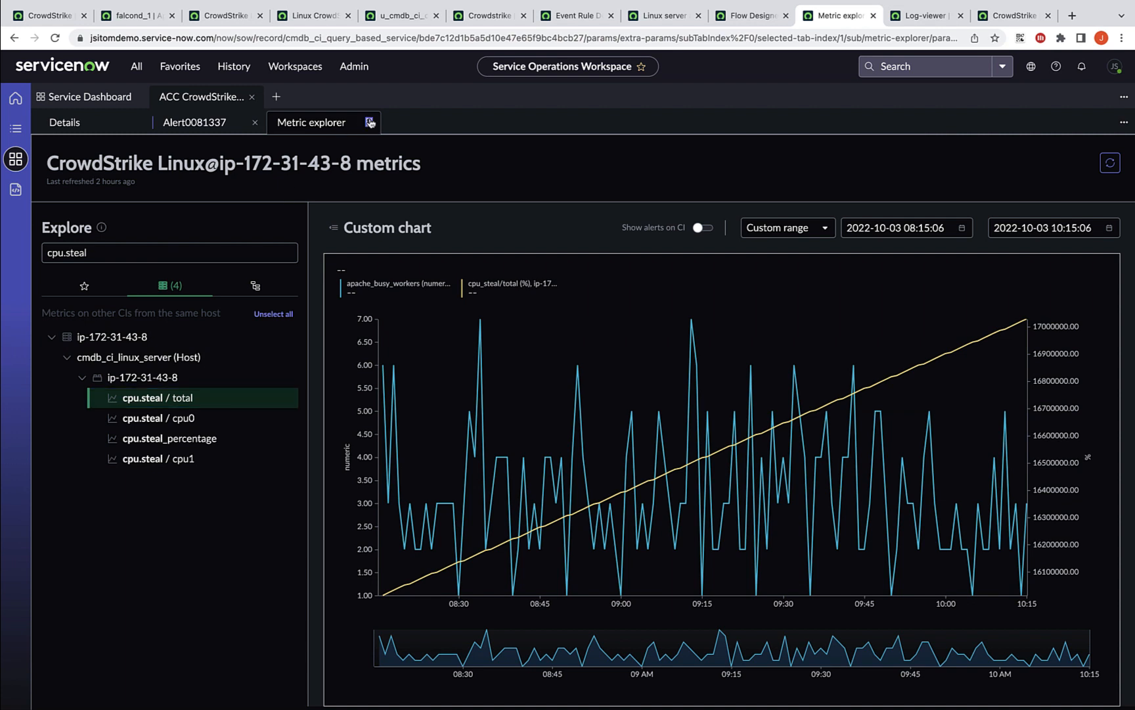
click(369, 122)
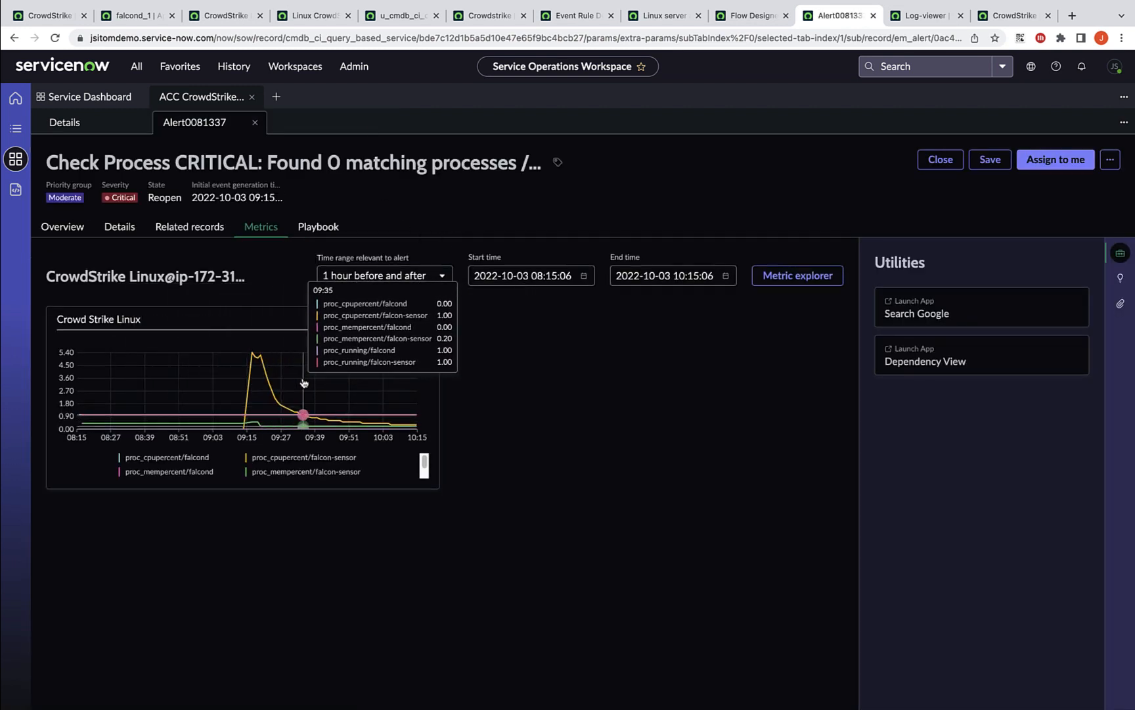
mouse_move(315, 397)
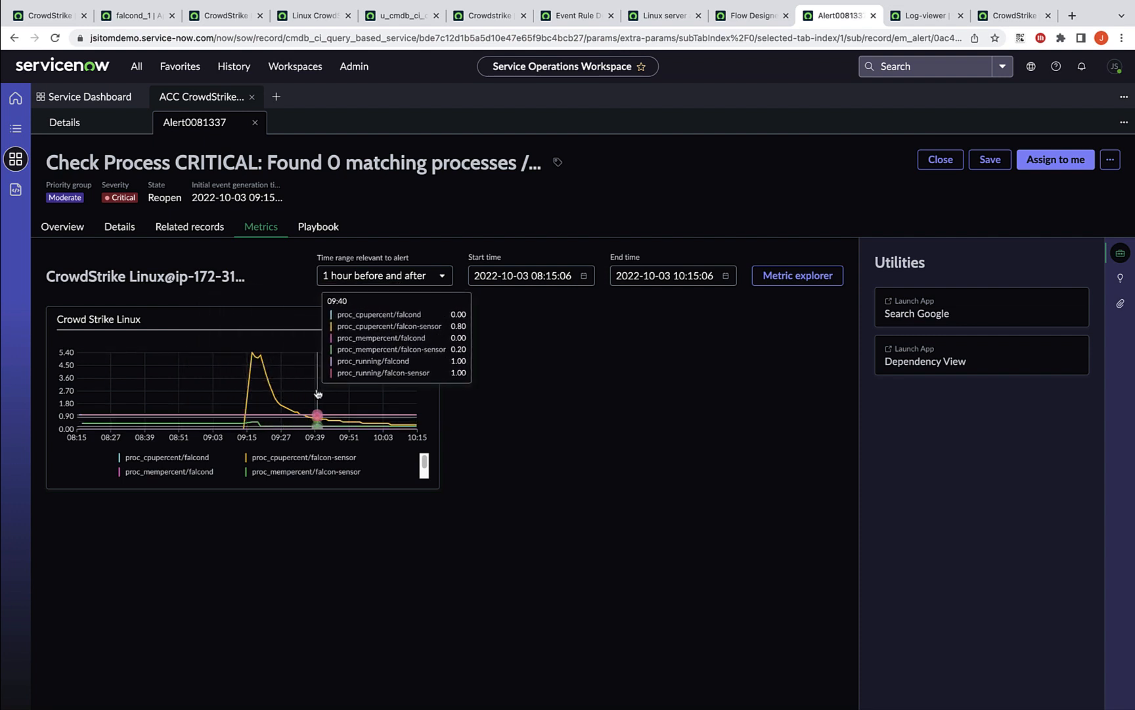
mouse_move(257, 413)
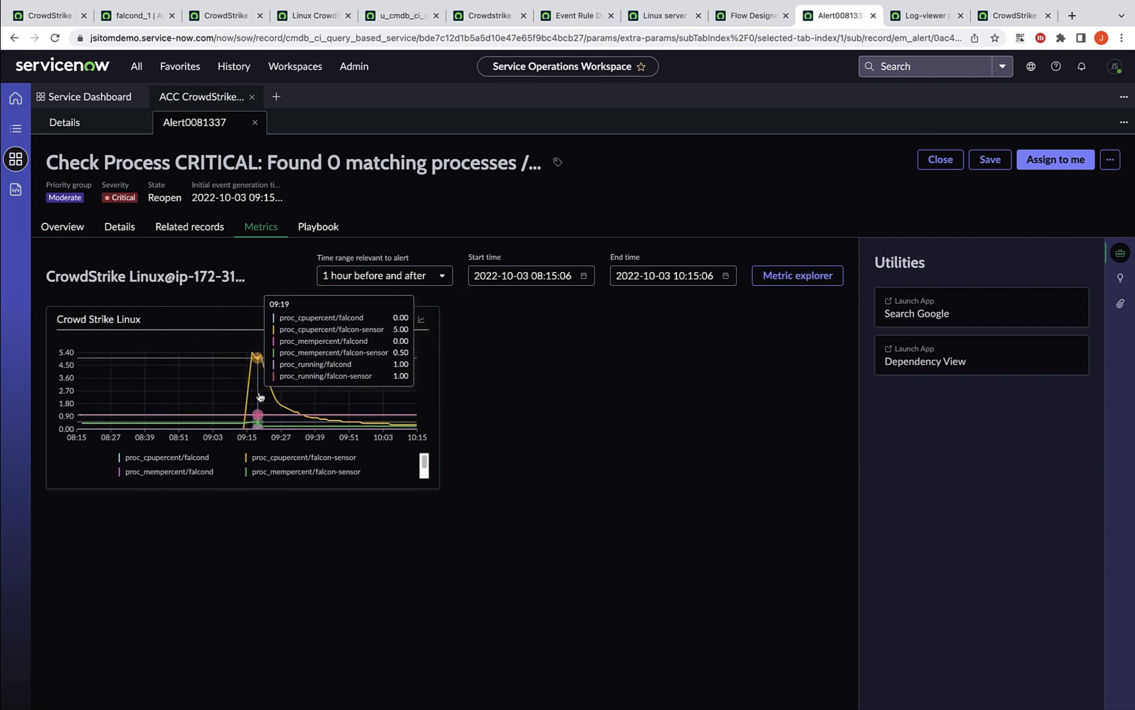
mouse_move(288, 228)
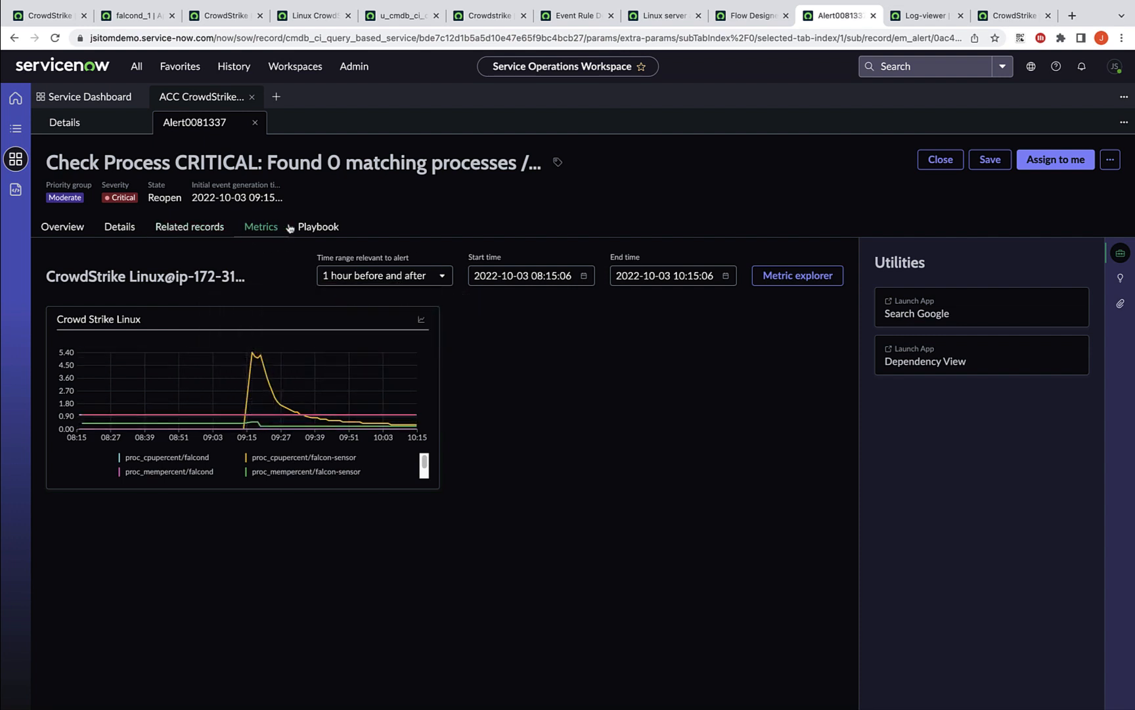
click(318, 227)
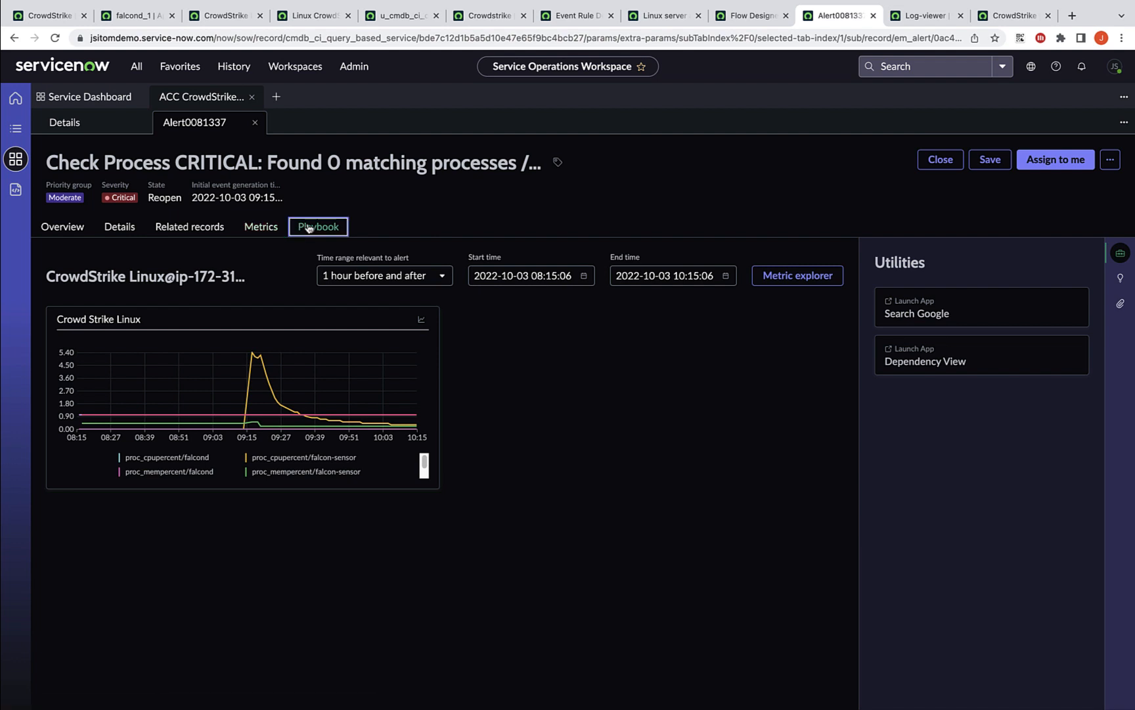
Run ACC Run Linux Top from Alert0081337's playbook, then view the alert's Details tab
click(317, 227)
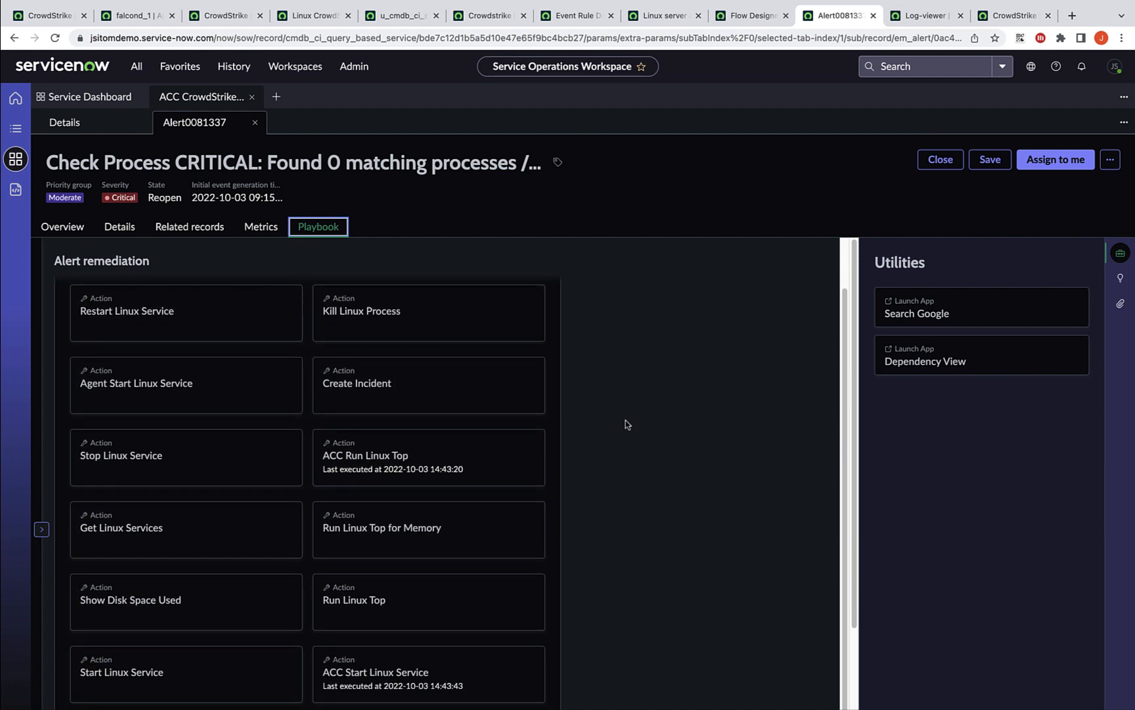
scroll(down, 3)
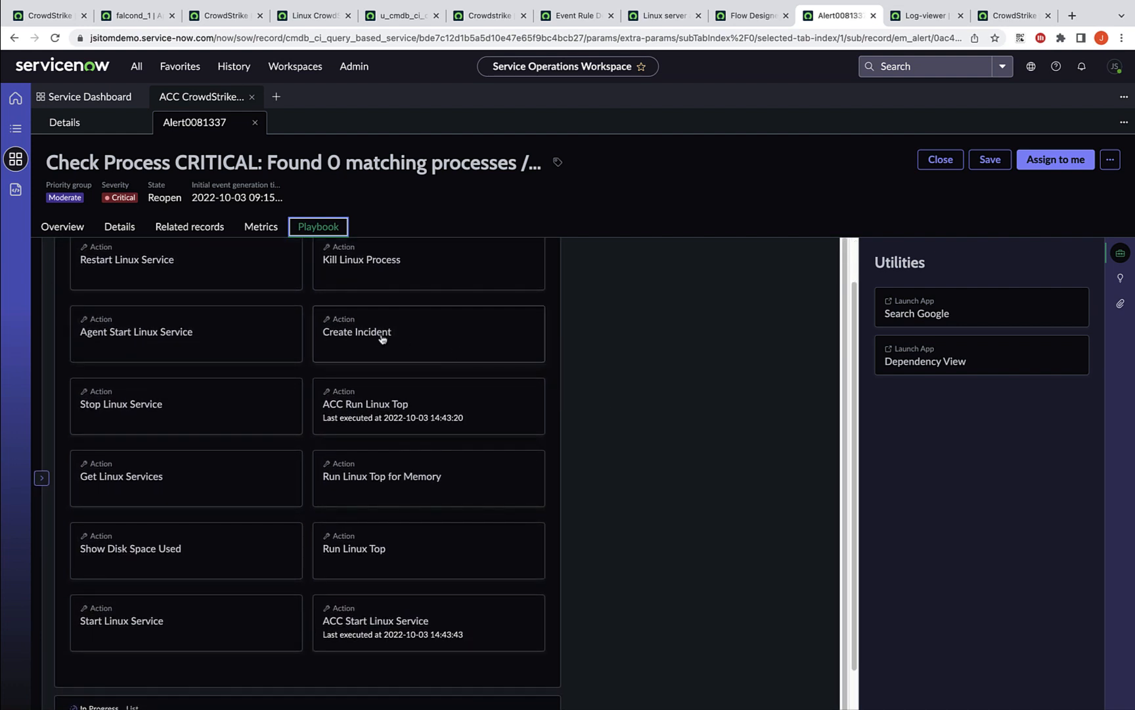
scroll(down, 3)
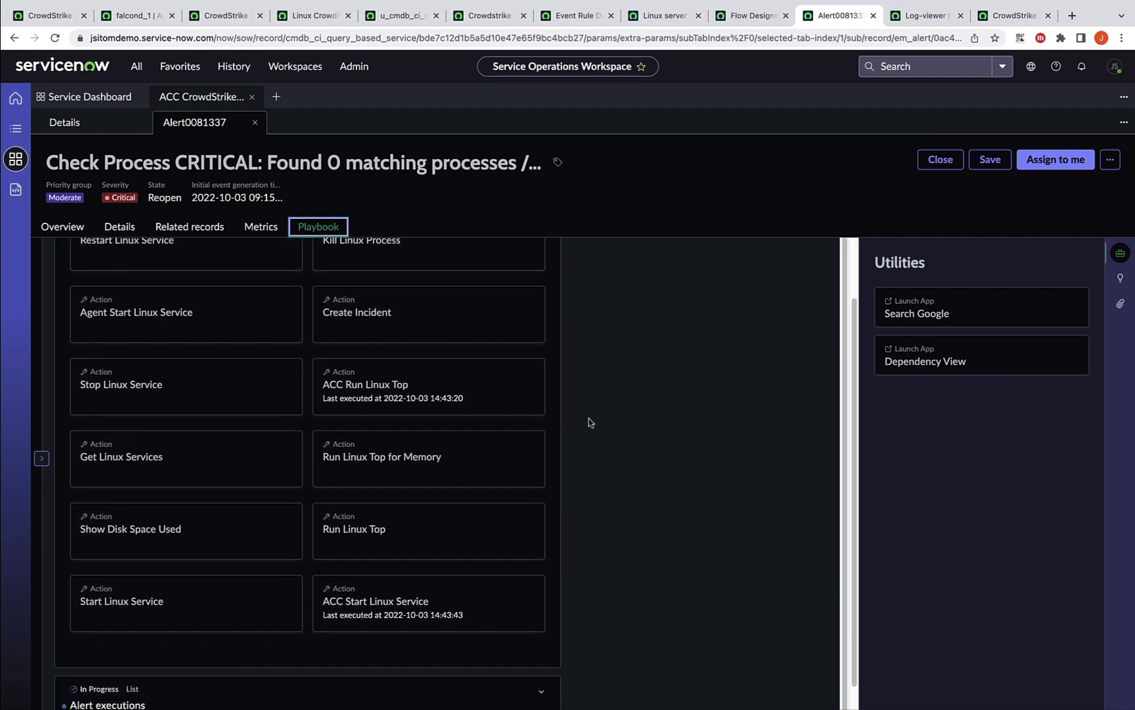
scroll(down, 3)
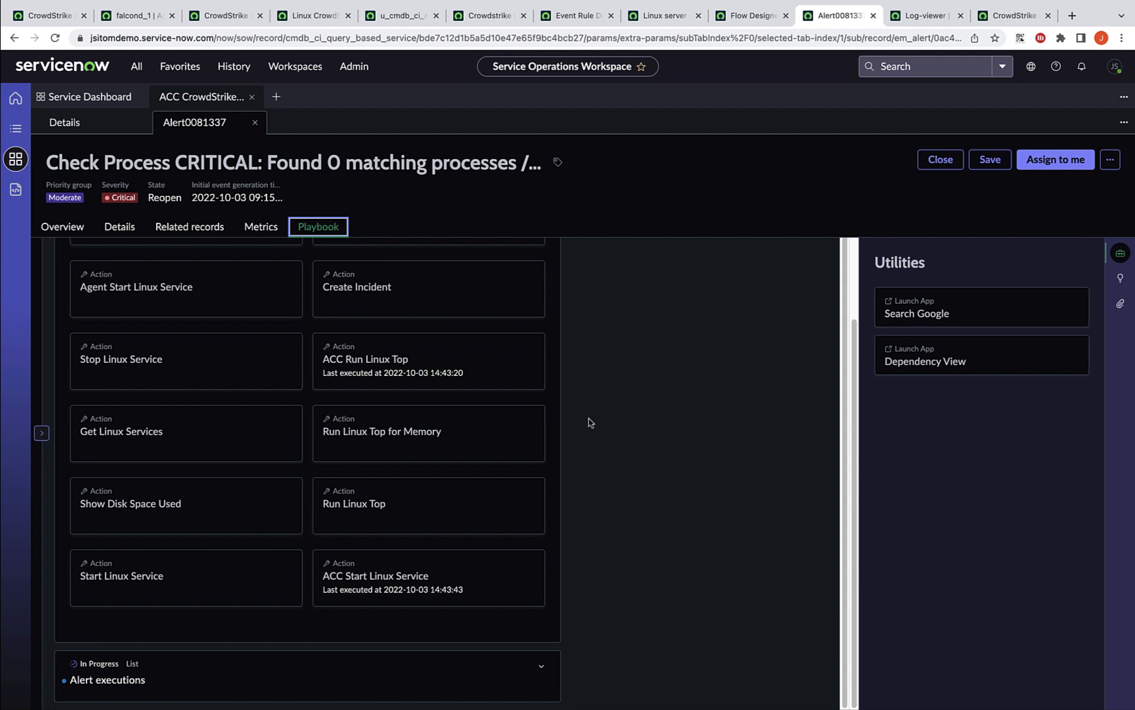
mouse_move(391, 370)
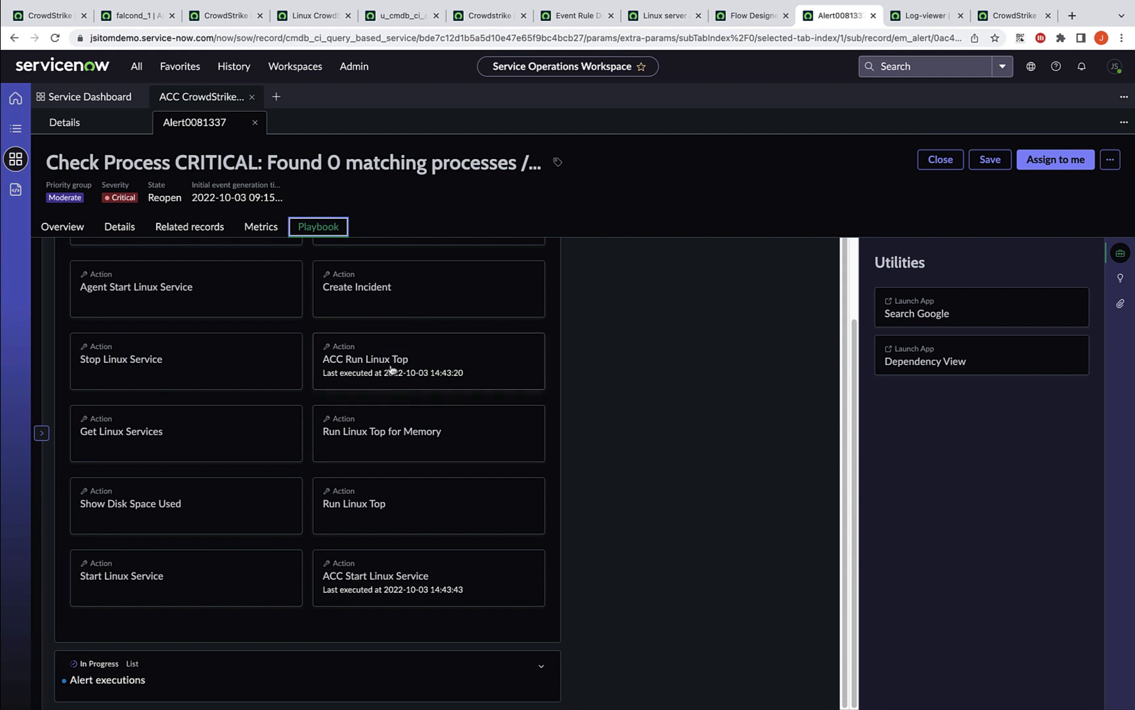
mouse_move(391, 369)
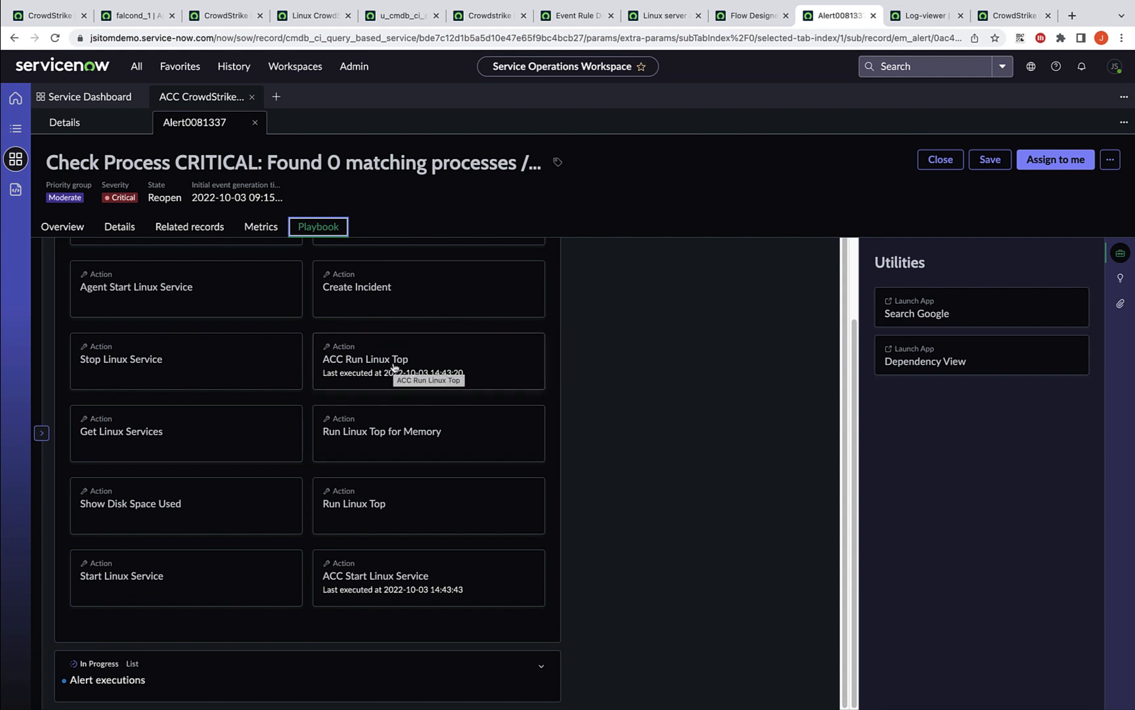
click(365, 359)
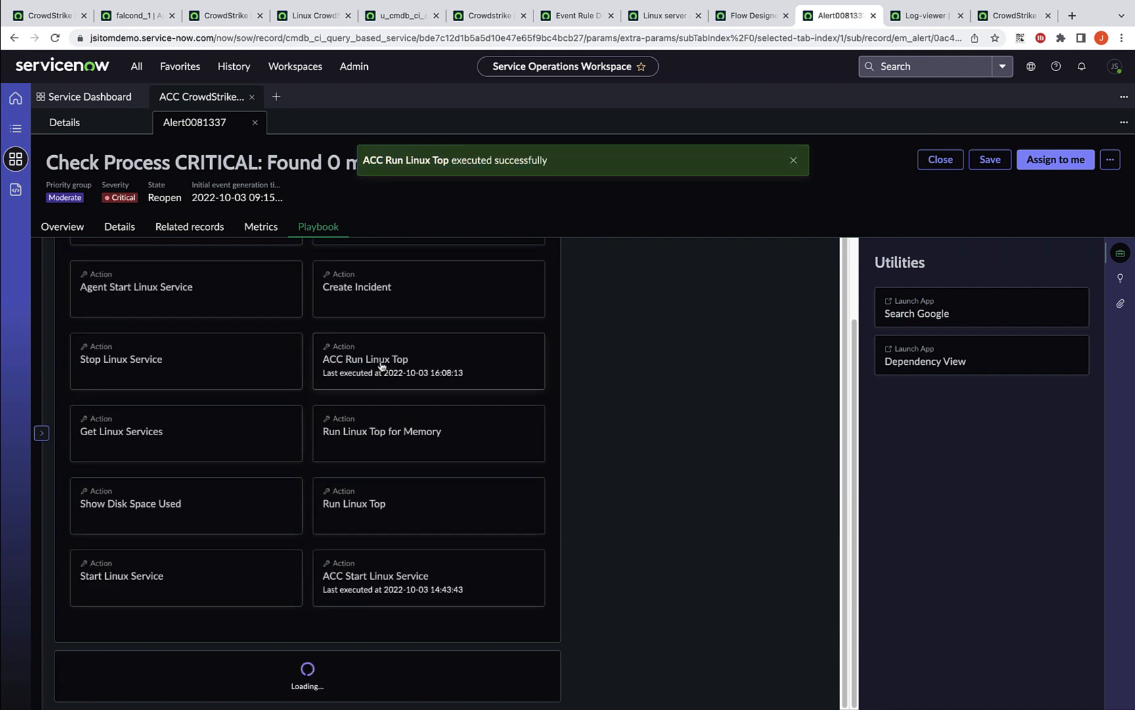
click(118, 226)
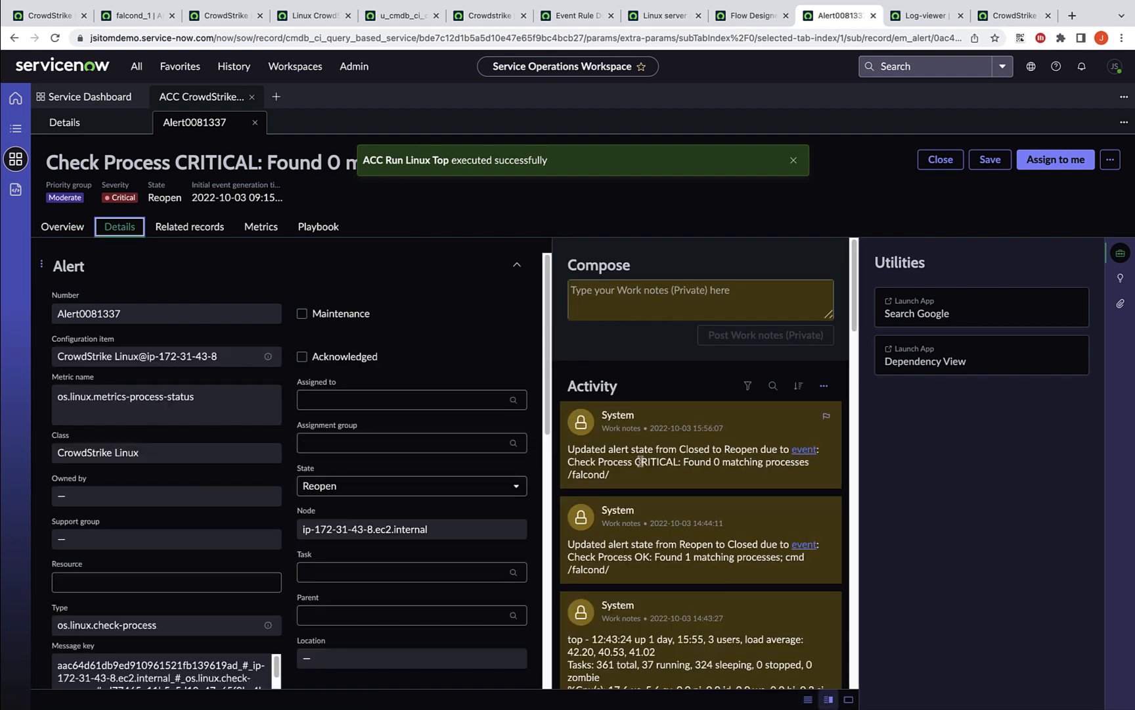
scroll(down, 3)
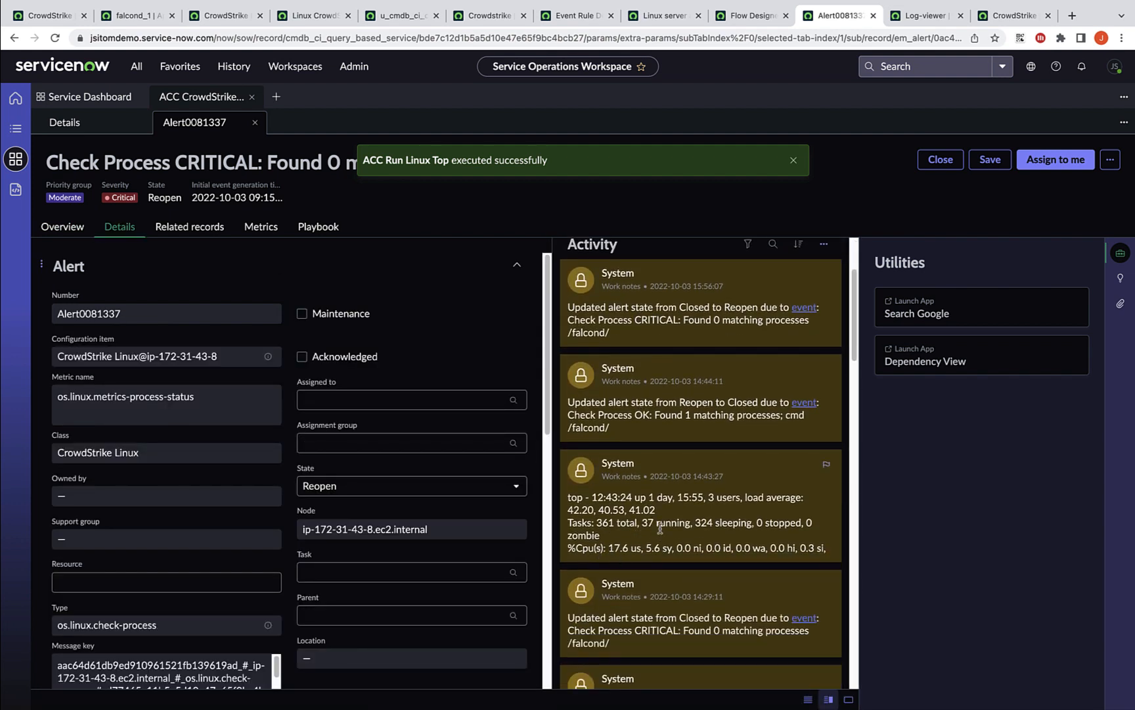
scroll(down, 3)
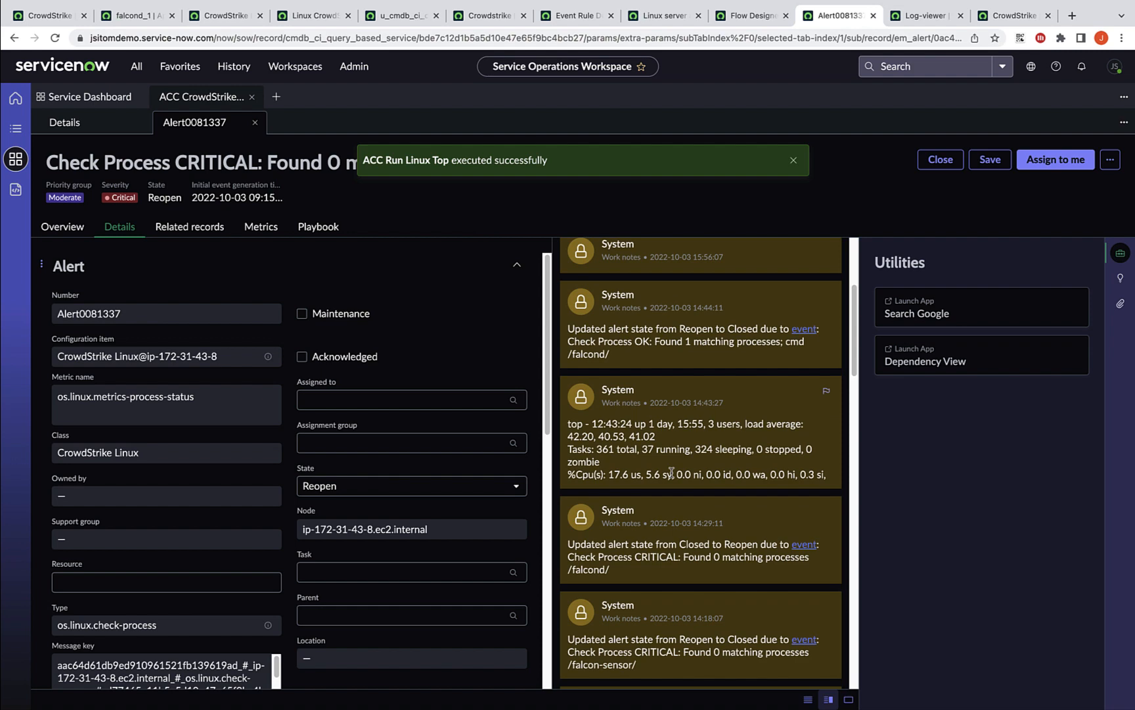
scroll(up, 3)
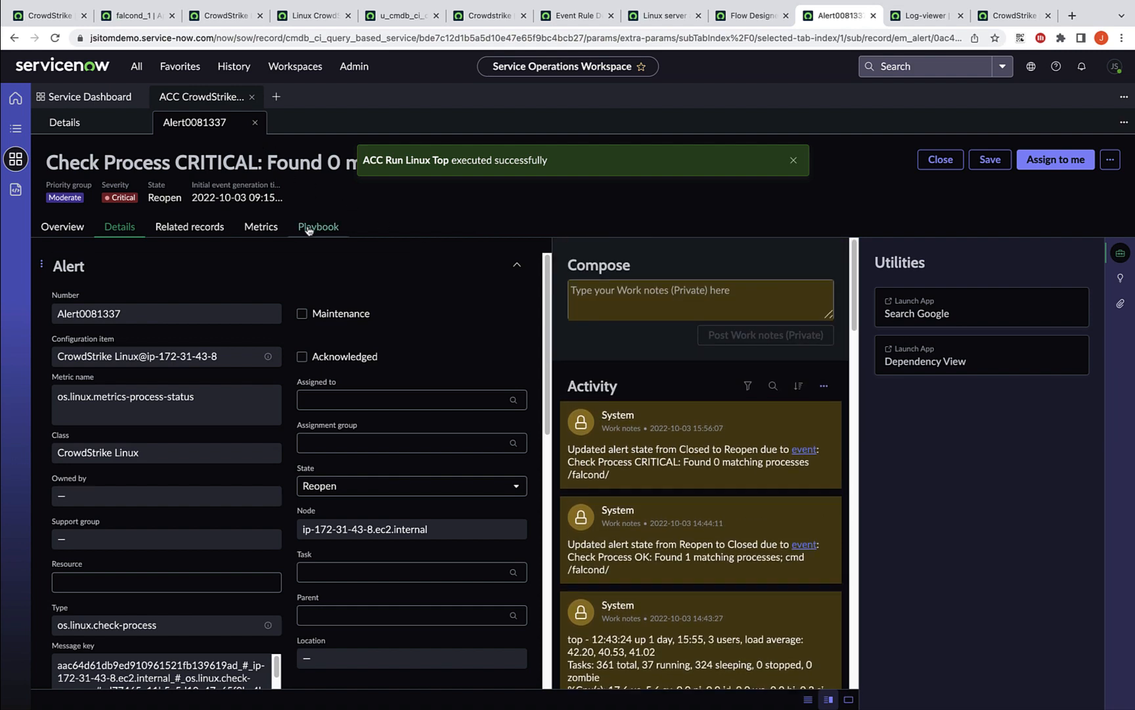
Run ACC Start Linux Service from the Playbook tab and dismiss the success notifications
click(318, 227)
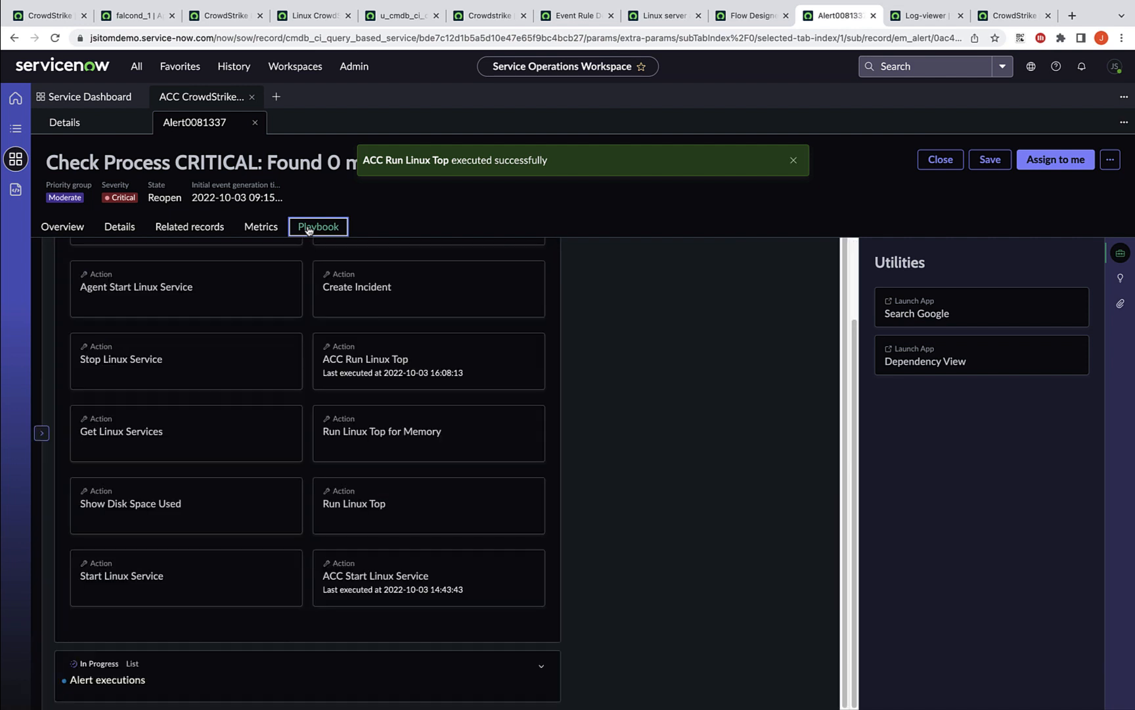
mouse_move(703, 427)
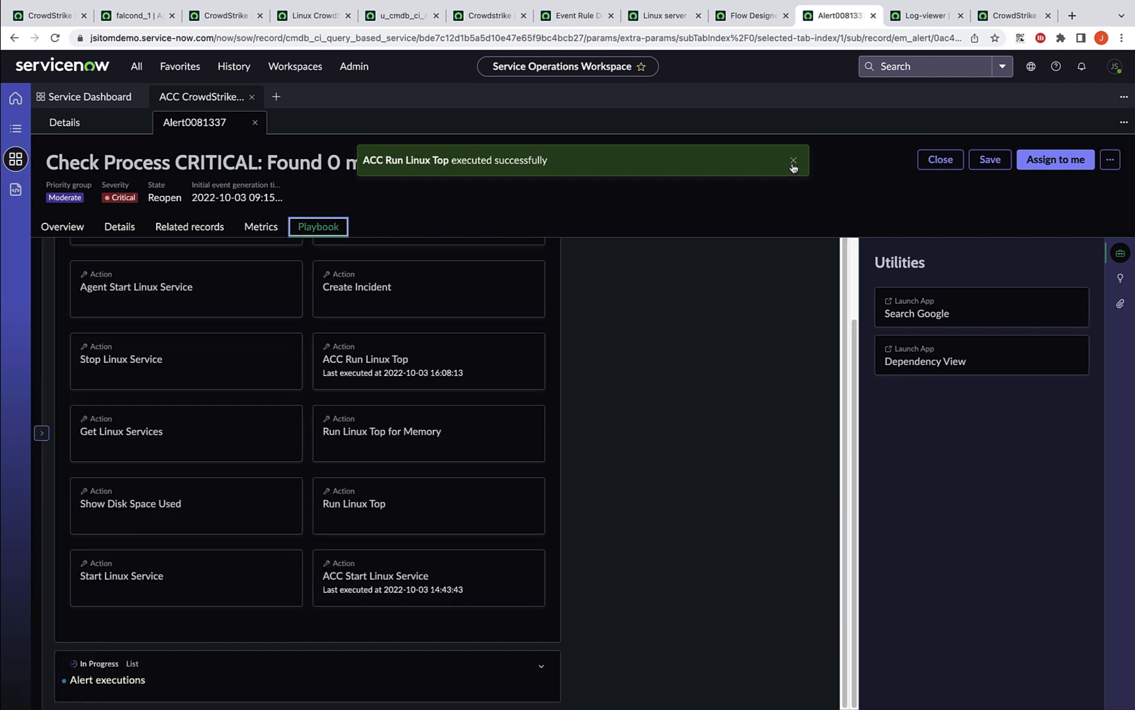
click(794, 160)
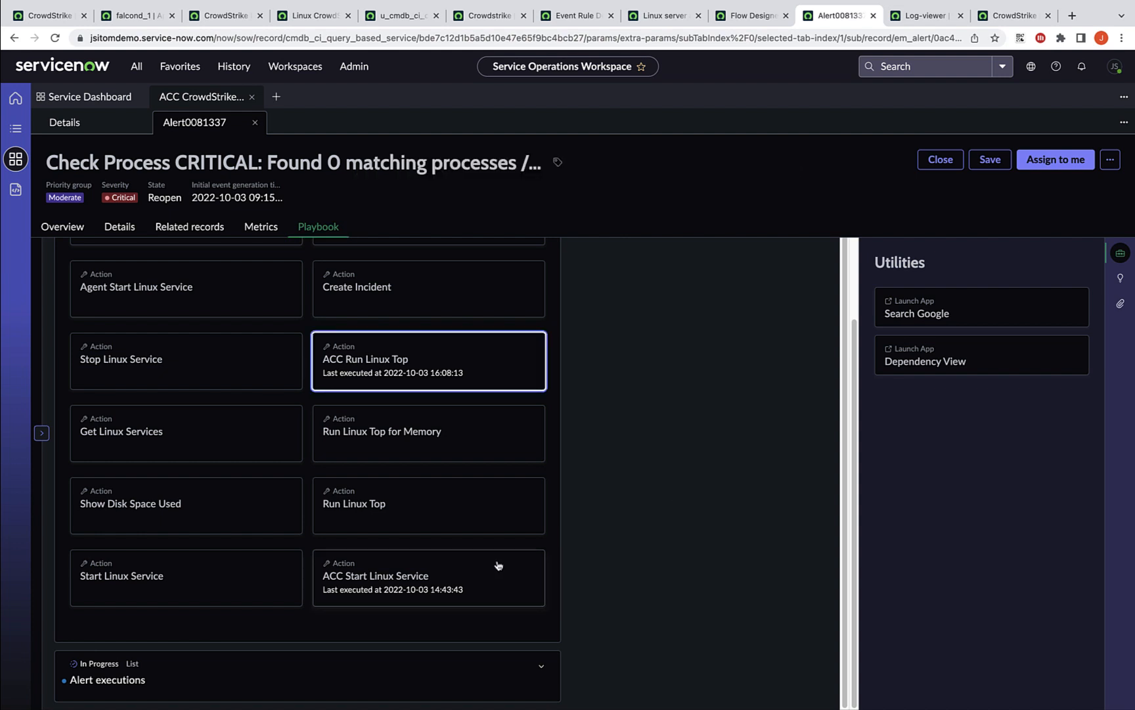
mouse_move(420, 574)
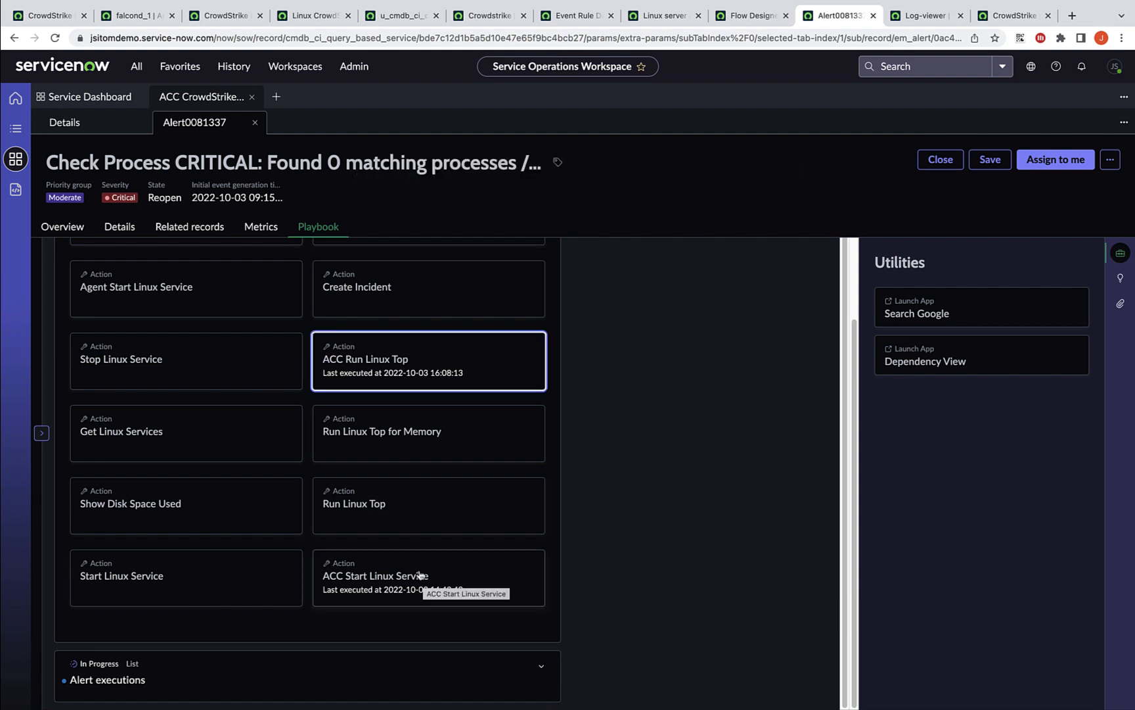
click(419, 575)
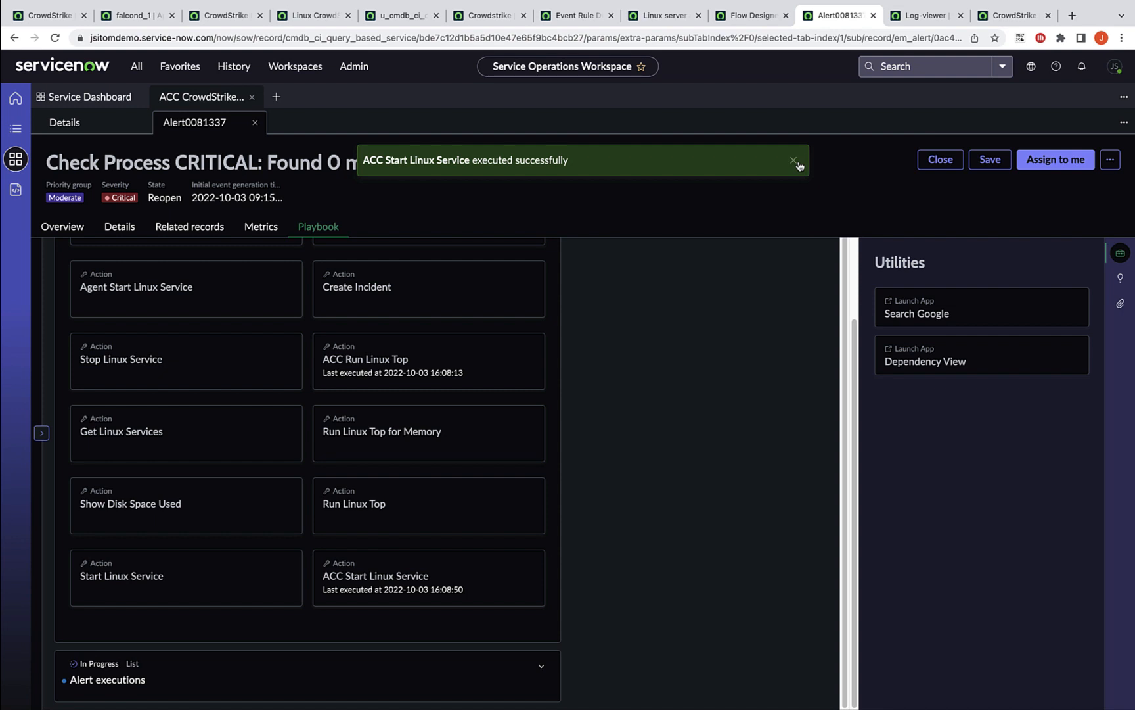
click(793, 160)
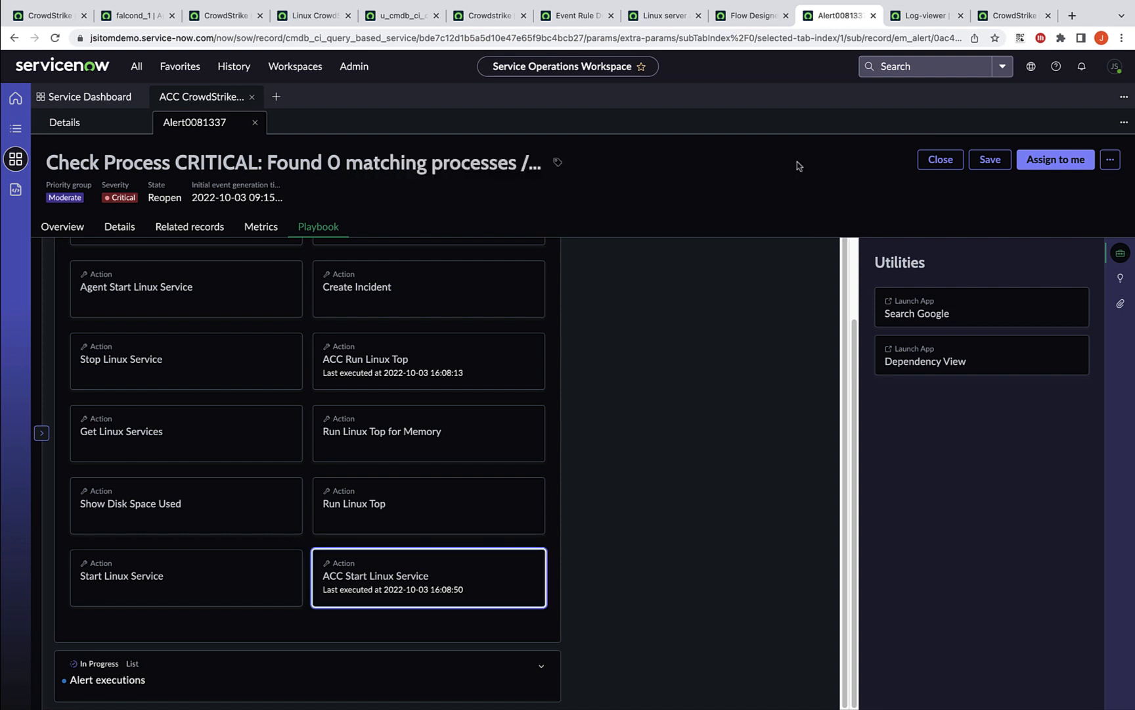
mouse_move(921, 15)
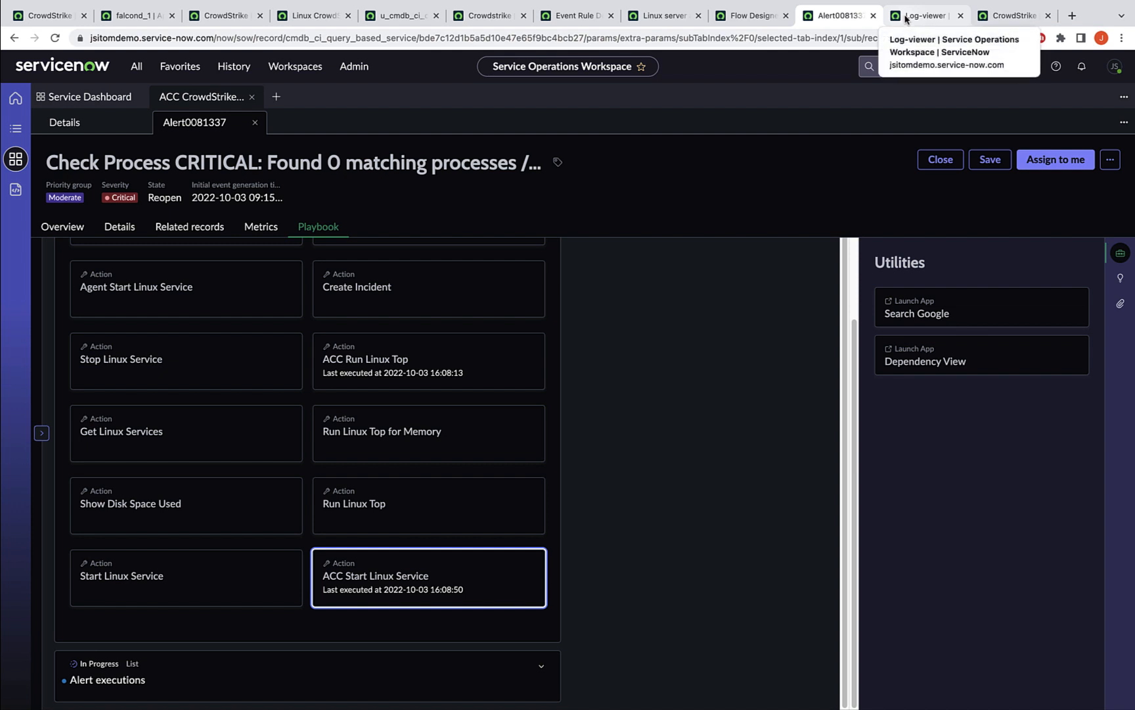
In the log viewer, apply the saved Host AND Raw message falcon-sensor query
click(920, 15)
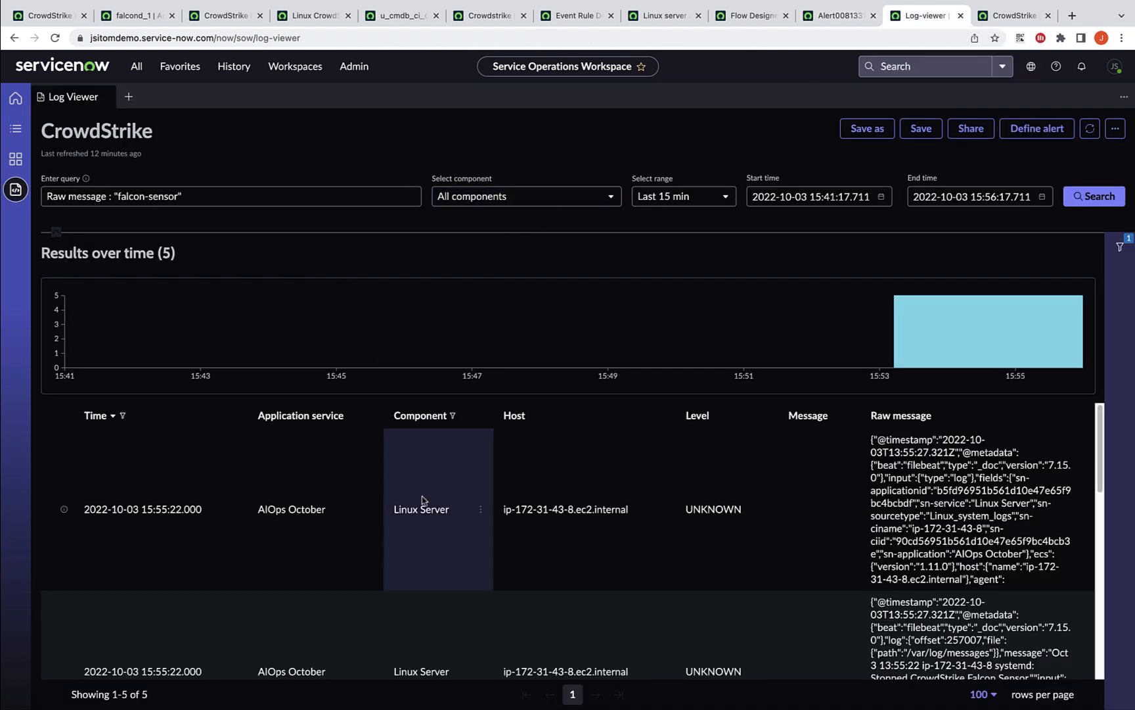
mouse_move(565, 509)
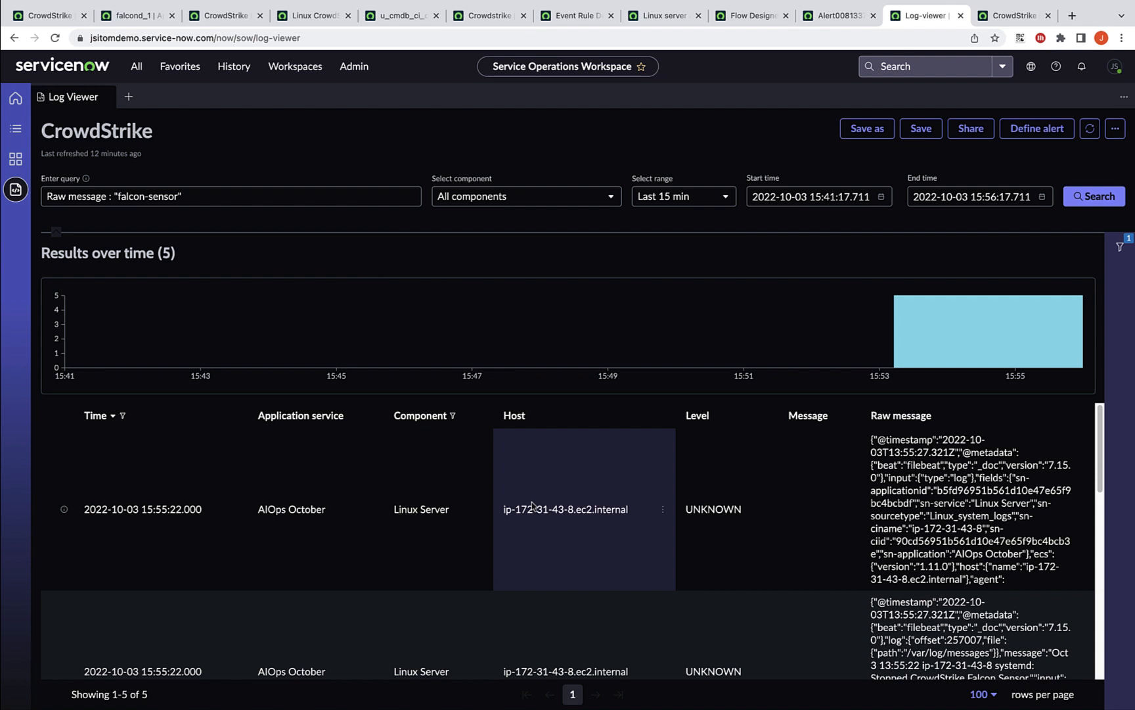
mouse_move(480, 509)
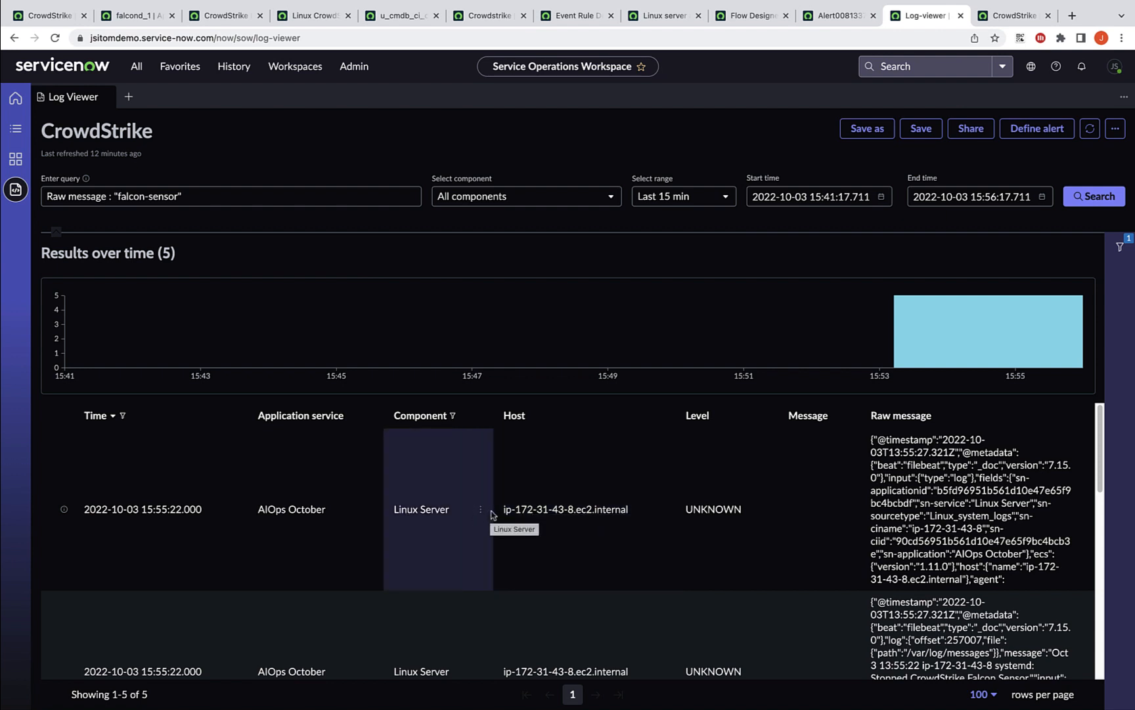
mouse_move(539, 504)
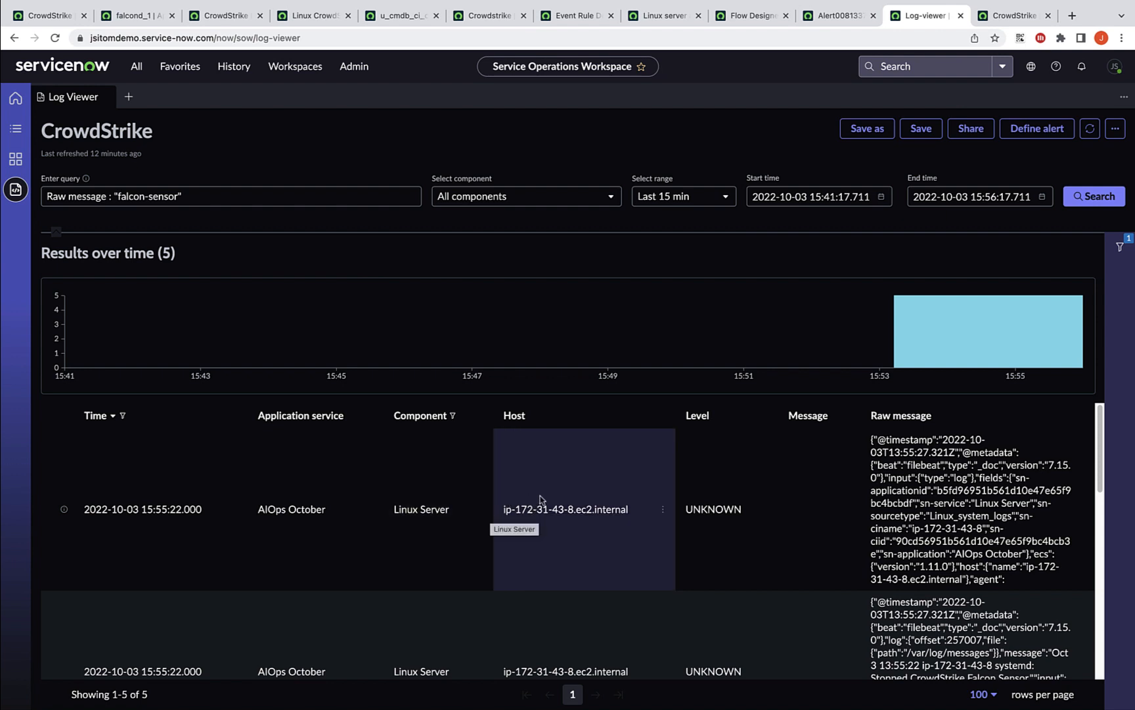
mouse_move(565, 510)
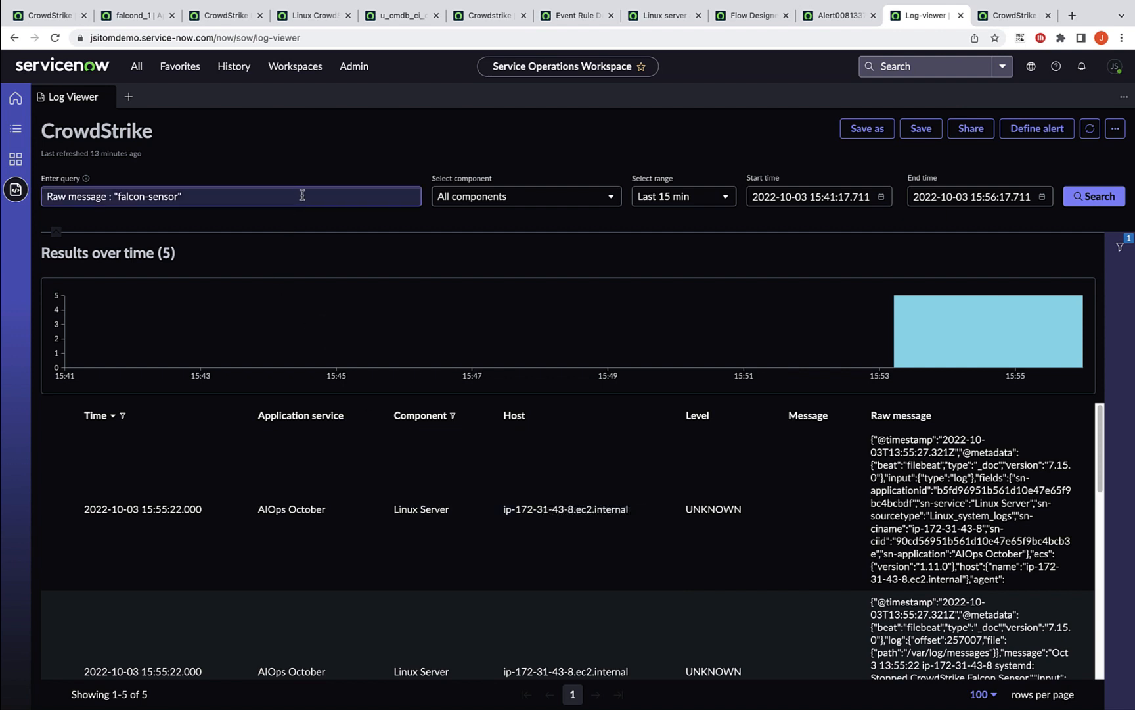
click(232, 196)
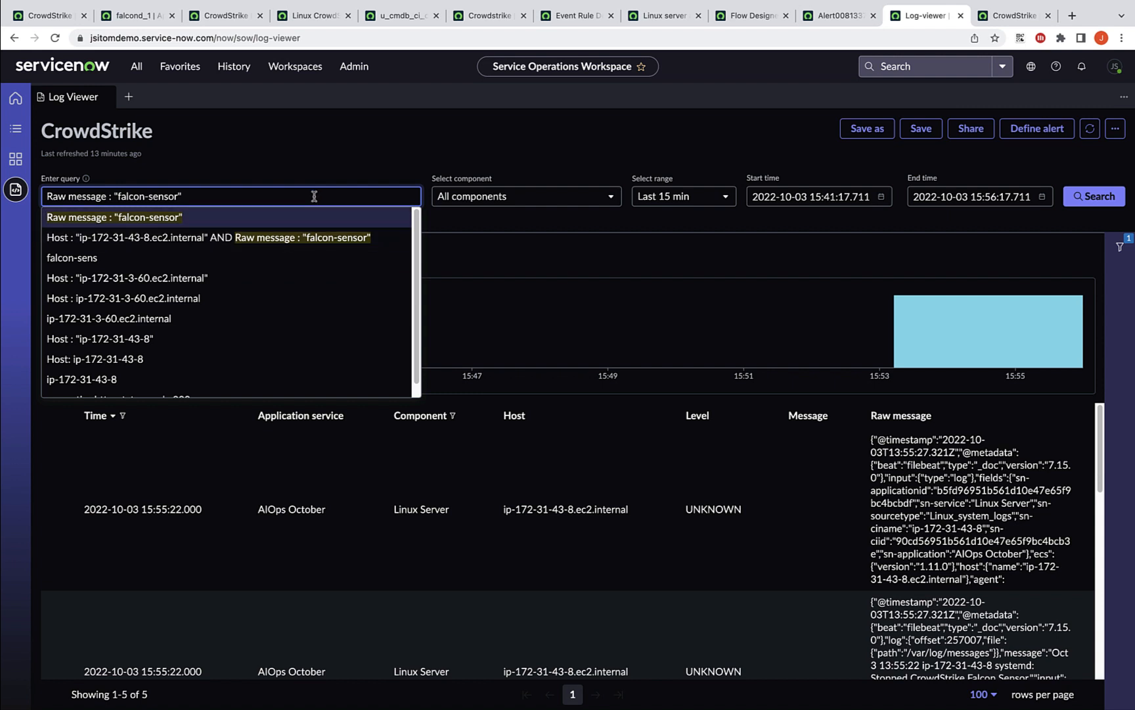
click(208, 236)
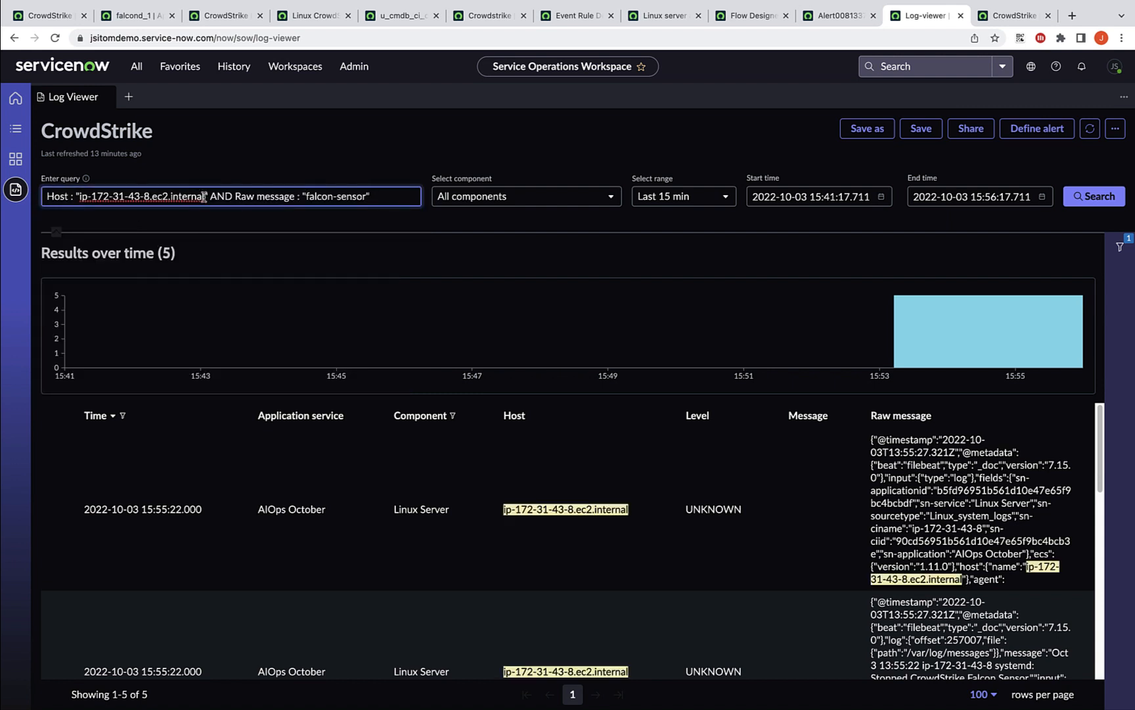
click(230, 196)
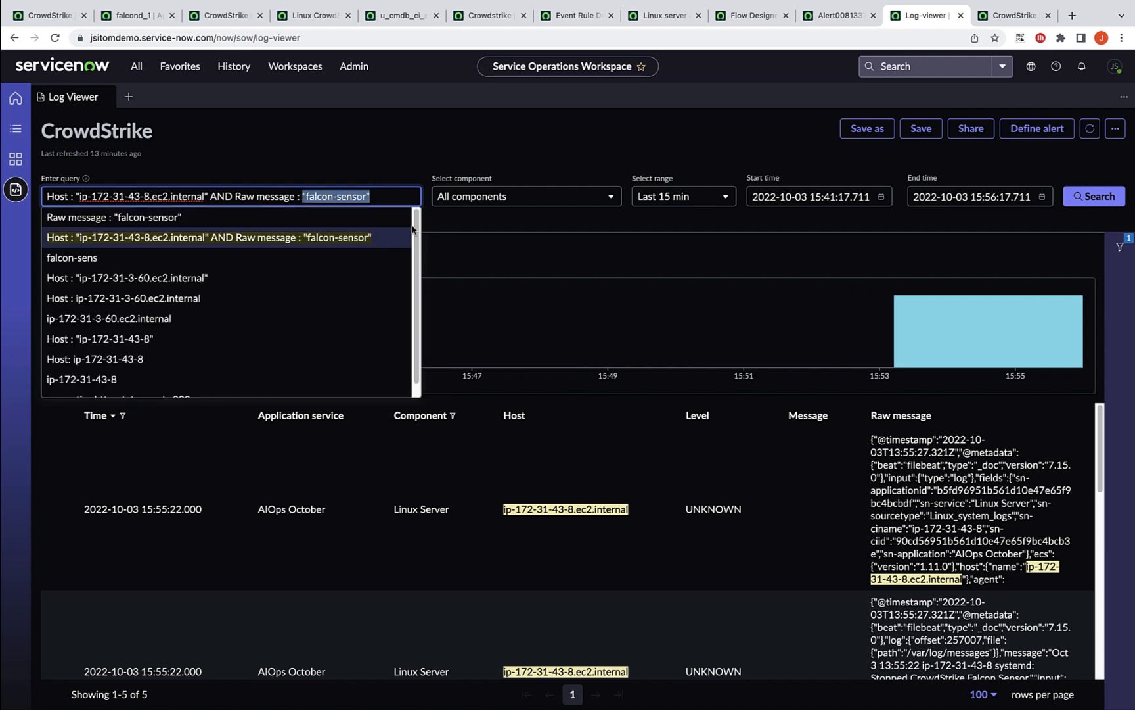
click(208, 237)
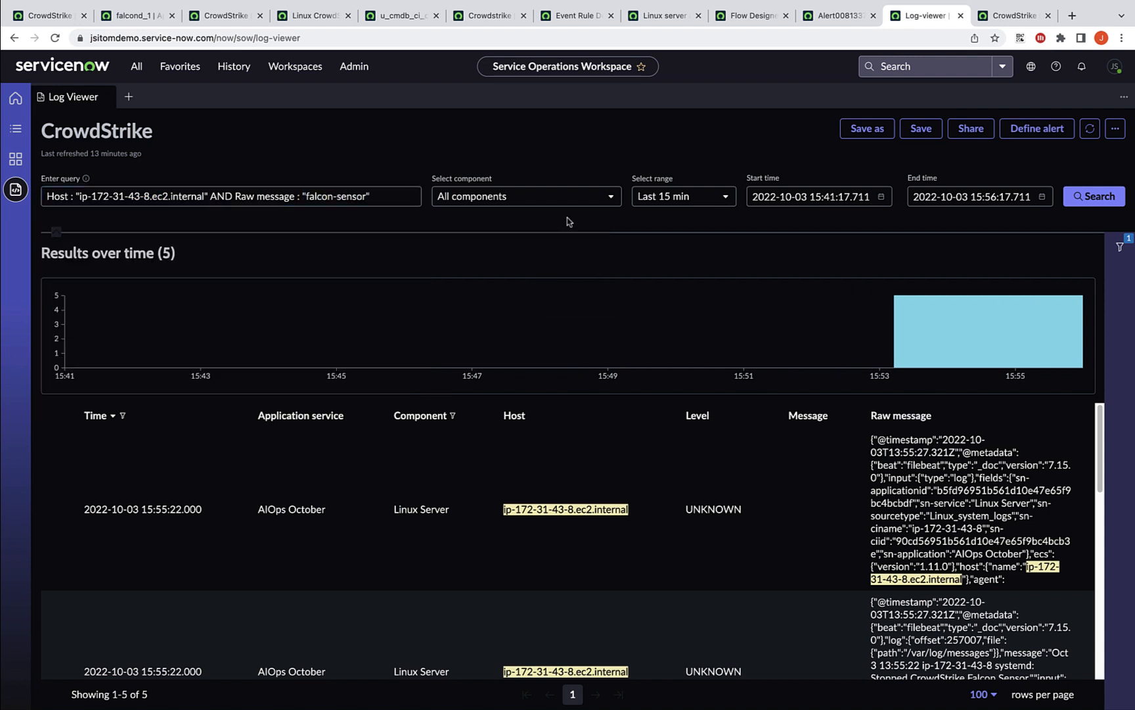
Set the time range to Last 12 hrs and run the search, returning 205 results
click(680, 196)
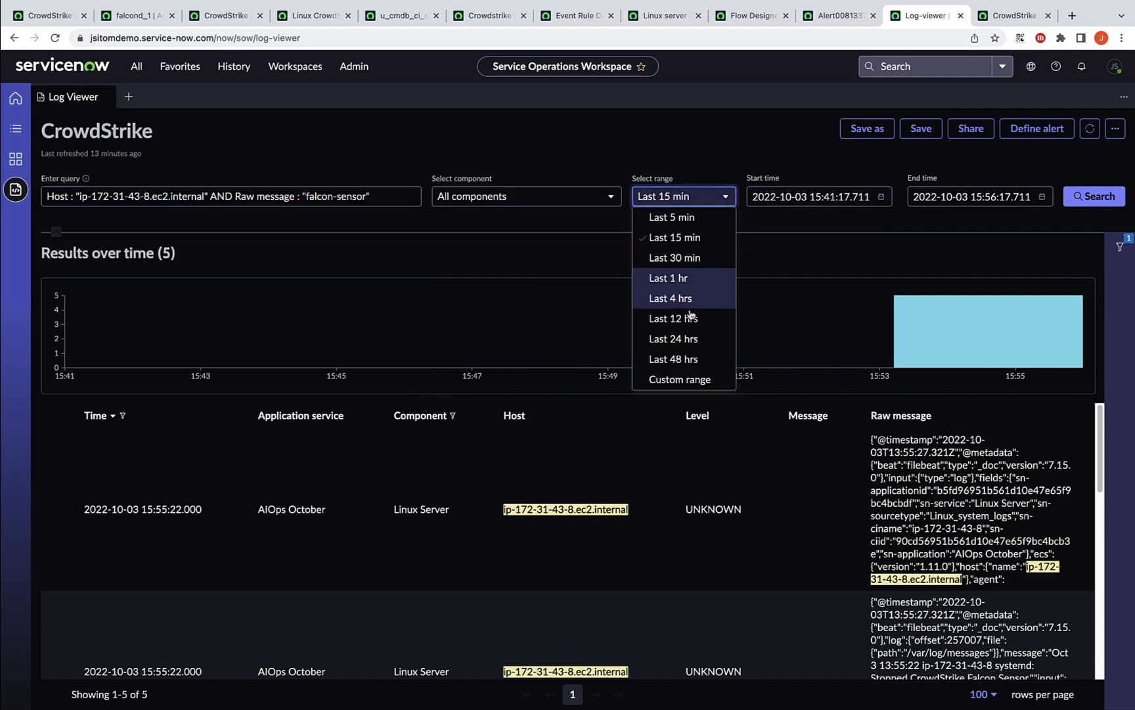
click(672, 318)
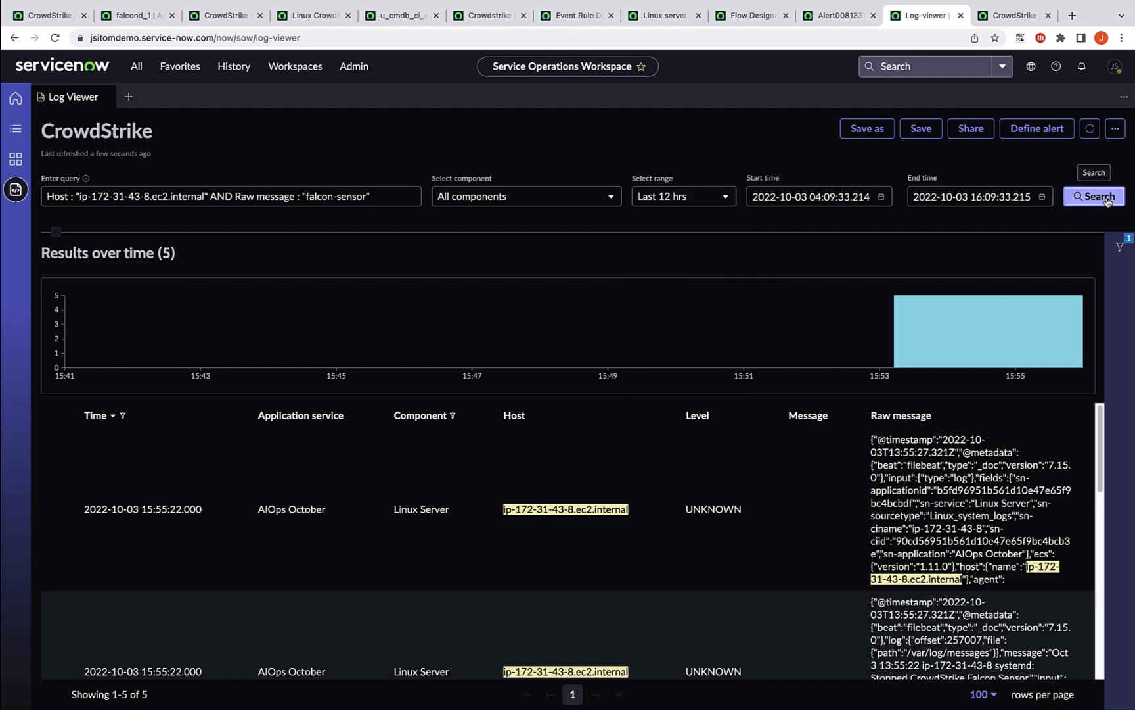
click(1095, 197)
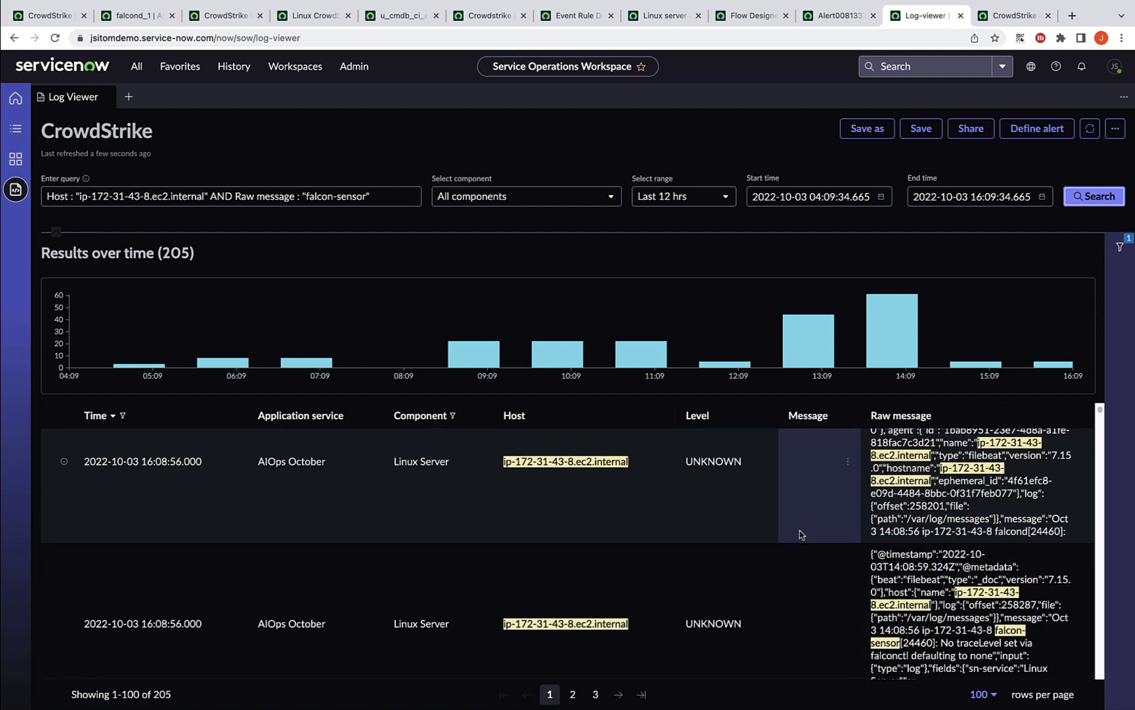
scroll(down, 3)
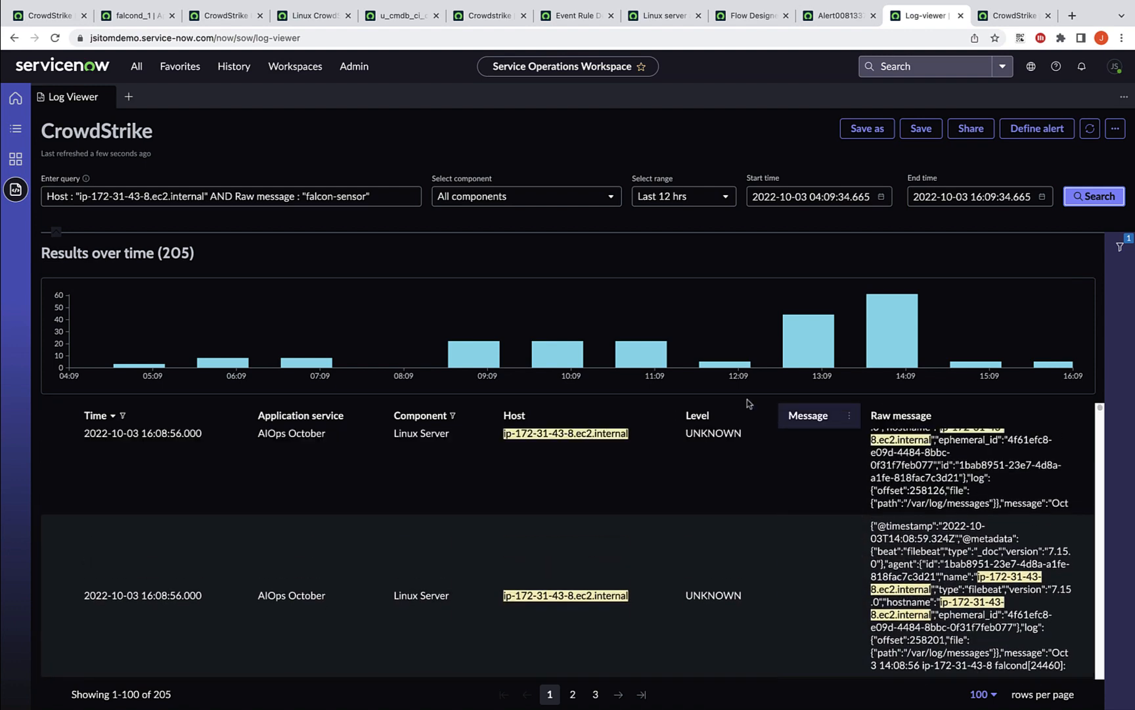
mouse_move(669, 545)
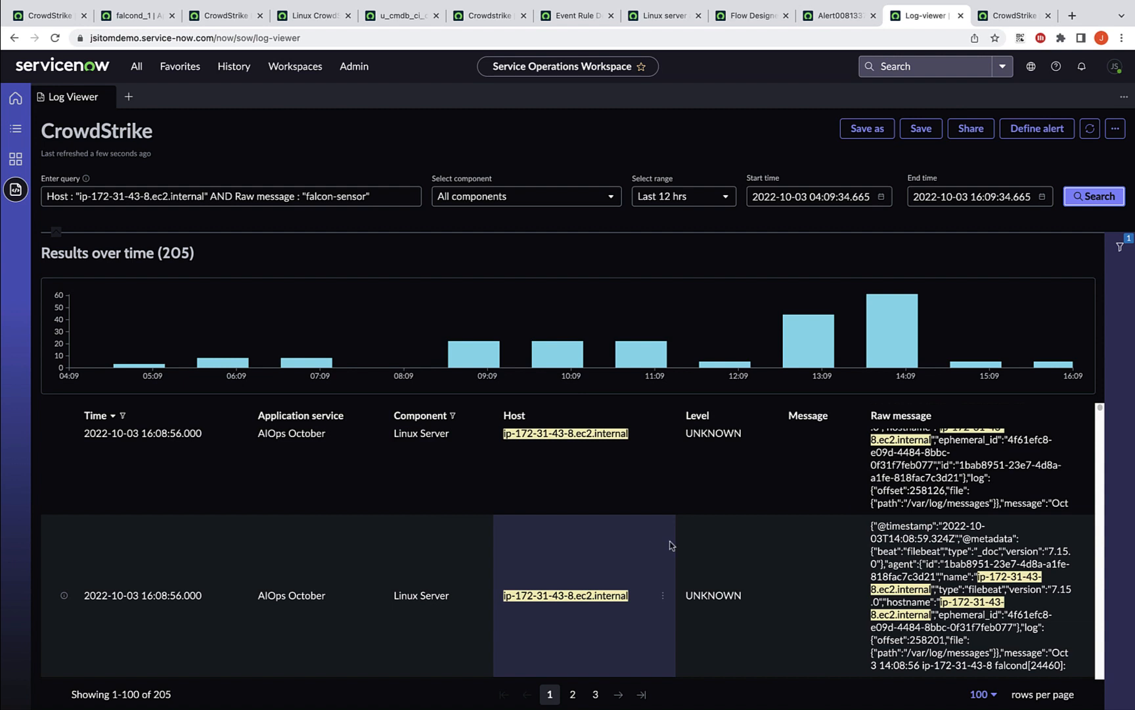
mouse_move(668, 544)
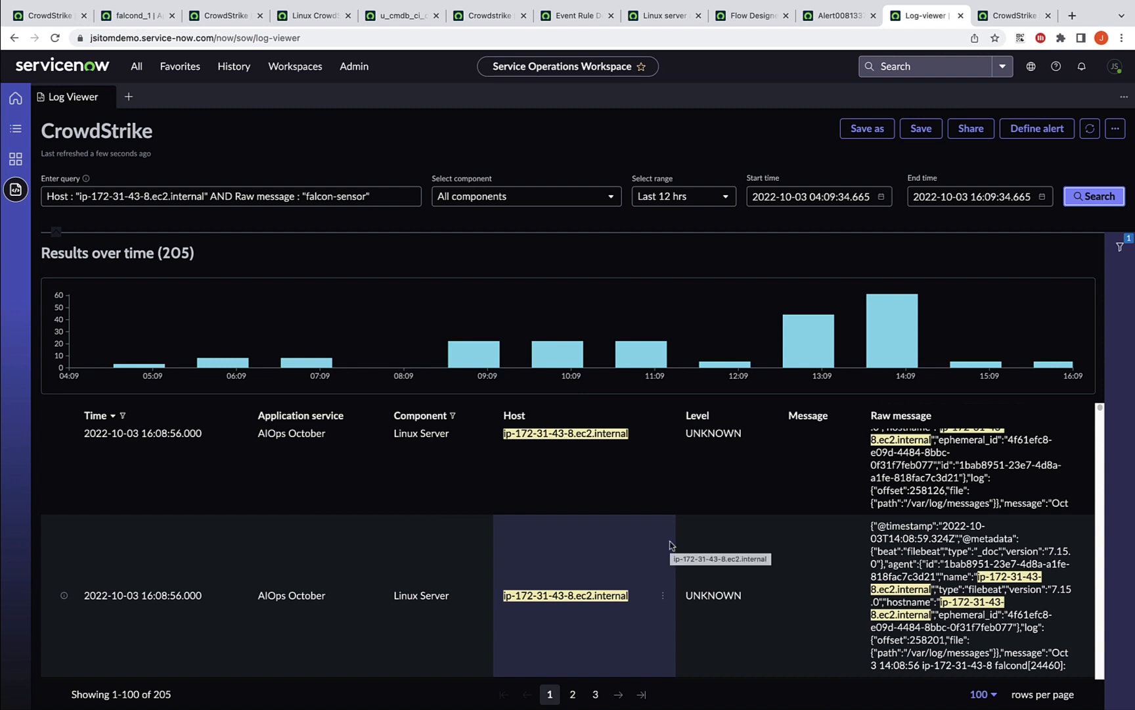
mouse_move(952, 35)
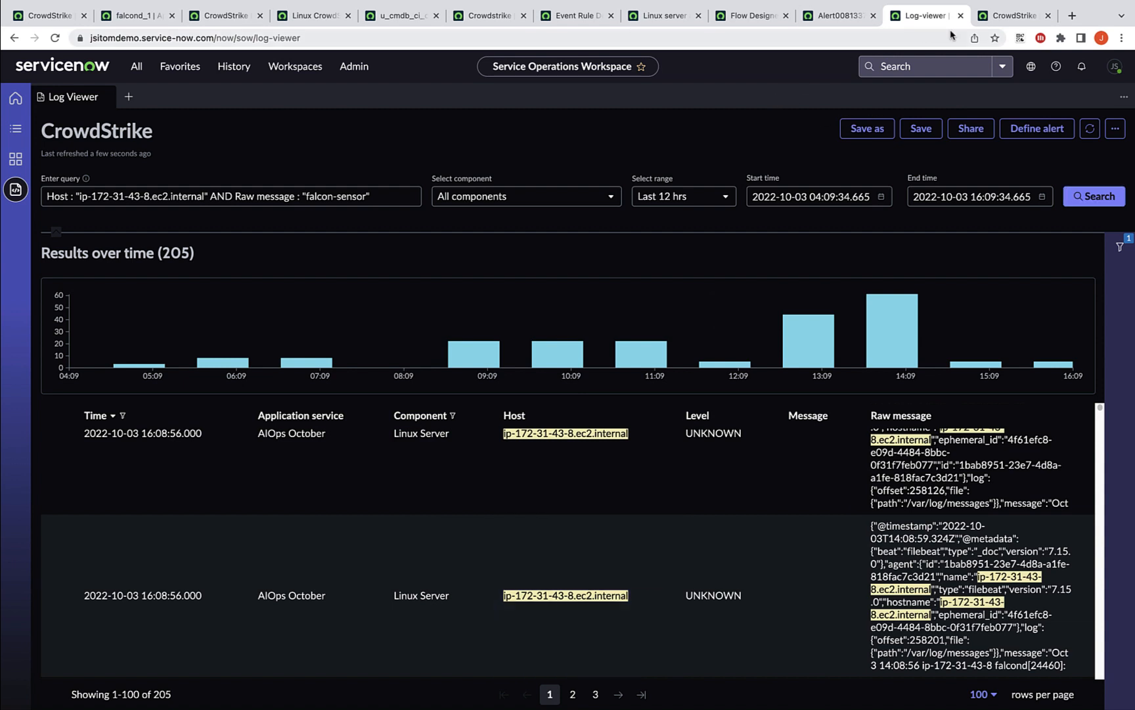
click(1010, 16)
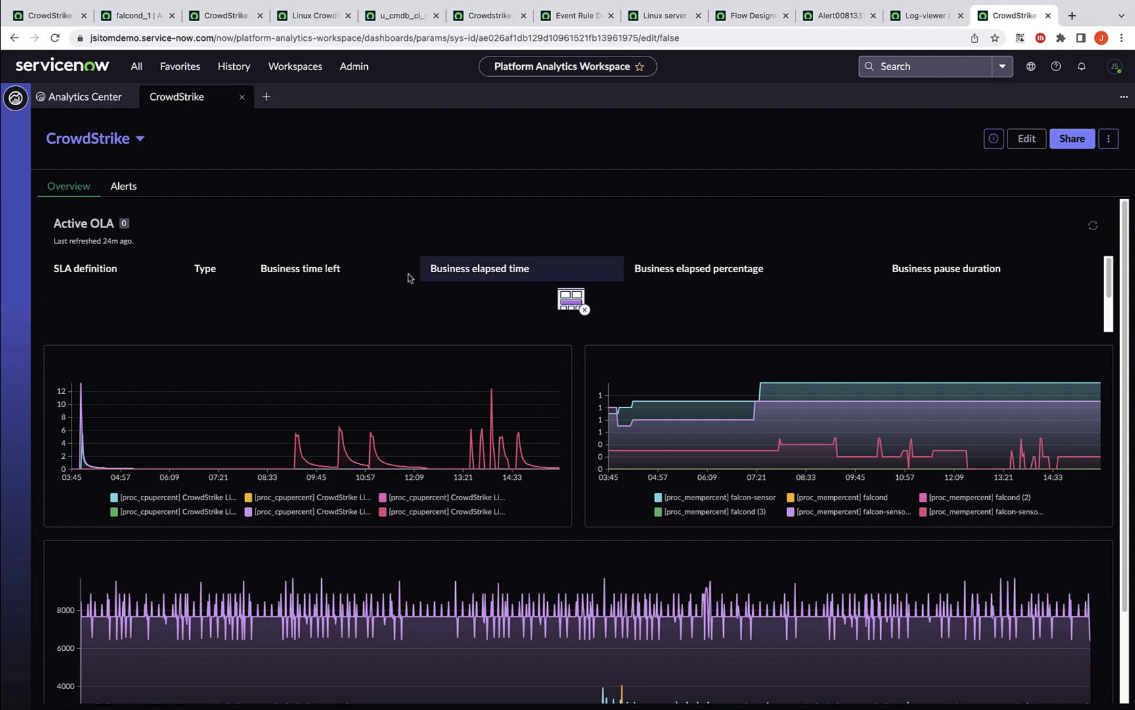
mouse_move(917, 293)
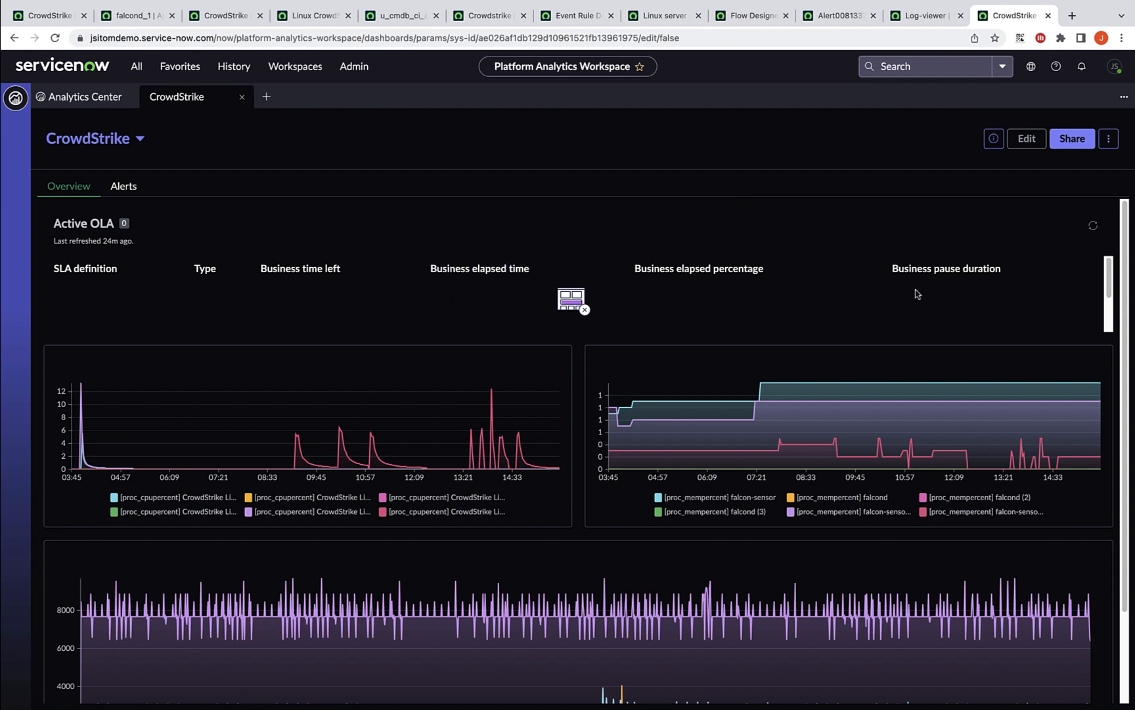
mouse_move(722, 307)
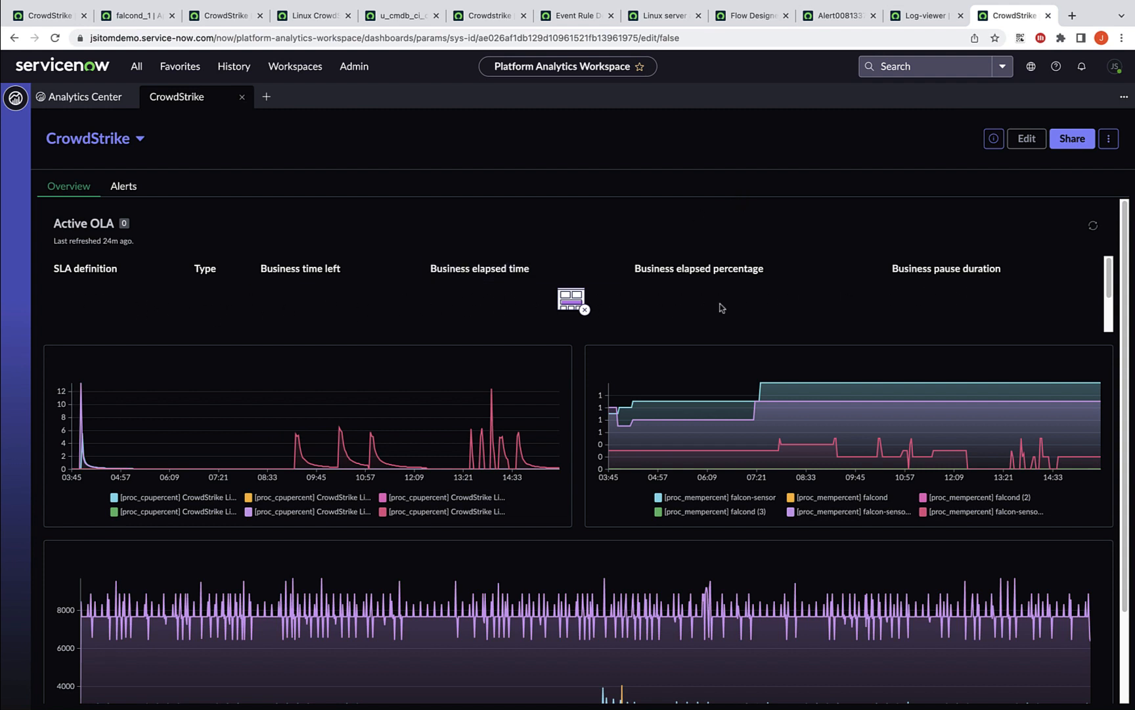
mouse_move(710, 305)
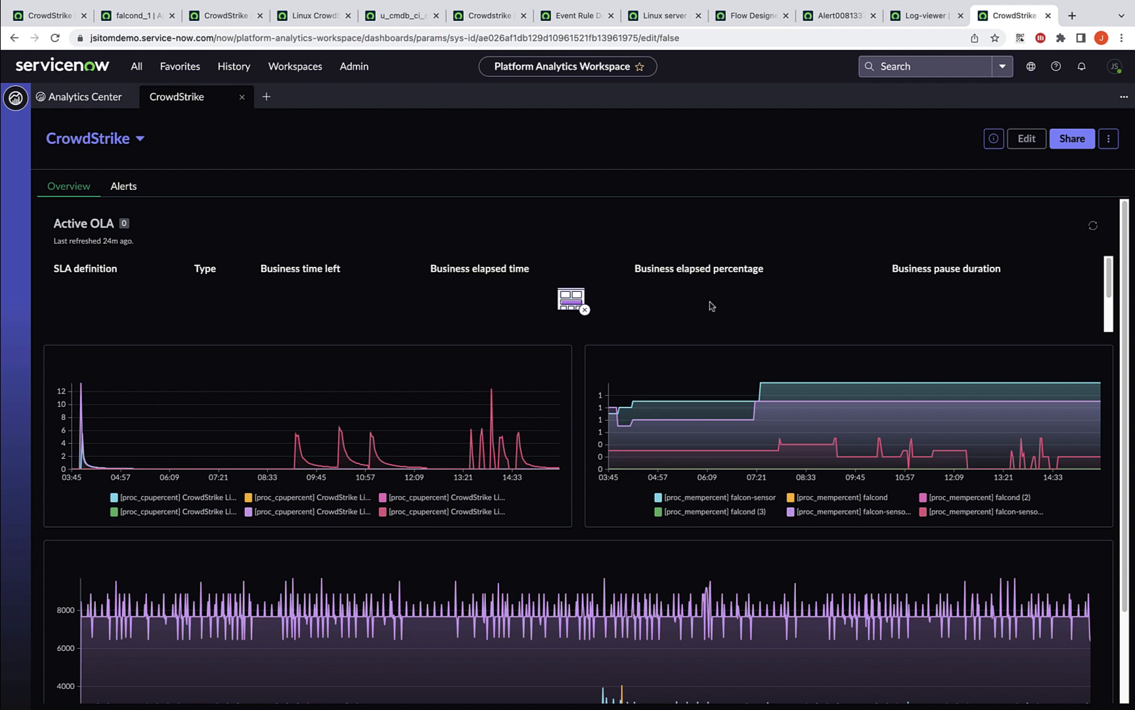
mouse_move(1018, 232)
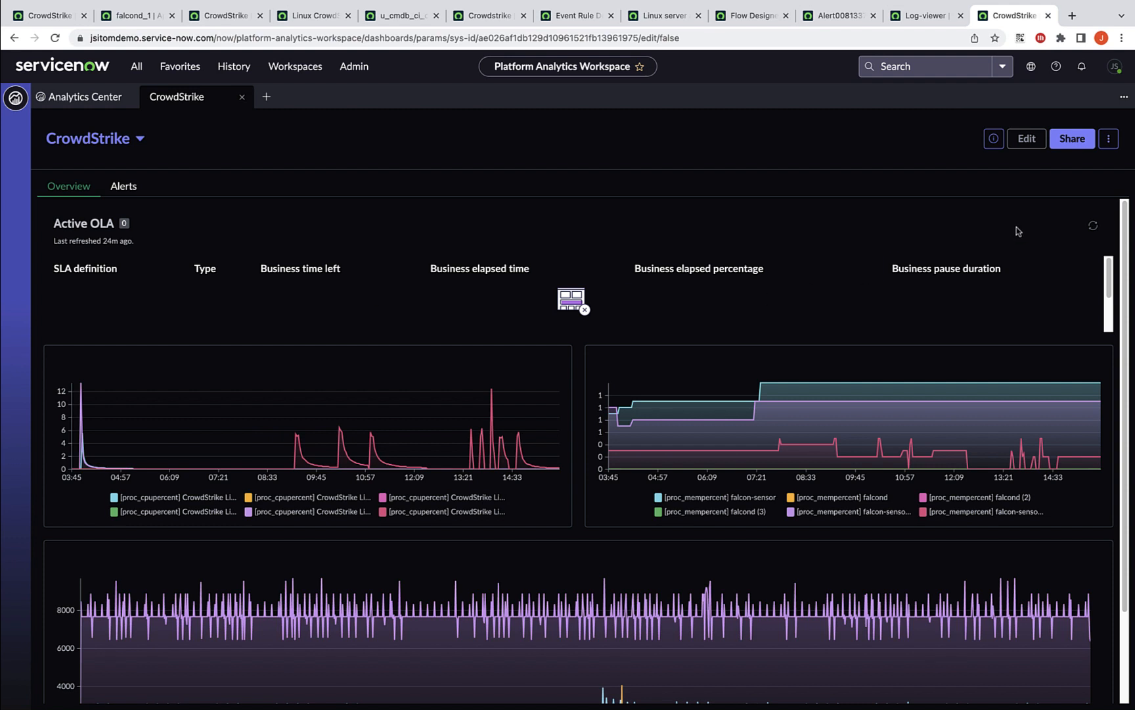
mouse_move(1027, 138)
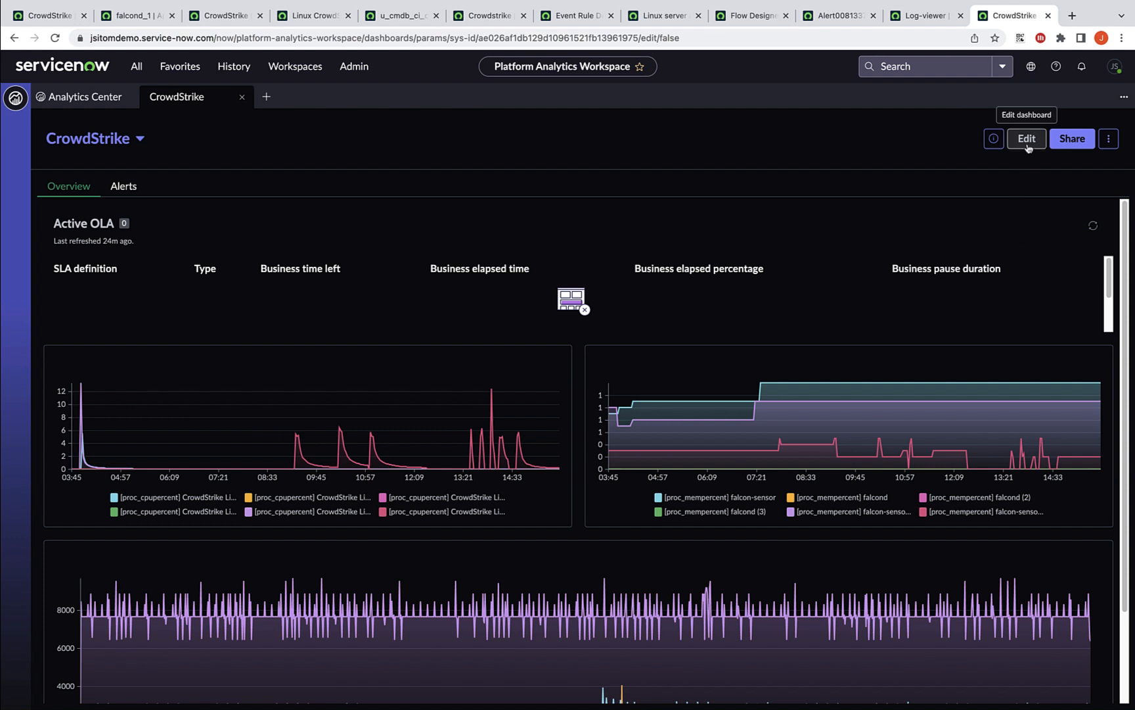
Edit the dashboard, configure the falcon memory-percent area chart, and open its data source menu
click(1025, 138)
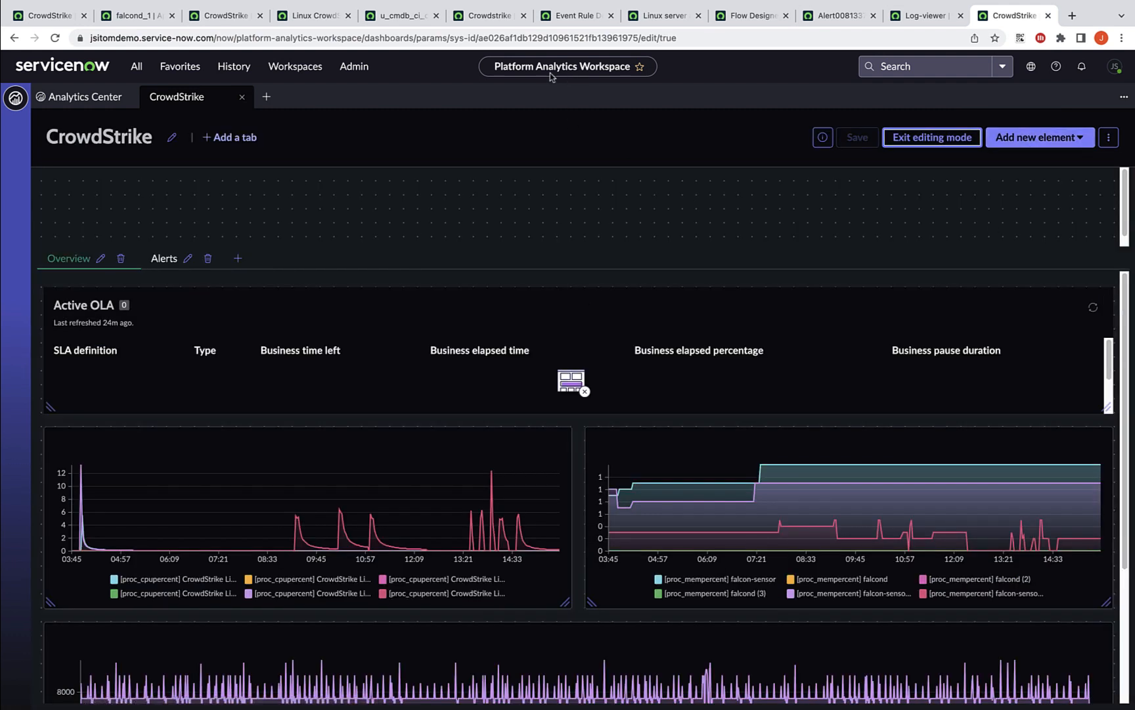
mouse_move(610, 81)
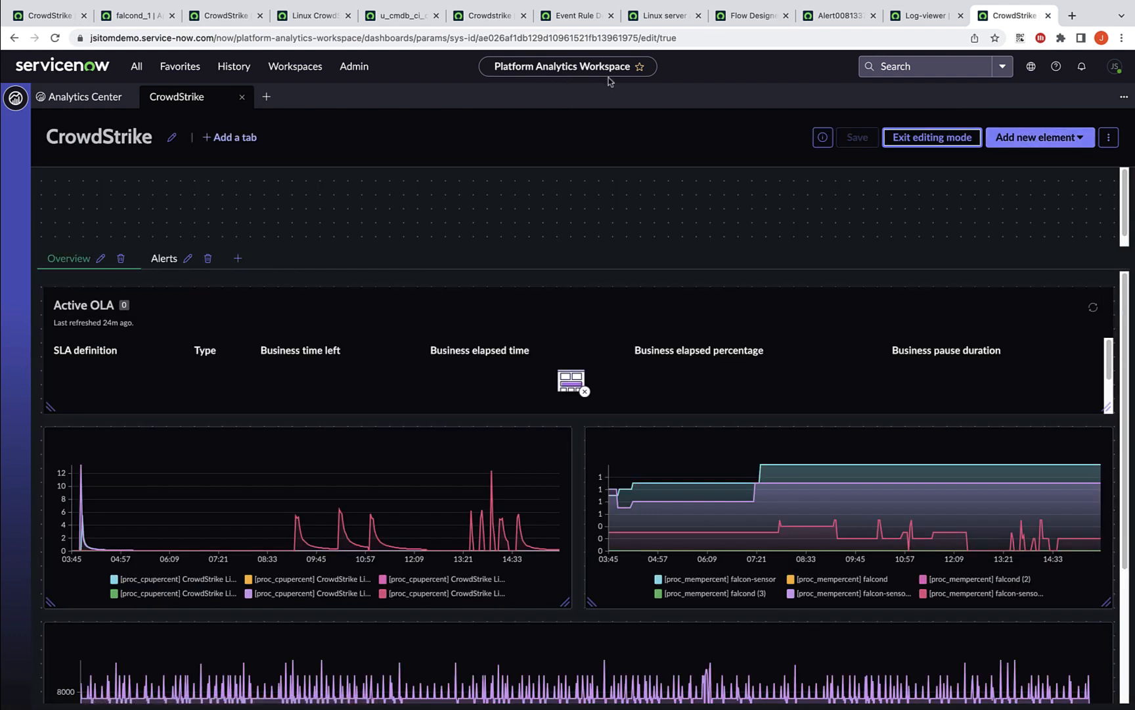
mouse_move(876, 235)
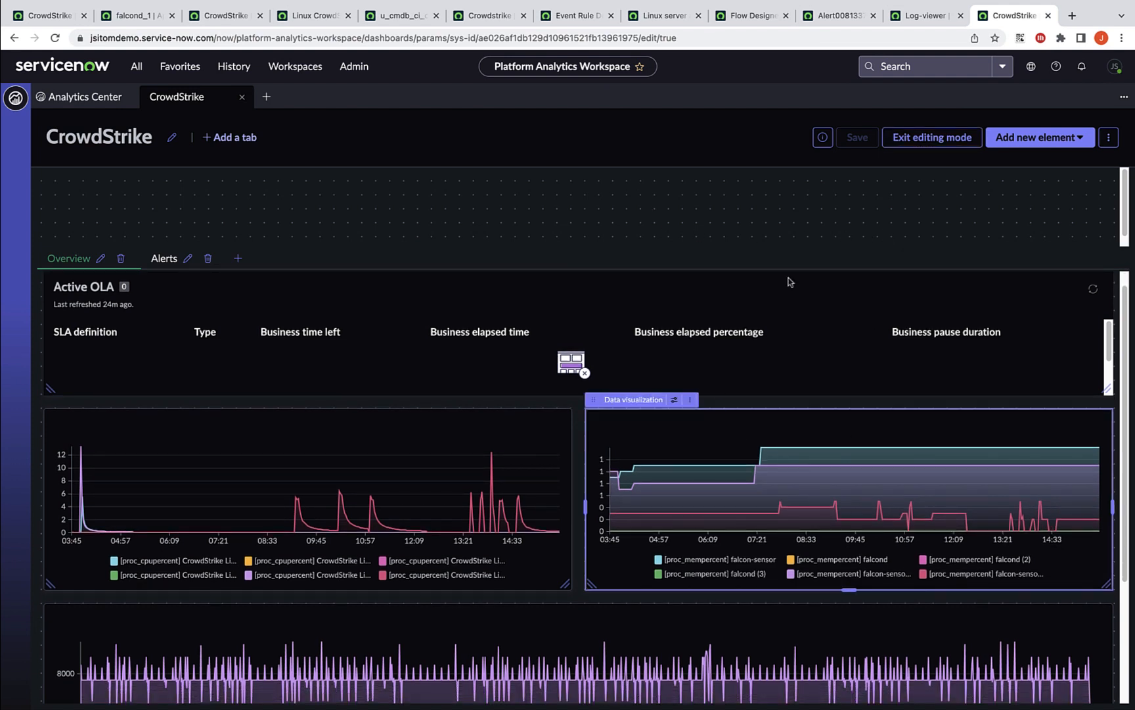
click(1041, 136)
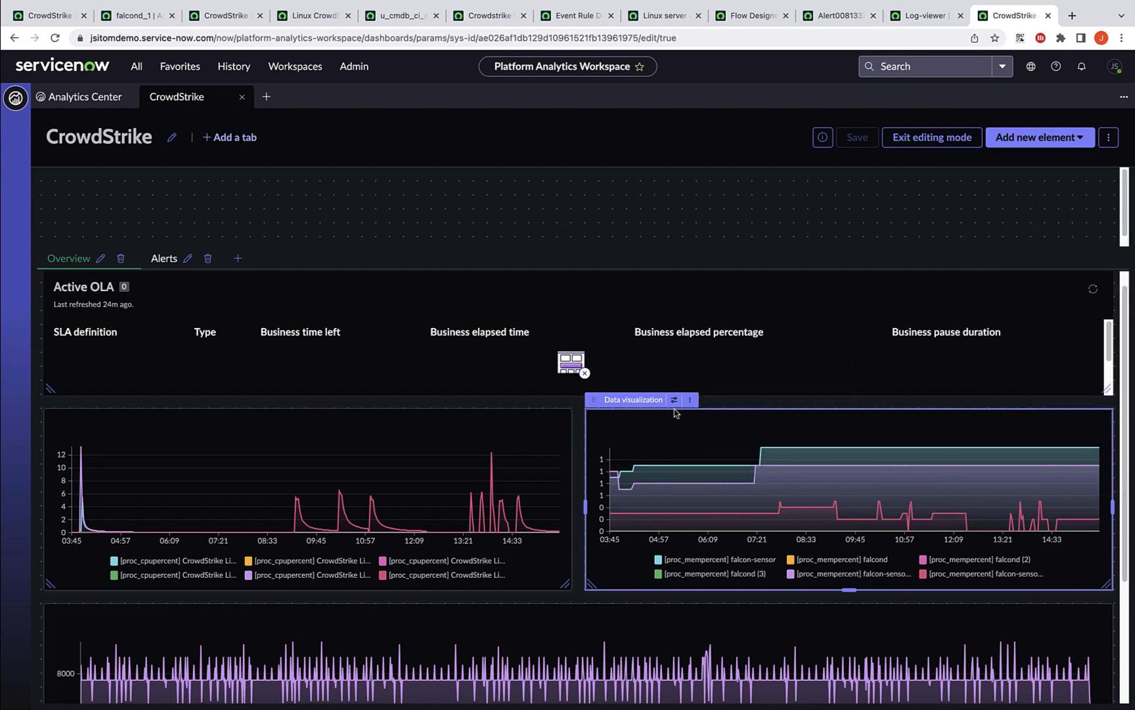
click(674, 399)
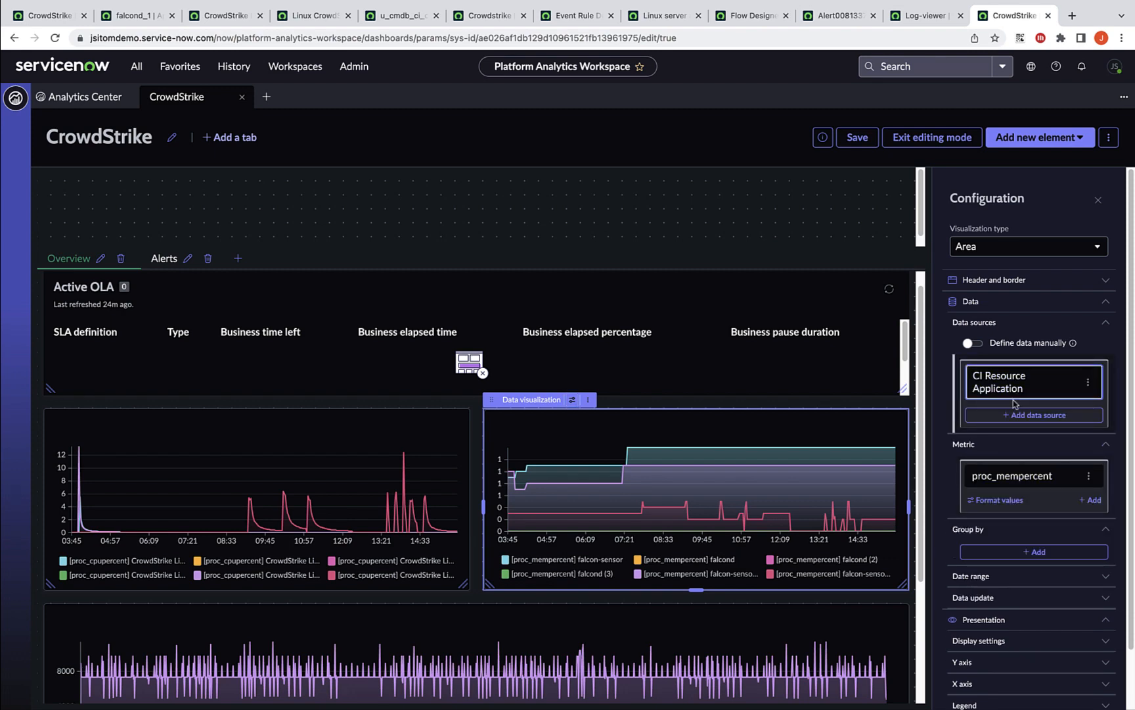
click(1068, 382)
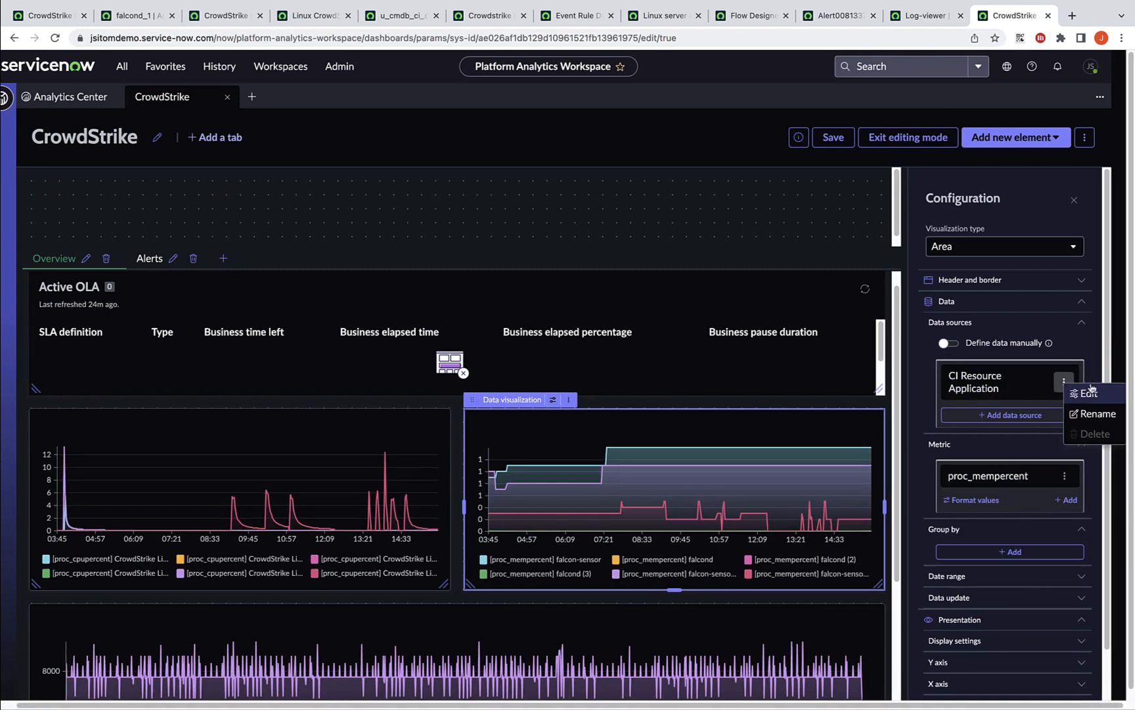
Edit the CI Resource Application data source and expand Indicators, MetricBase and Health Log Analytics
click(1088, 393)
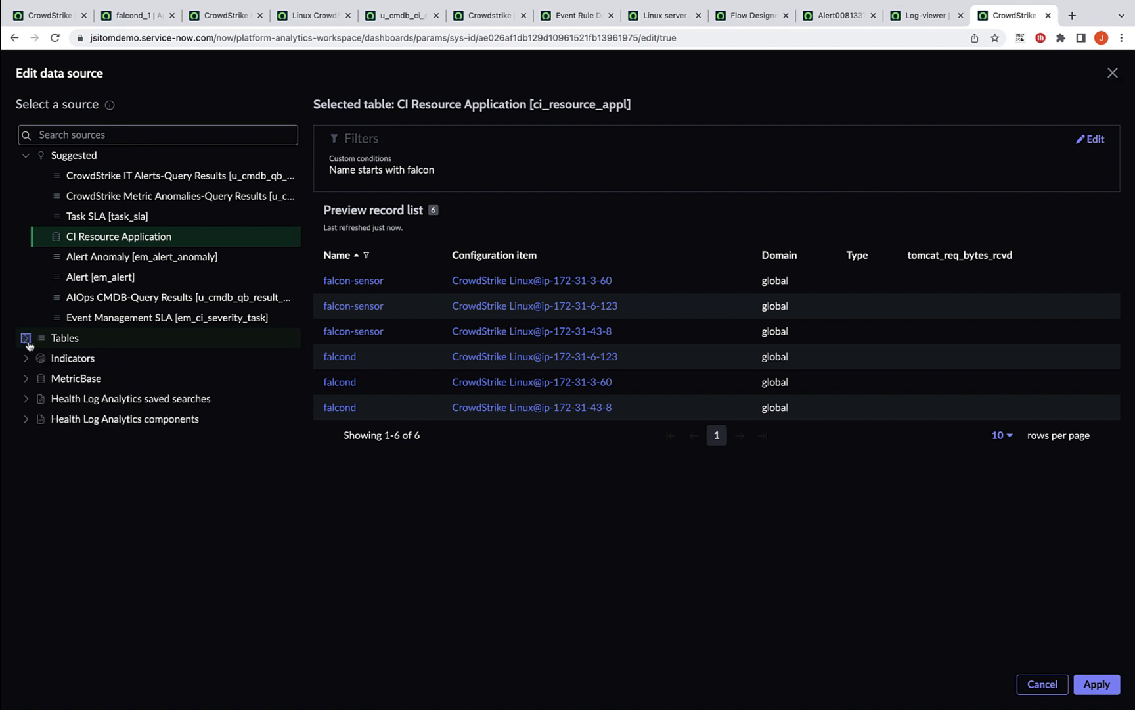
click(26, 357)
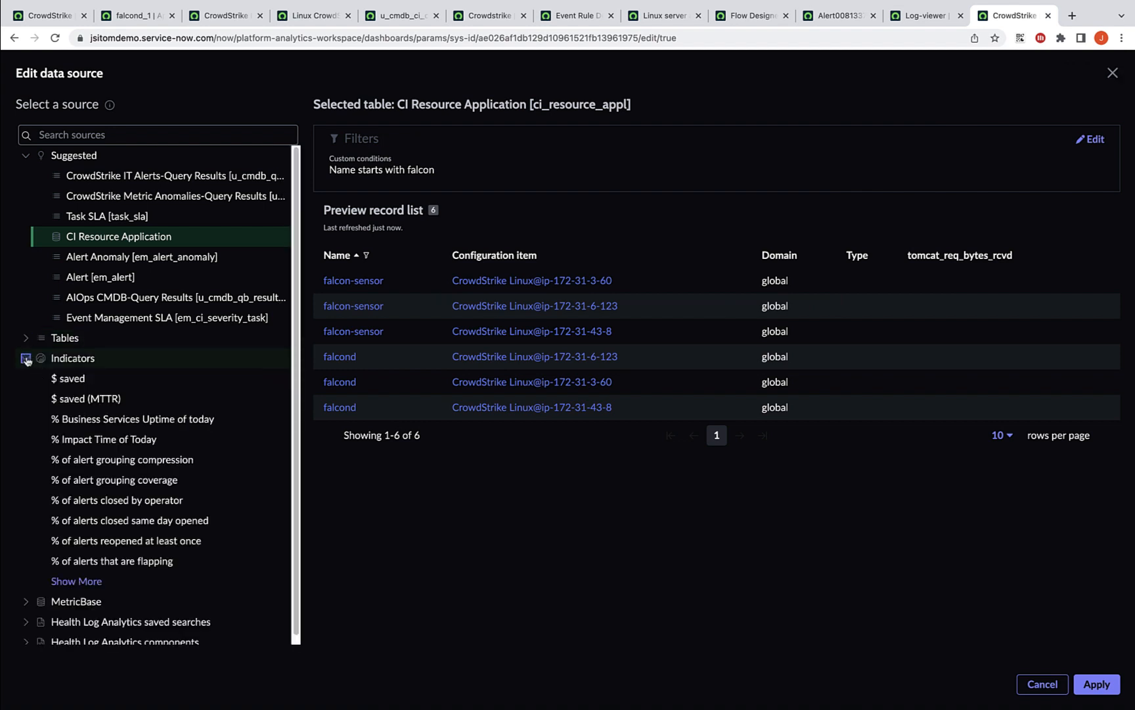
click(26, 377)
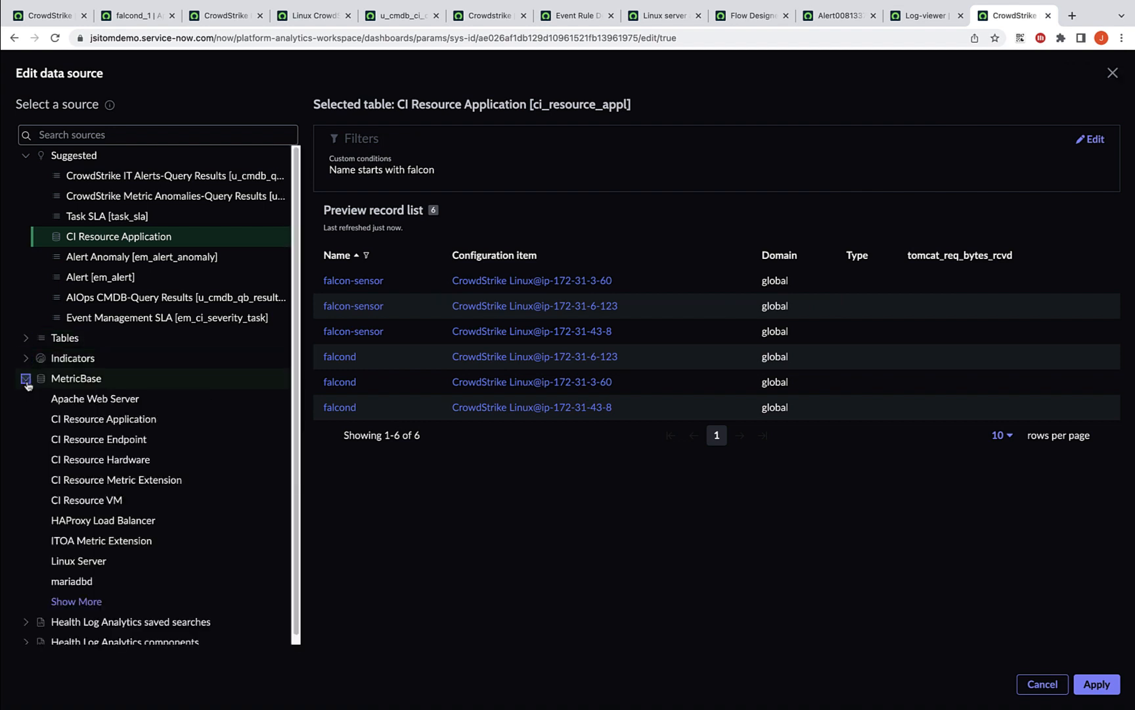
click(26, 377)
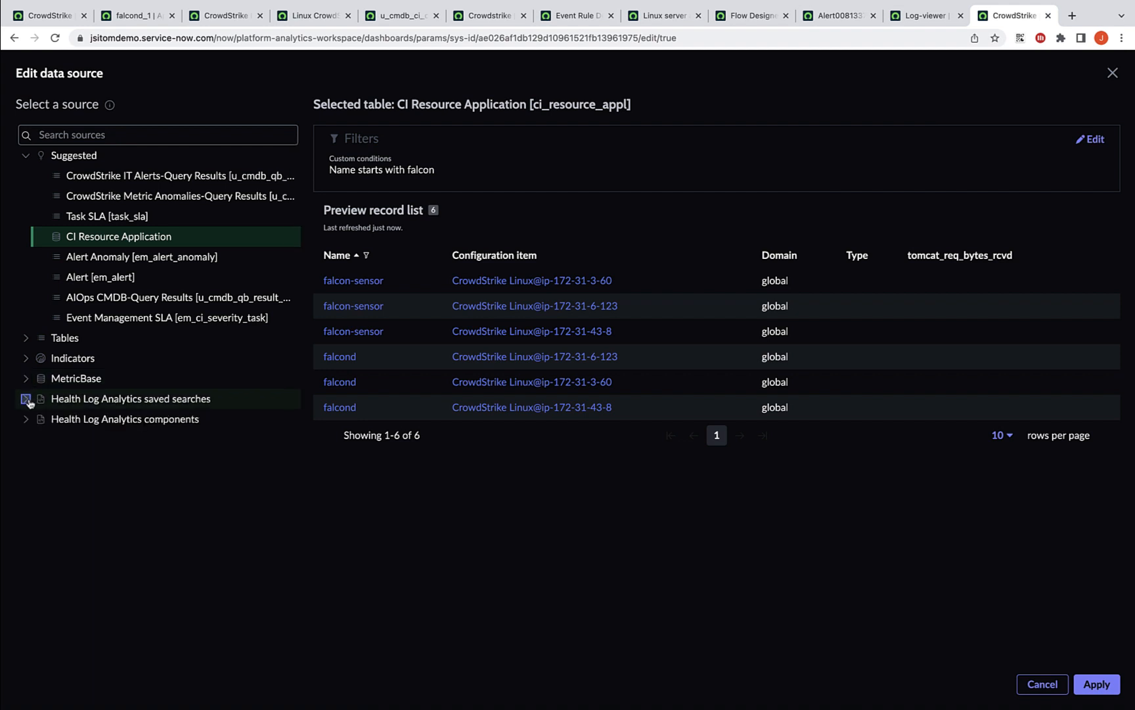
click(25, 398)
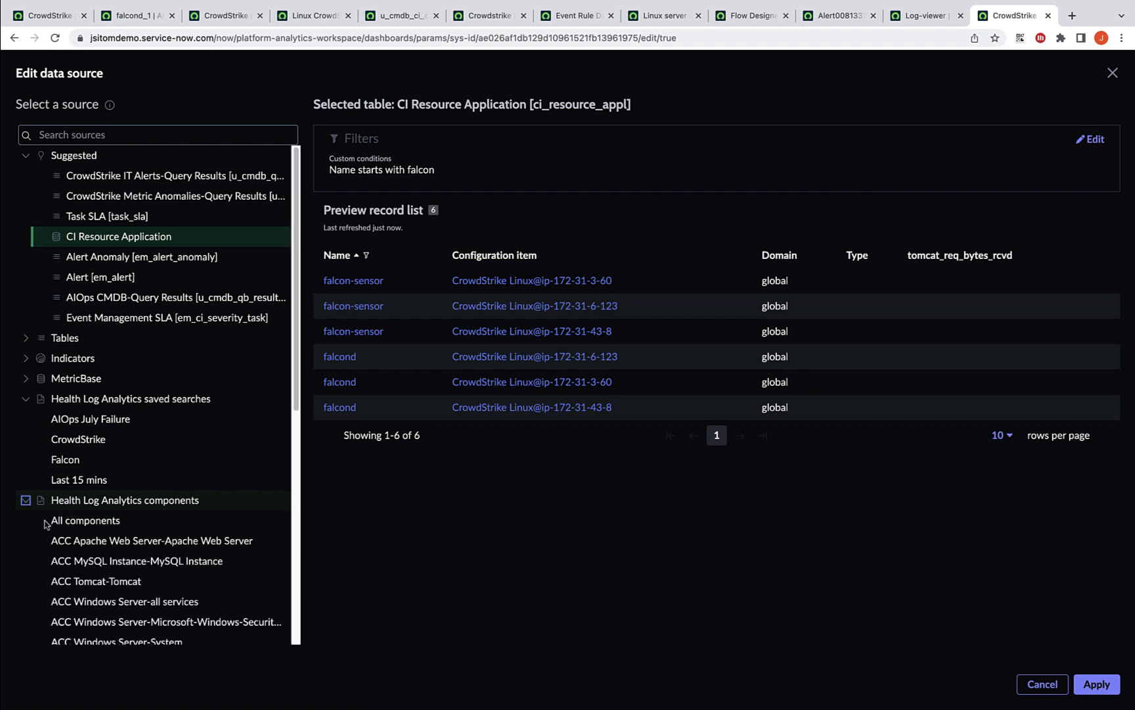
mouse_move(136, 560)
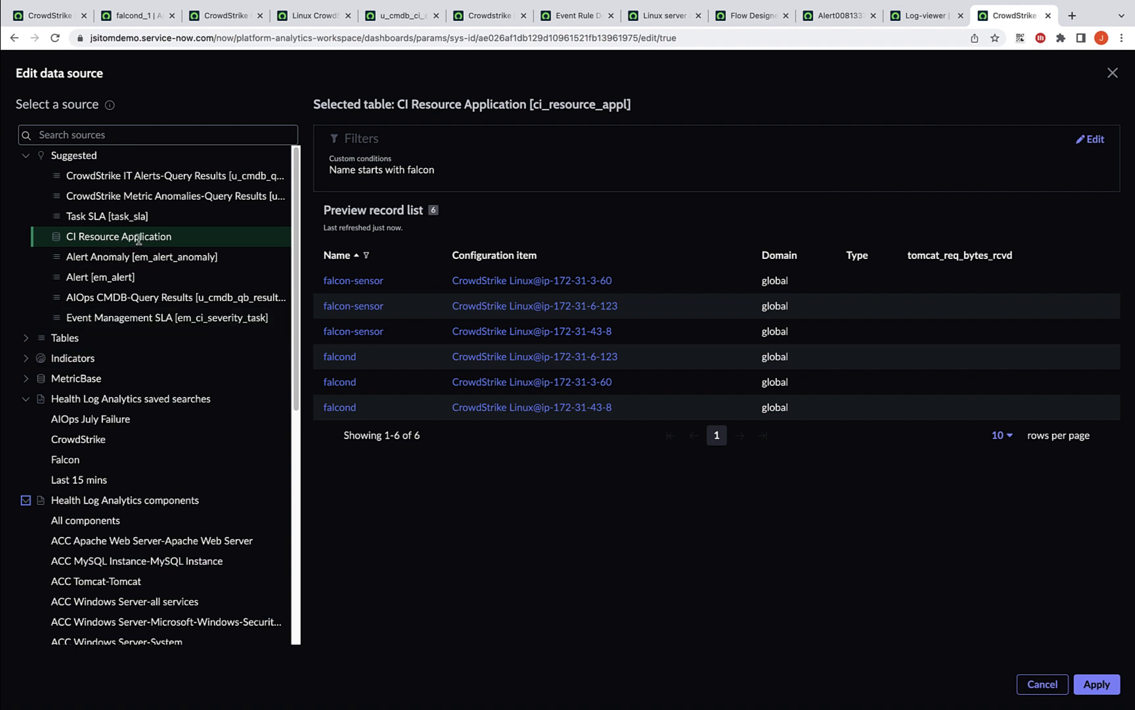
mouse_move(407, 342)
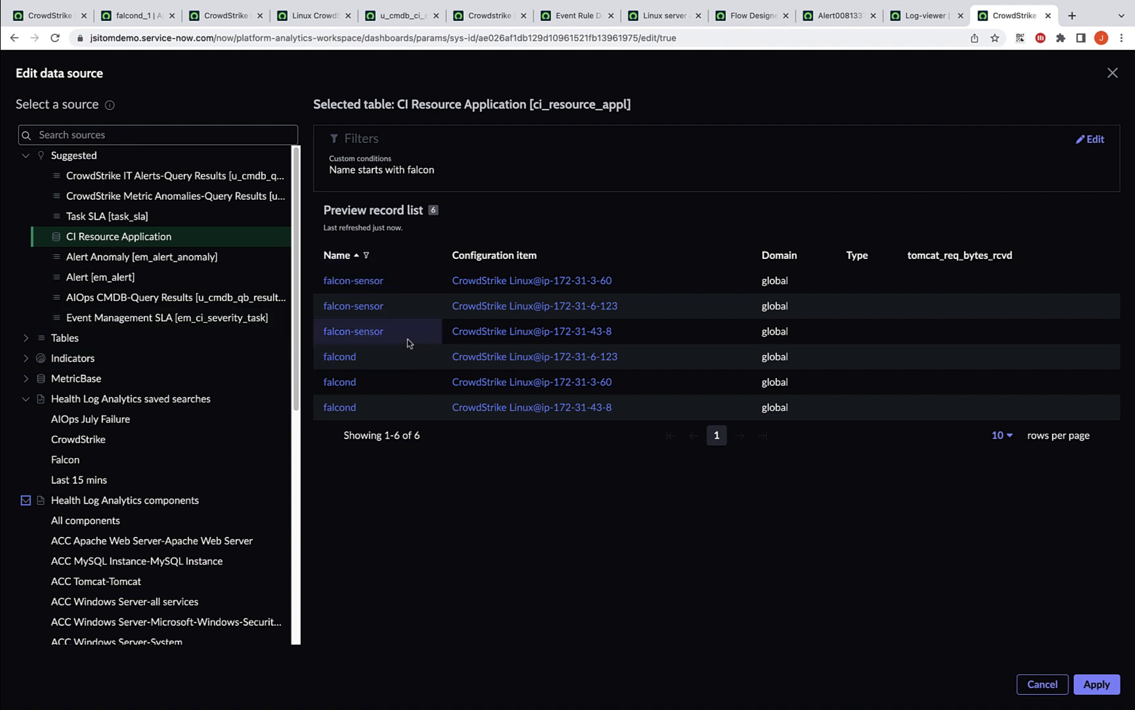
mouse_move(389, 191)
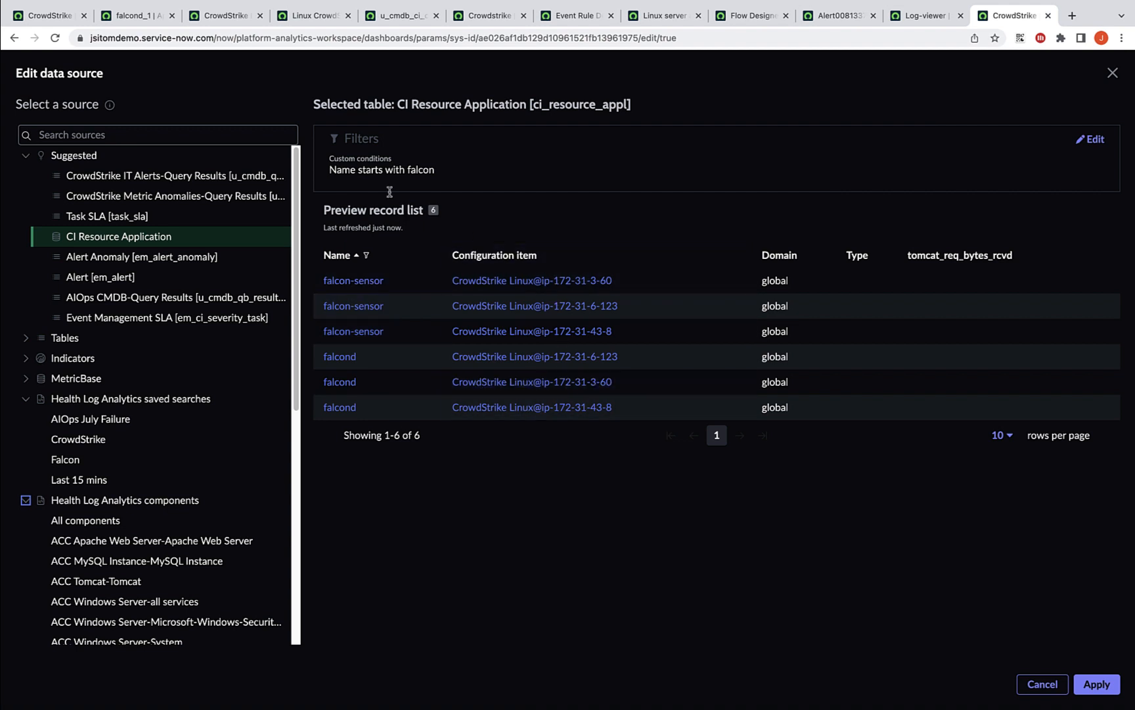
mouse_move(403, 179)
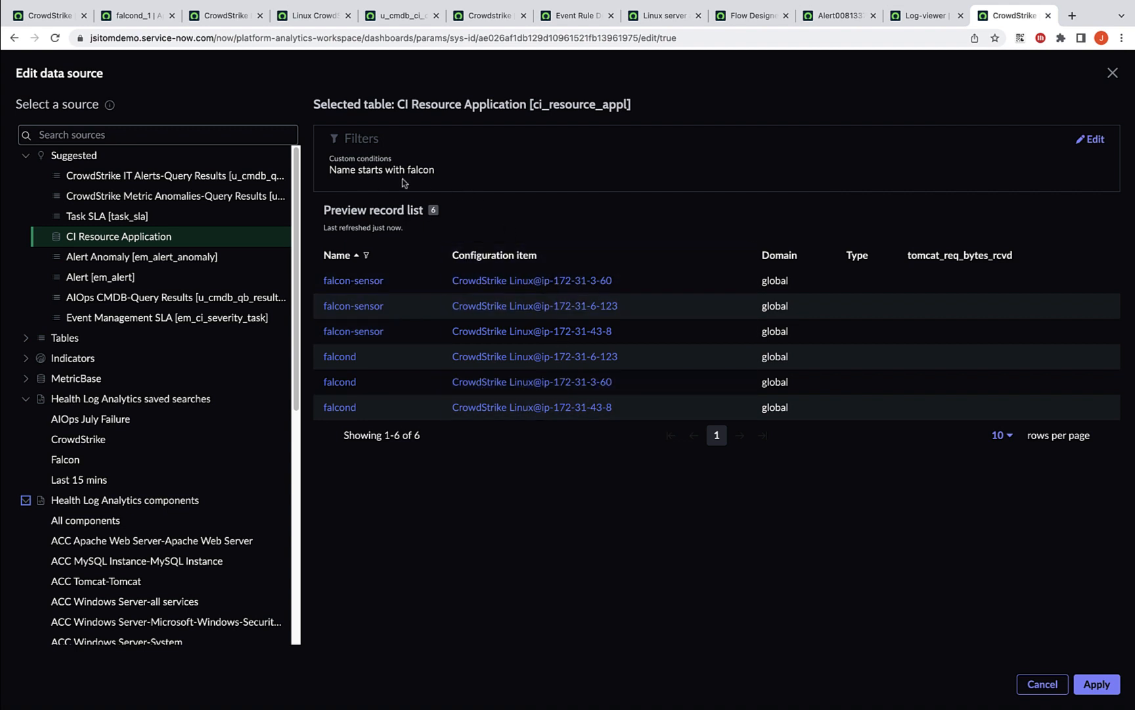
mouse_move(450, 179)
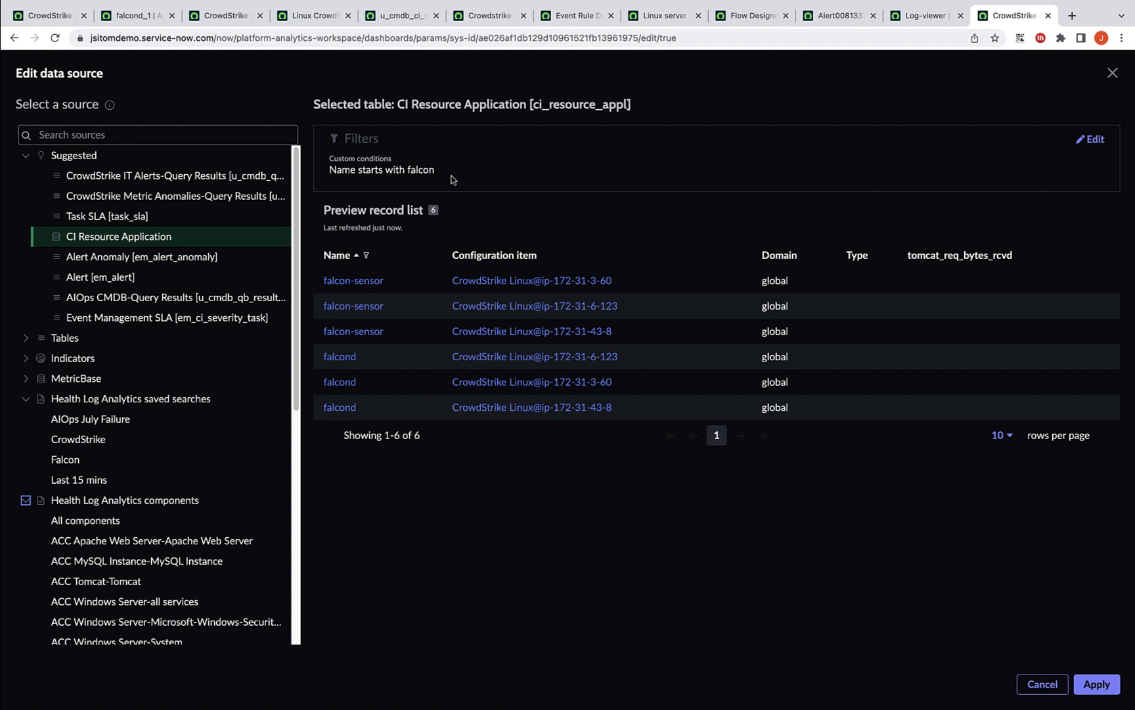
mouse_move(814, 528)
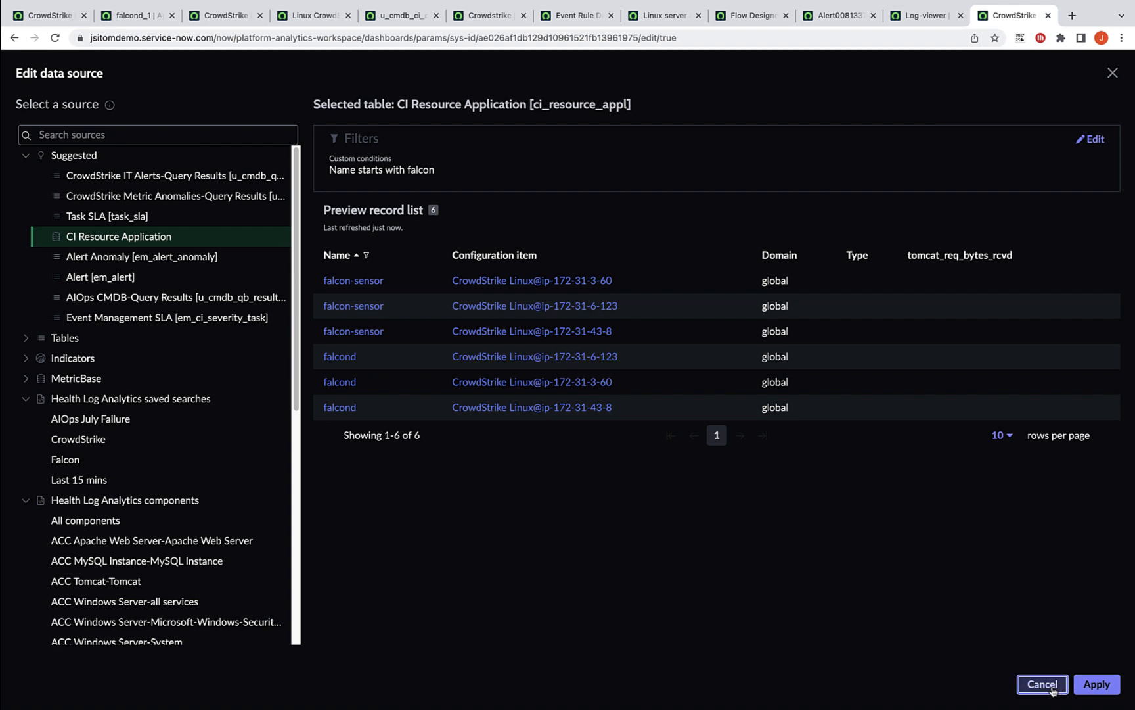
Cancel the data source edit, exit editing mode and discard changes
click(1041, 684)
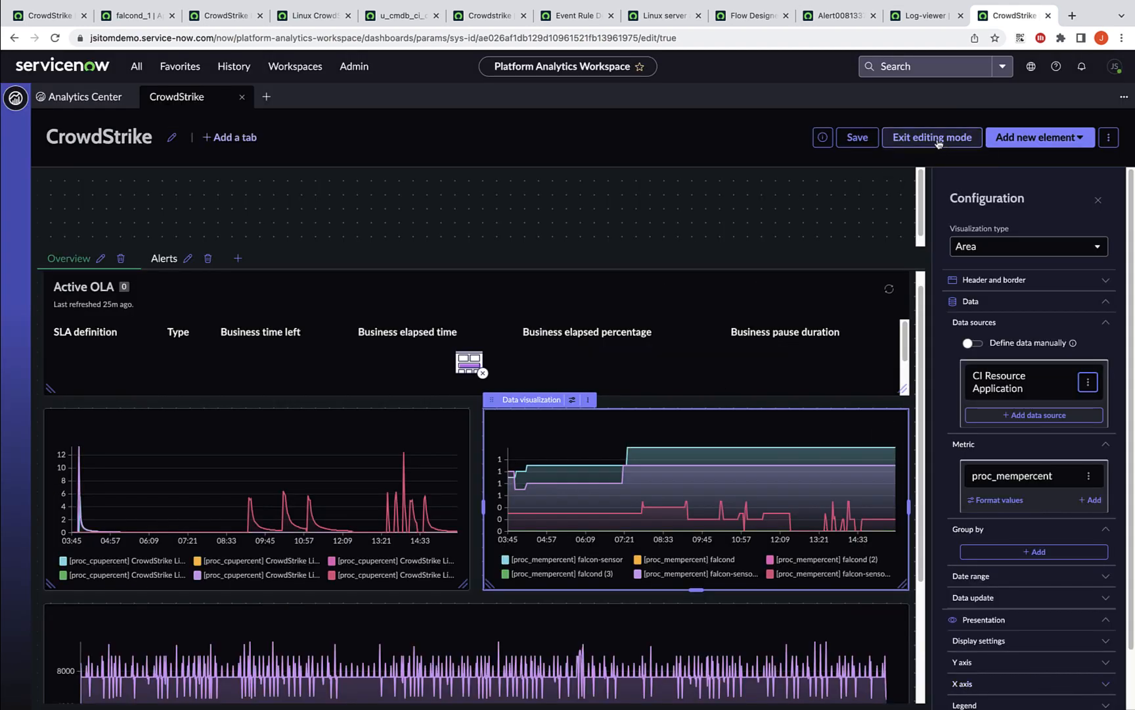
click(931, 137)
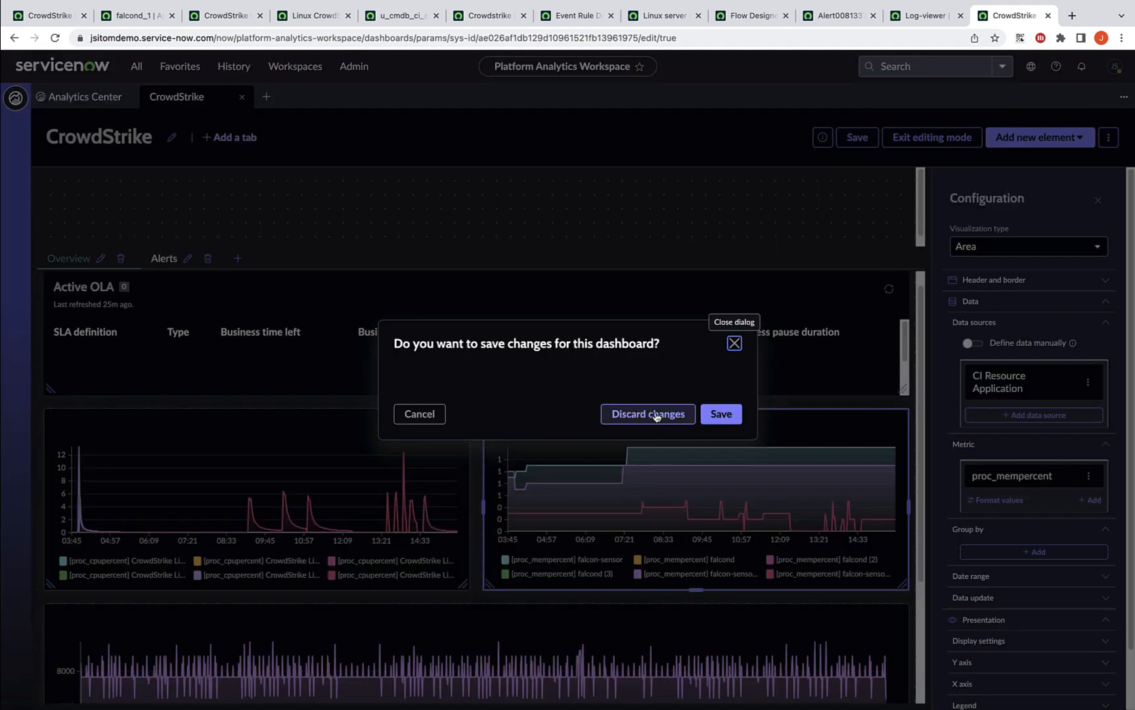
click(646, 413)
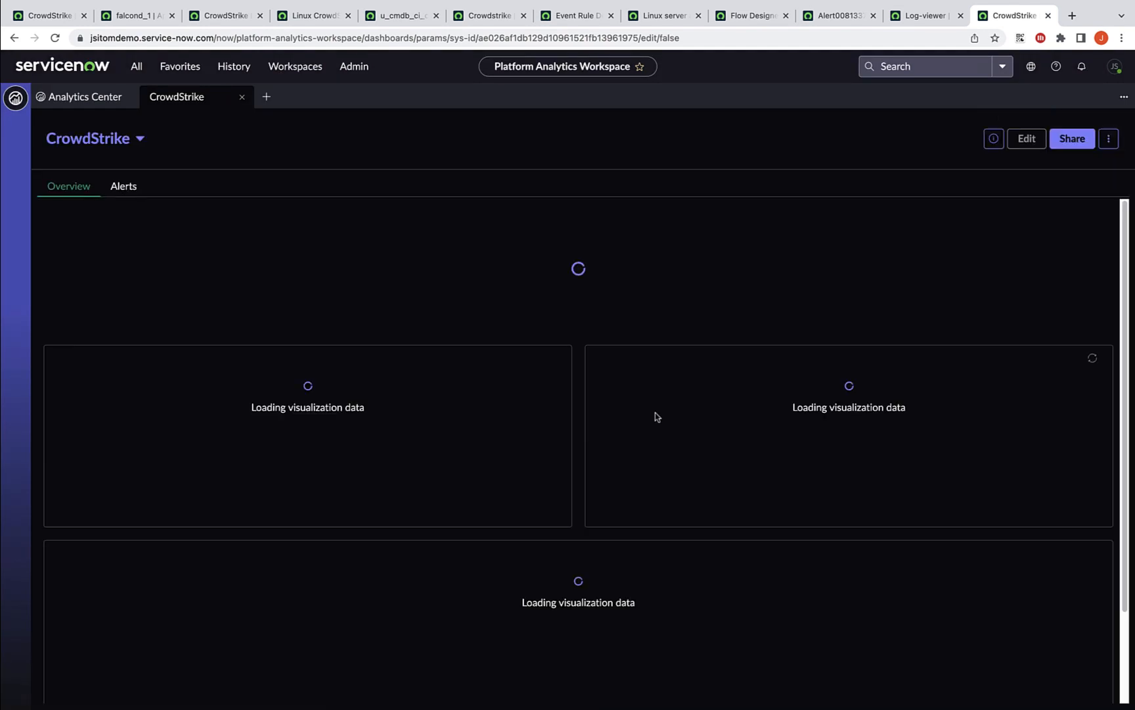